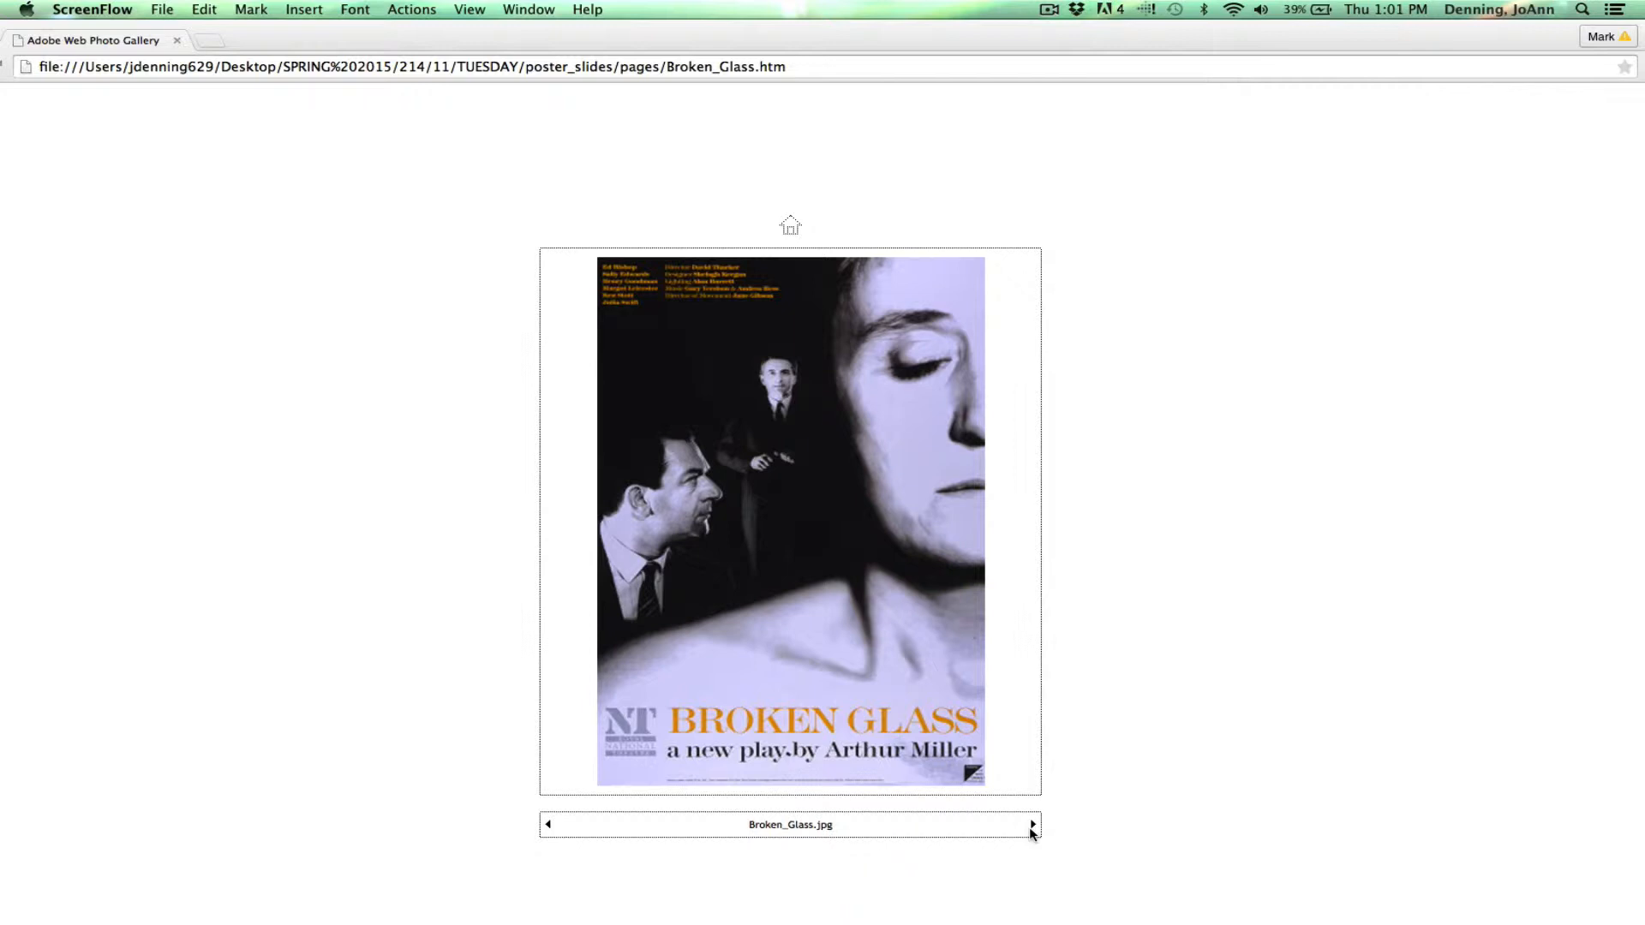
{"action": "mouse_move", "coordinate": [732, 733]}
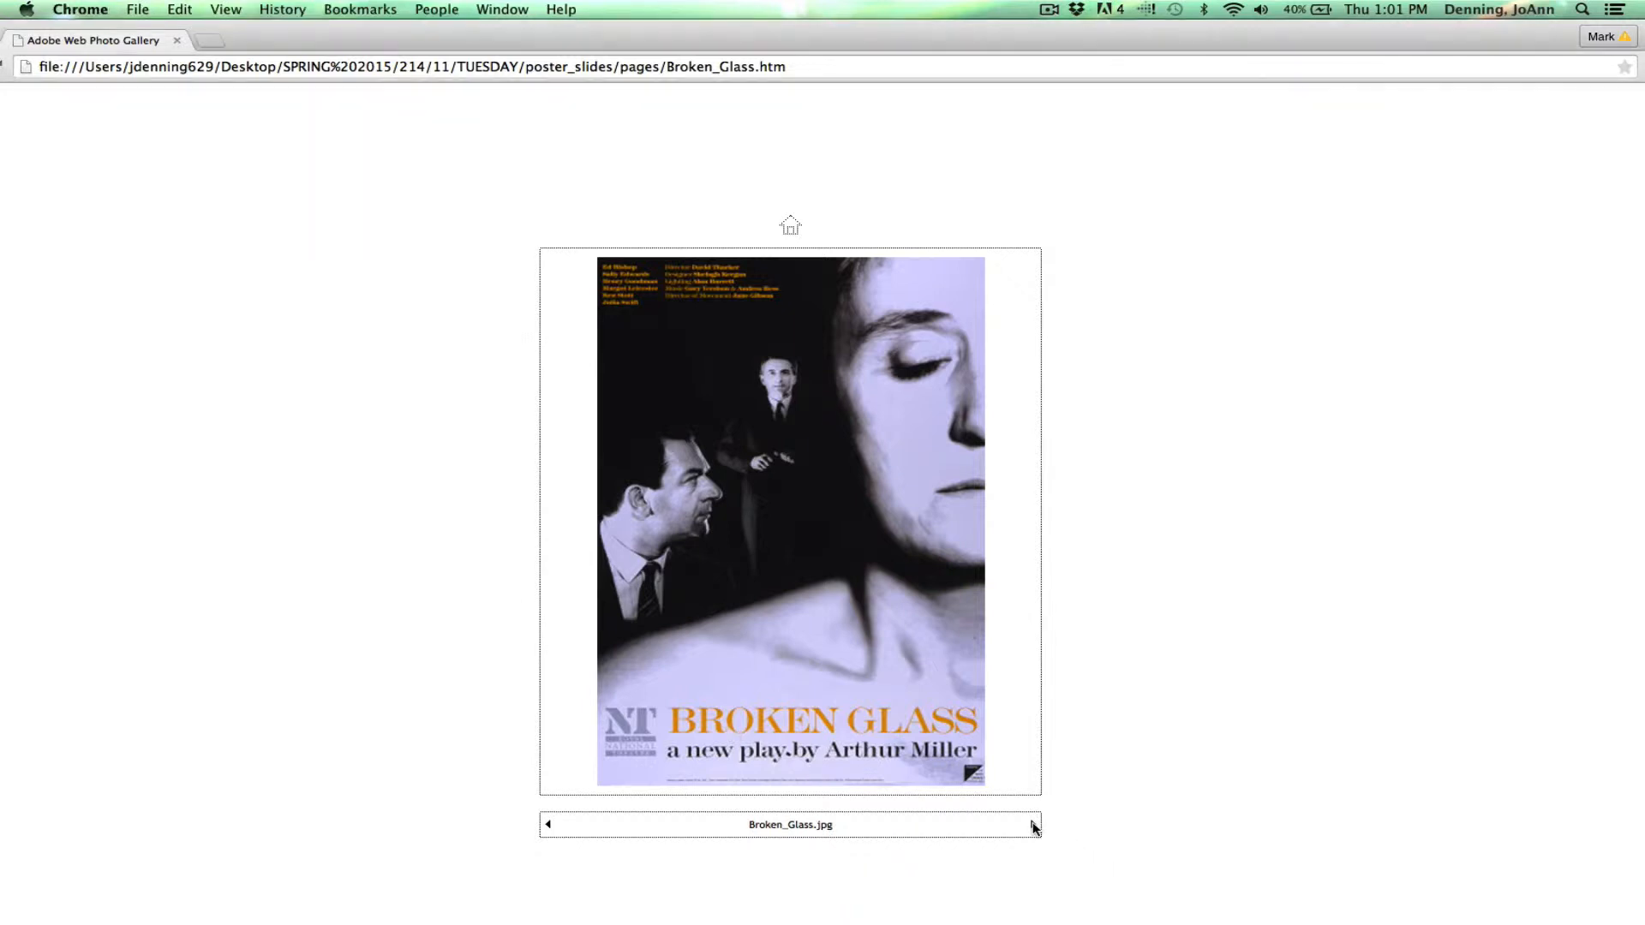
- Advance from the Broken Glass poster to the Edmund poster
{"action": "left_click", "coordinate": [1032, 824]}
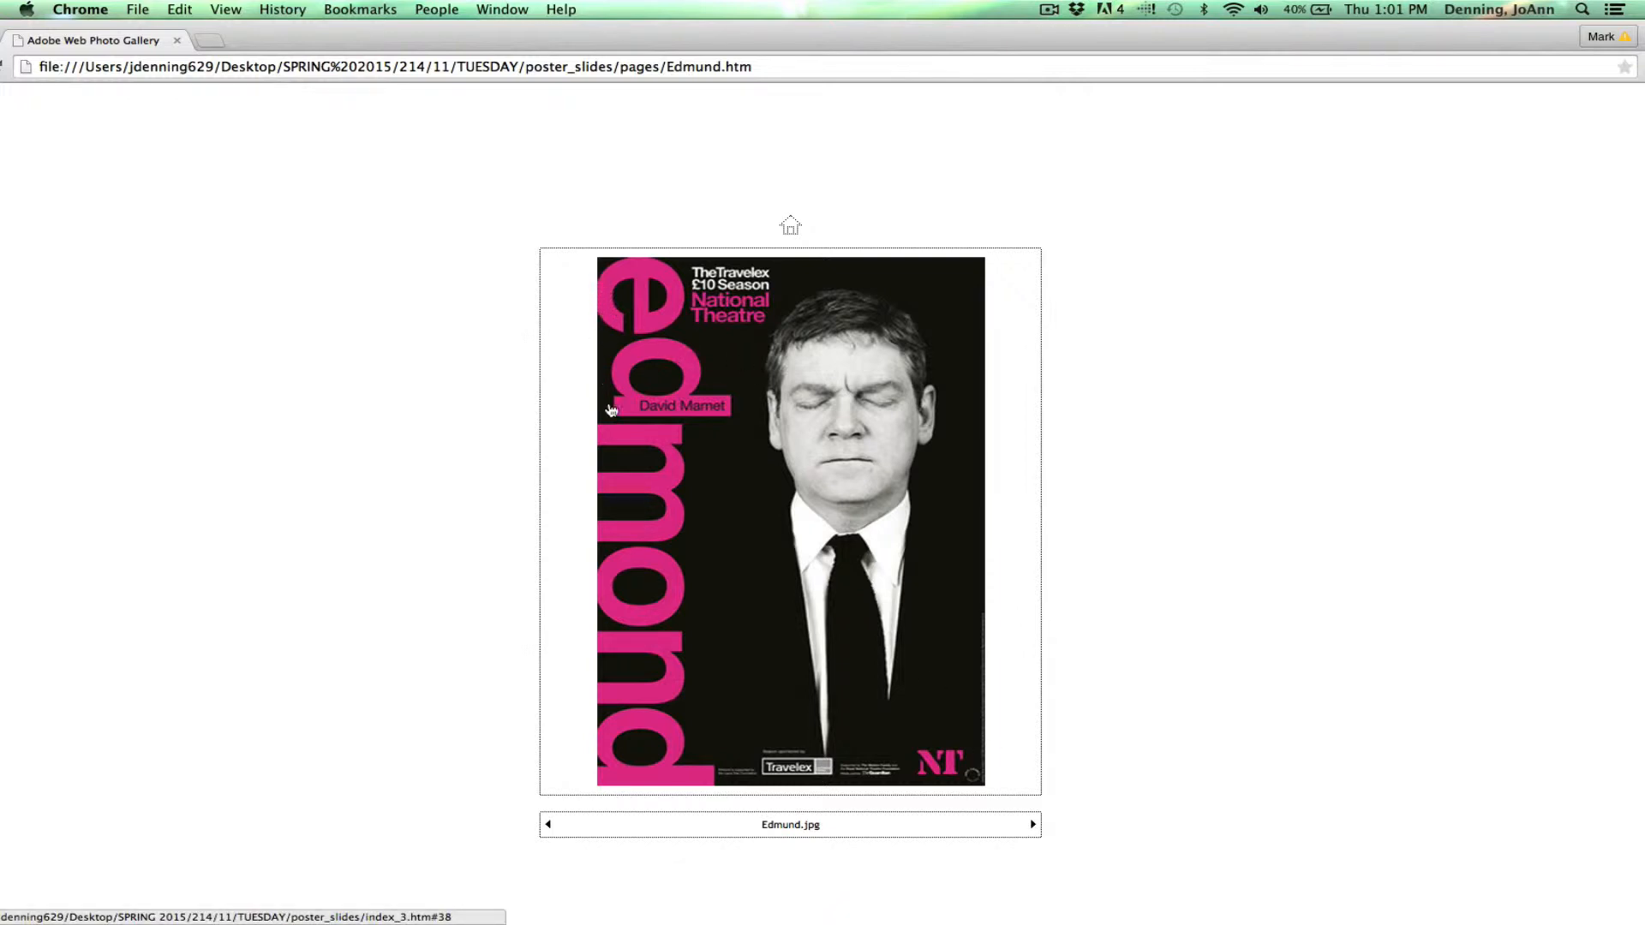
{"action": "mouse_move", "coordinate": [645, 409]}
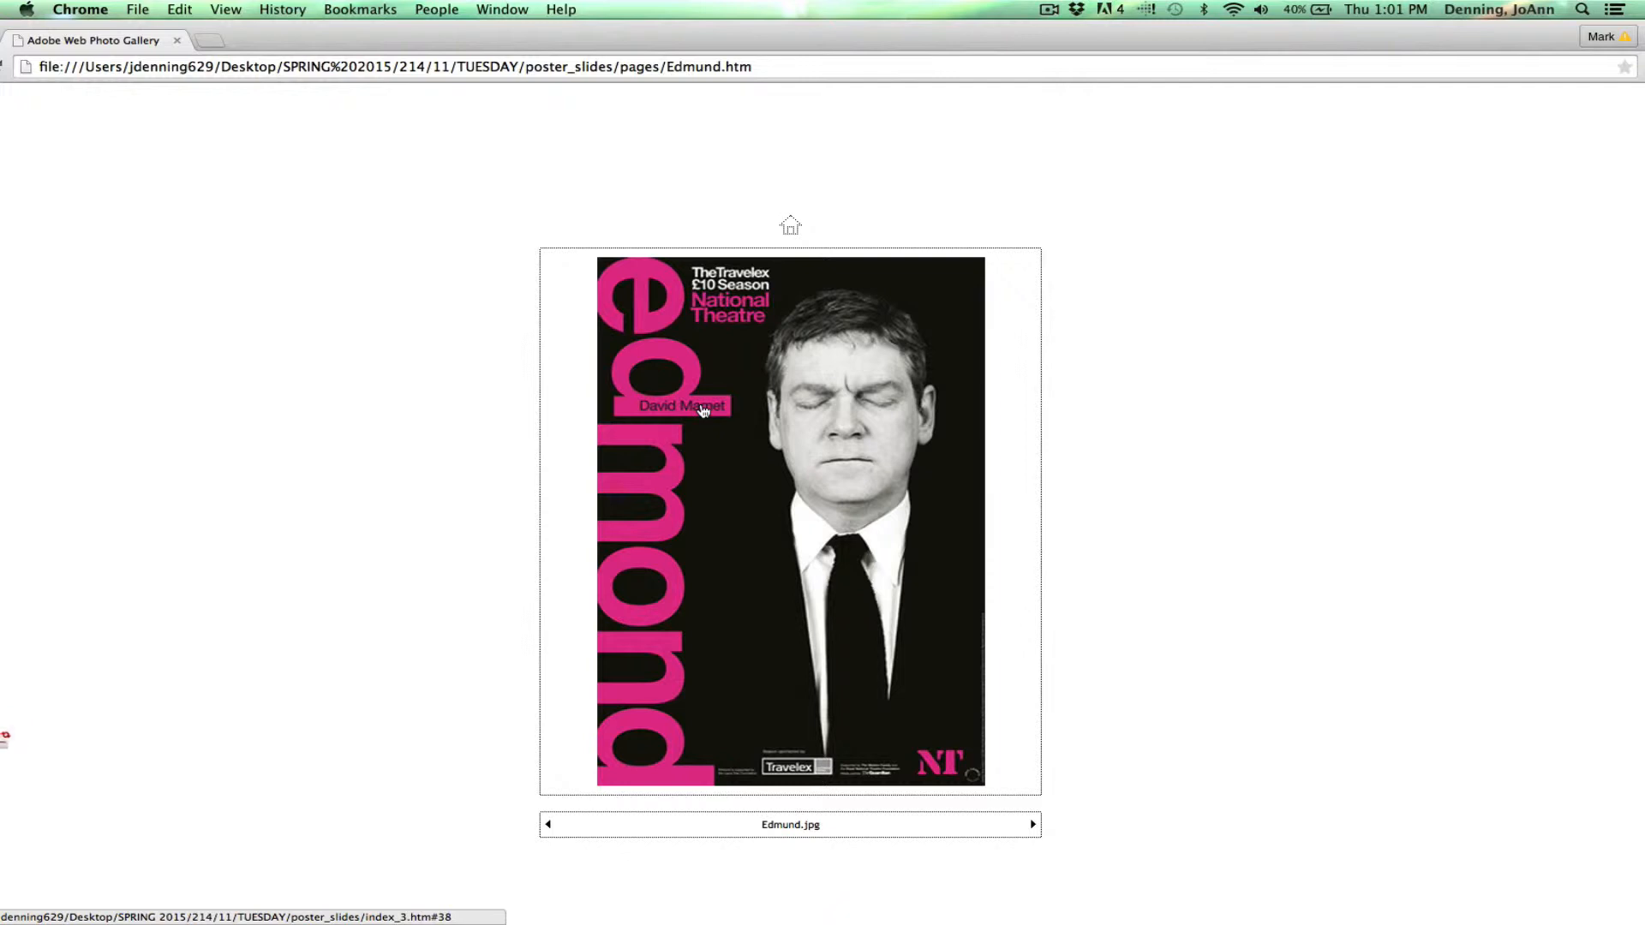
{"action": "mouse_move", "coordinate": [650, 711]}
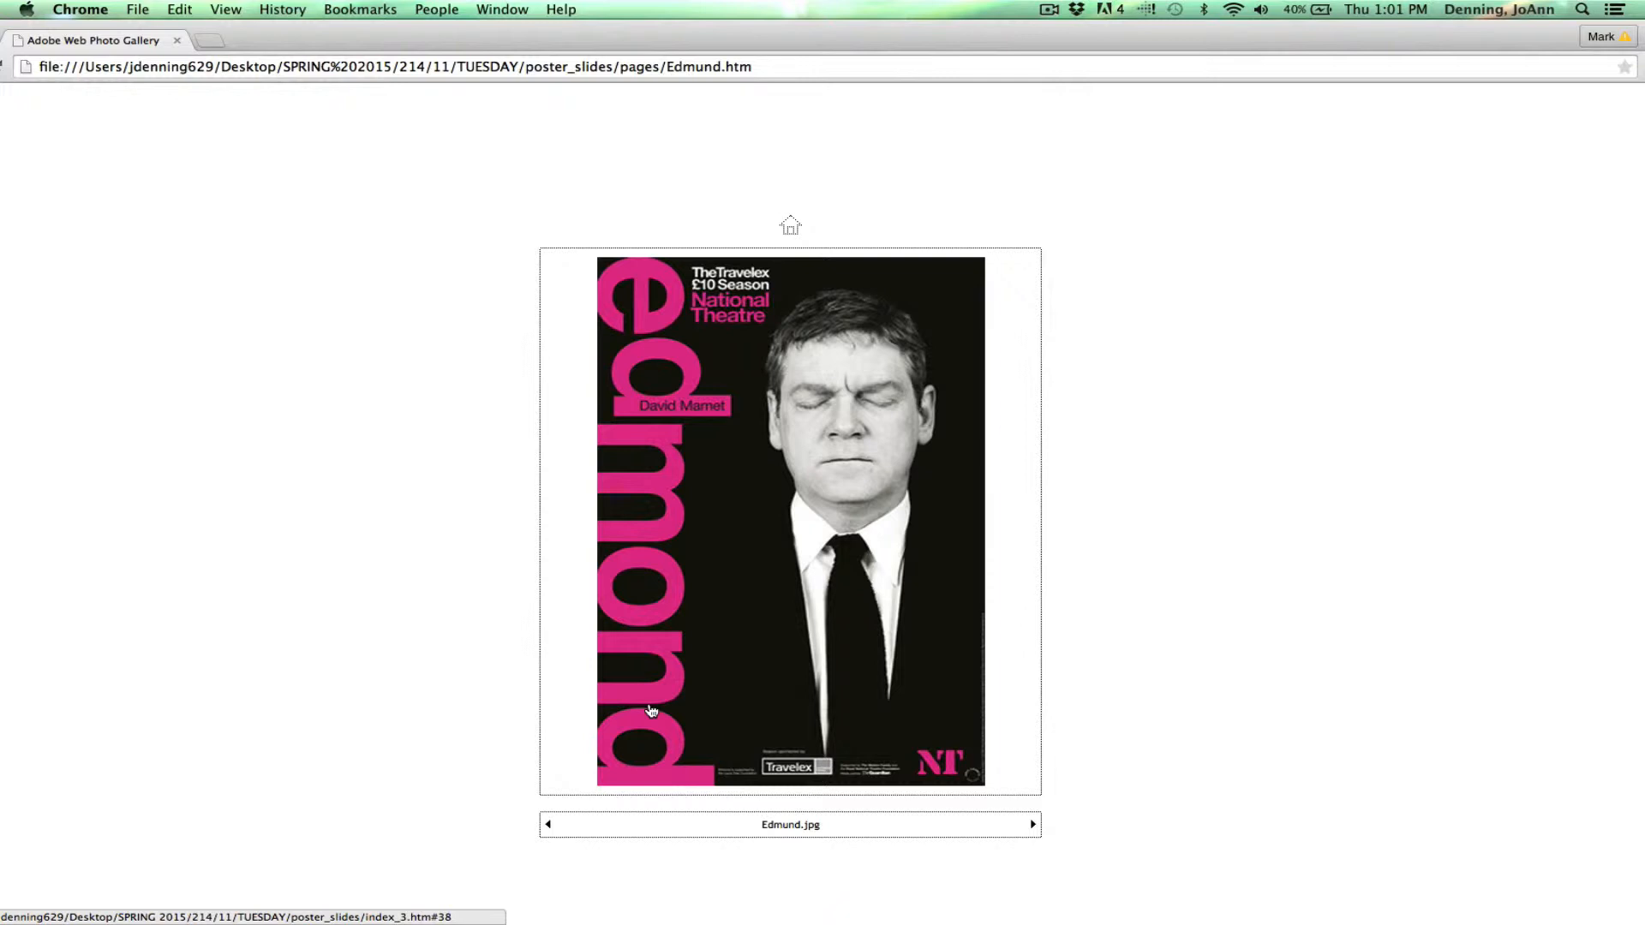
{"action": "mouse_move", "coordinate": [1033, 859]}
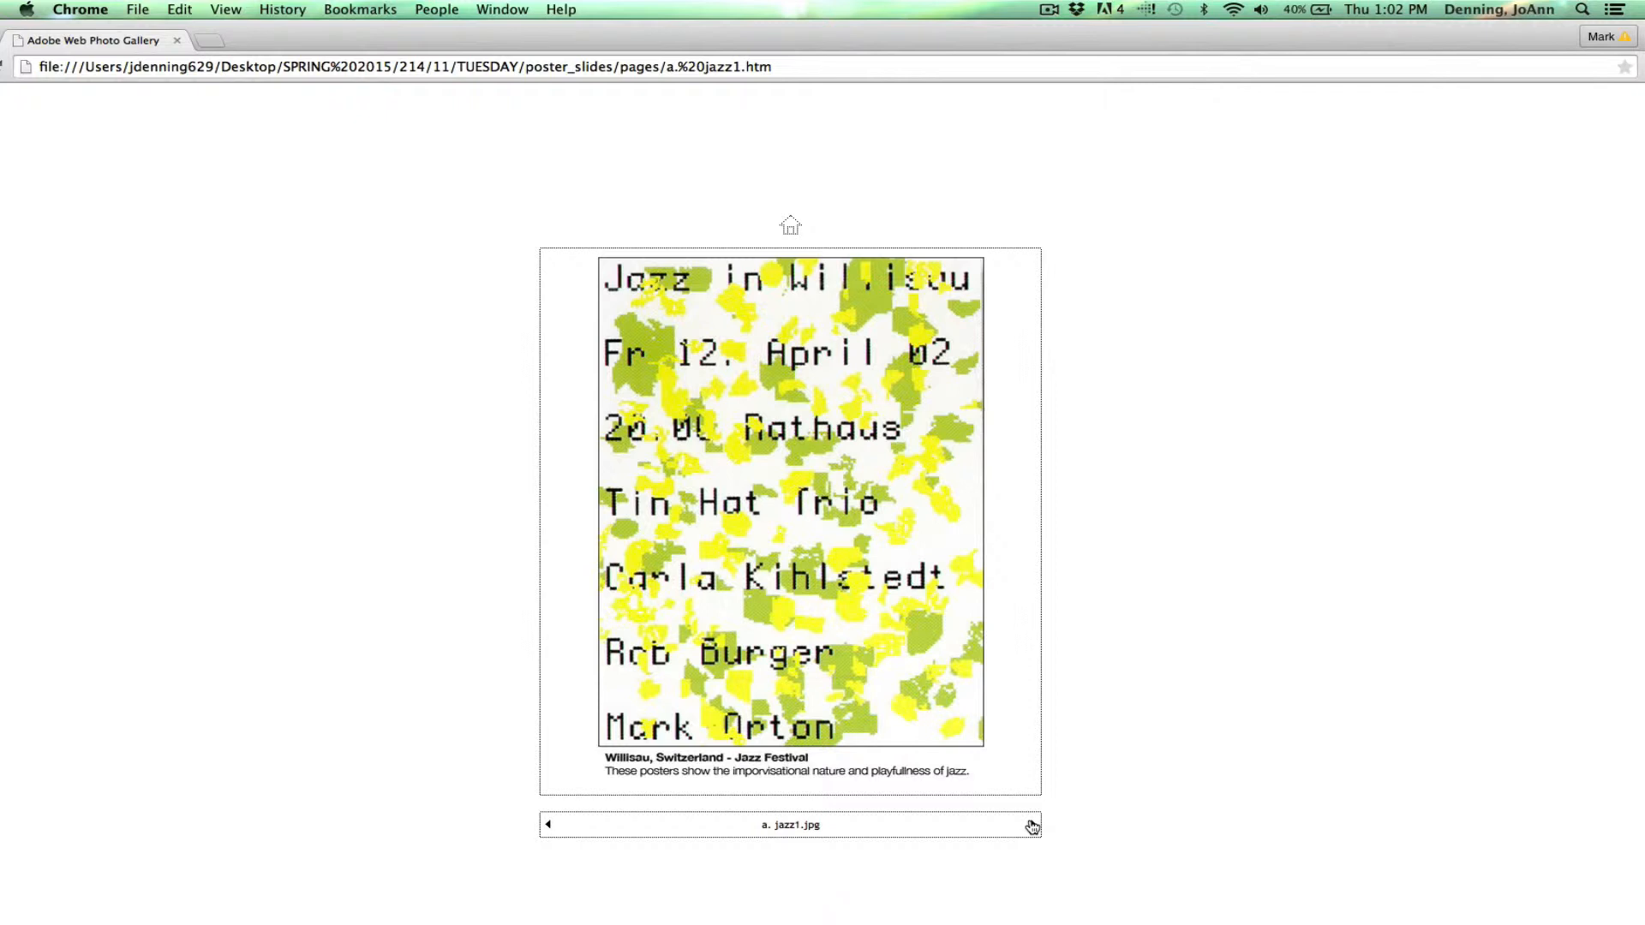
- Advance to the second Jazz in Willisau poster, jazz2.jpg
{"action": "left_click", "coordinate": [1030, 824]}
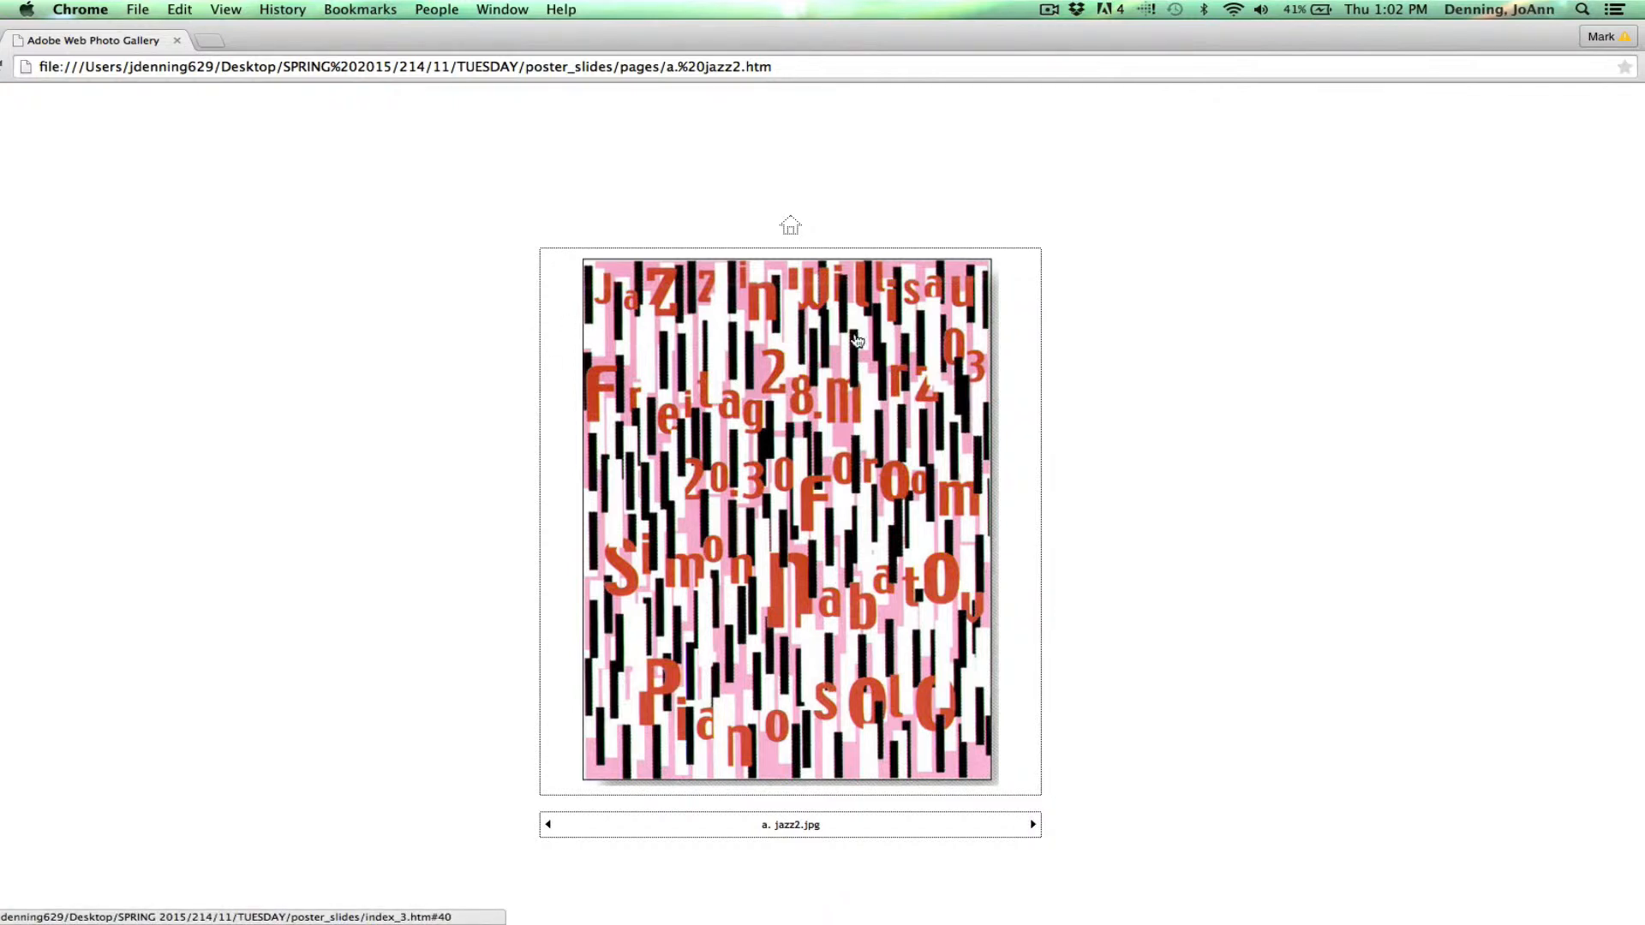
{"action": "mouse_move", "coordinate": [1005, 470]}
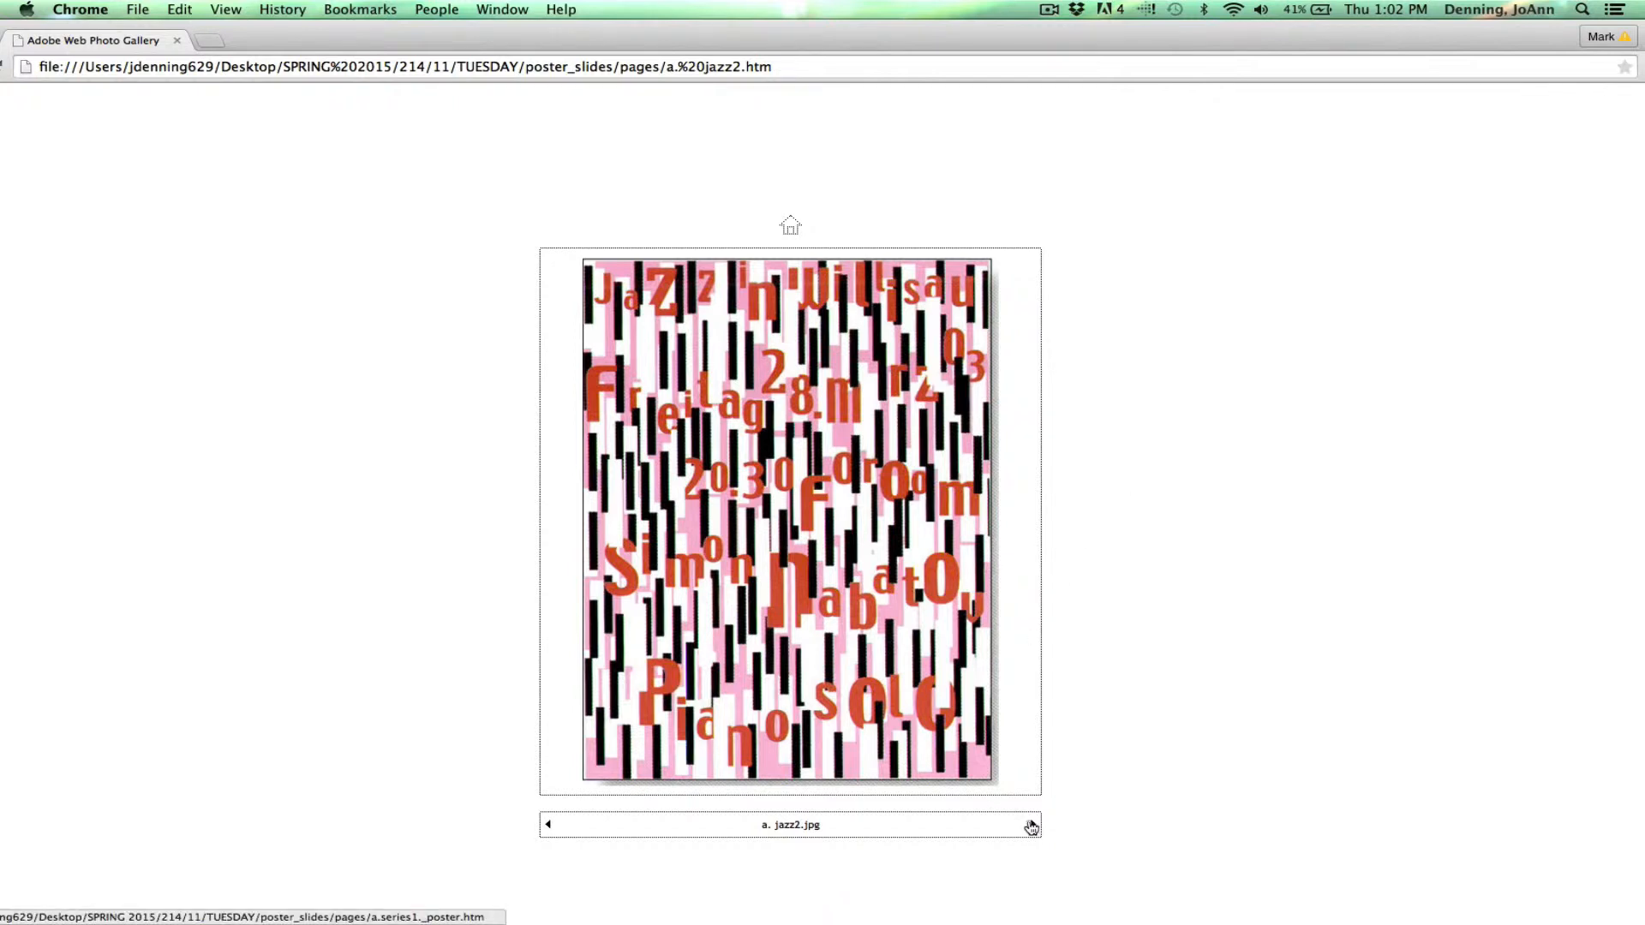
- Page past the Le Démon poster to the Arabella Richard Strauss poster
{"action": "left_click", "coordinate": [1030, 826]}
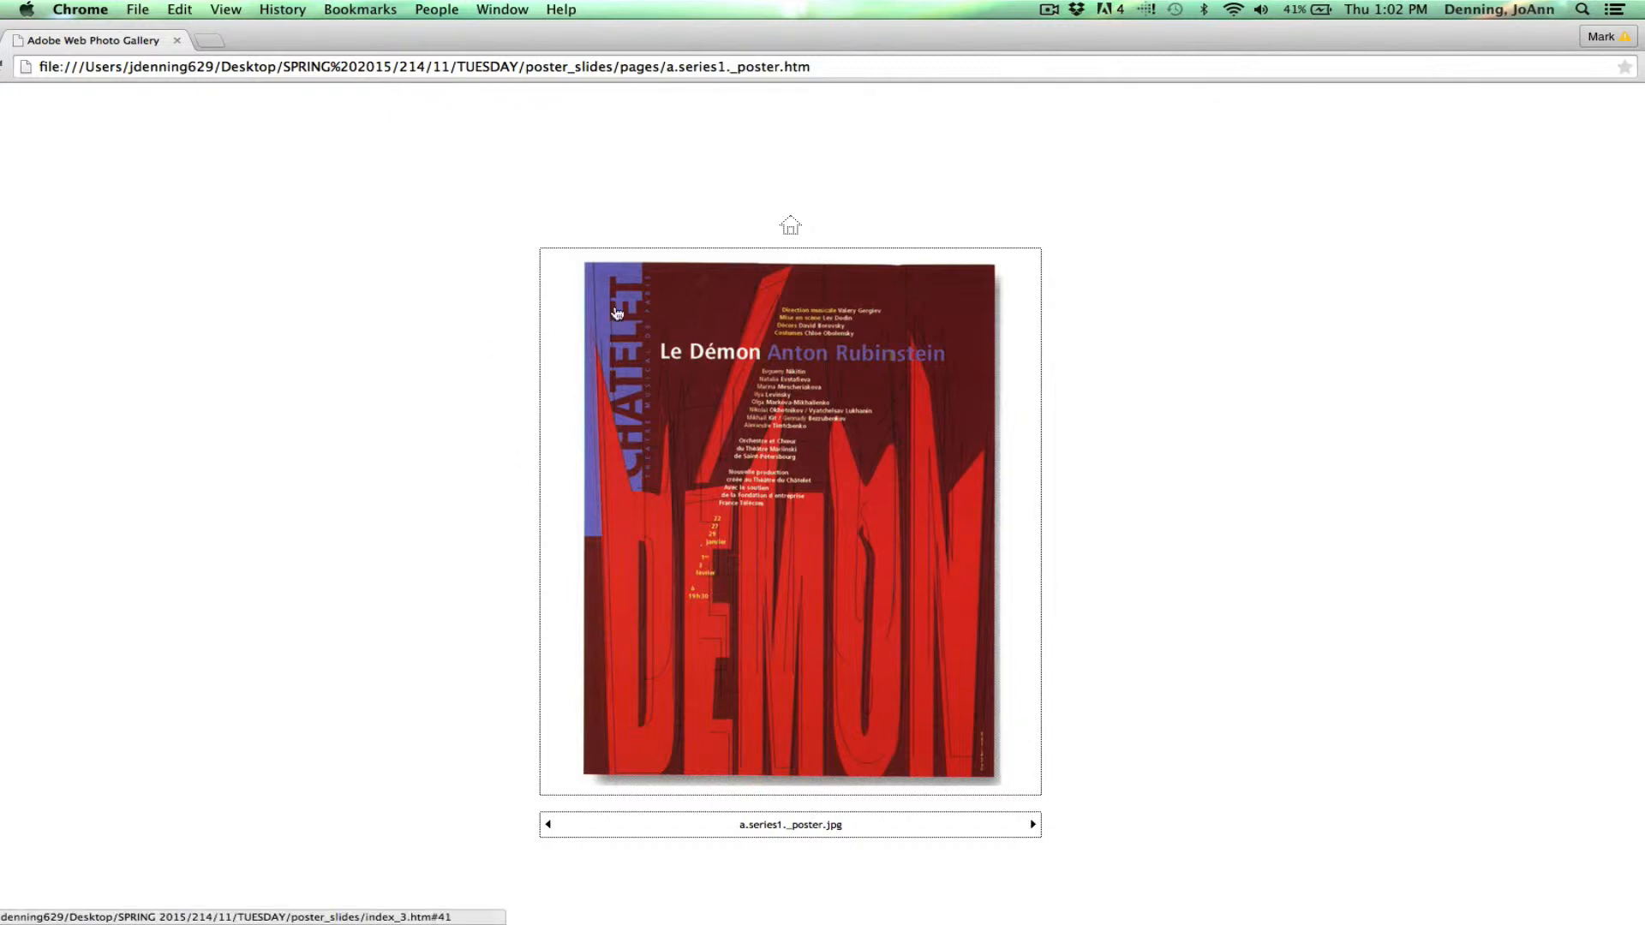
{"action": "mouse_move", "coordinate": [633, 370]}
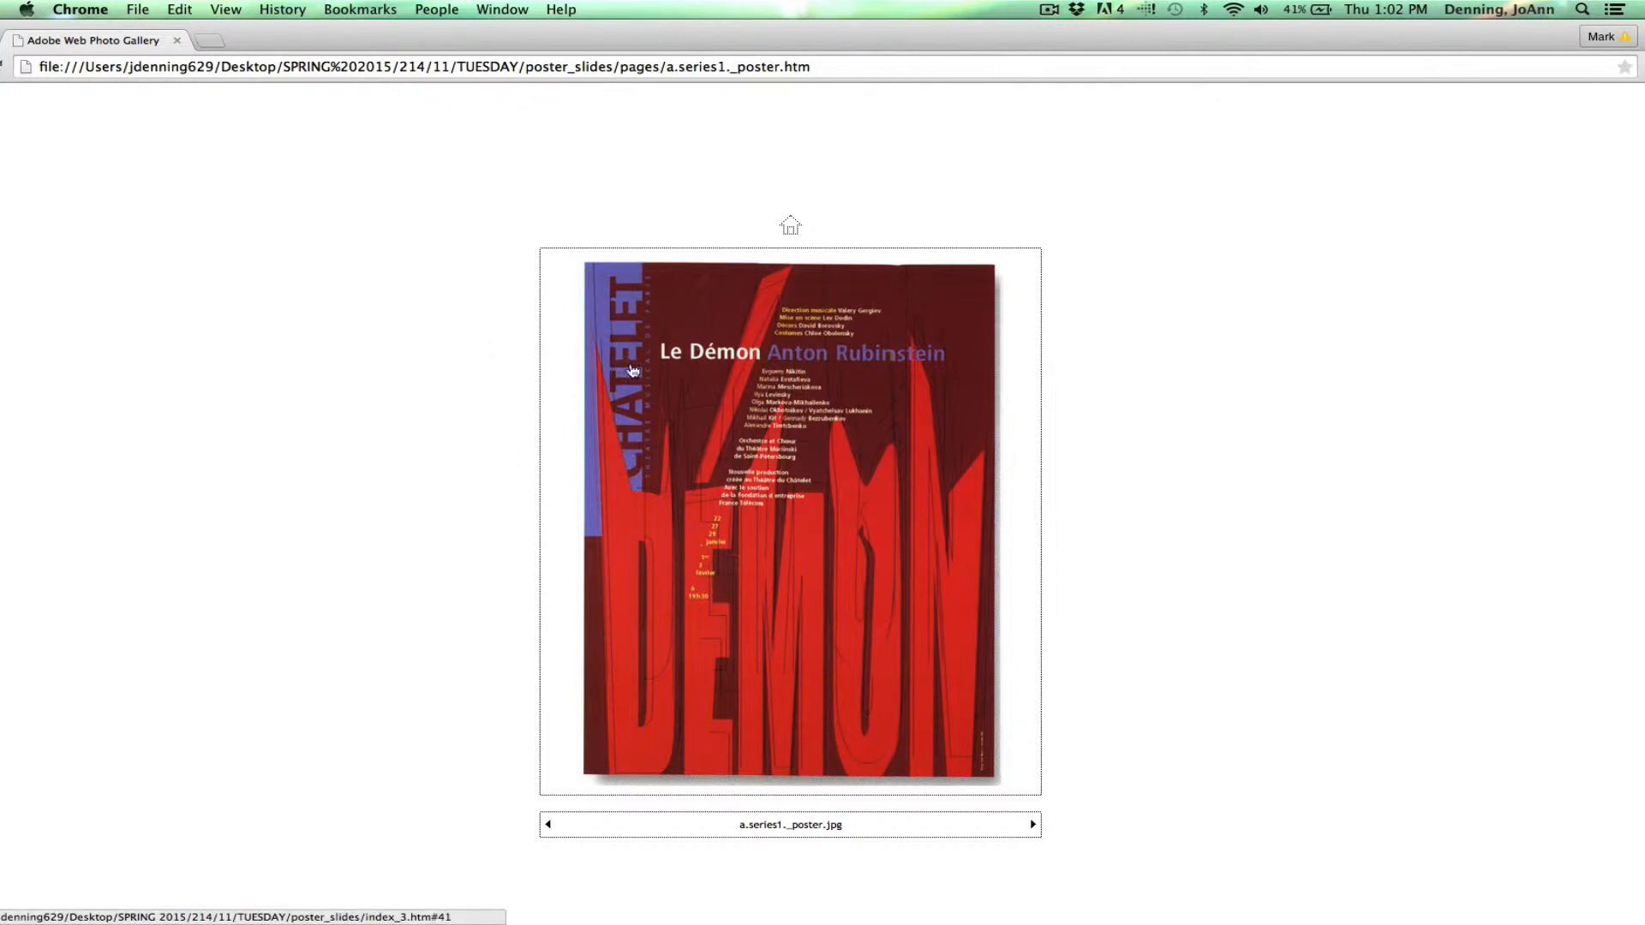
{"action": "mouse_move", "coordinate": [784, 319]}
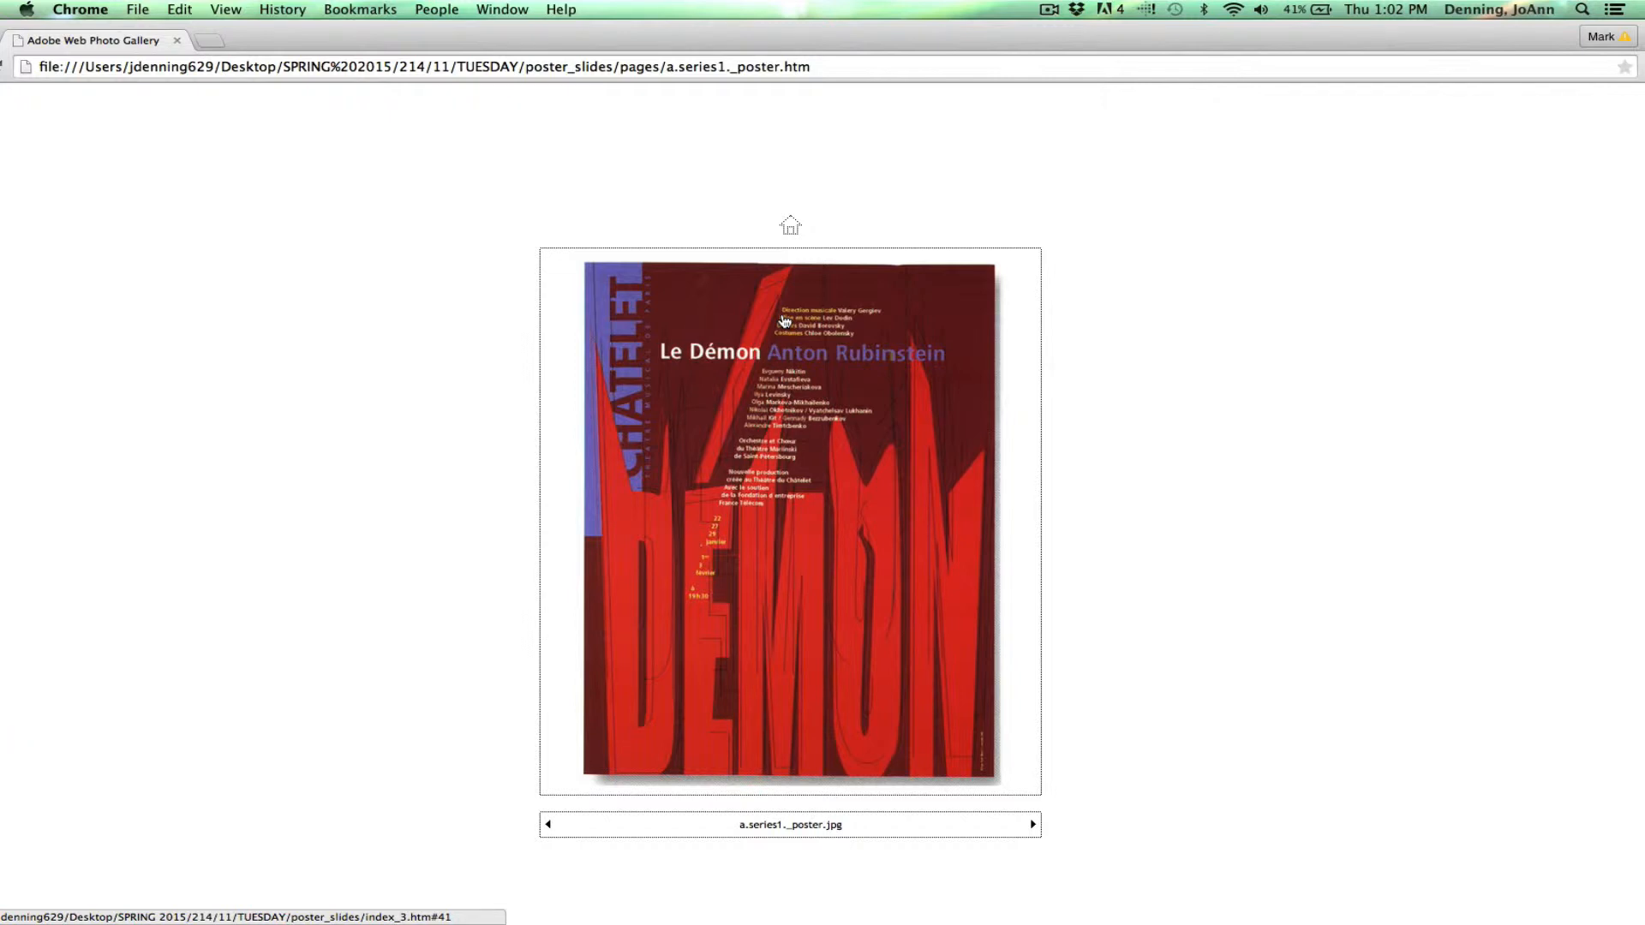
{"action": "mouse_move", "coordinate": [703, 575]}
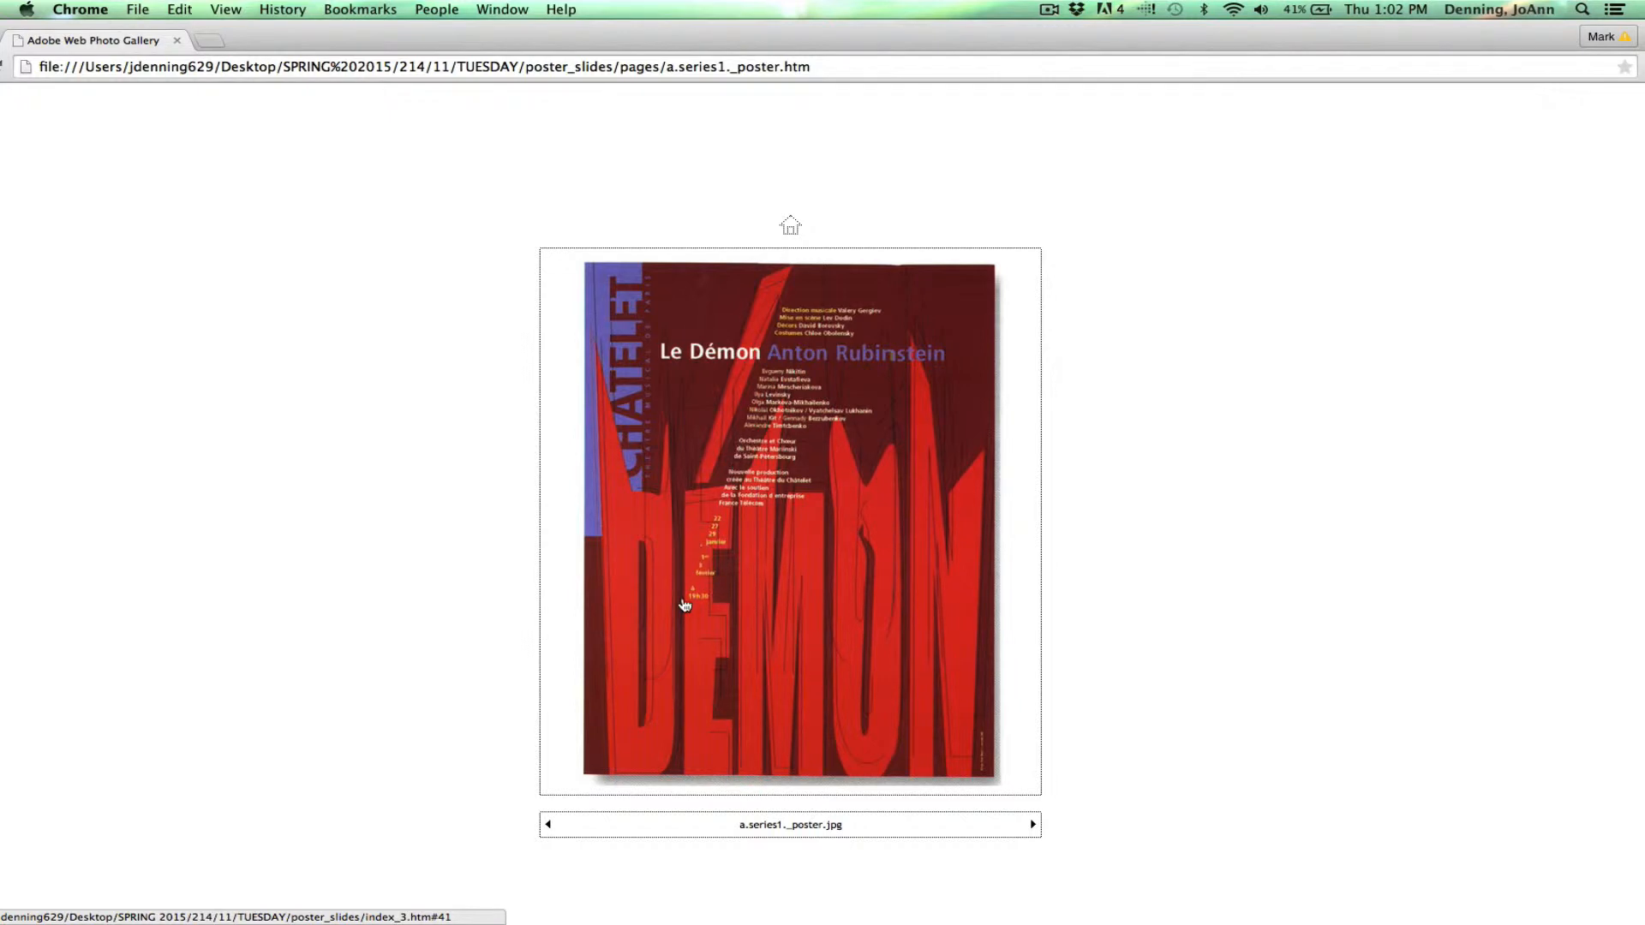
{"action": "mouse_move", "coordinate": [847, 499]}
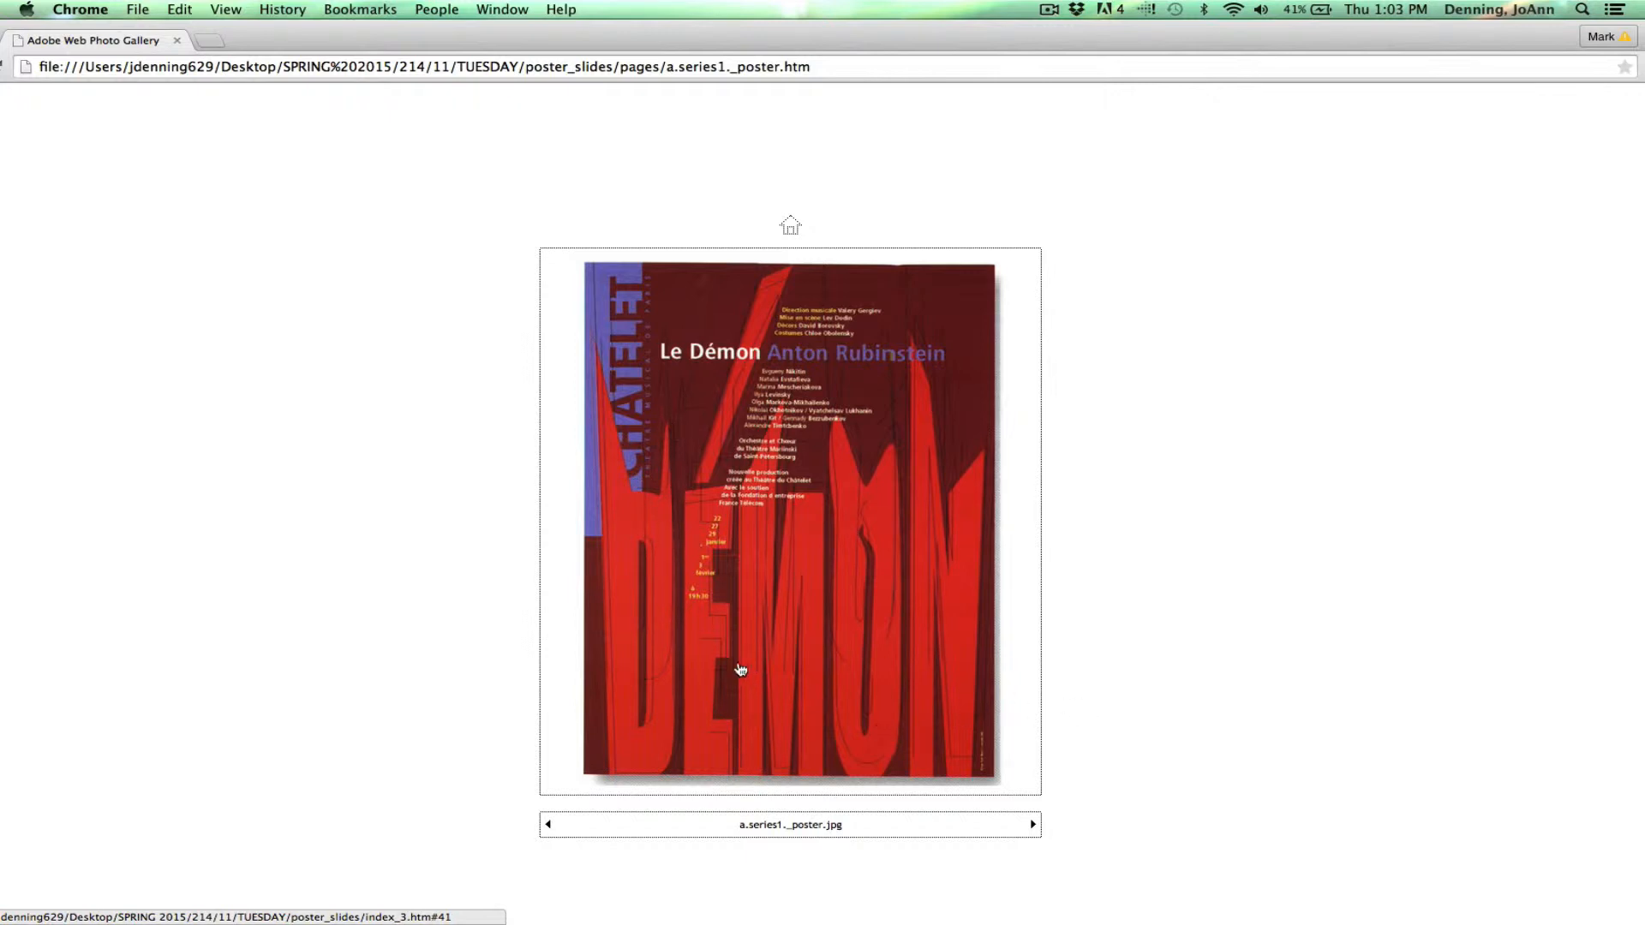
{"action": "mouse_move", "coordinate": [733, 691]}
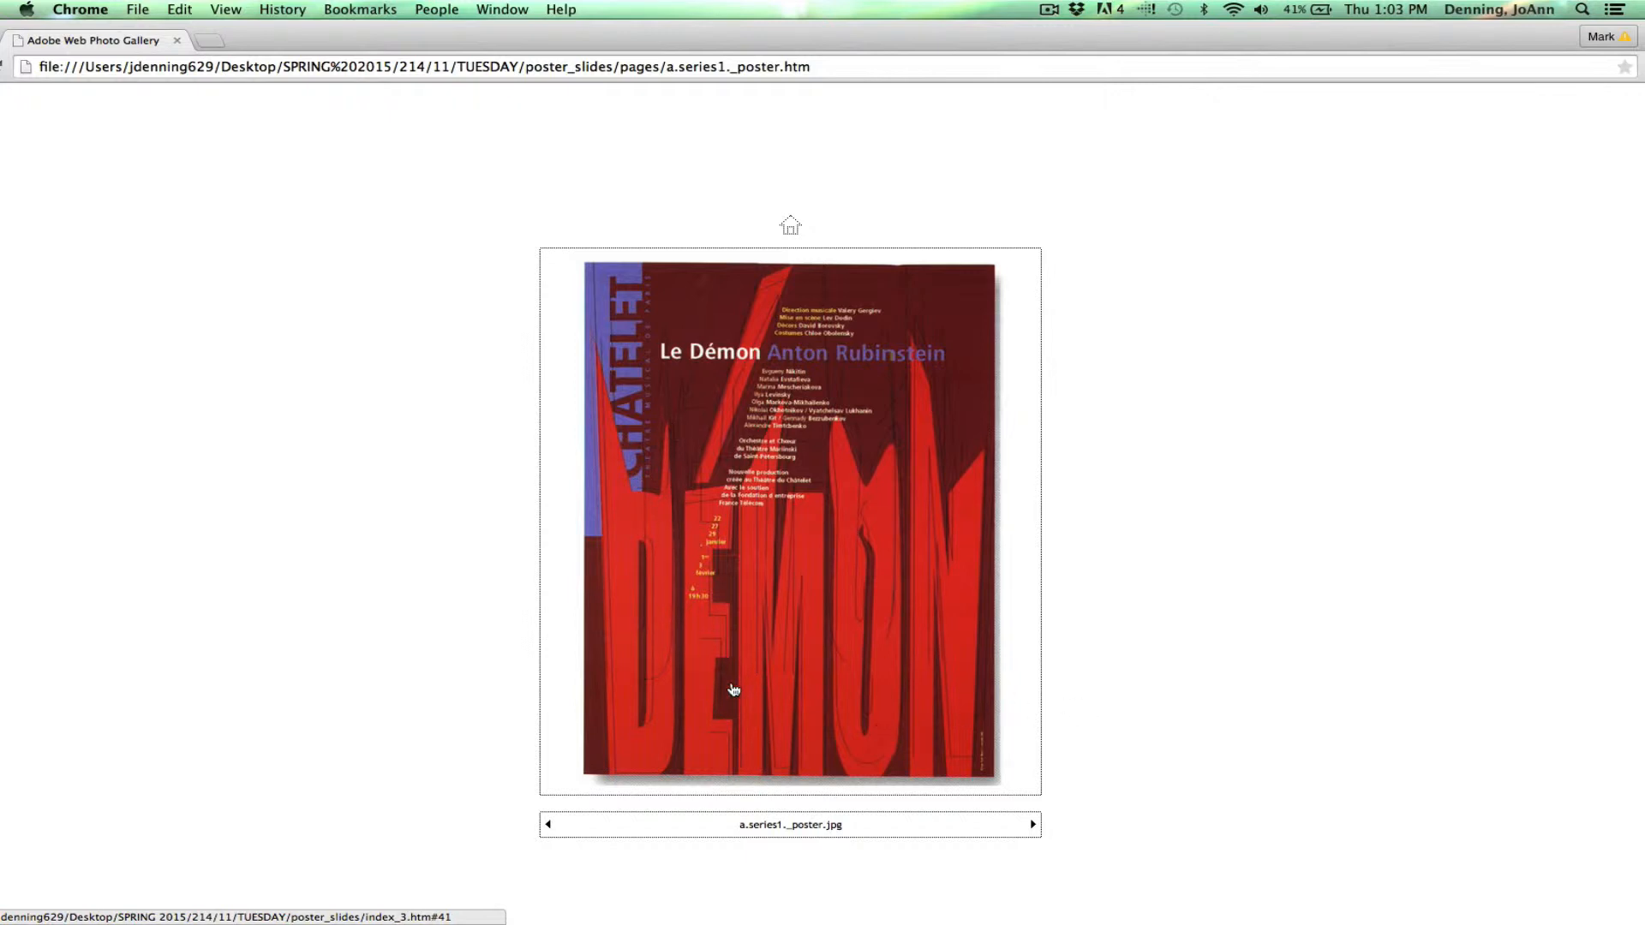
{"action": "mouse_move", "coordinate": [742, 693]}
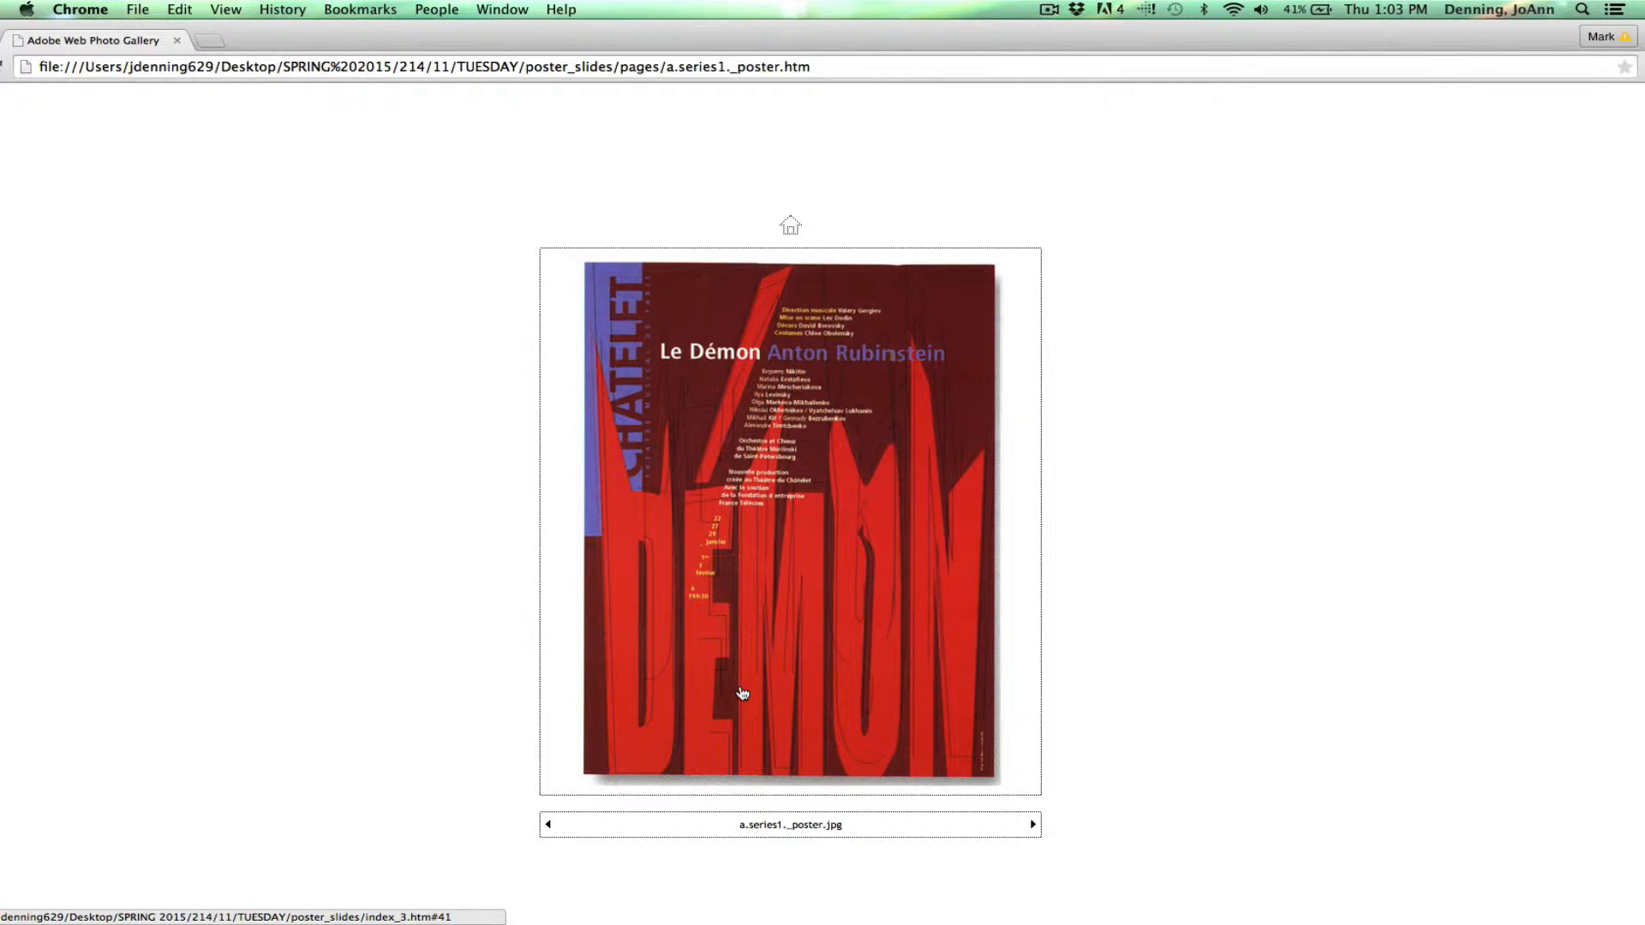
{"action": "mouse_move", "coordinate": [725, 622]}
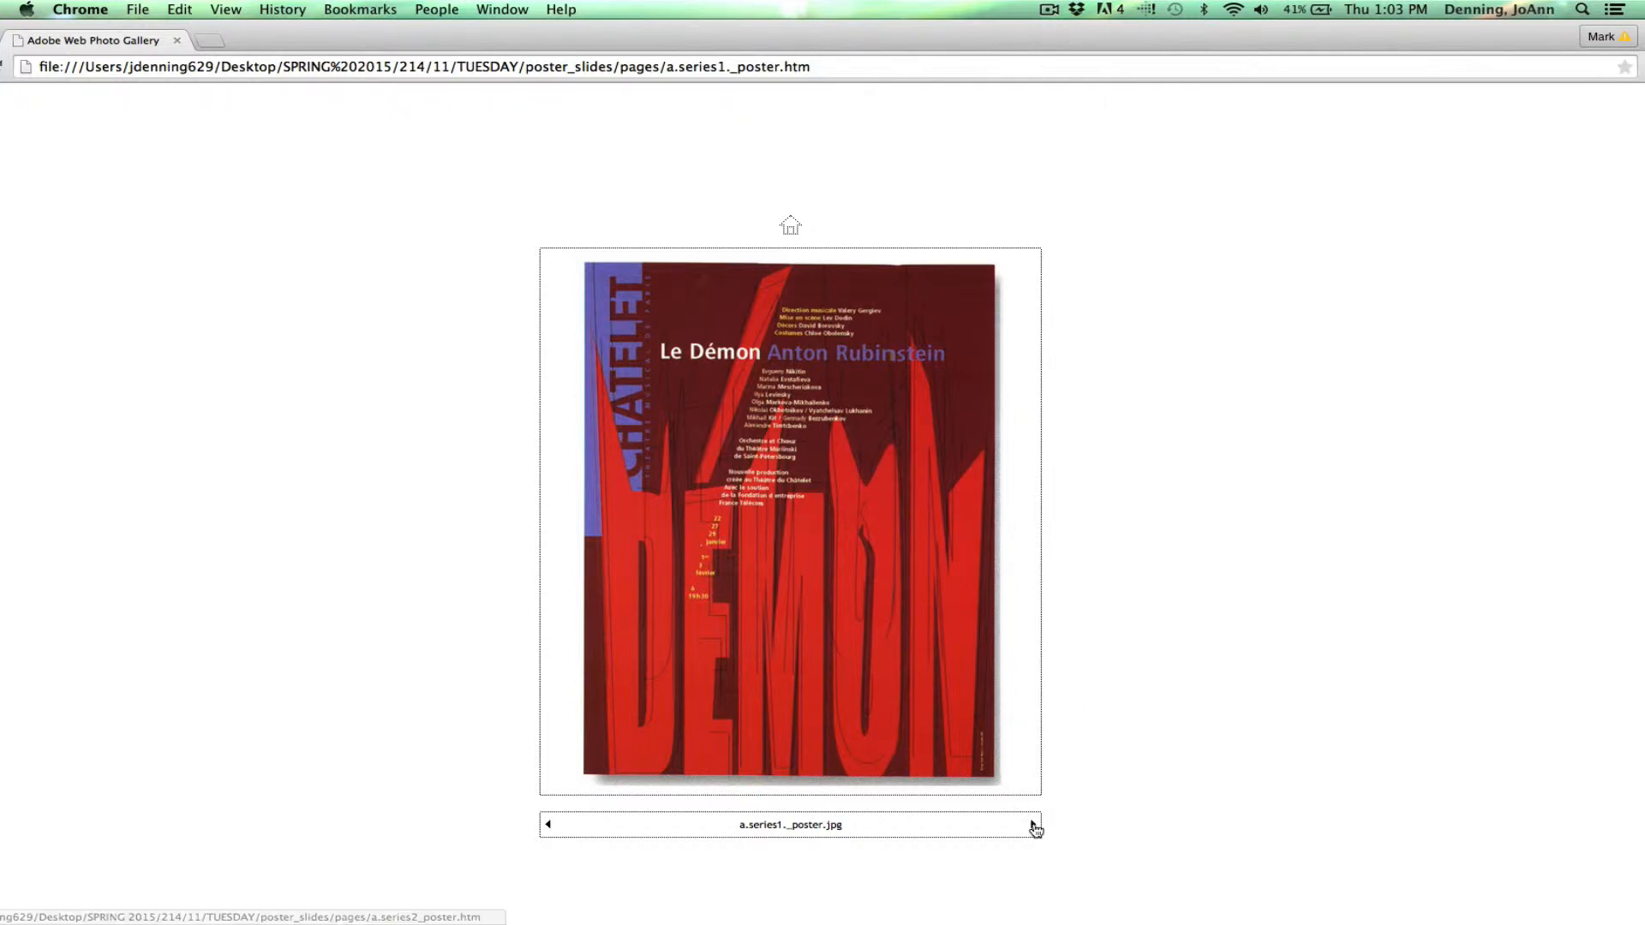
{"action": "left_click", "coordinate": [1033, 825]}
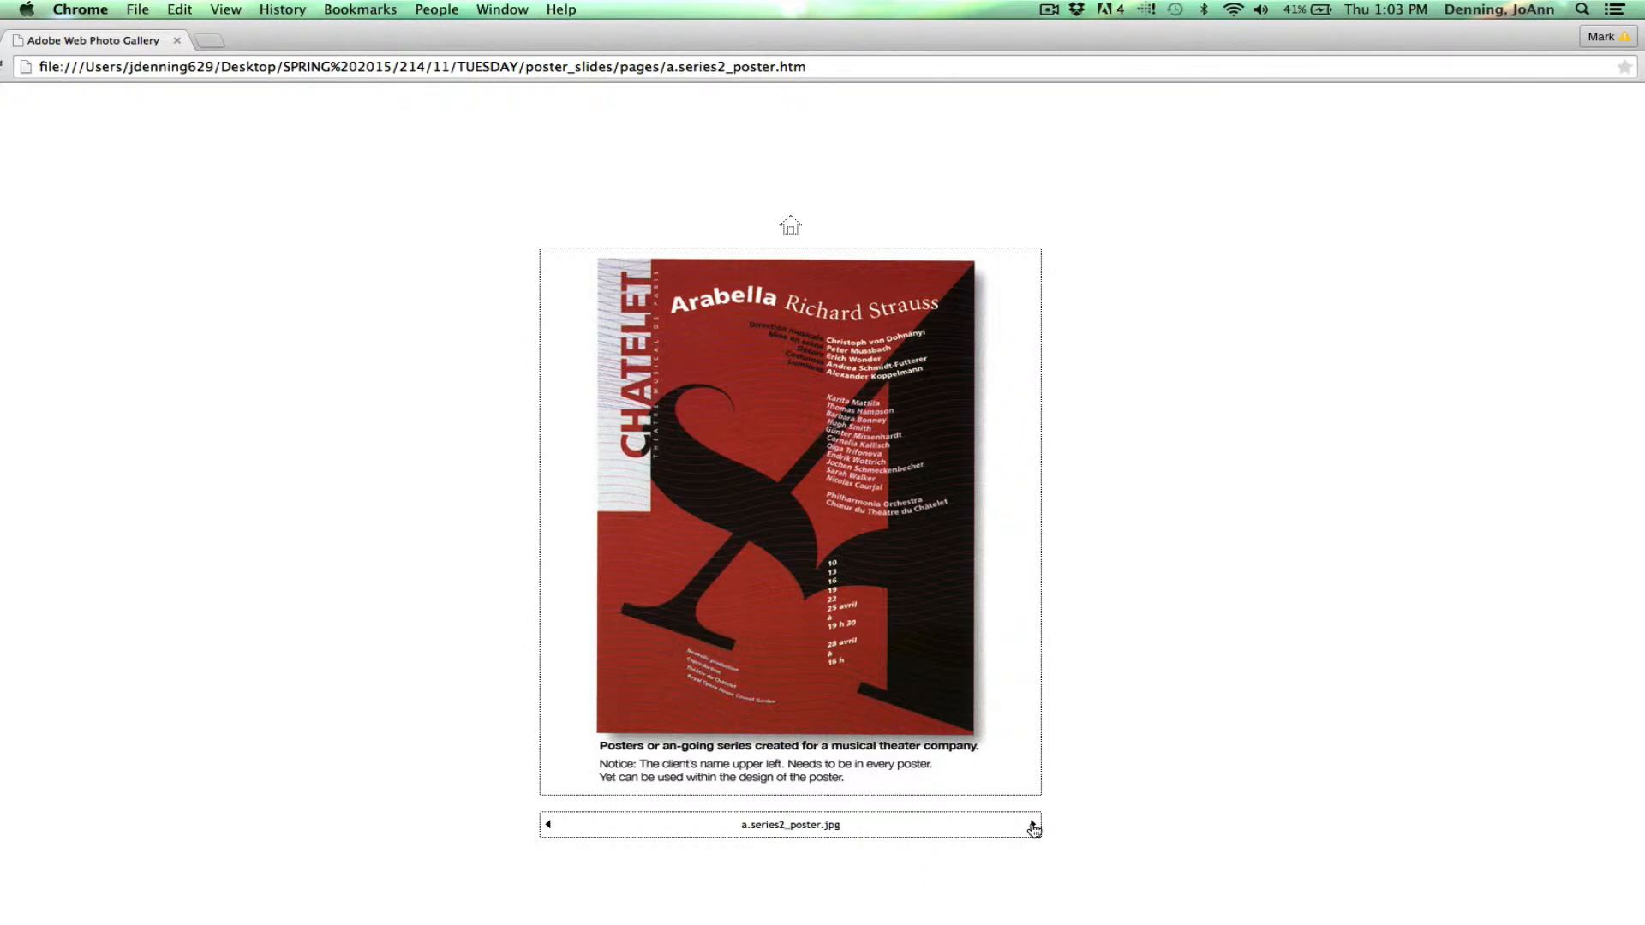
{"action": "mouse_move", "coordinate": [677, 393]}
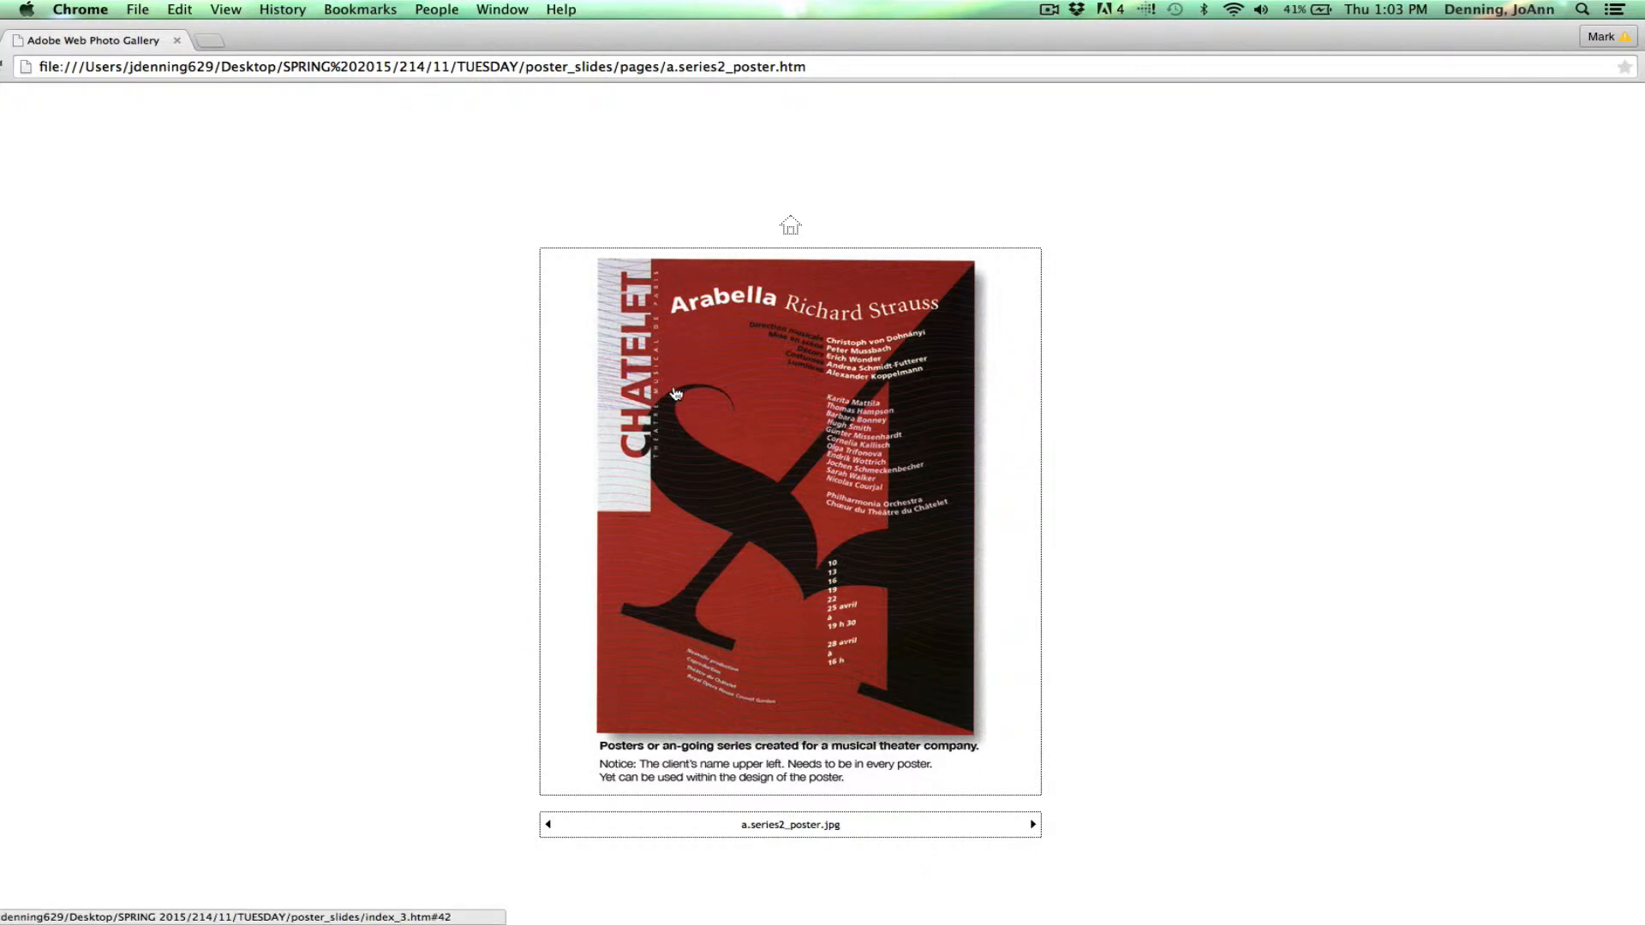
{"action": "mouse_move", "coordinate": [640, 407]}
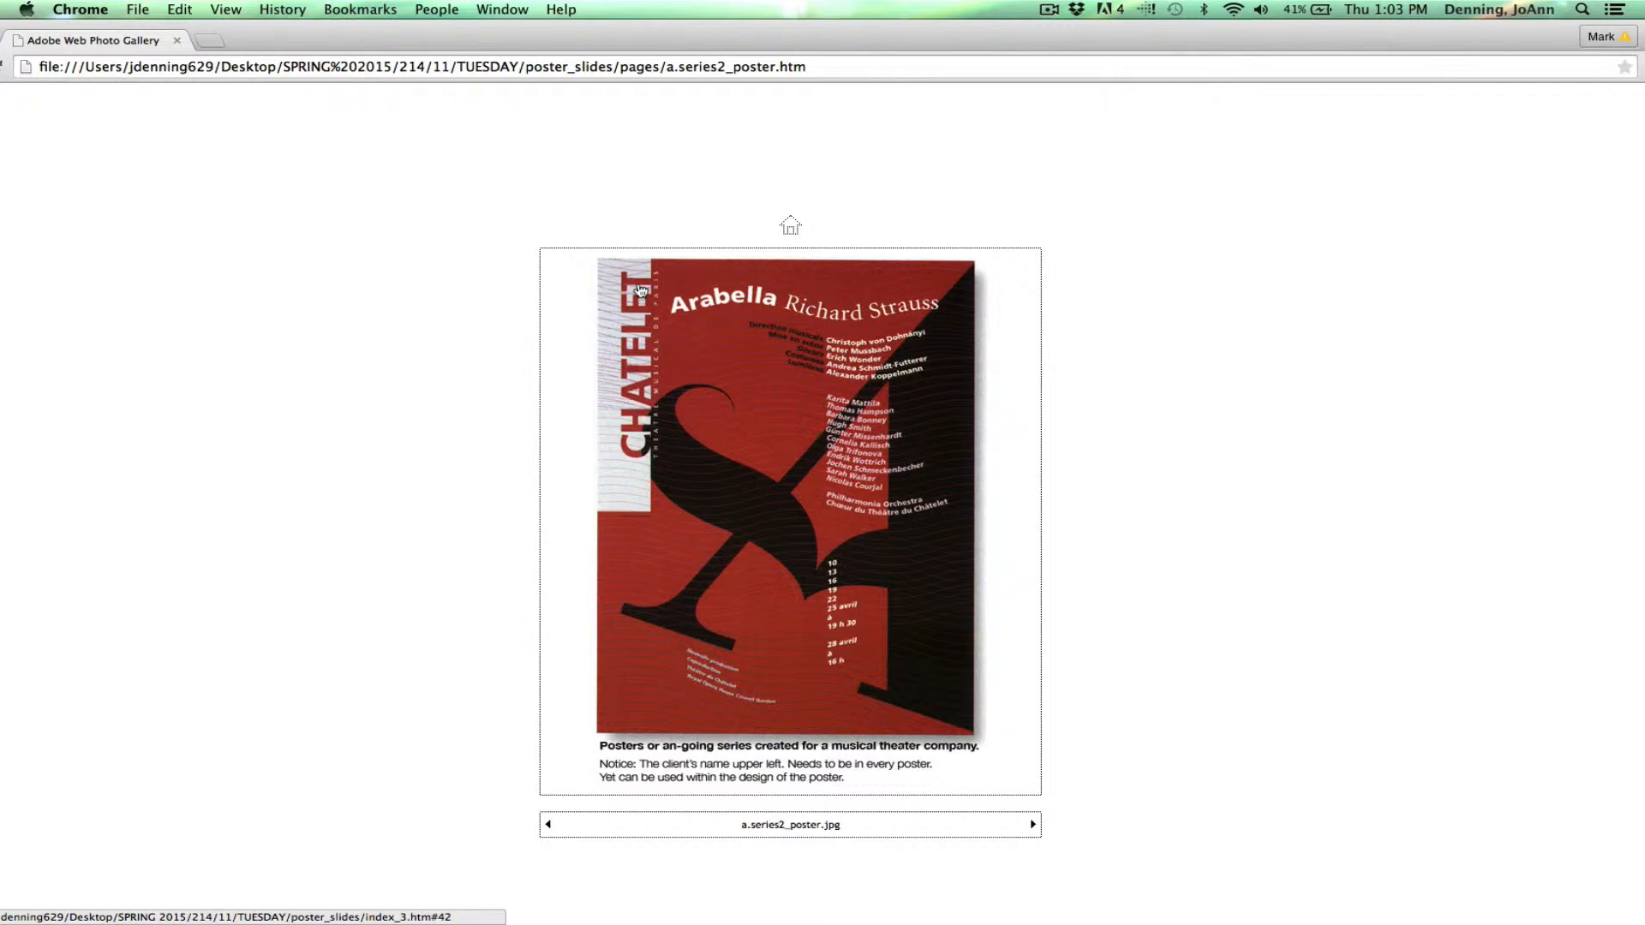
{"action": "mouse_move", "coordinate": [766, 327]}
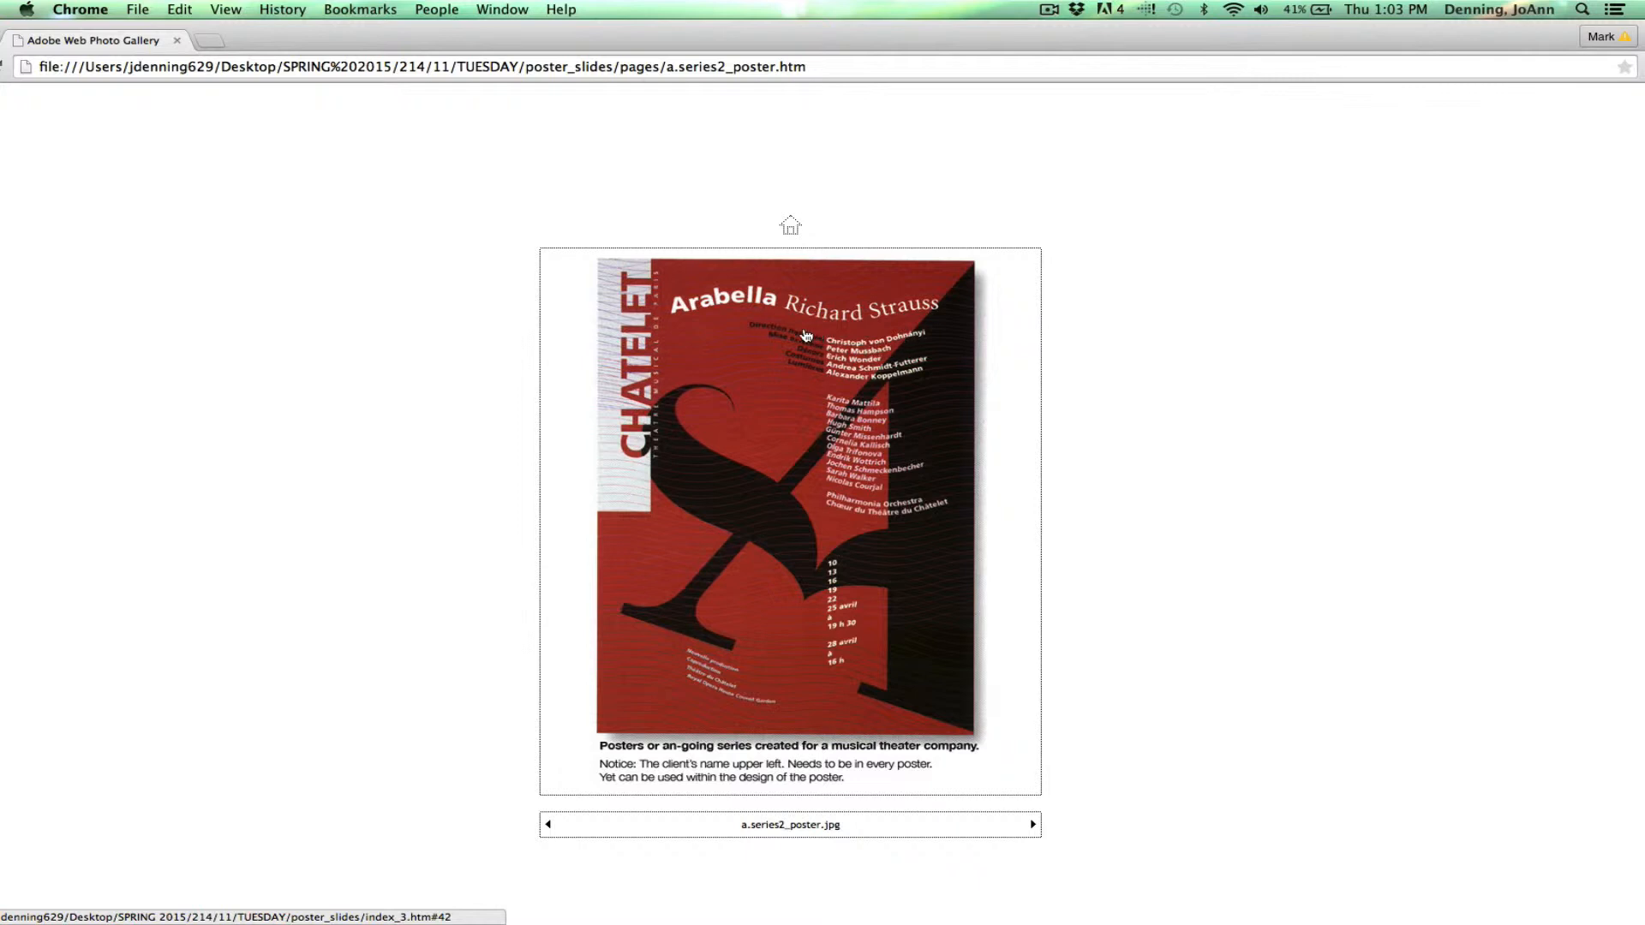
{"action": "mouse_move", "coordinate": [960, 825]}
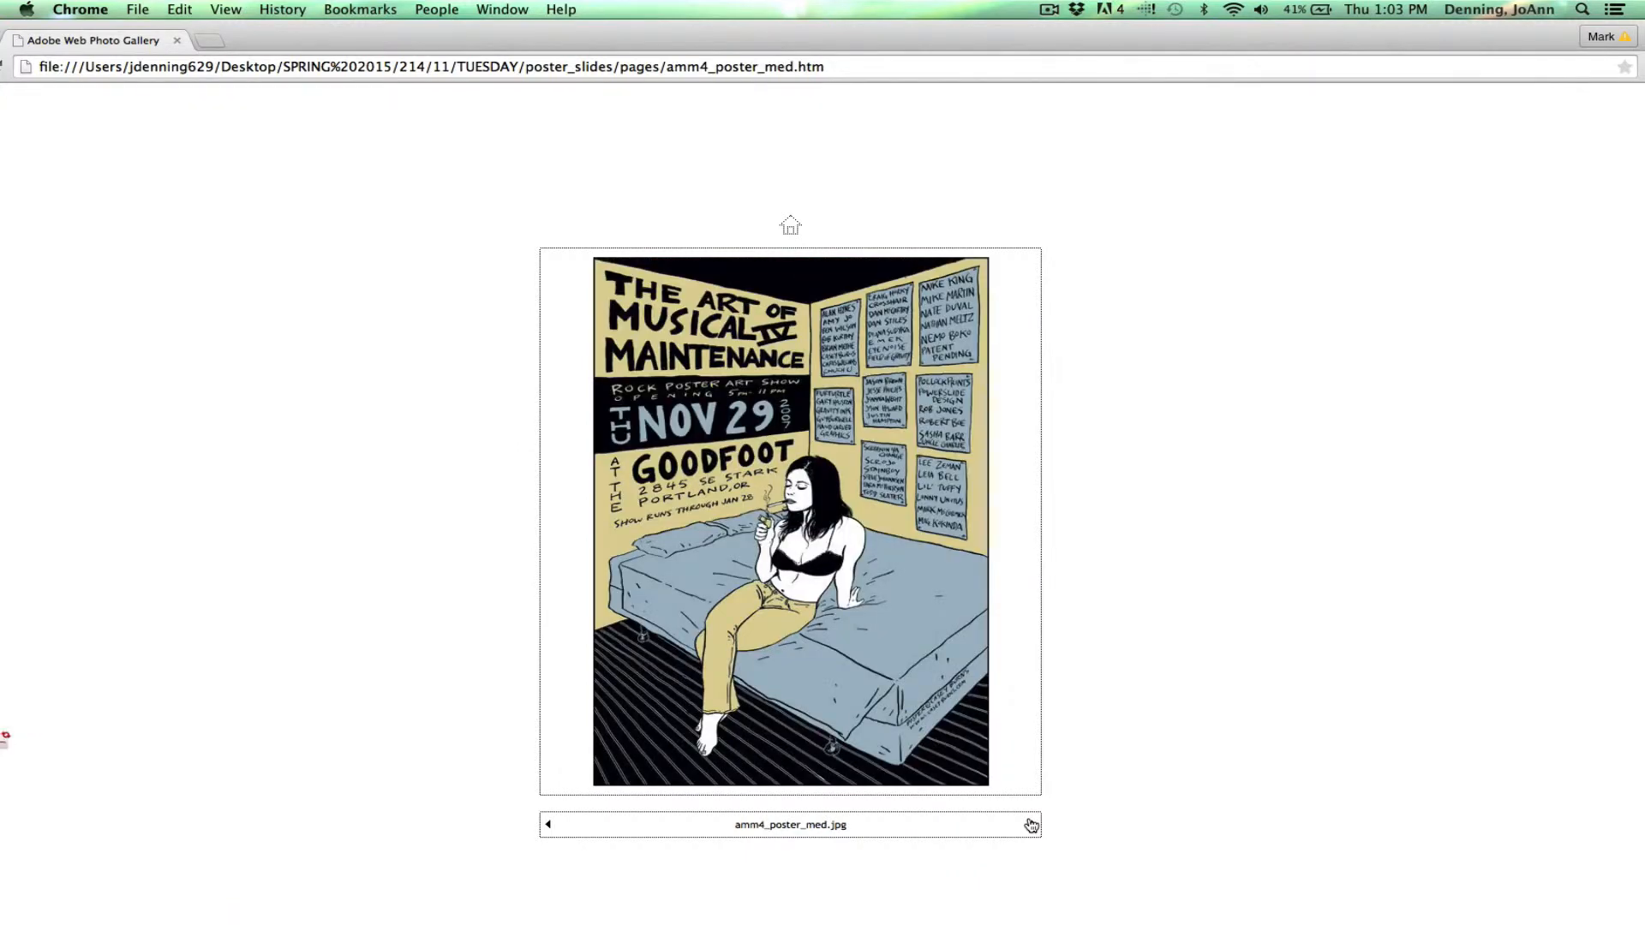
{"action": "mouse_move", "coordinate": [1145, 802]}
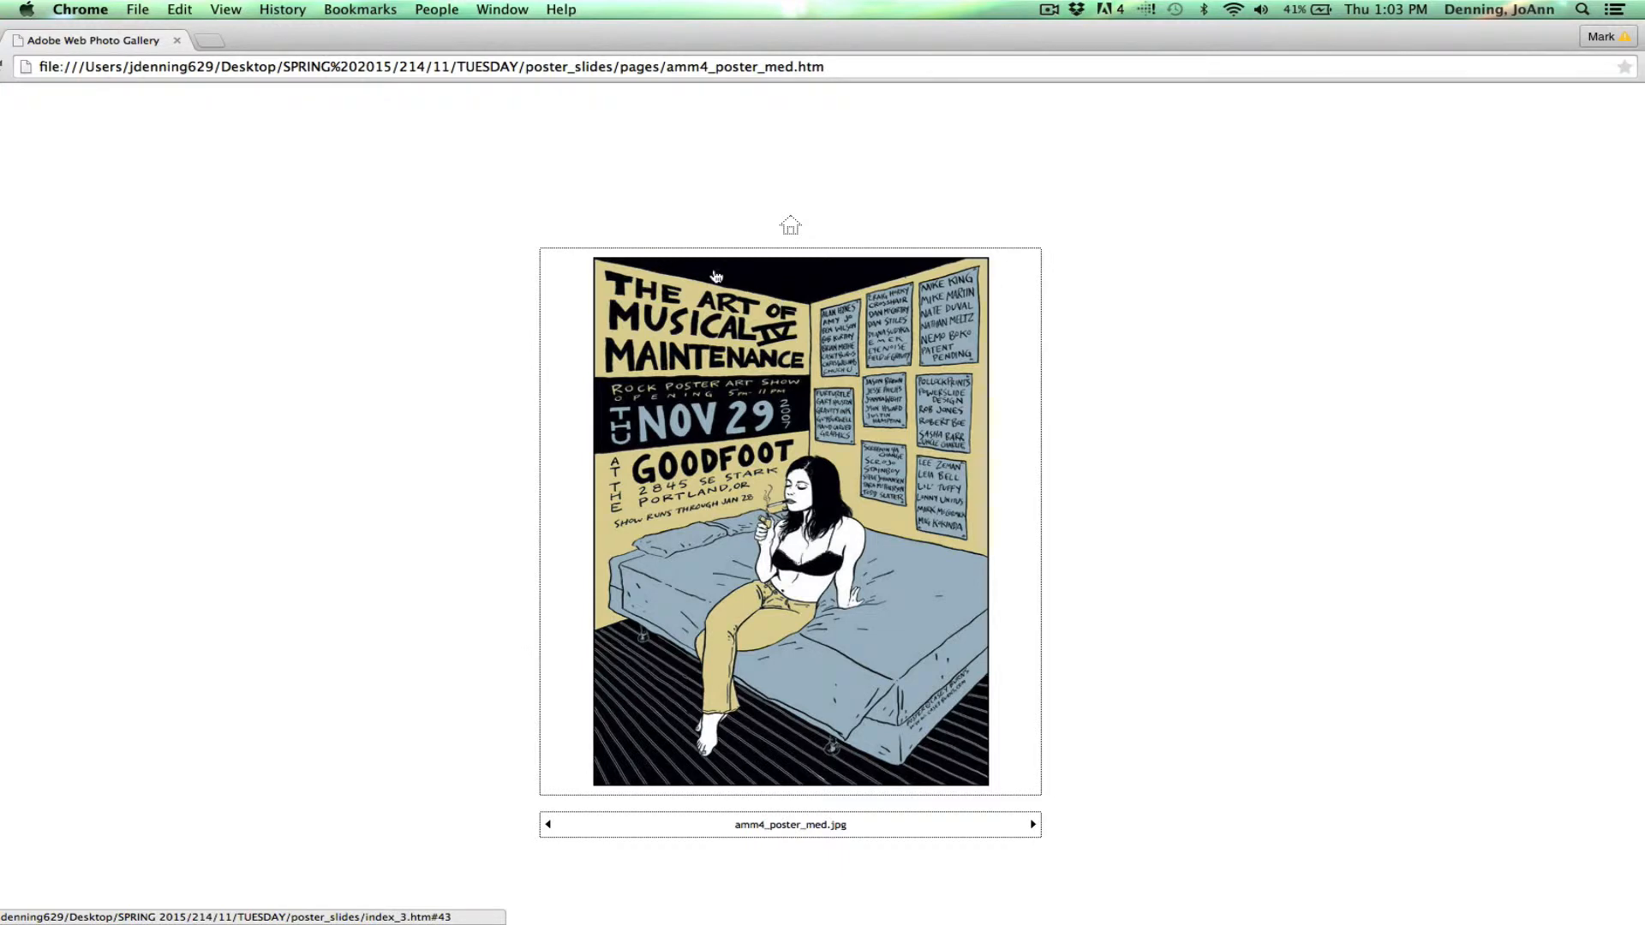
{"action": "mouse_move", "coordinate": [676, 410]}
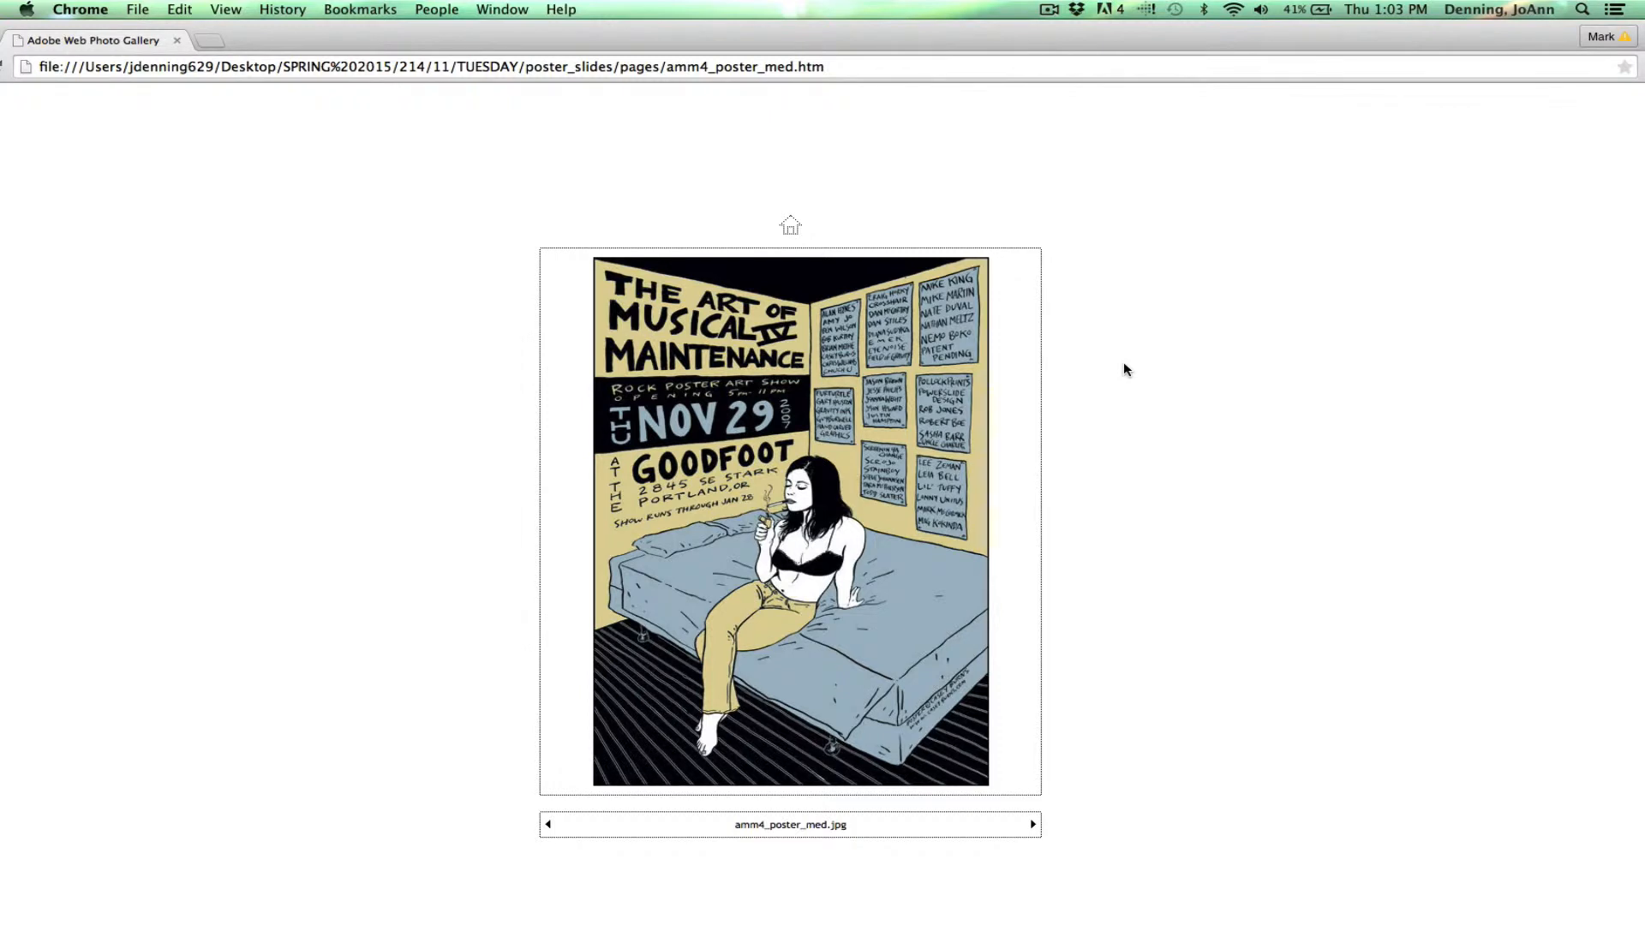
{"action": "mouse_move", "coordinate": [1032, 840]}
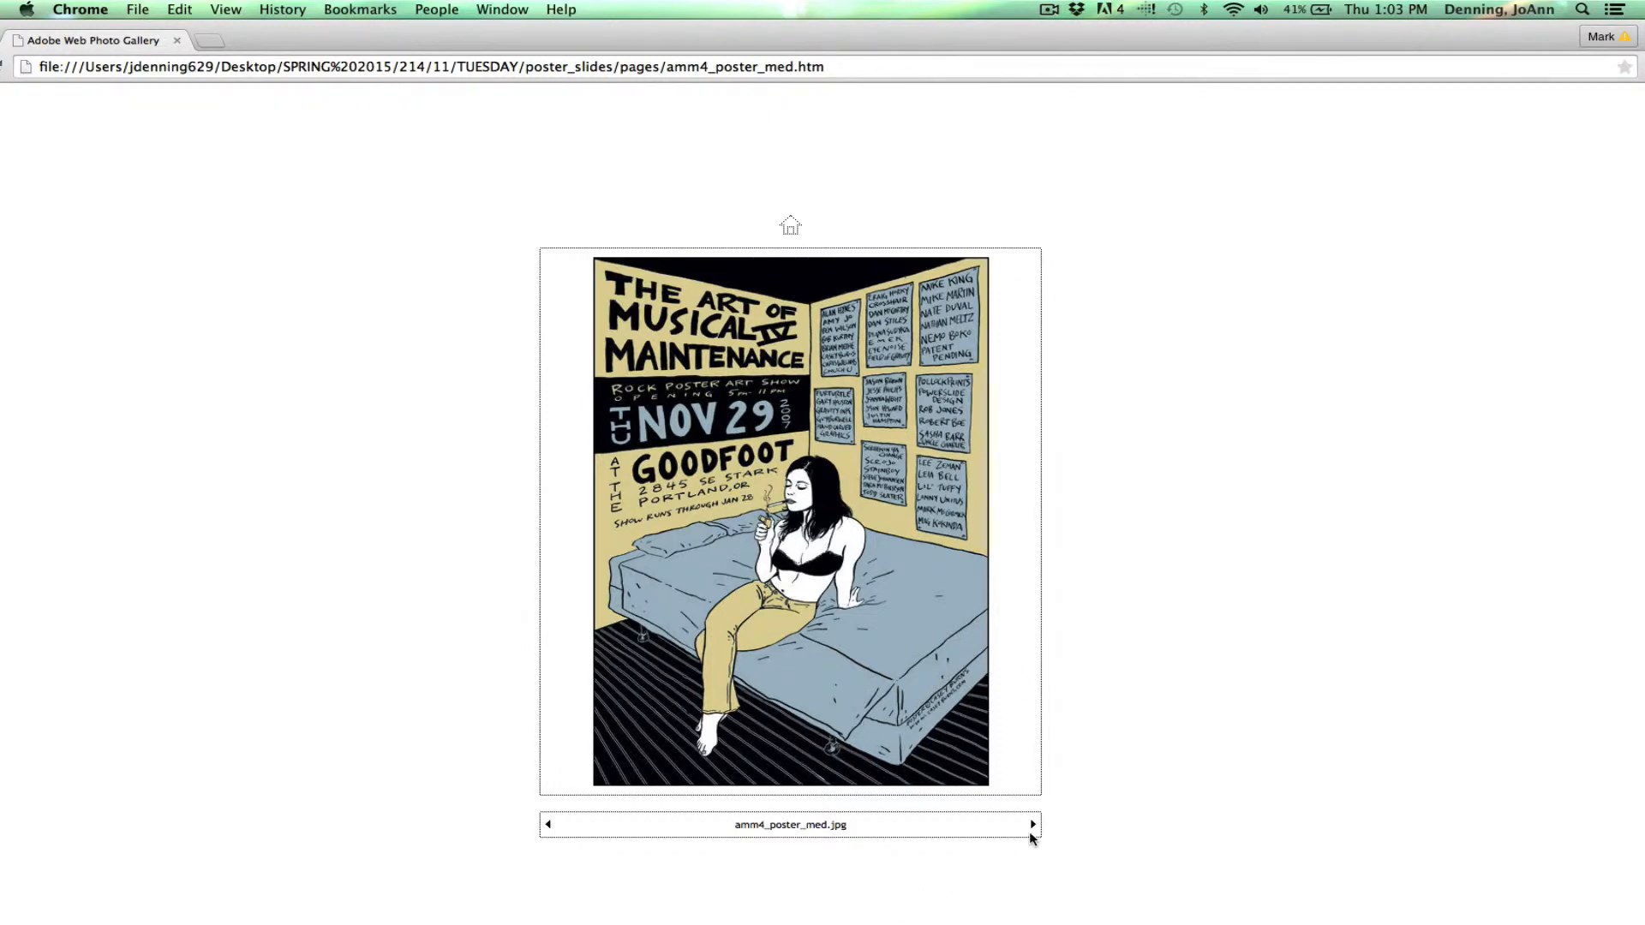
- Advance from The Art of Musical Maintenance to the Baby Doll poster
{"action": "left_click", "coordinate": [1032, 825]}
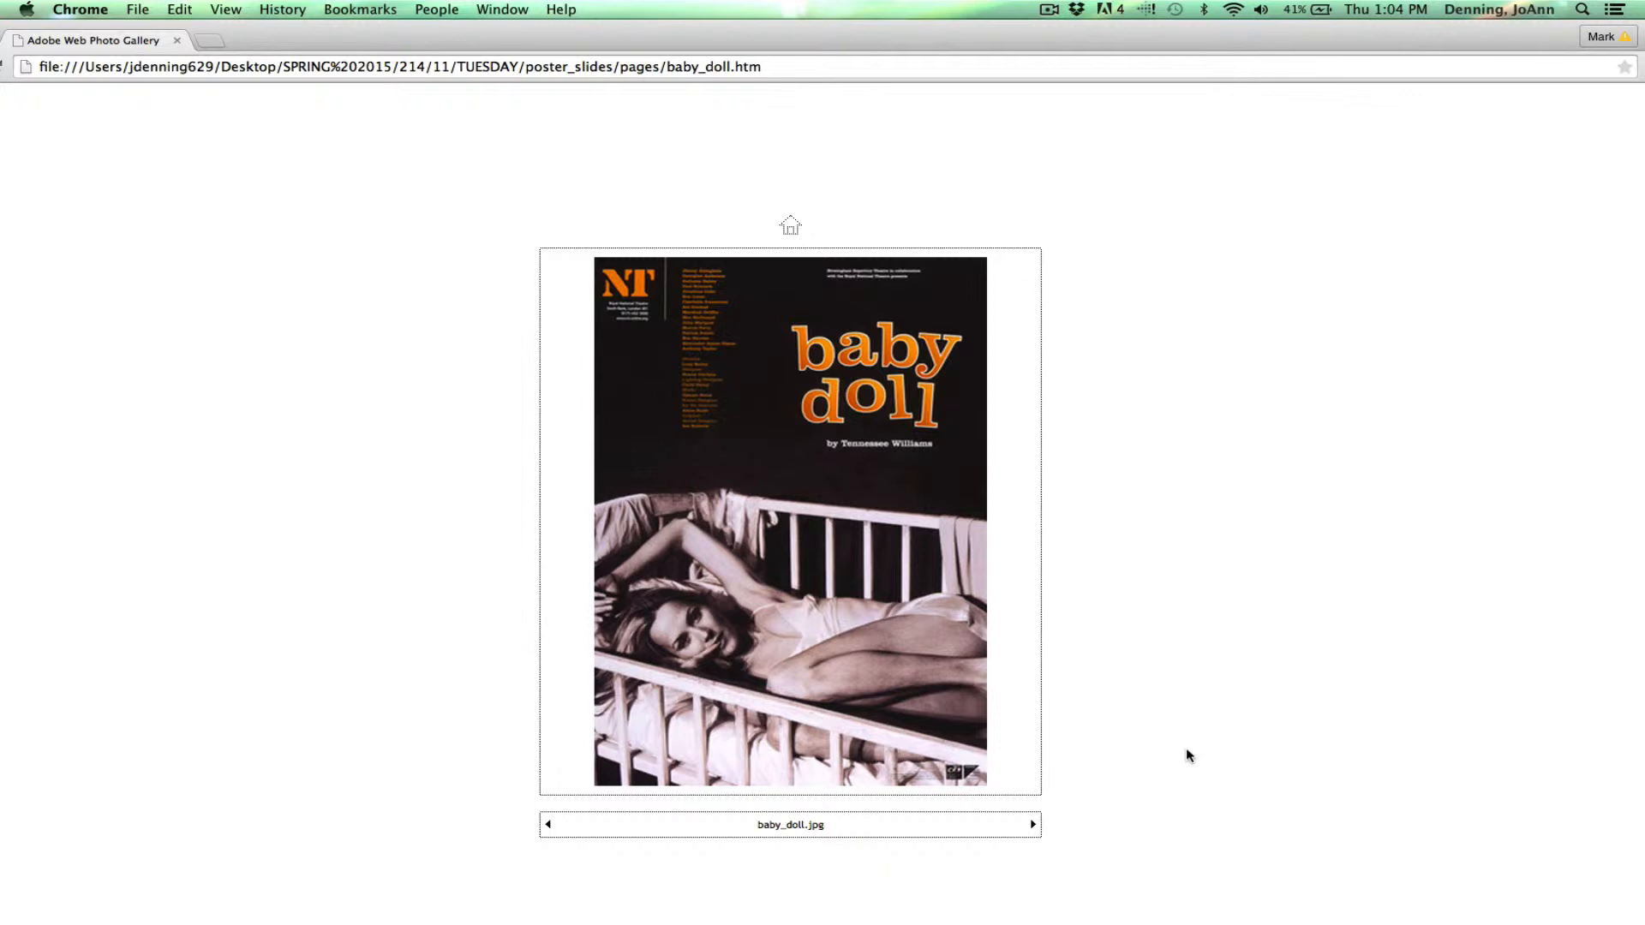
{"action": "mouse_move", "coordinate": [883, 400]}
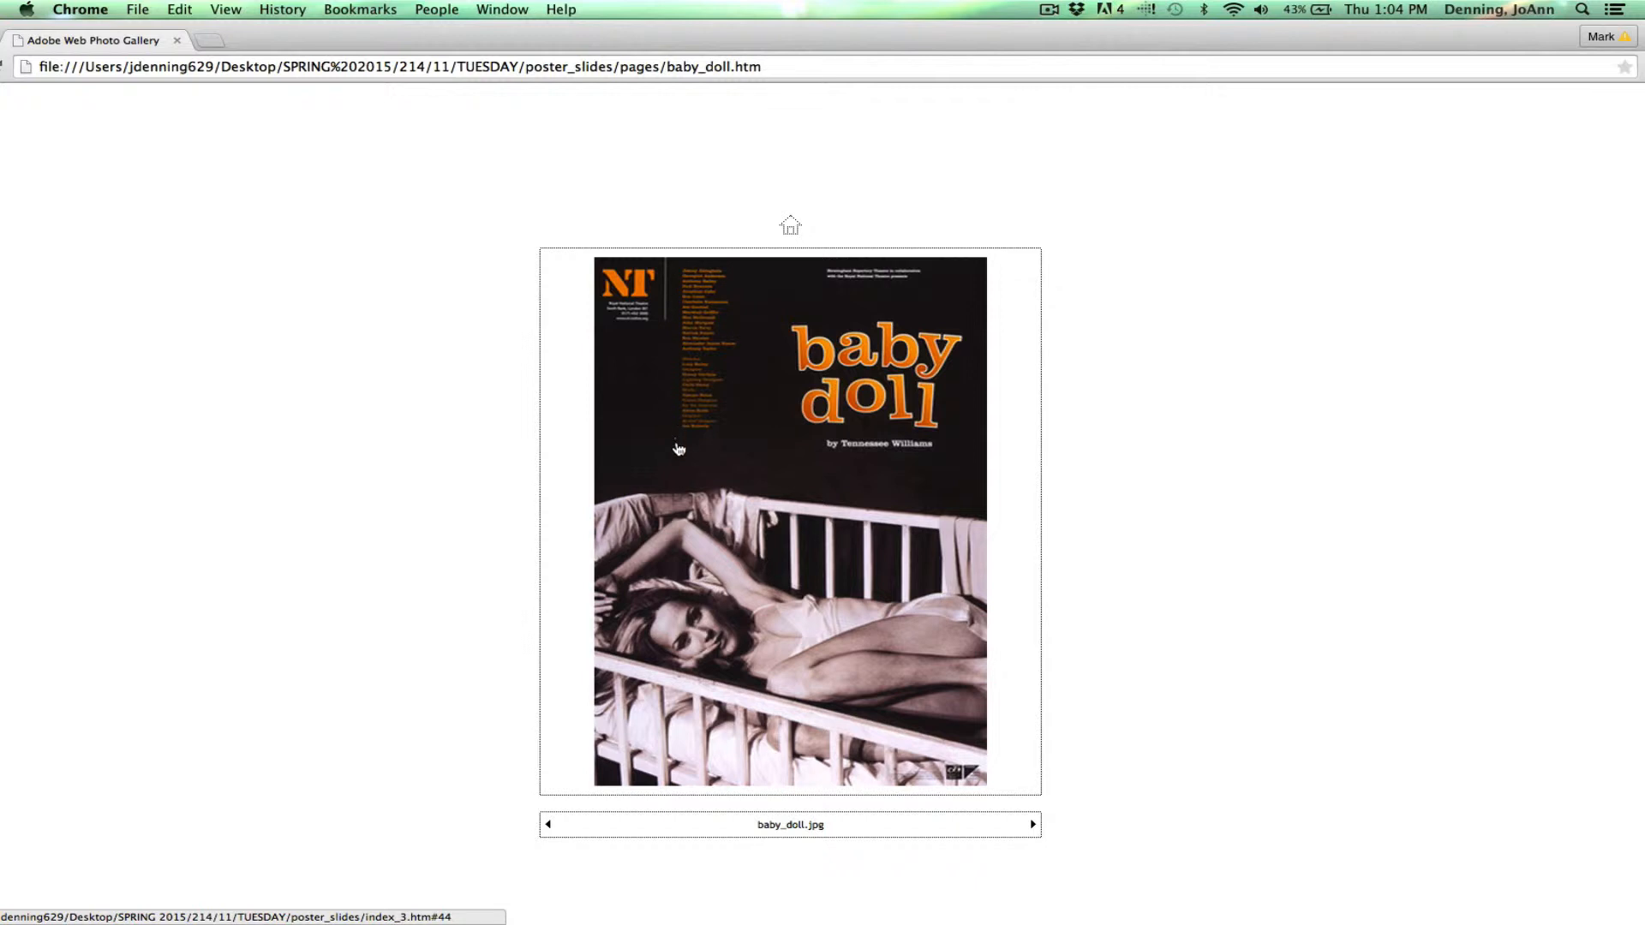
{"action": "mouse_move", "coordinate": [686, 439]}
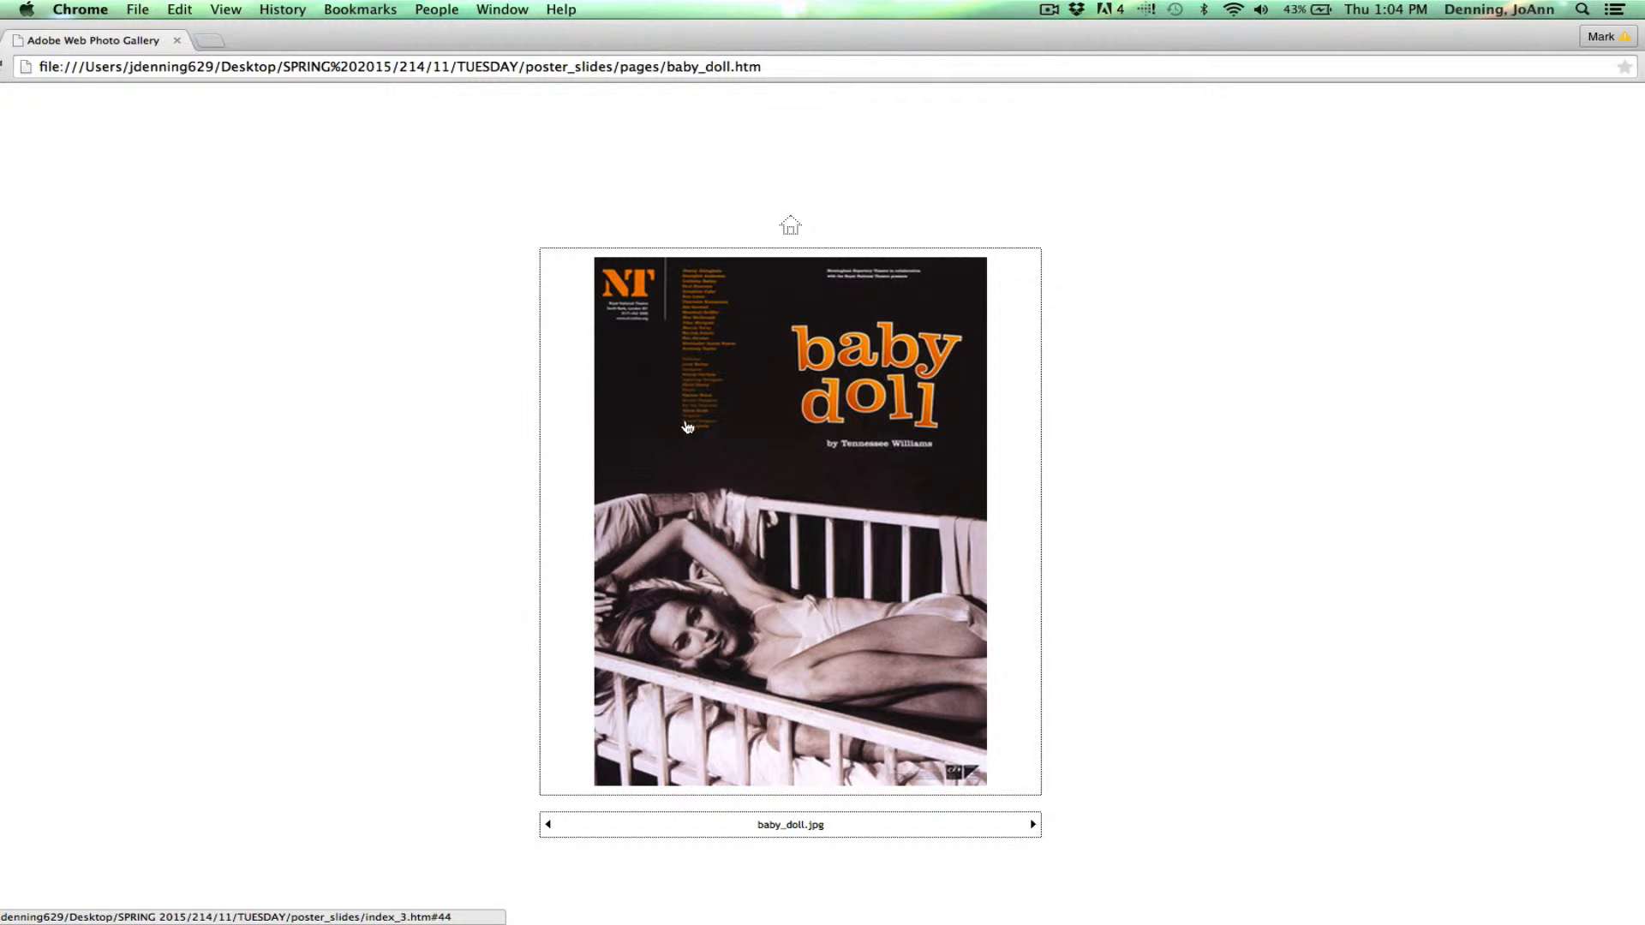
{"action": "mouse_move", "coordinate": [889, 486]}
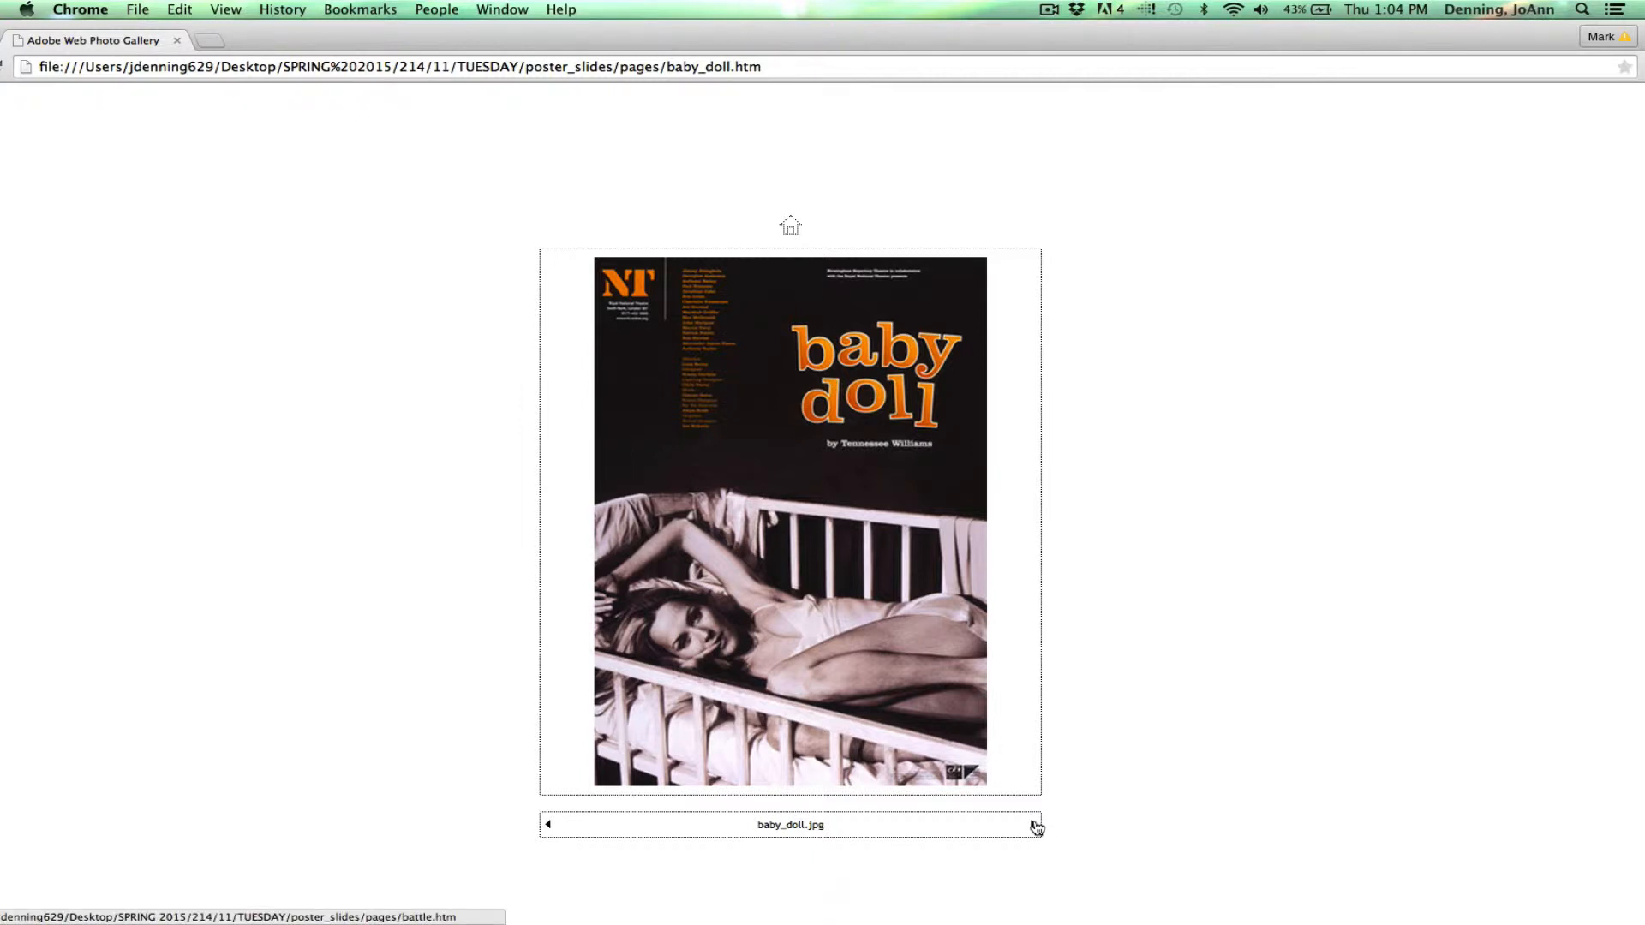
- Page past the Battle Royal poster to The House of Bernarda Alba poster
{"action": "left_click", "coordinate": [1035, 824]}
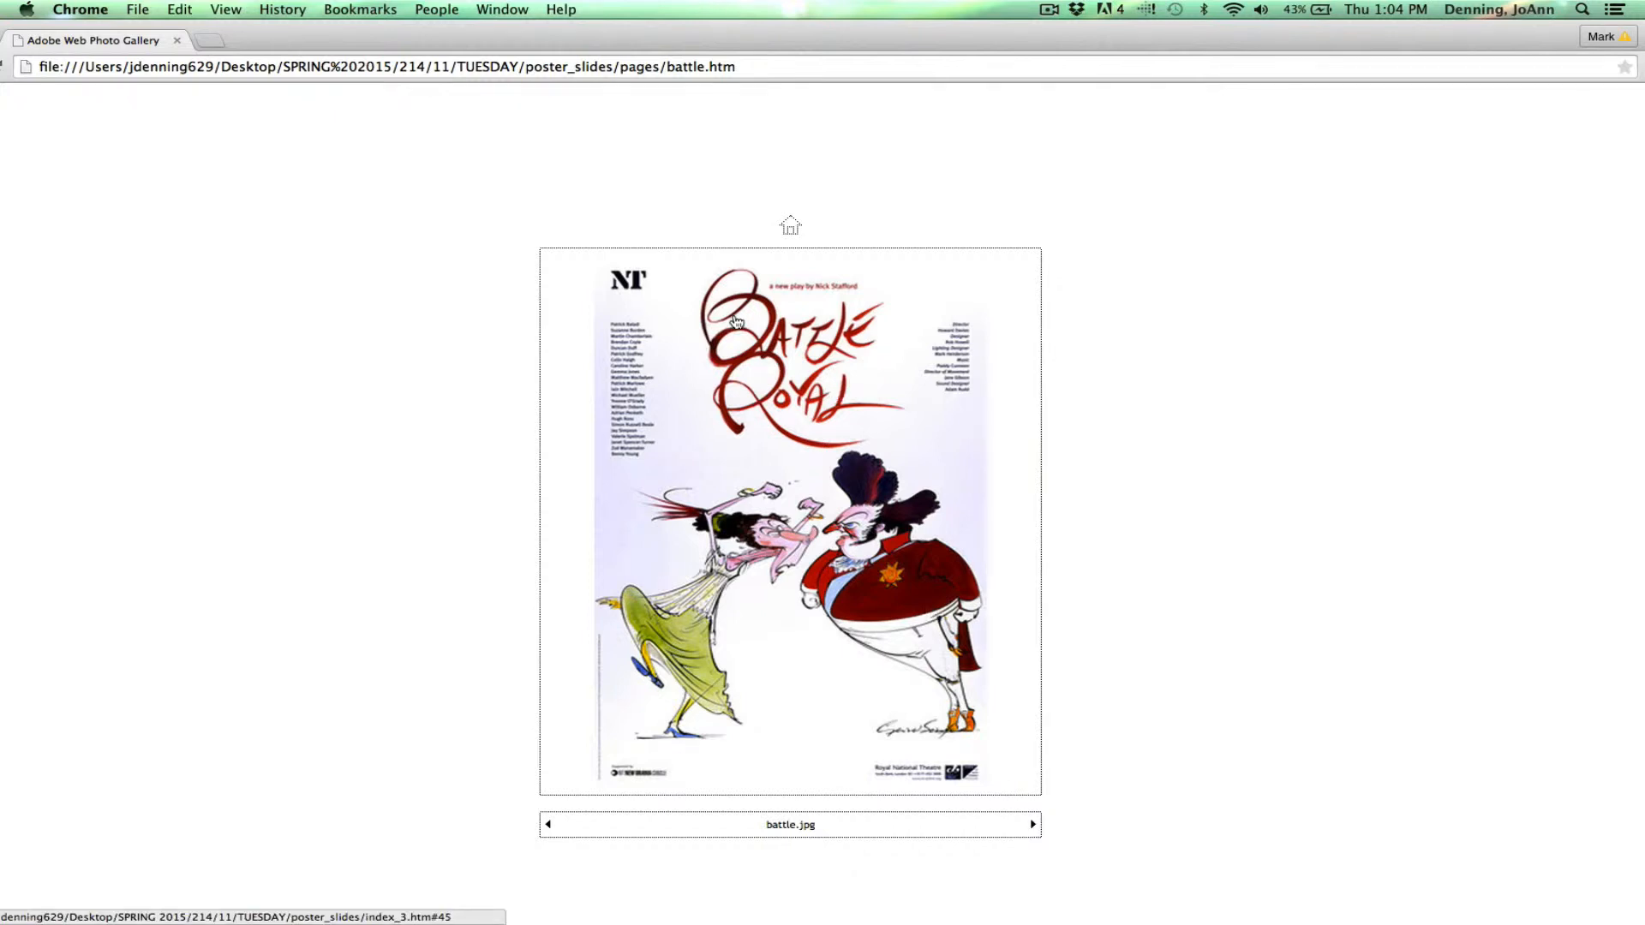
{"action": "mouse_move", "coordinate": [795, 458]}
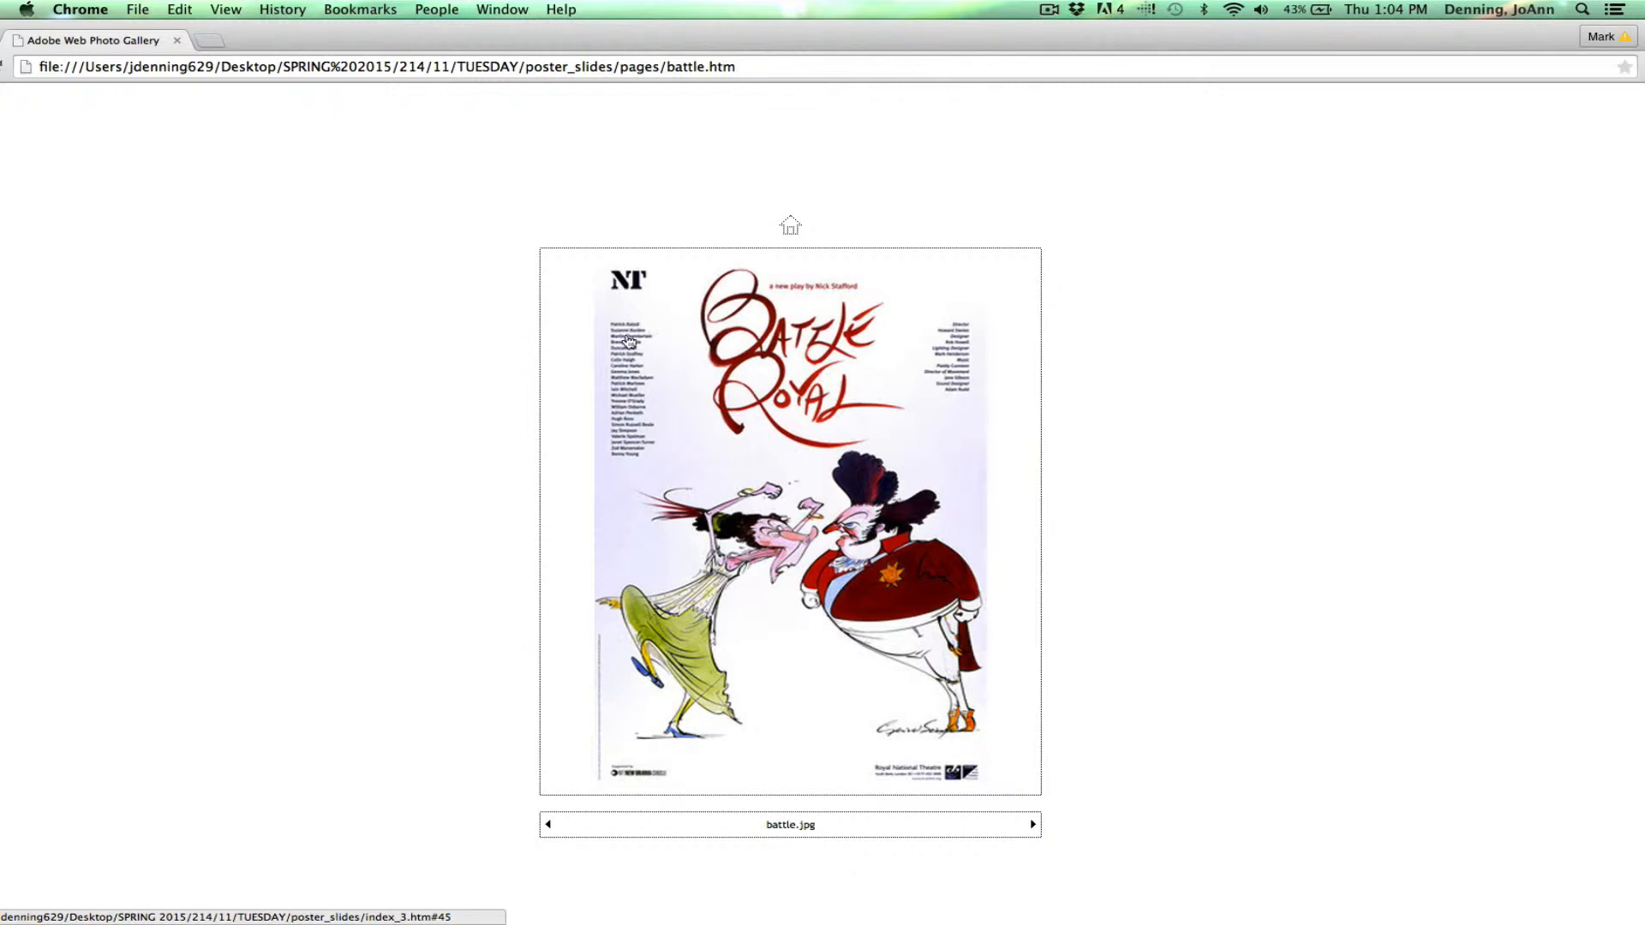
{"action": "mouse_move", "coordinate": [616, 469]}
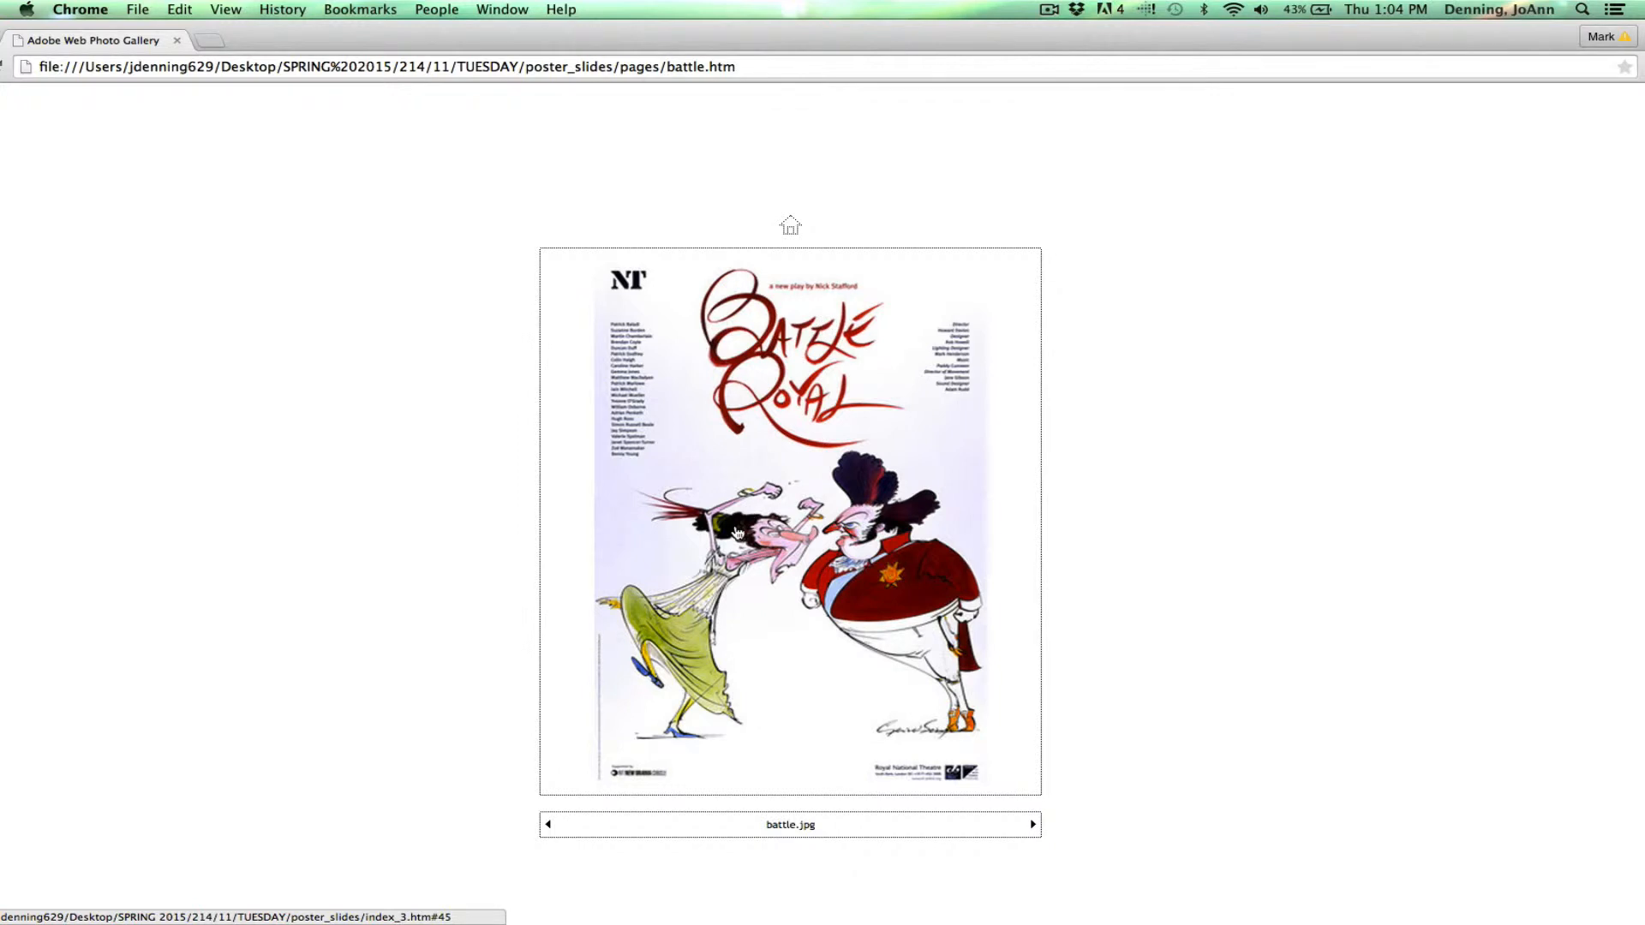
{"action": "mouse_move", "coordinate": [1038, 827]}
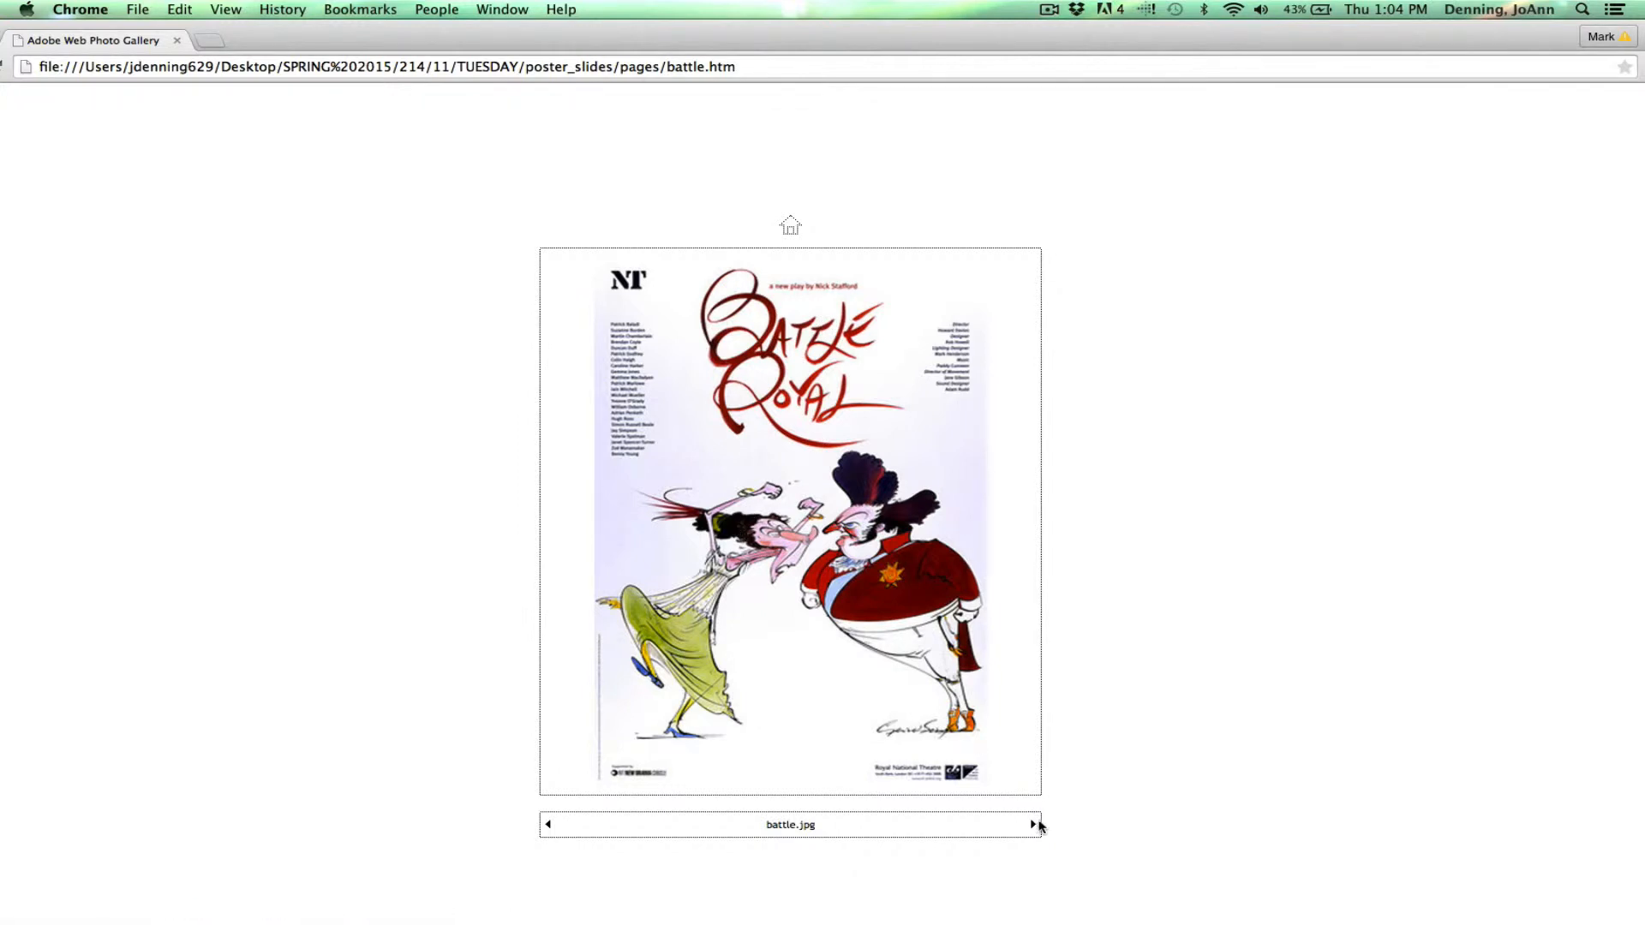
{"action": "left_click", "coordinate": [1033, 824]}
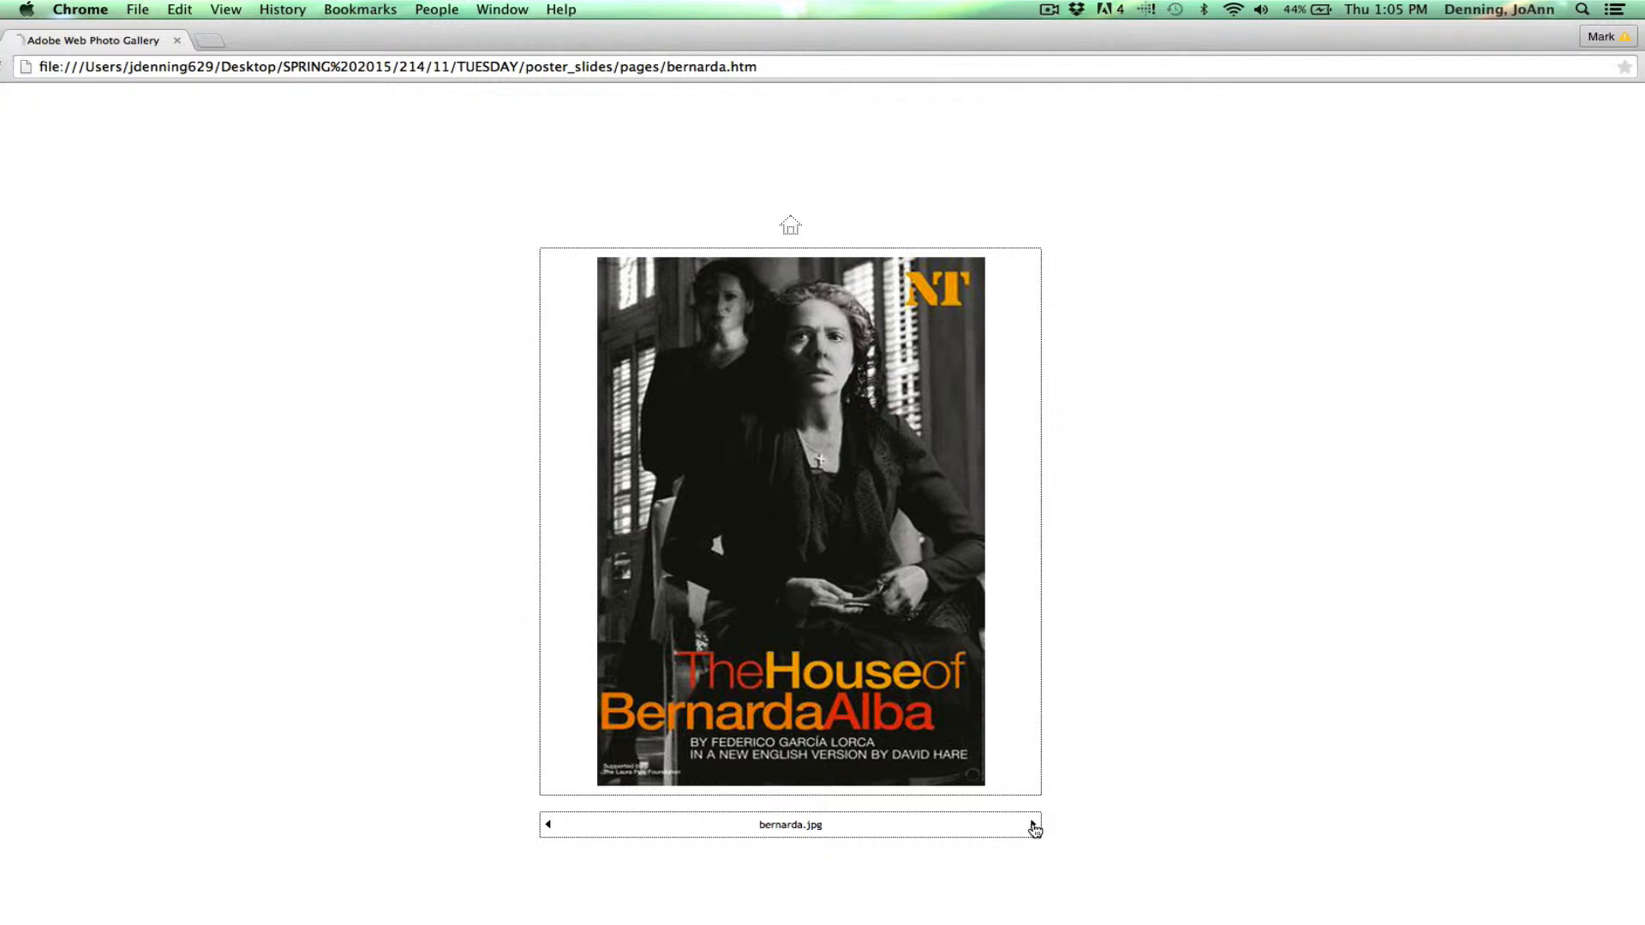
- Page past the Chicago poster to the Coram Boy poster
{"action": "left_click", "coordinate": [1032, 824]}
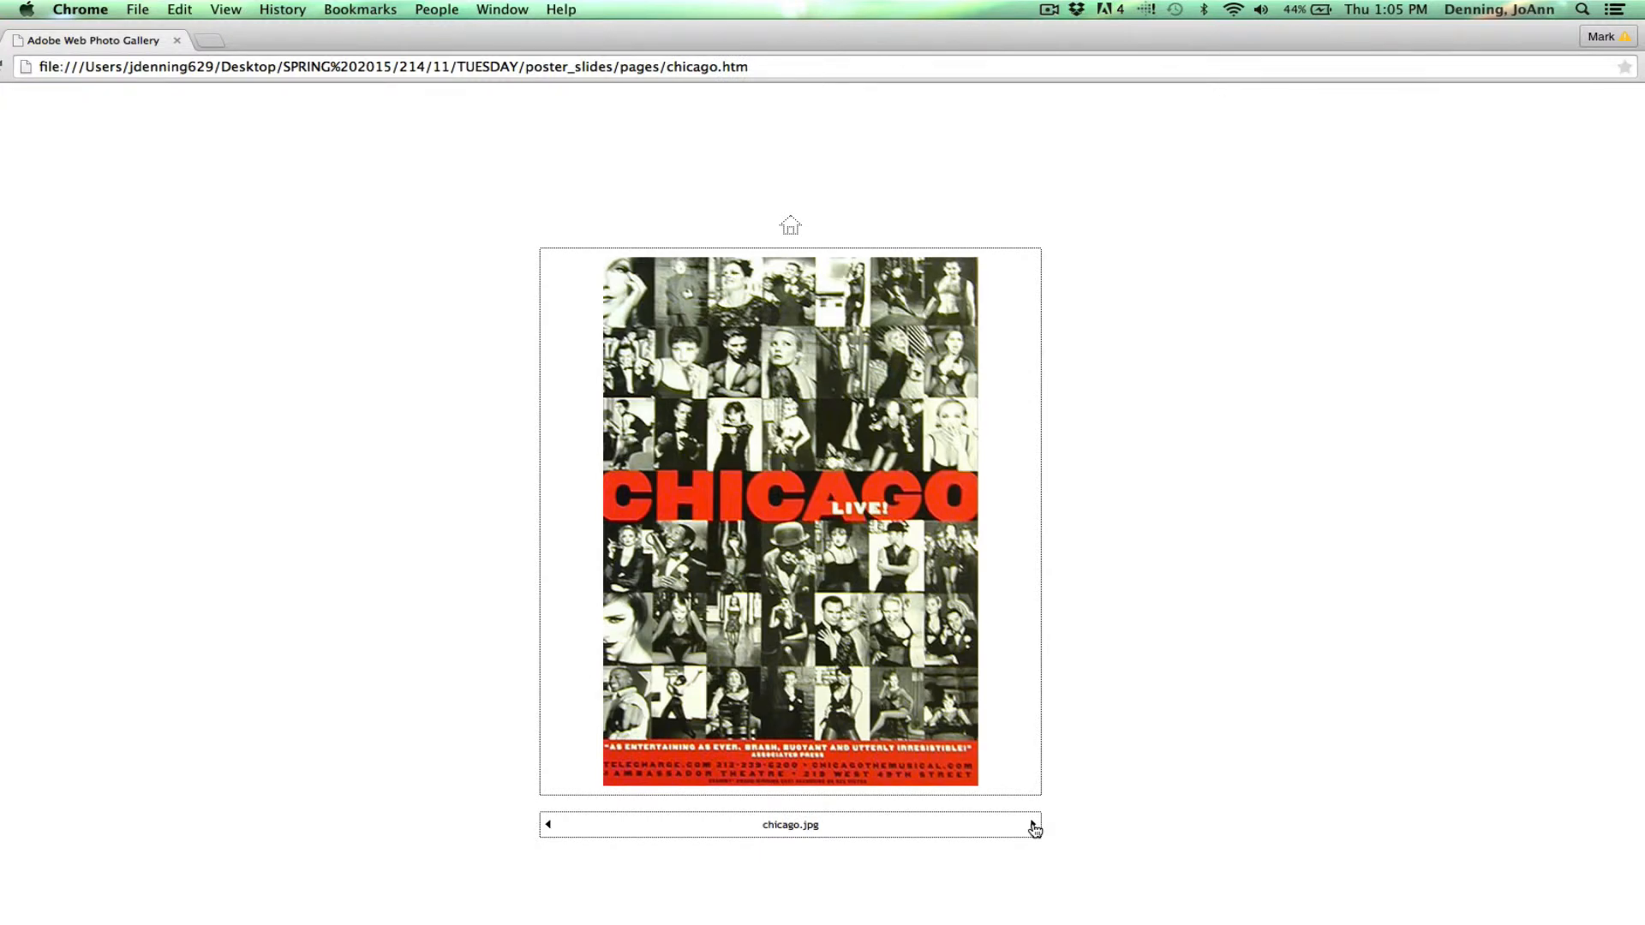
{"action": "mouse_move", "coordinate": [922, 824]}
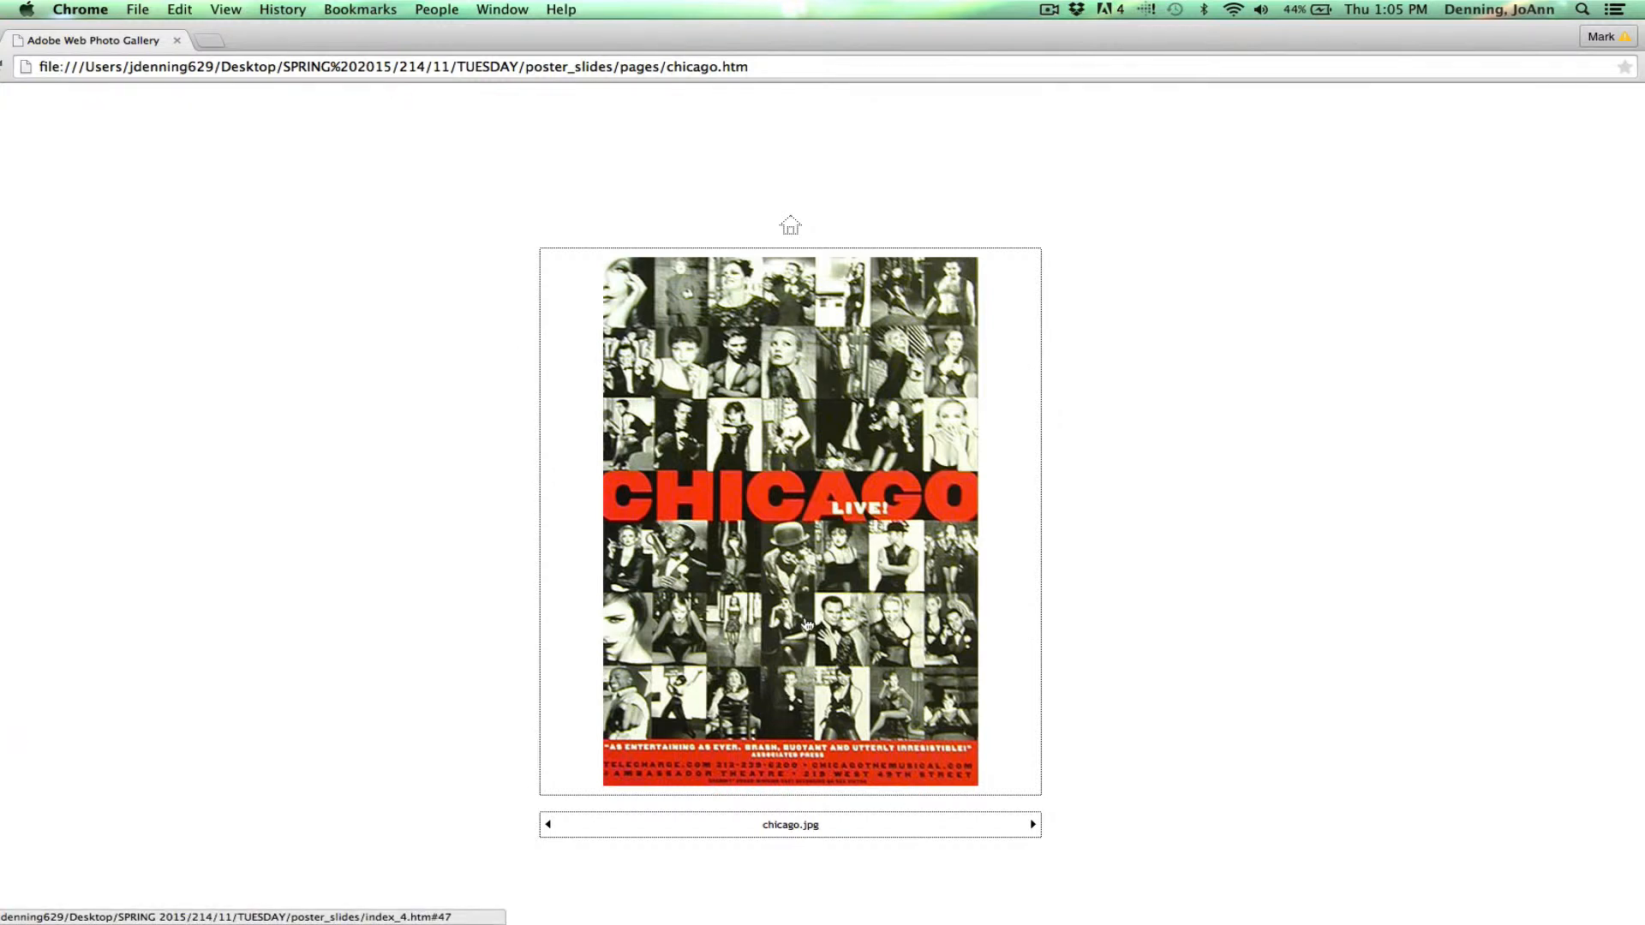
{"action": "mouse_move", "coordinate": [795, 616]}
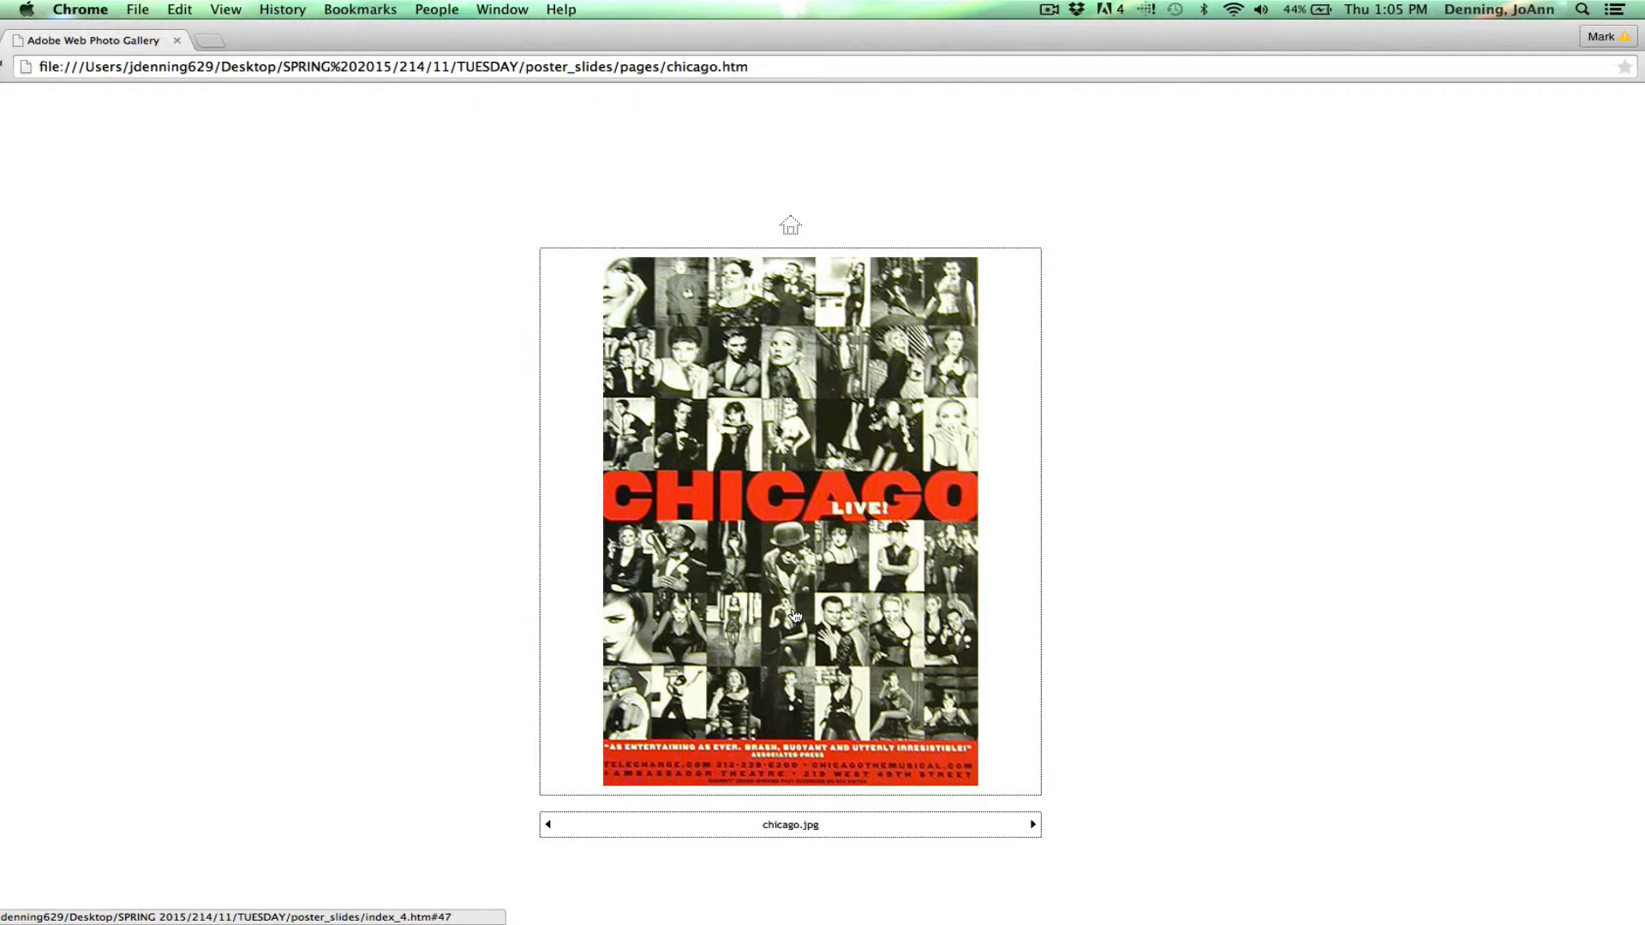
{"action": "mouse_move", "coordinate": [809, 499]}
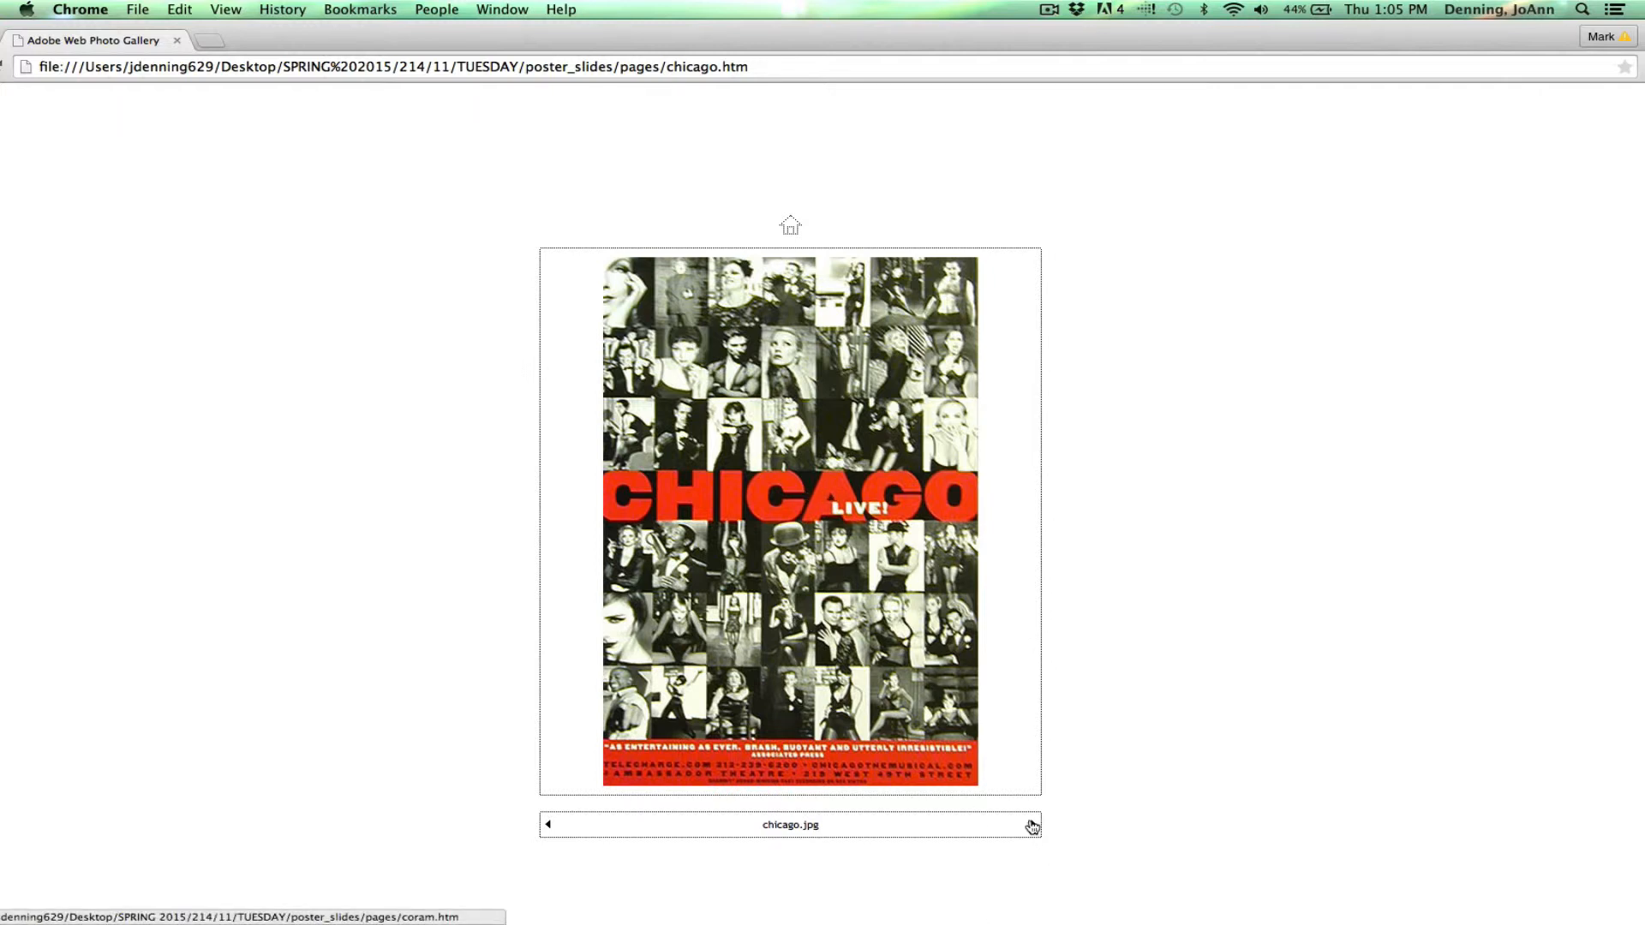
{"action": "left_click", "coordinate": [1032, 824]}
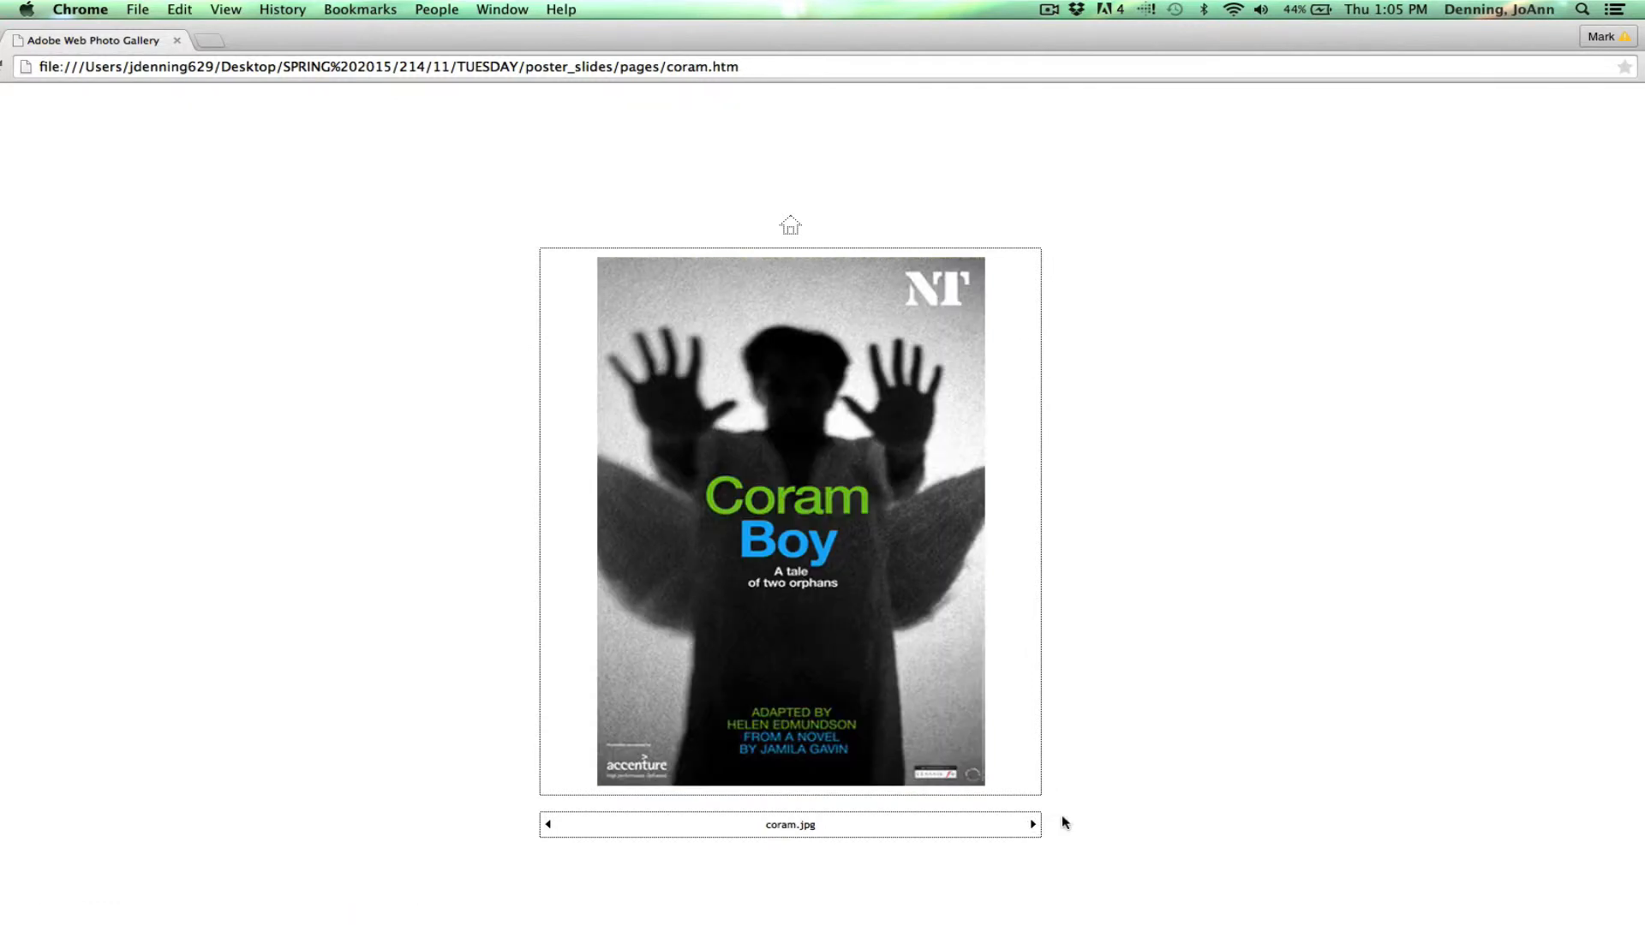
{"action": "mouse_move", "coordinate": [1170, 788]}
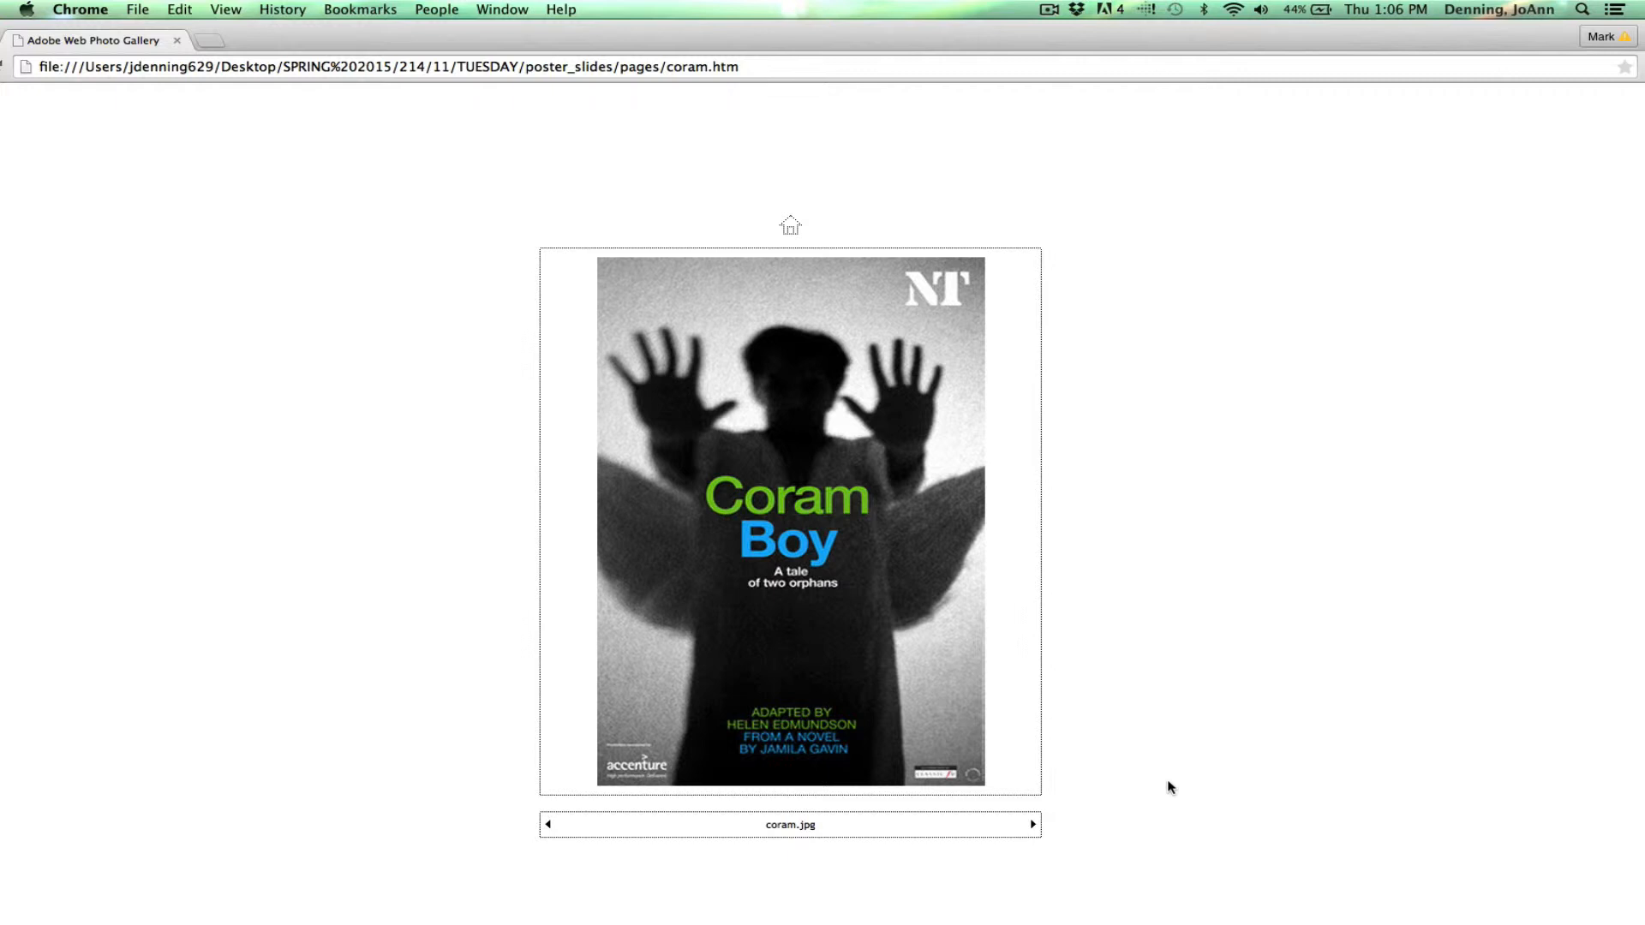
{"action": "mouse_move", "coordinate": [1072, 828]}
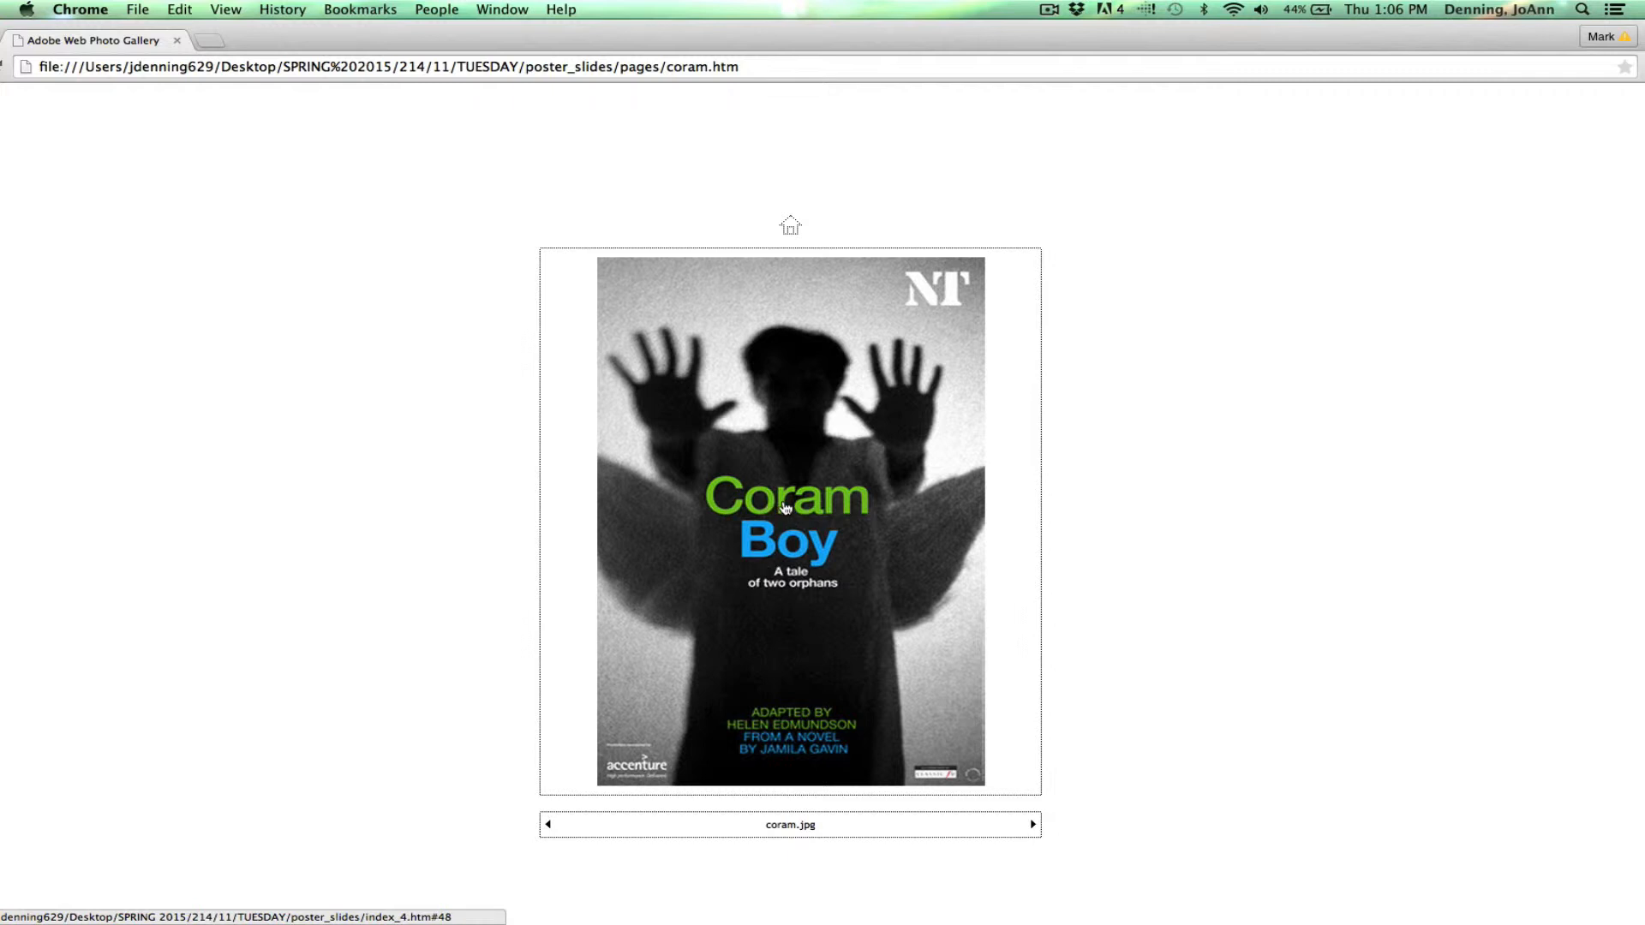
{"action": "mouse_move", "coordinate": [856, 894]}
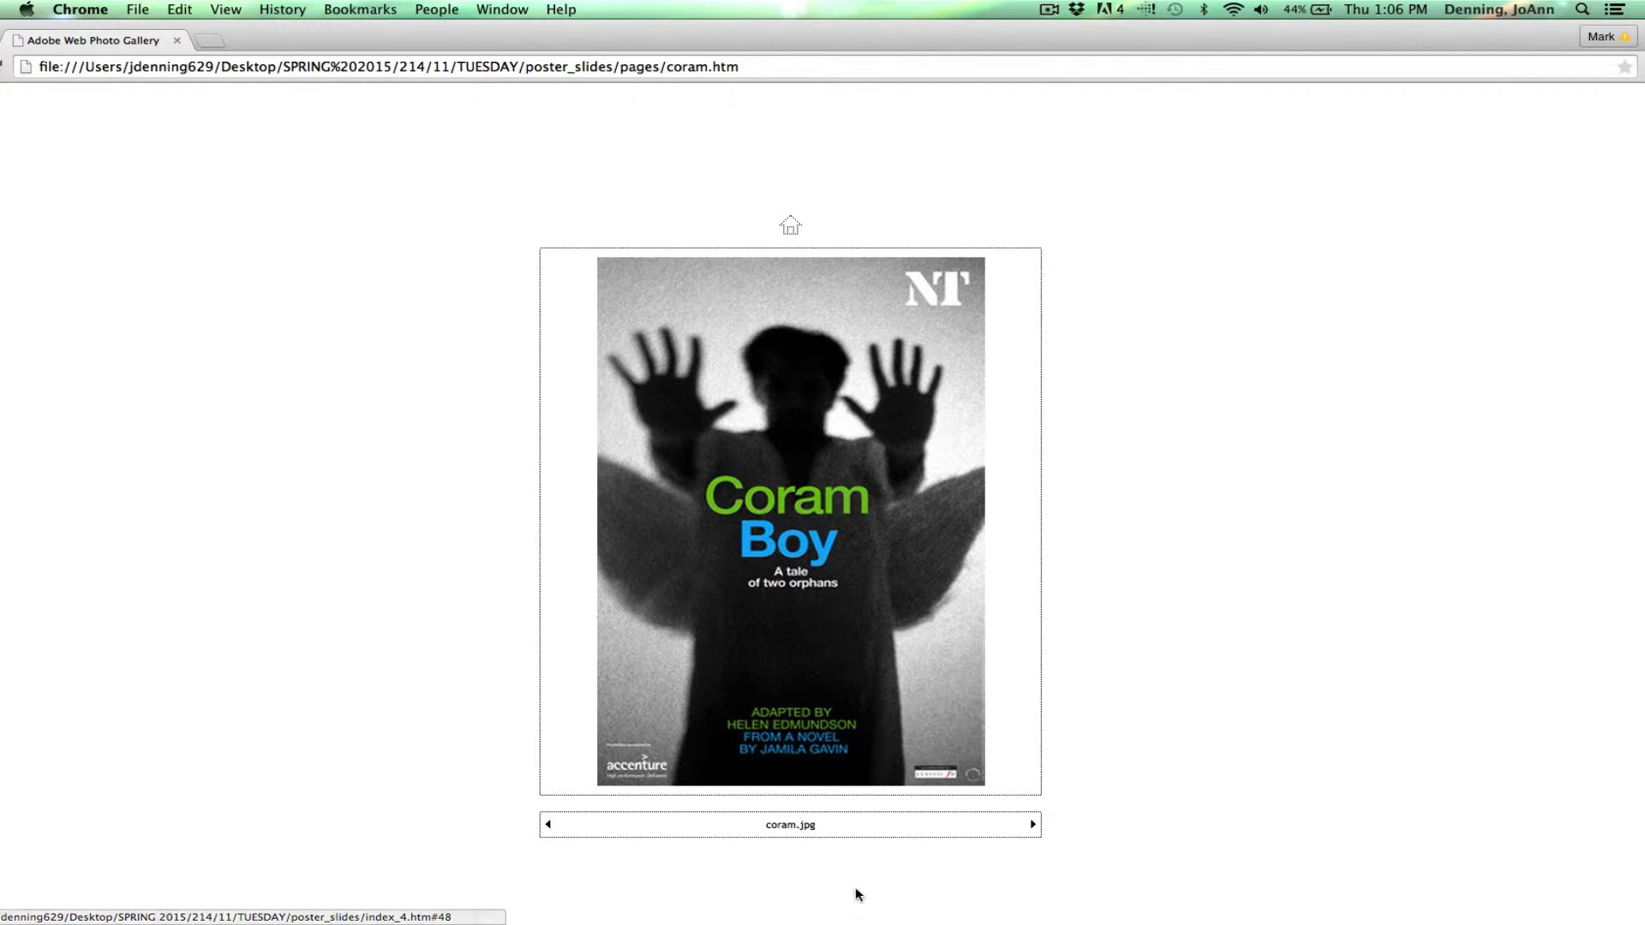
{"action": "mouse_move", "coordinate": [877, 894]}
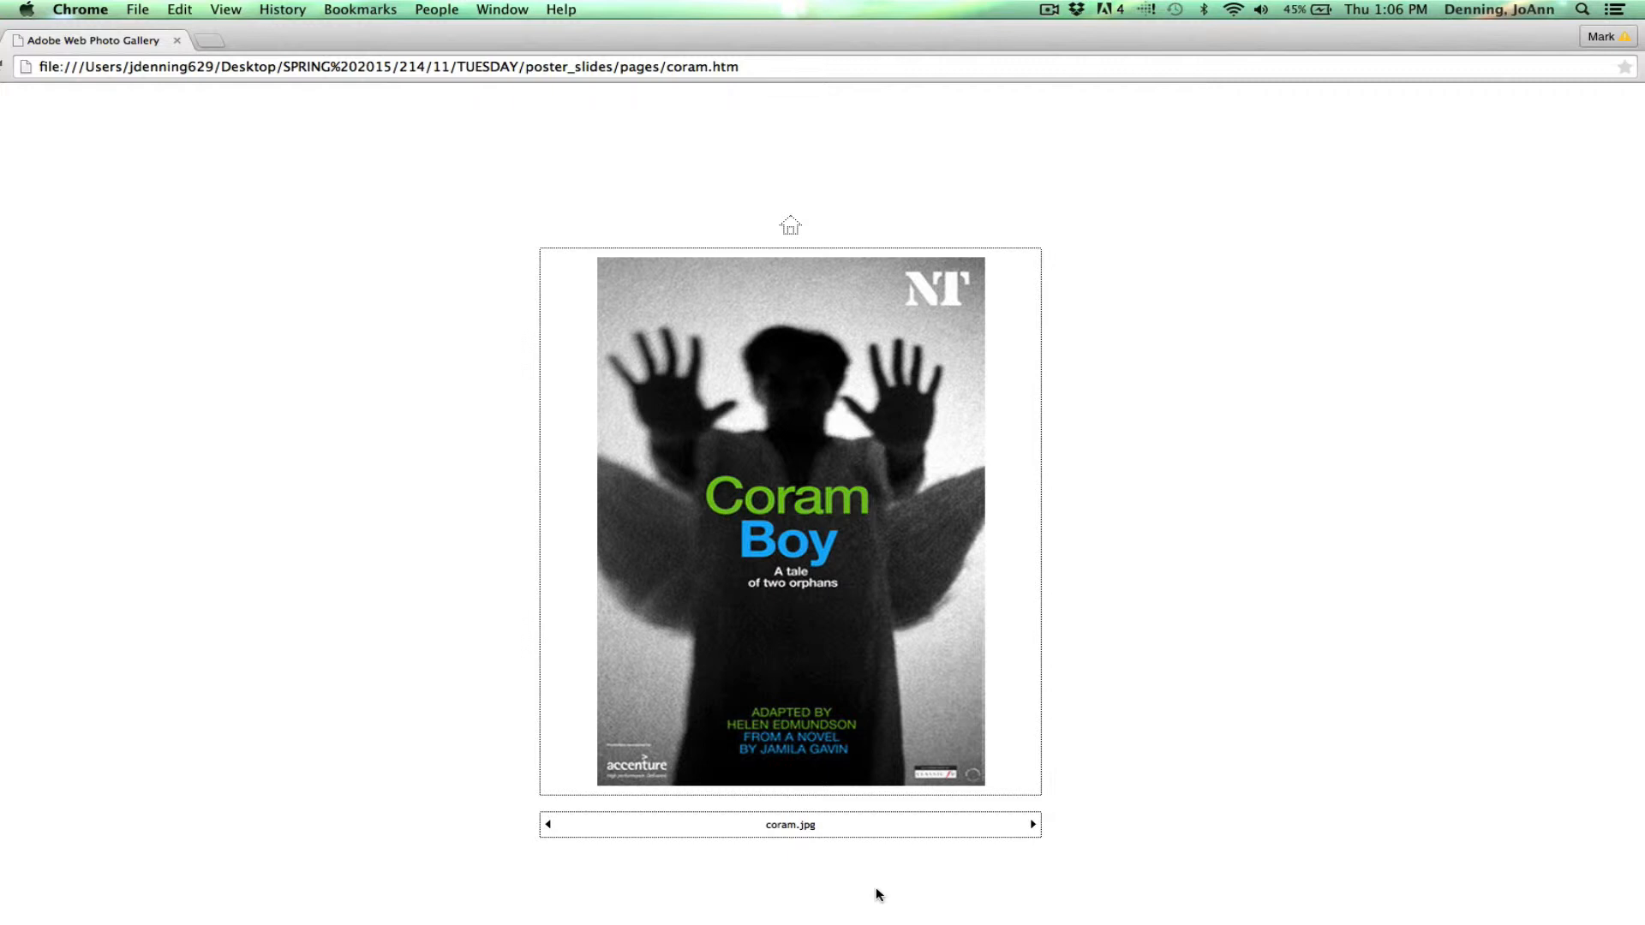
{"action": "mouse_move", "coordinate": [1069, 892]}
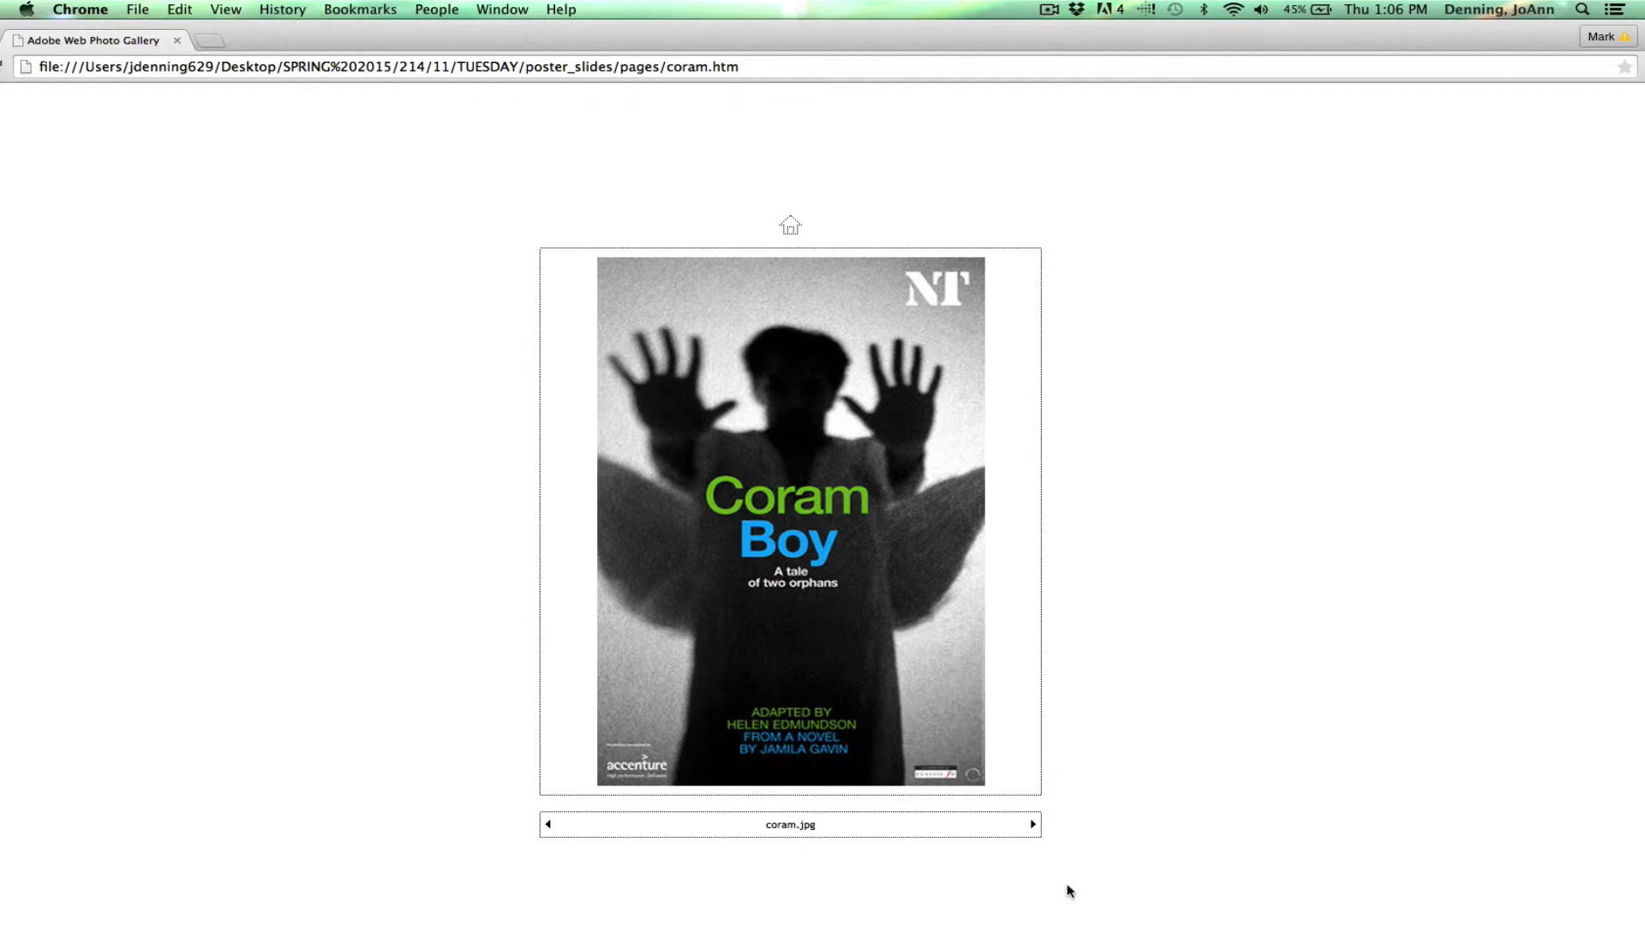
- Advance from Coram Boy to the Royal National Theatre Cyrano poster
{"action": "left_click", "coordinate": [1033, 825]}
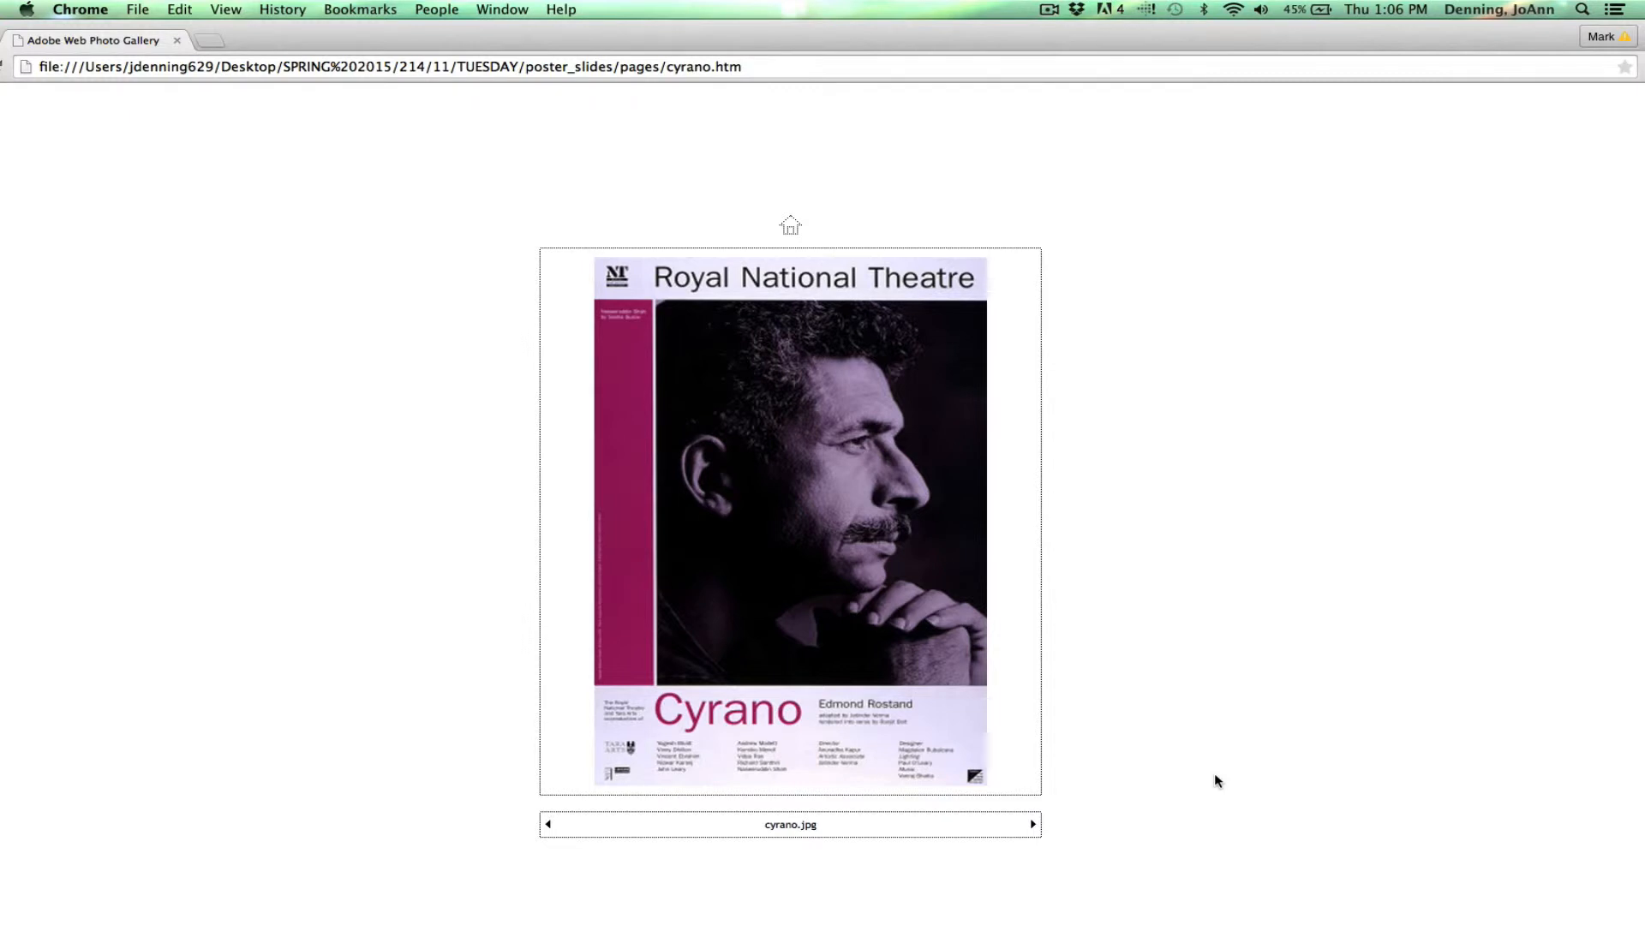
{"action": "mouse_move", "coordinate": [1095, 576]}
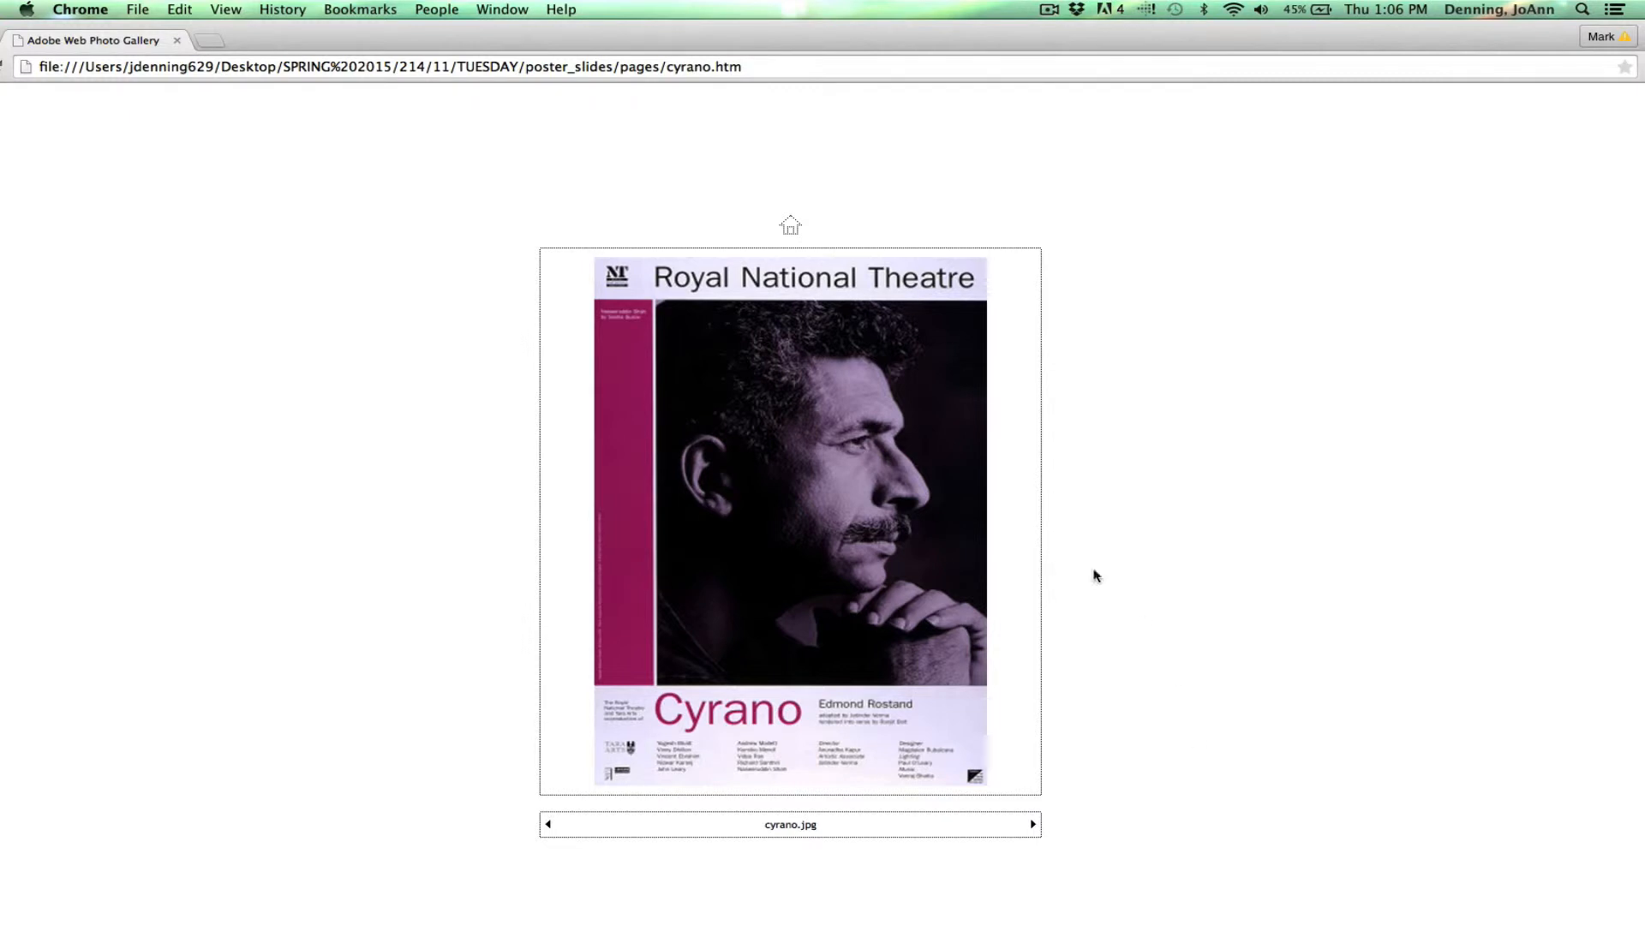
{"action": "mouse_move", "coordinate": [893, 511]}
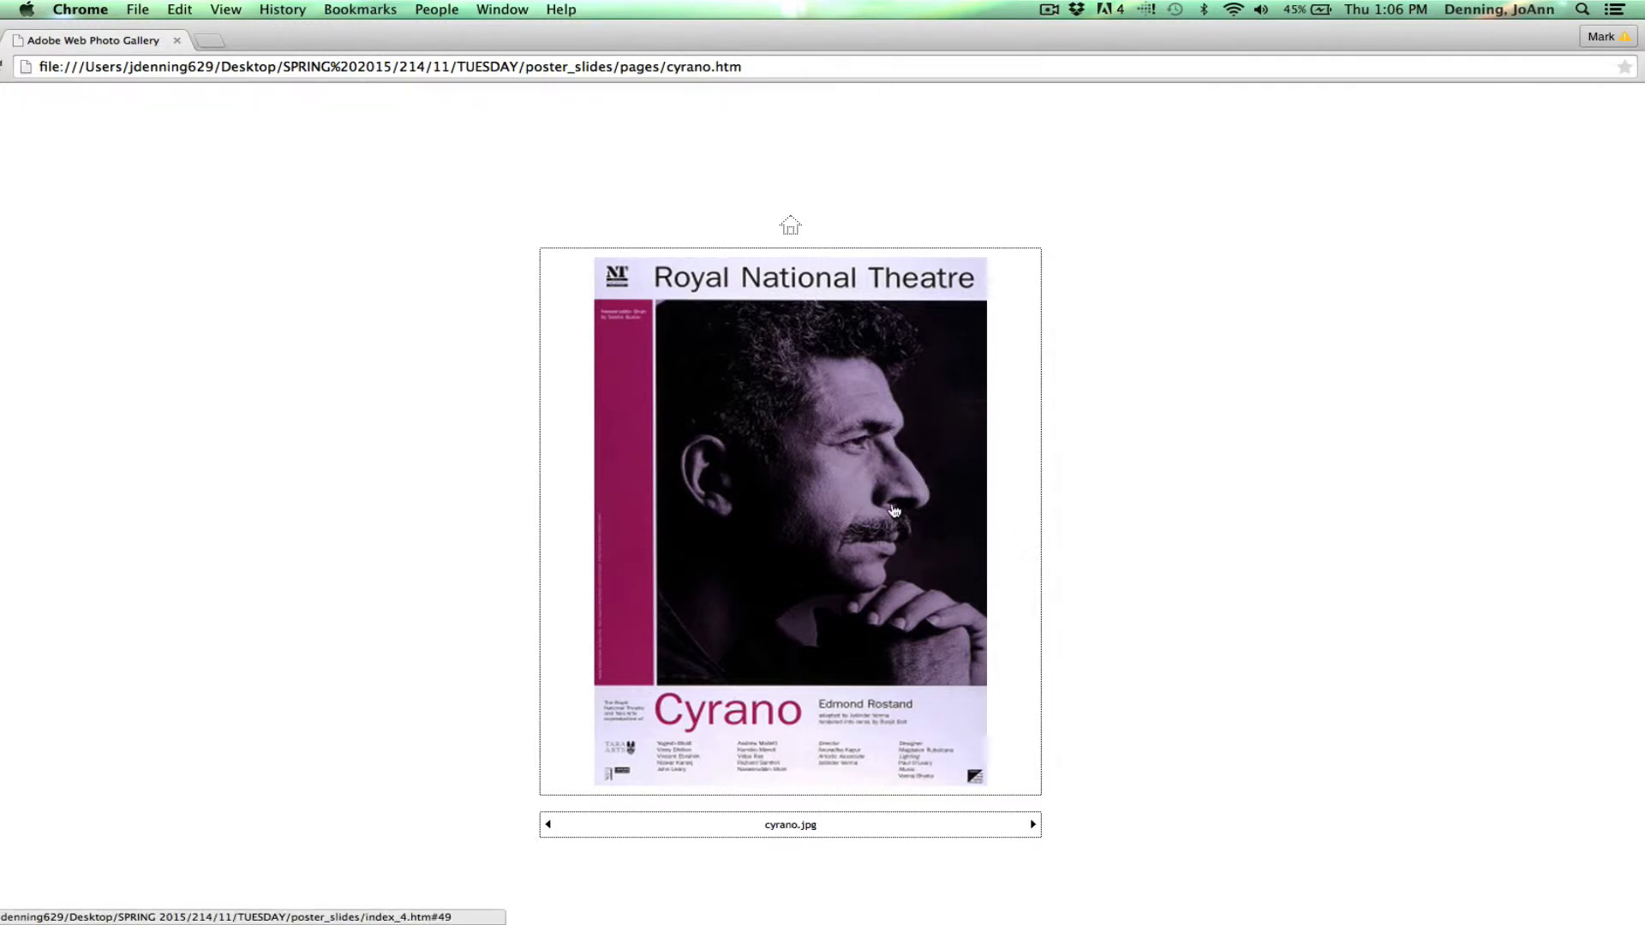
{"action": "mouse_move", "coordinate": [897, 443]}
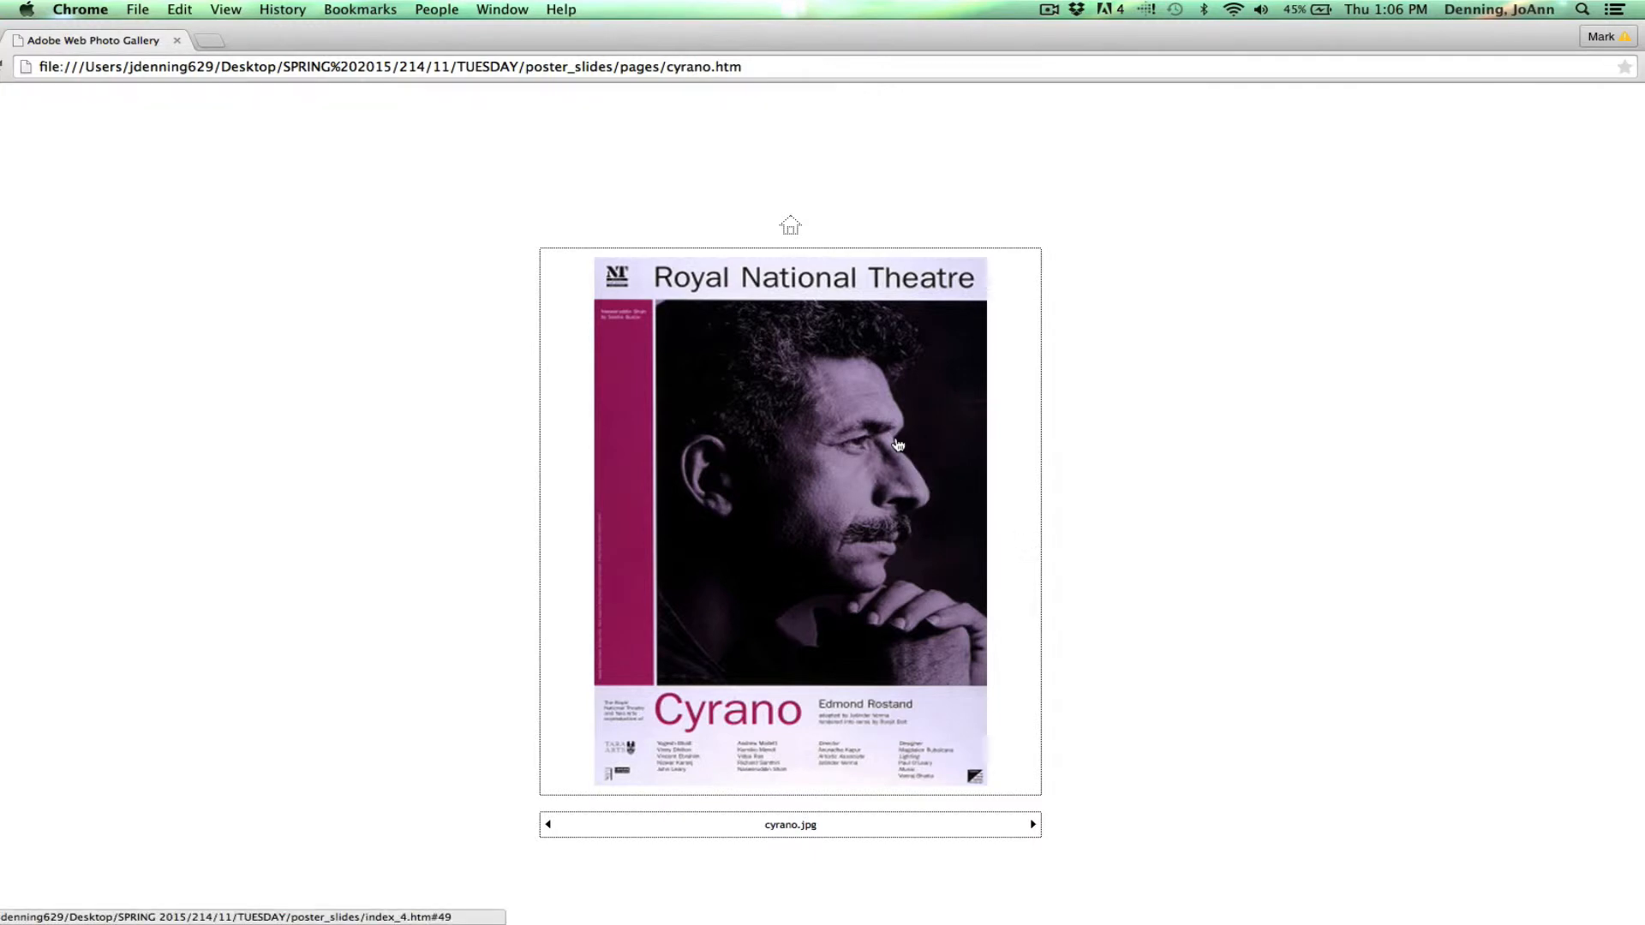
{"action": "mouse_move", "coordinate": [1263, 684]}
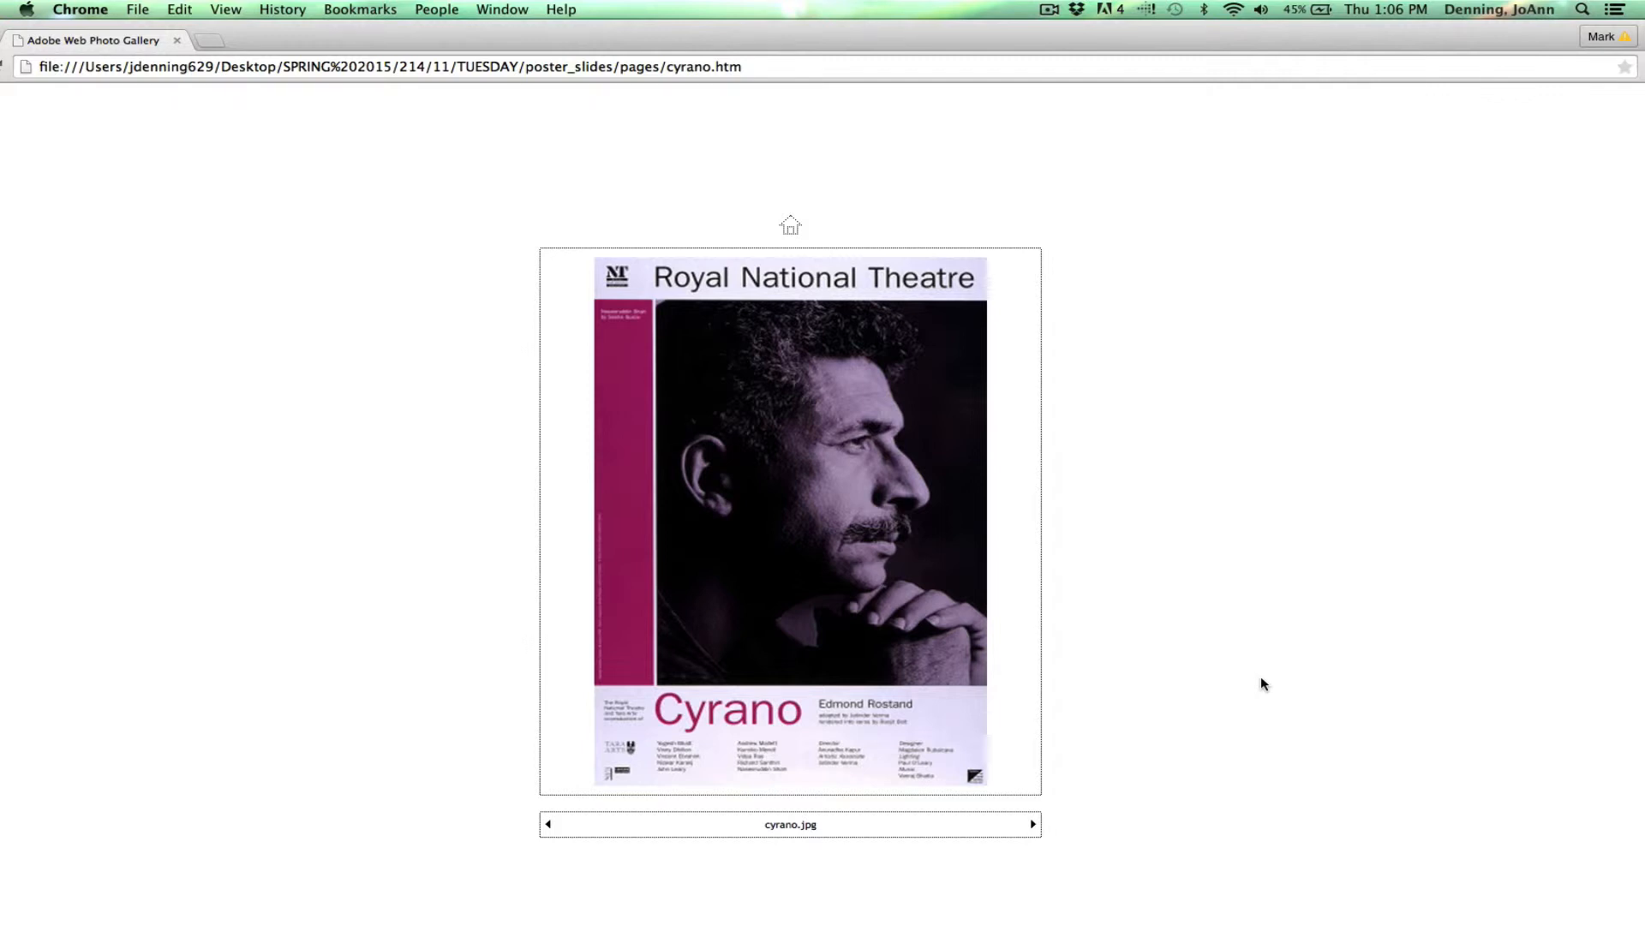
{"action": "mouse_move", "coordinate": [1182, 683]}
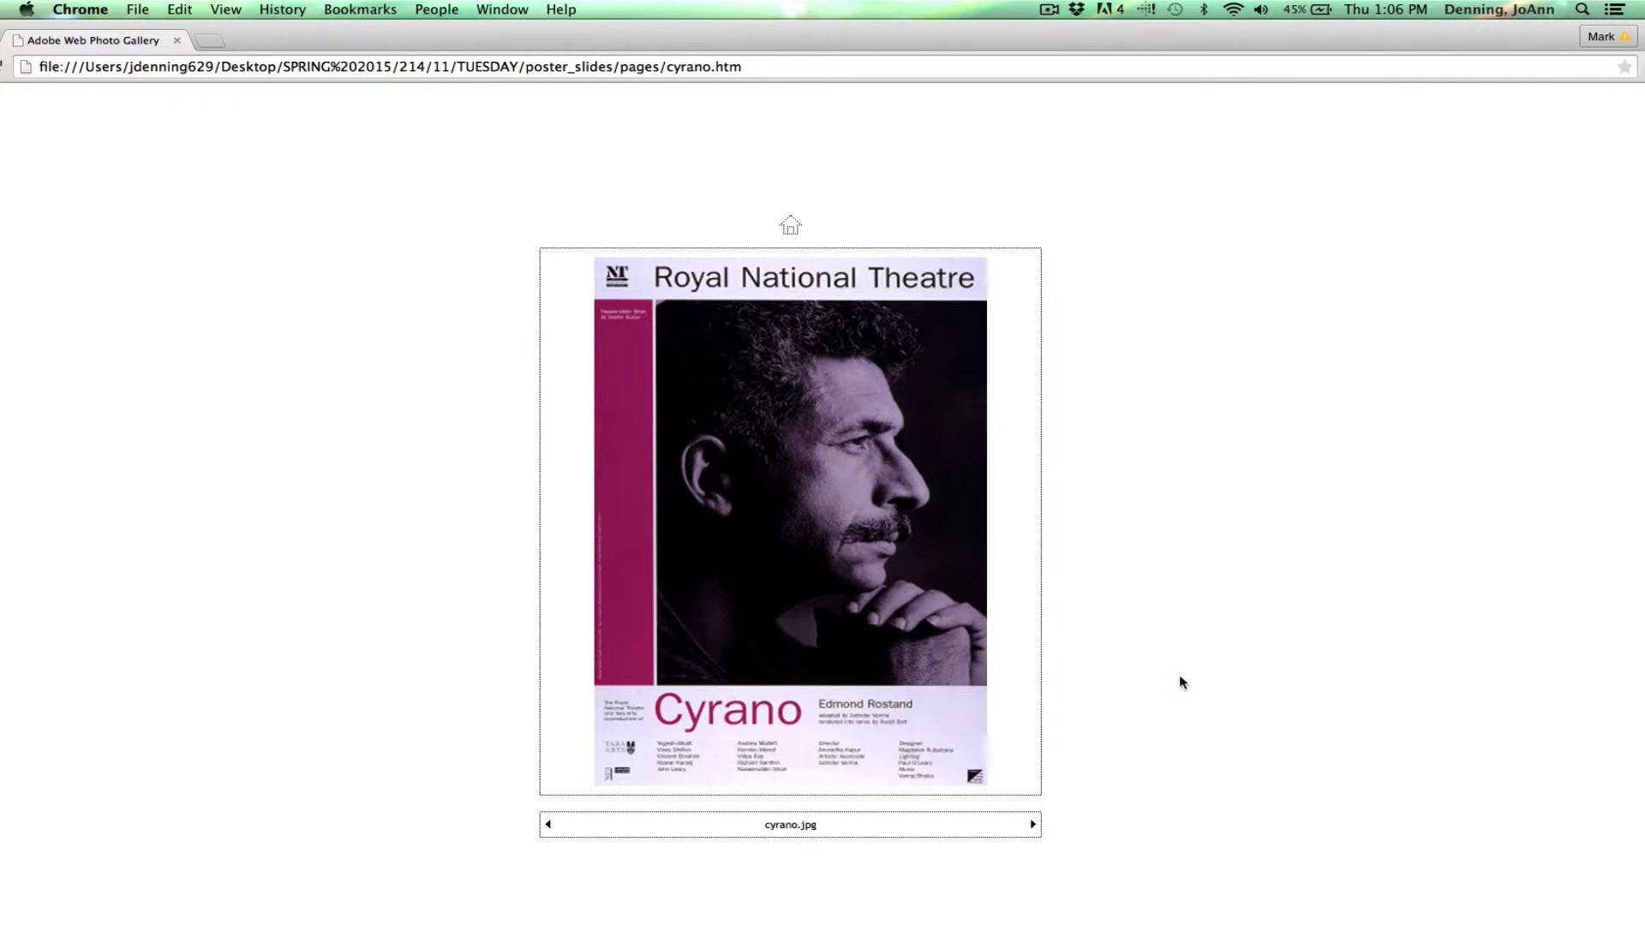
{"action": "mouse_move", "coordinate": [673, 452]}
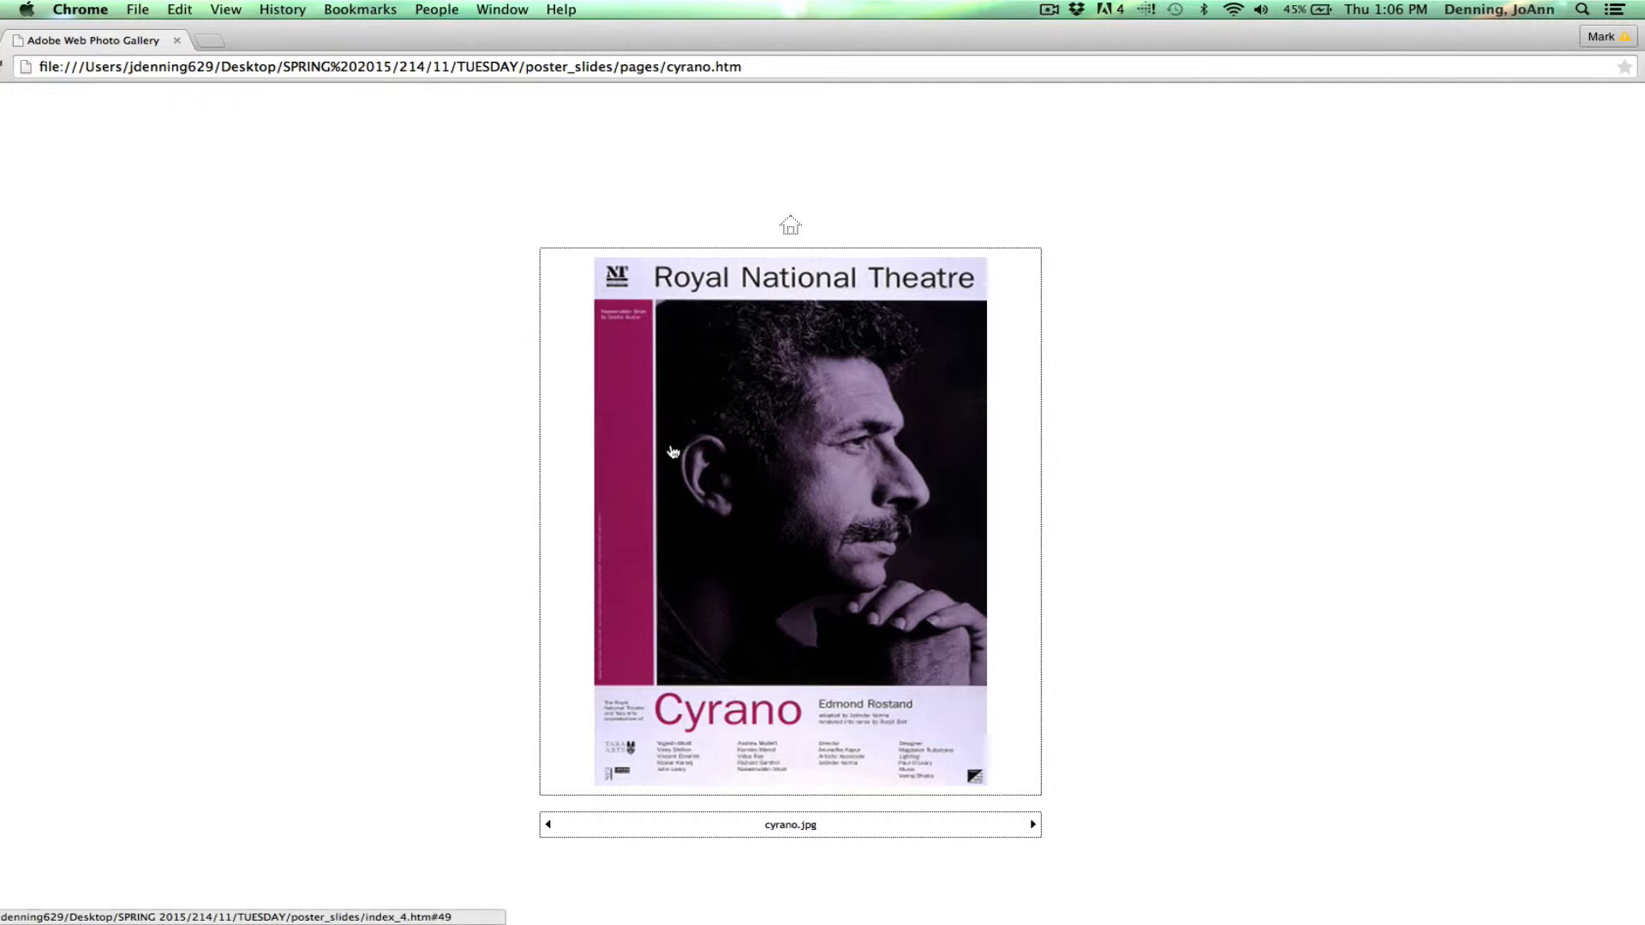
{"action": "mouse_move", "coordinate": [679, 712]}
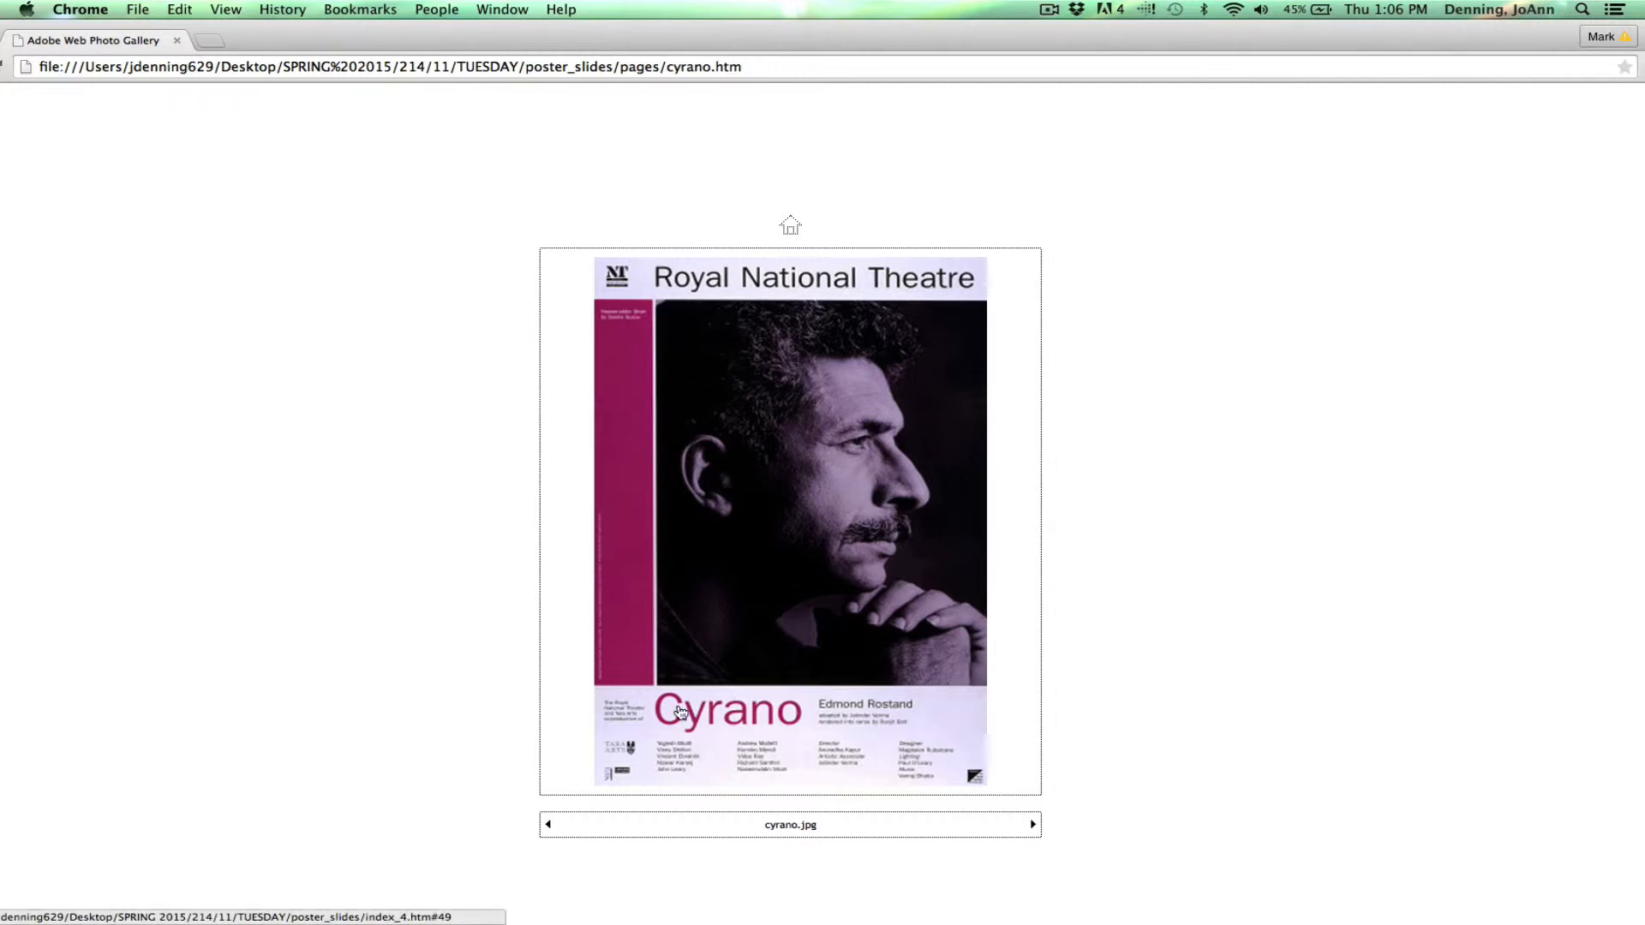
{"action": "mouse_move", "coordinate": [897, 768]}
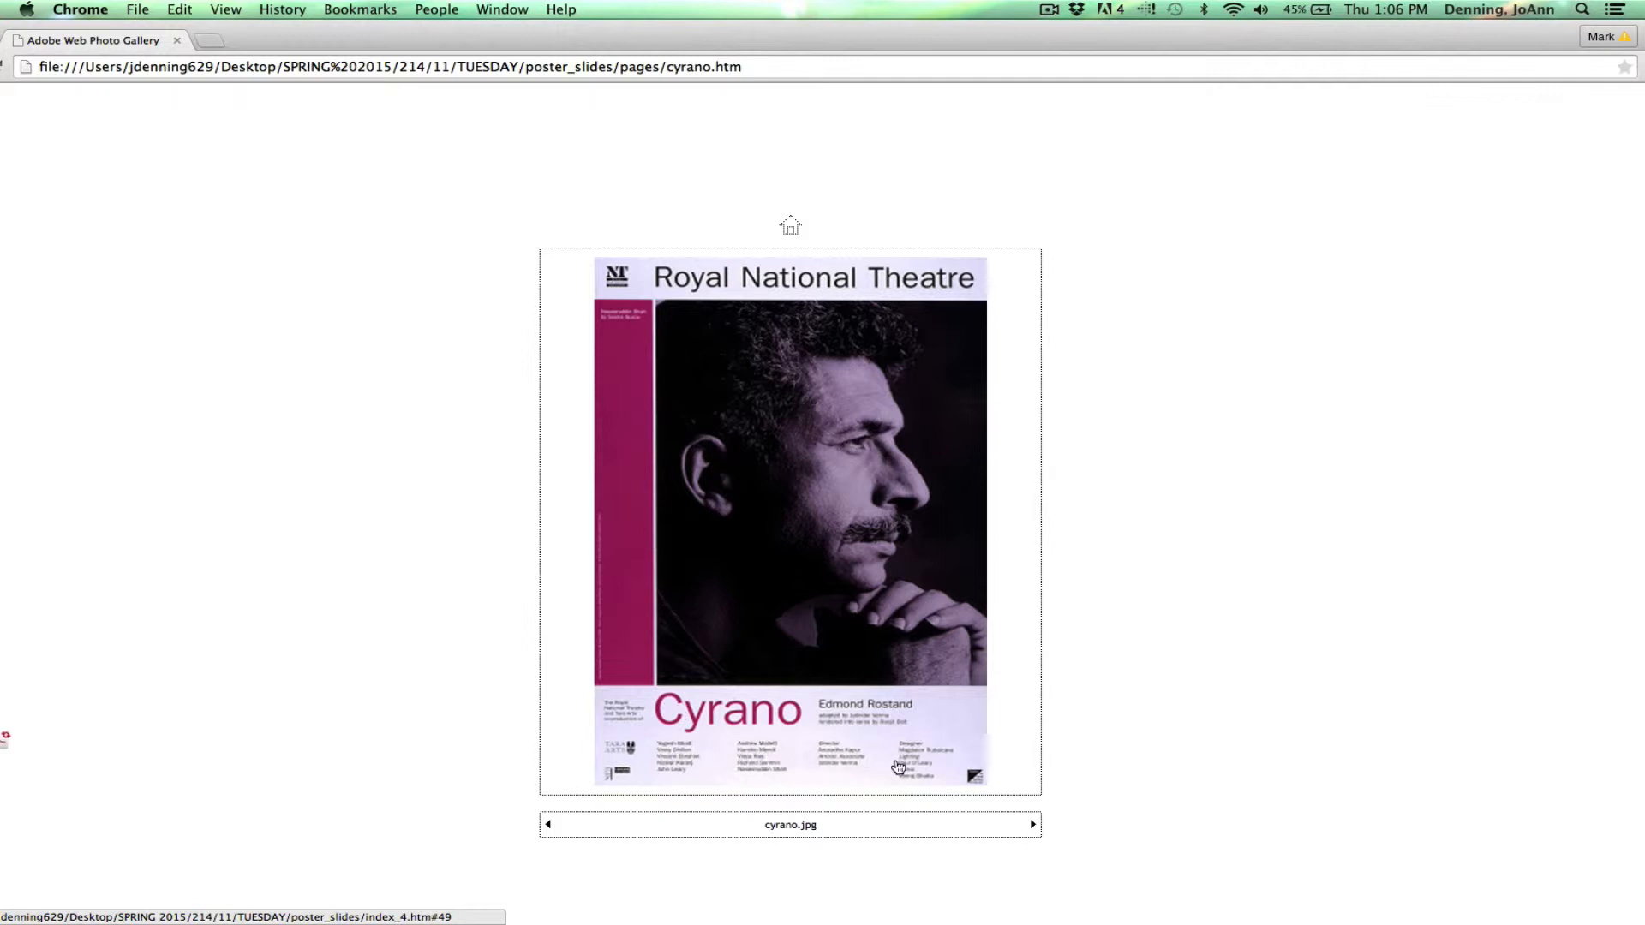
{"action": "mouse_move", "coordinate": [925, 772]}
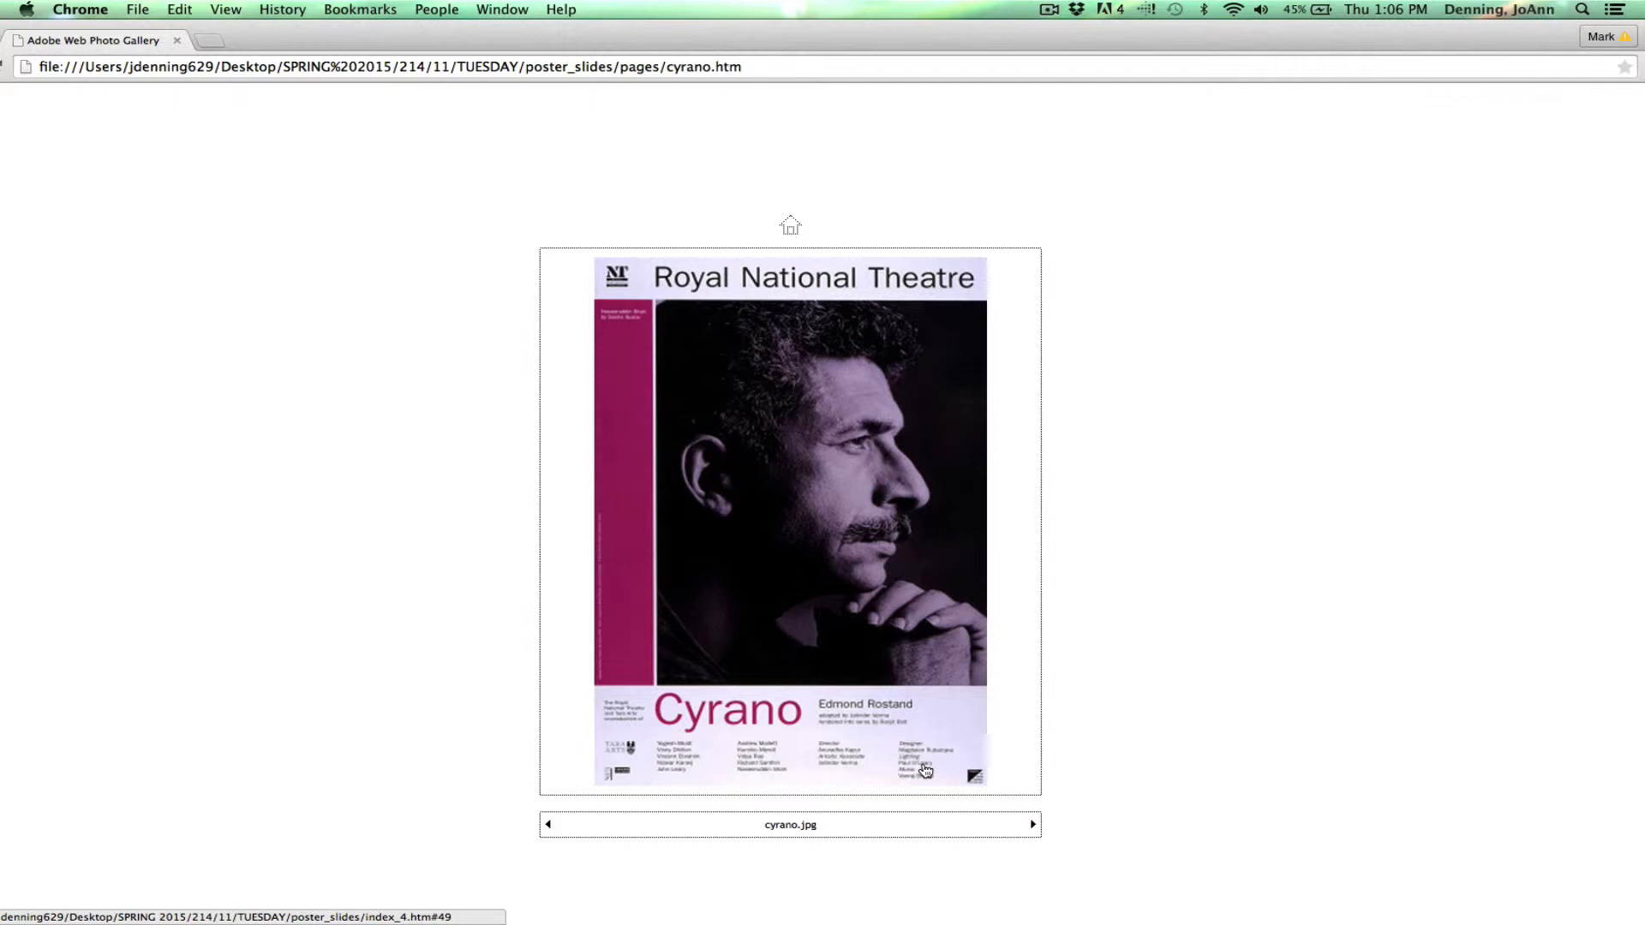
{"action": "mouse_move", "coordinate": [748, 744]}
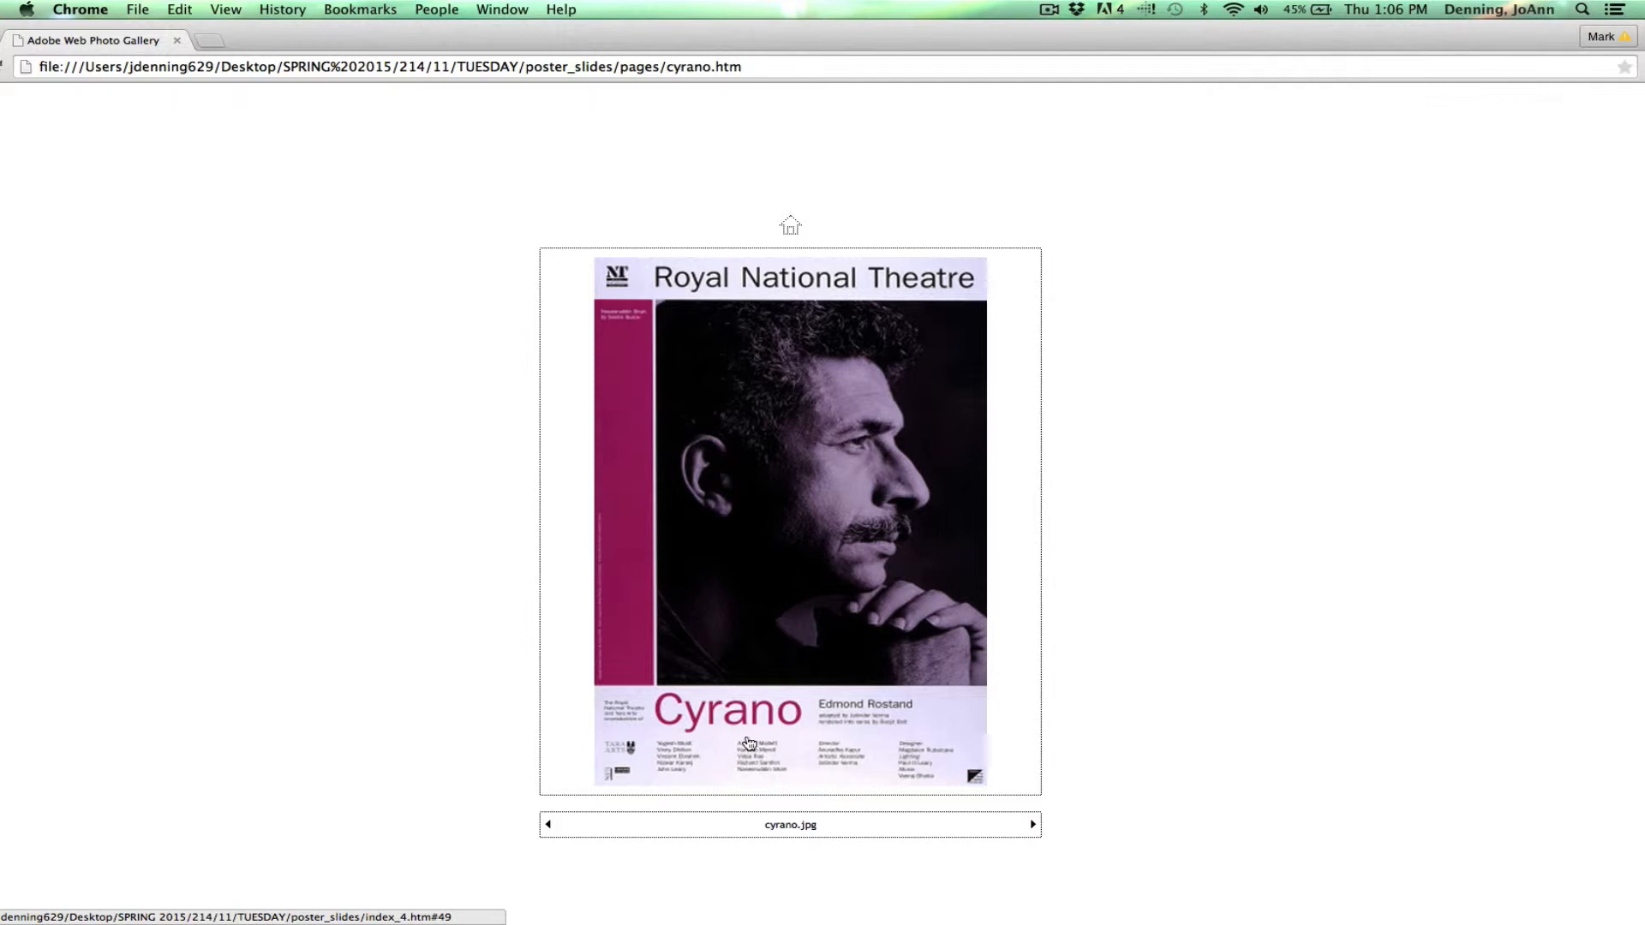
{"action": "mouse_move", "coordinate": [819, 758]}
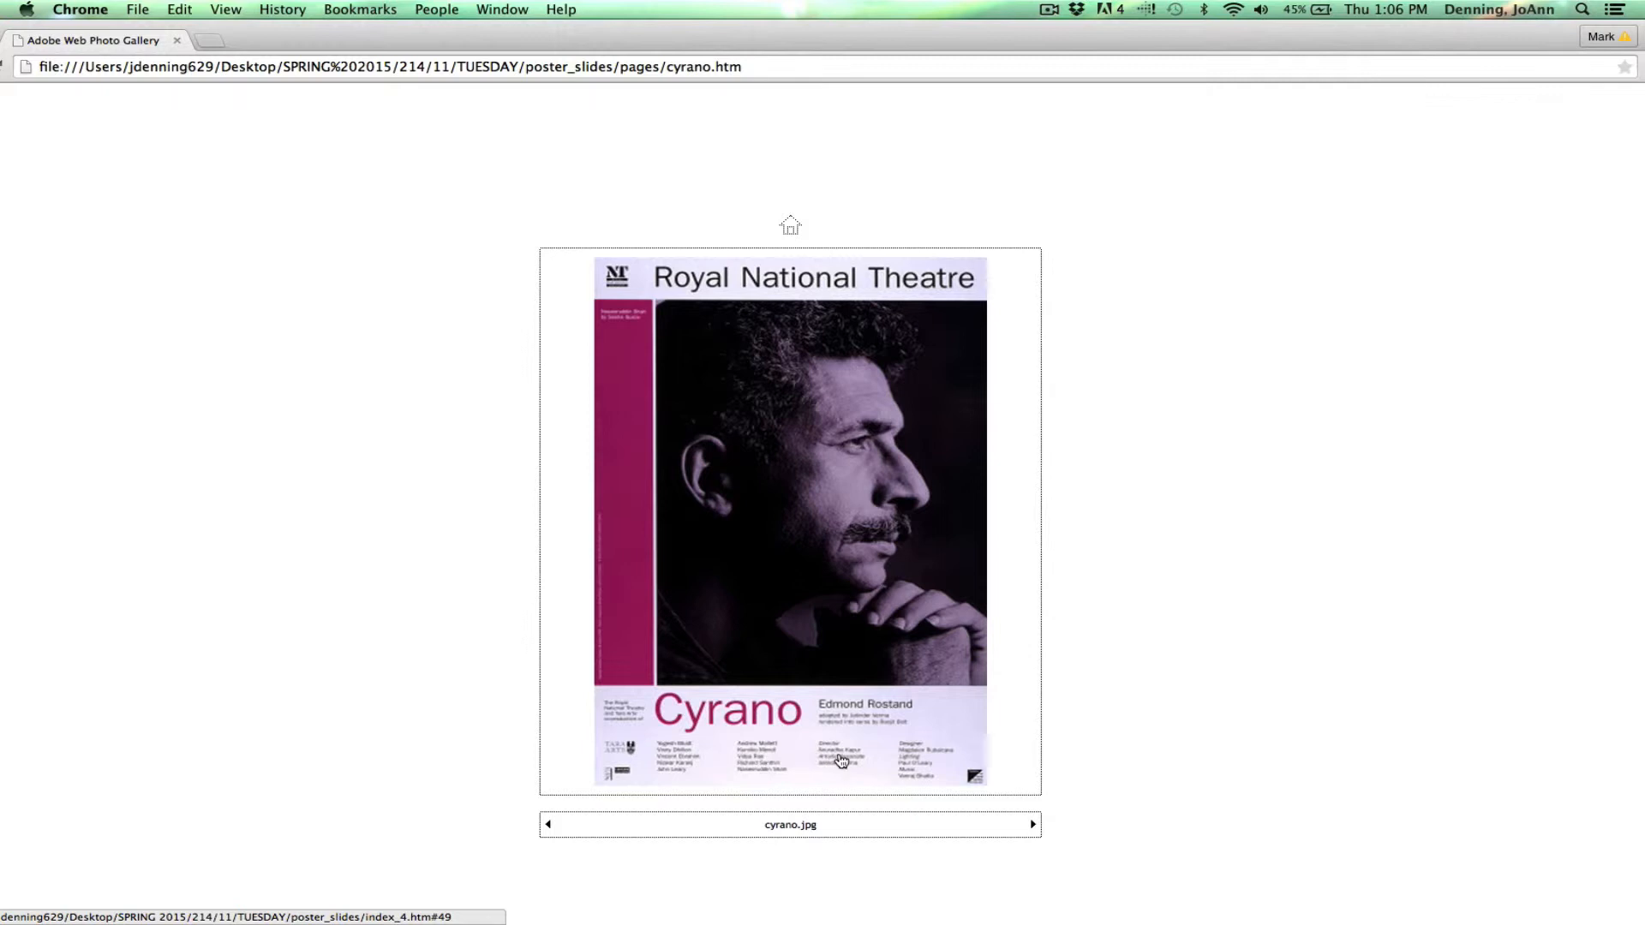
{"action": "mouse_move", "coordinate": [921, 761]}
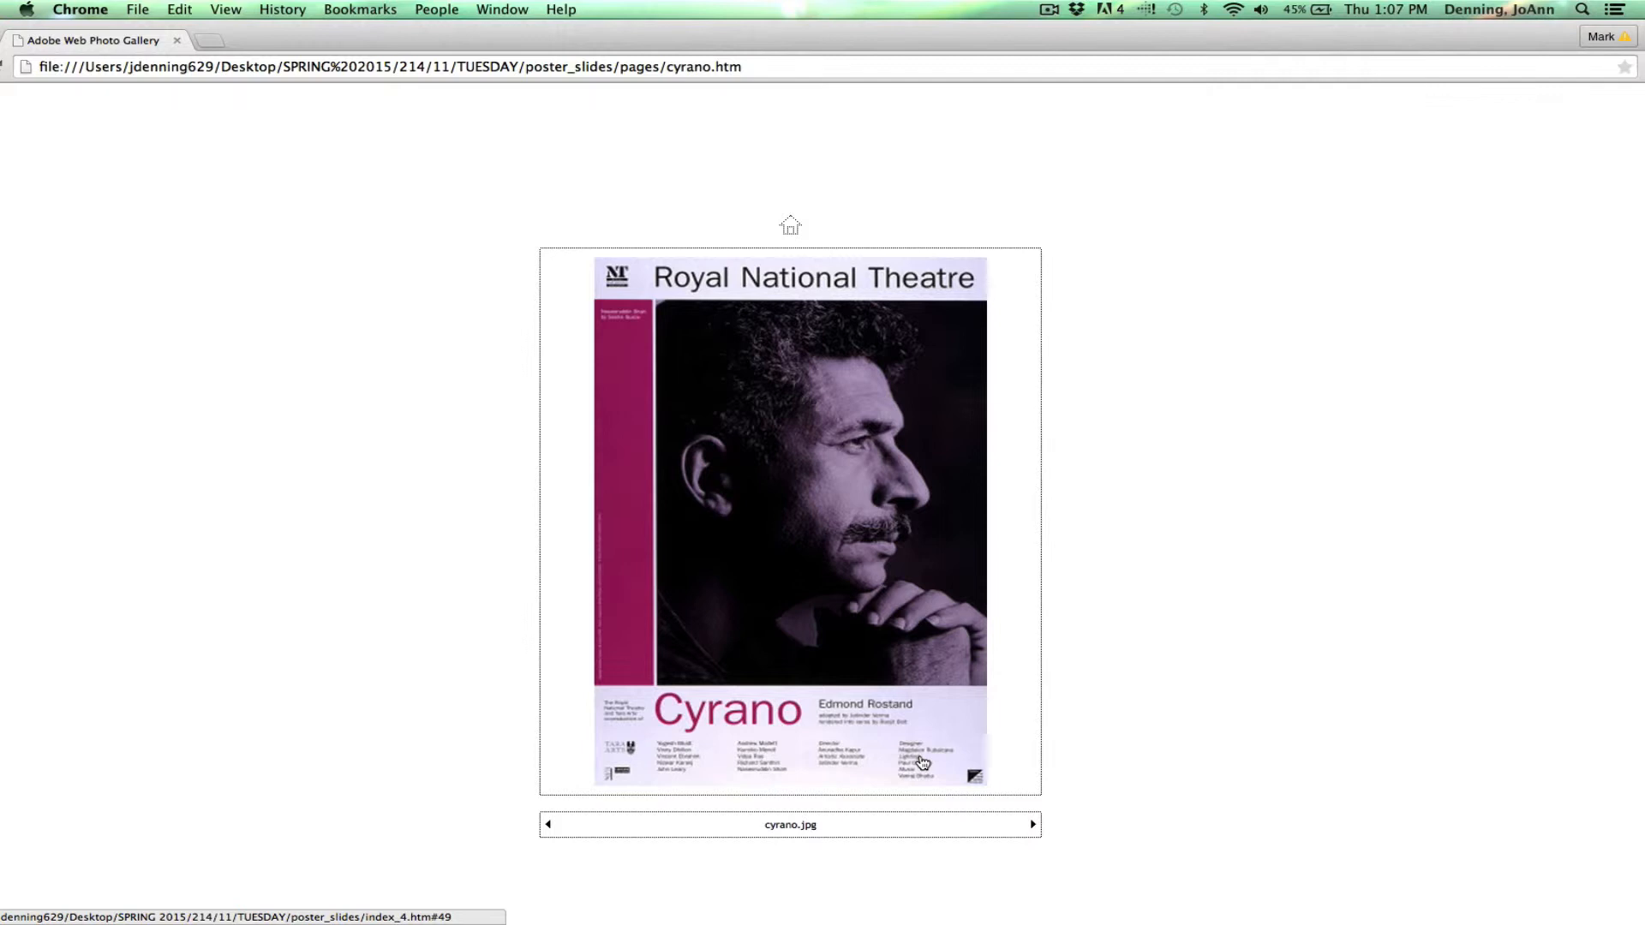
- Page through the Tangents and Travis posters to the Frogs poster
{"action": "left_click", "coordinate": [1031, 824]}
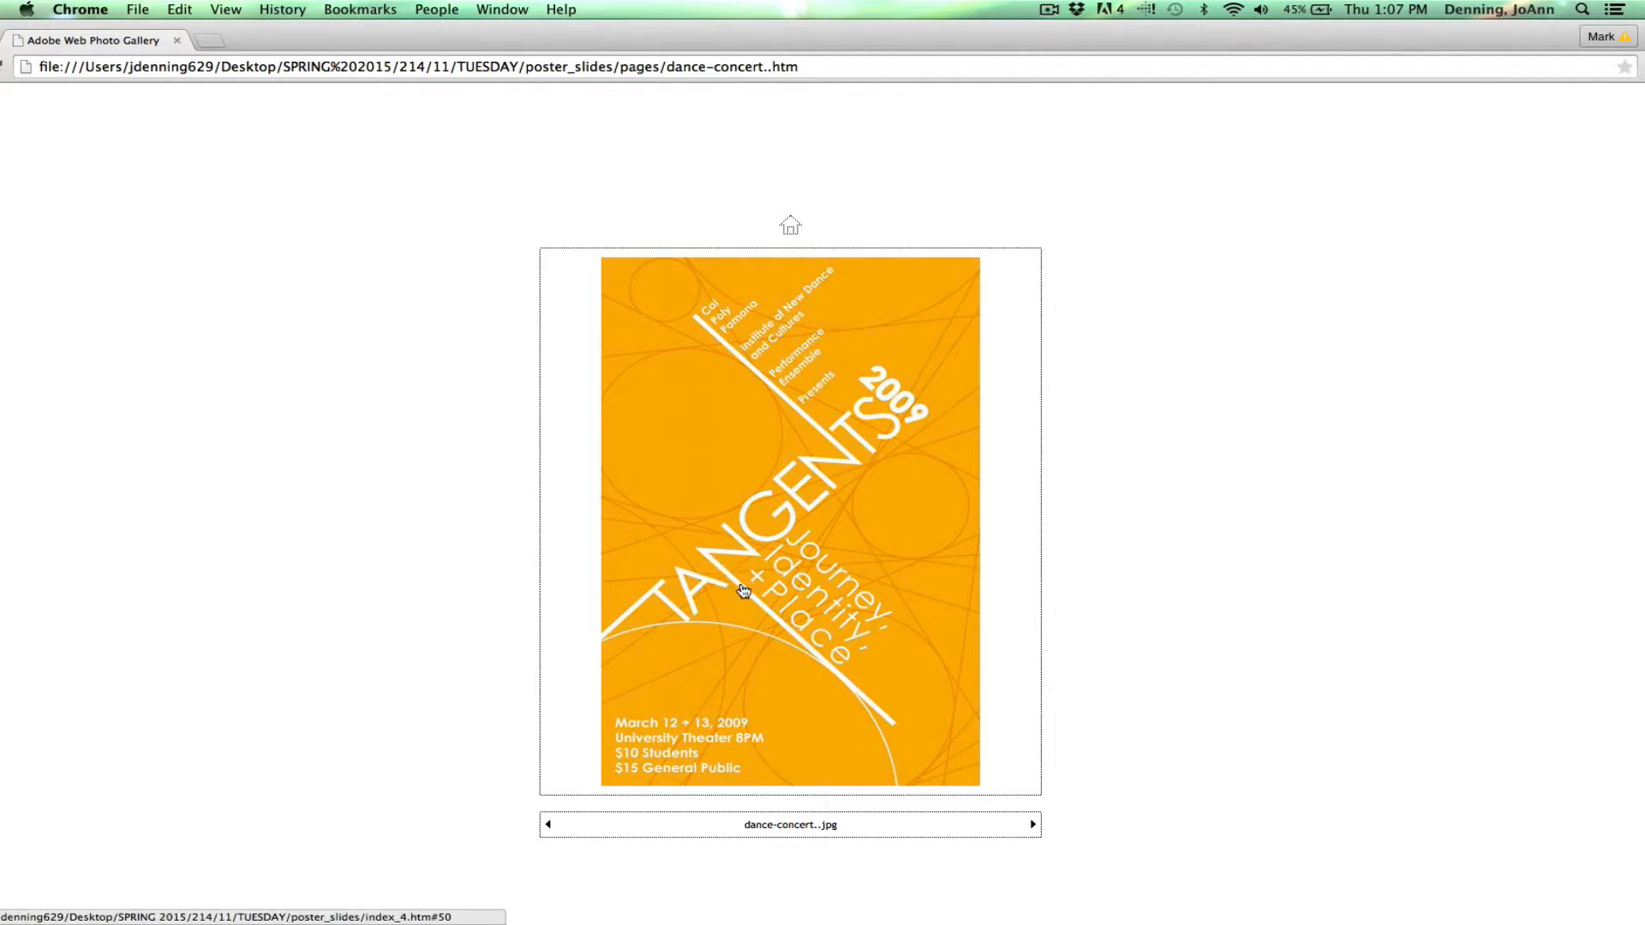
{"action": "mouse_move", "coordinate": [886, 710]}
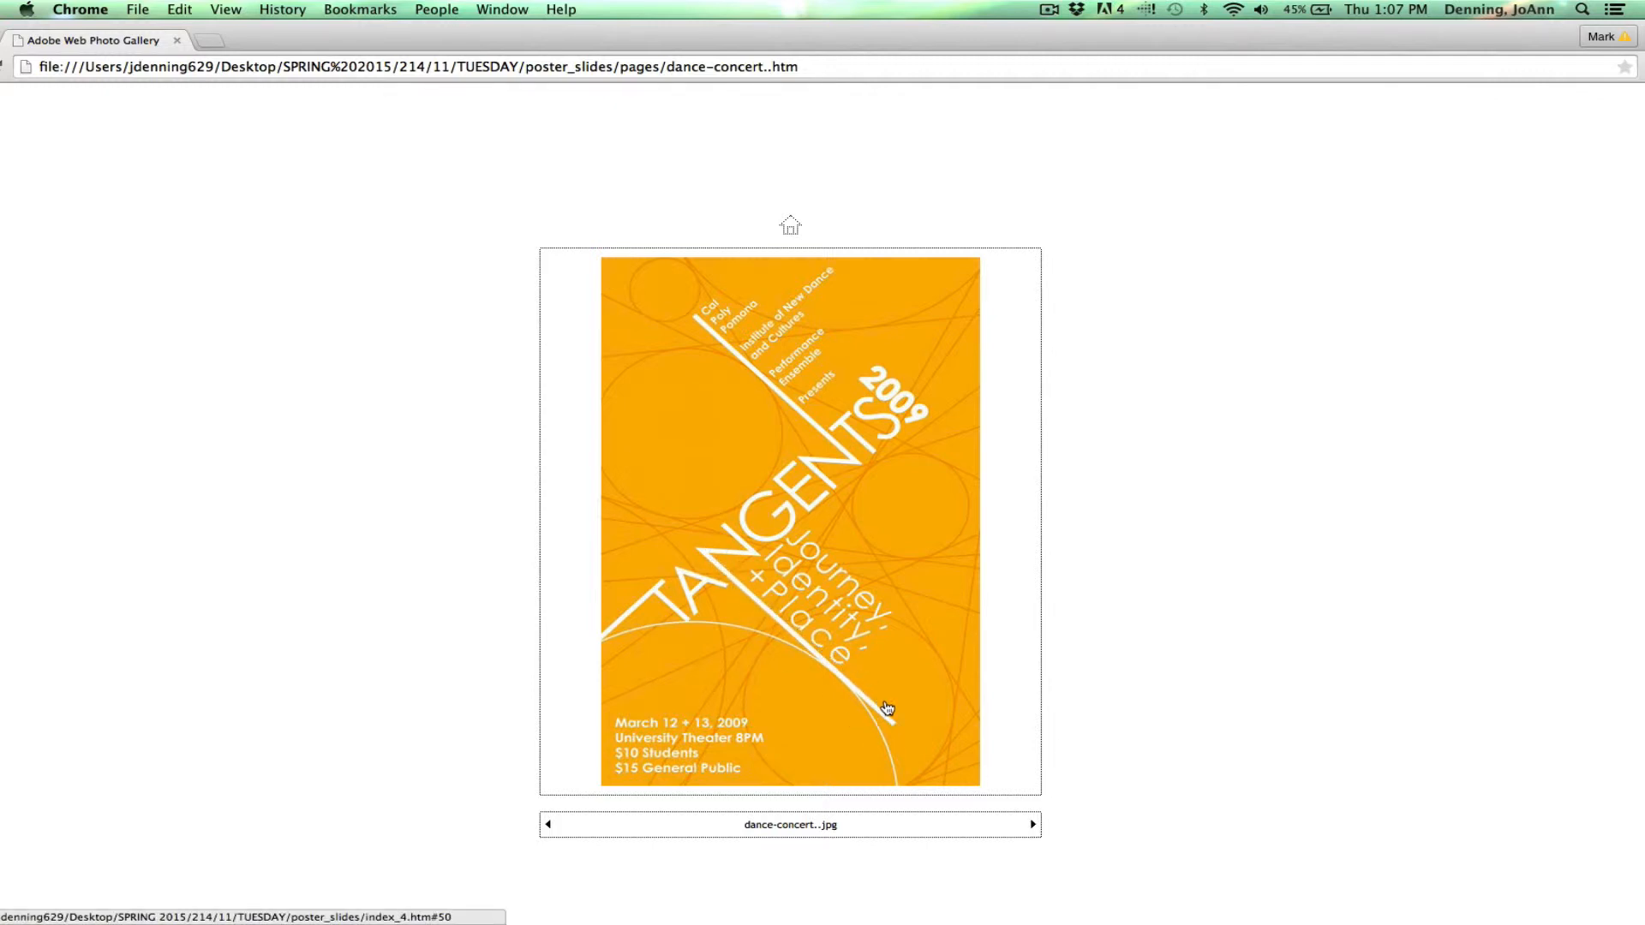
{"action": "mouse_move", "coordinate": [899, 723]}
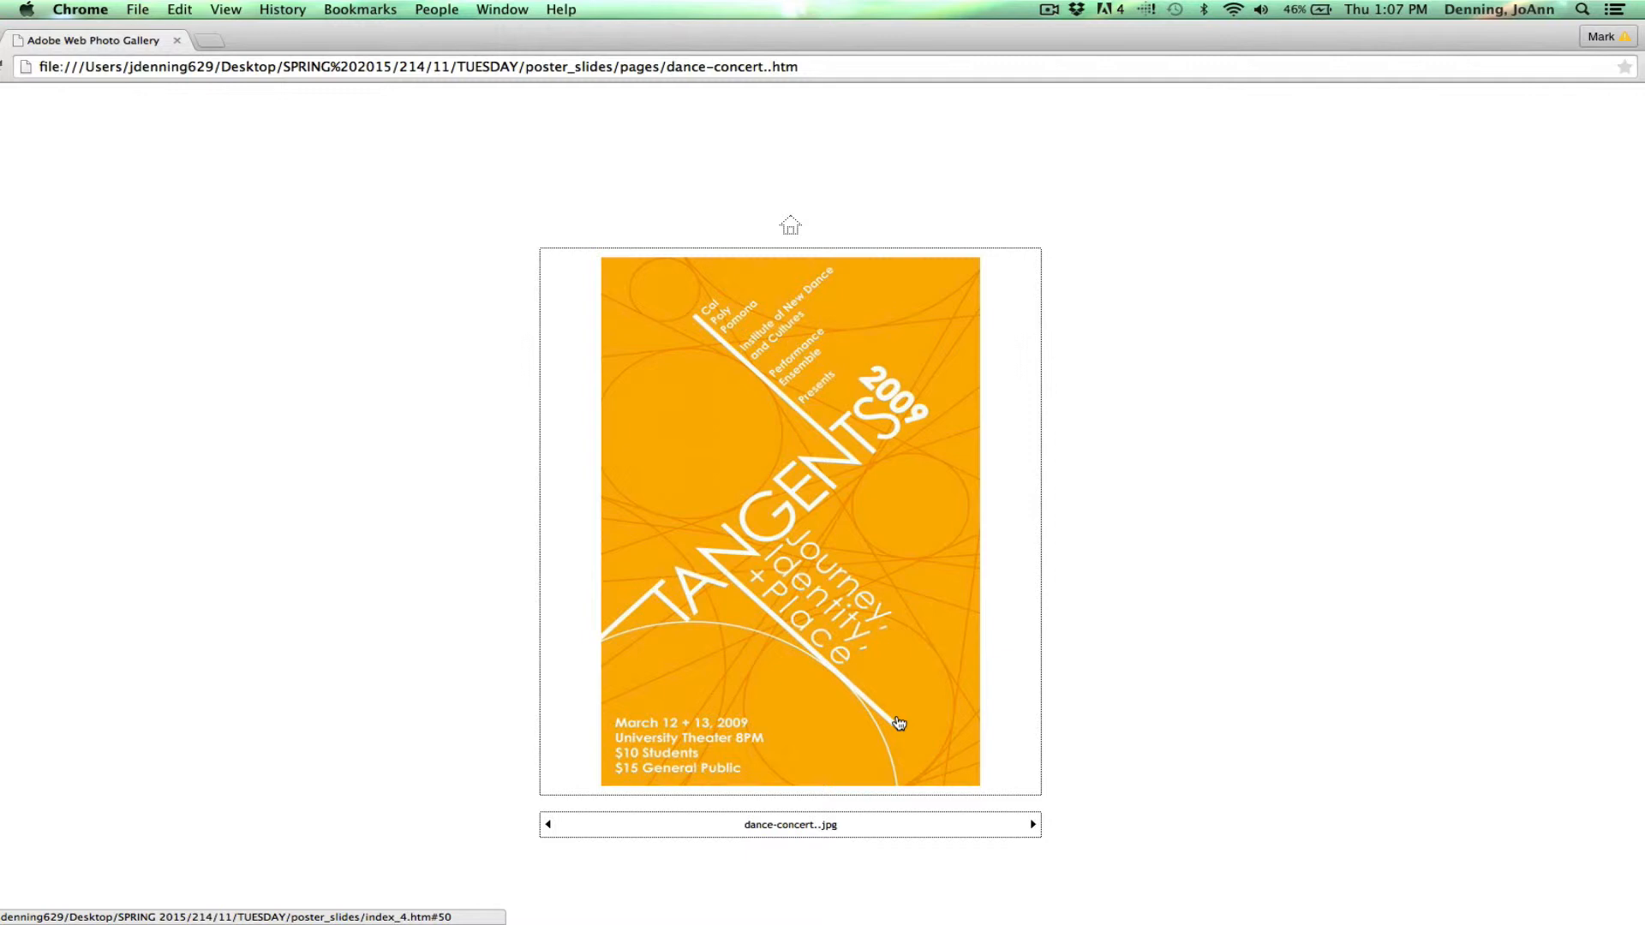
{"action": "mouse_move", "coordinate": [1025, 757]}
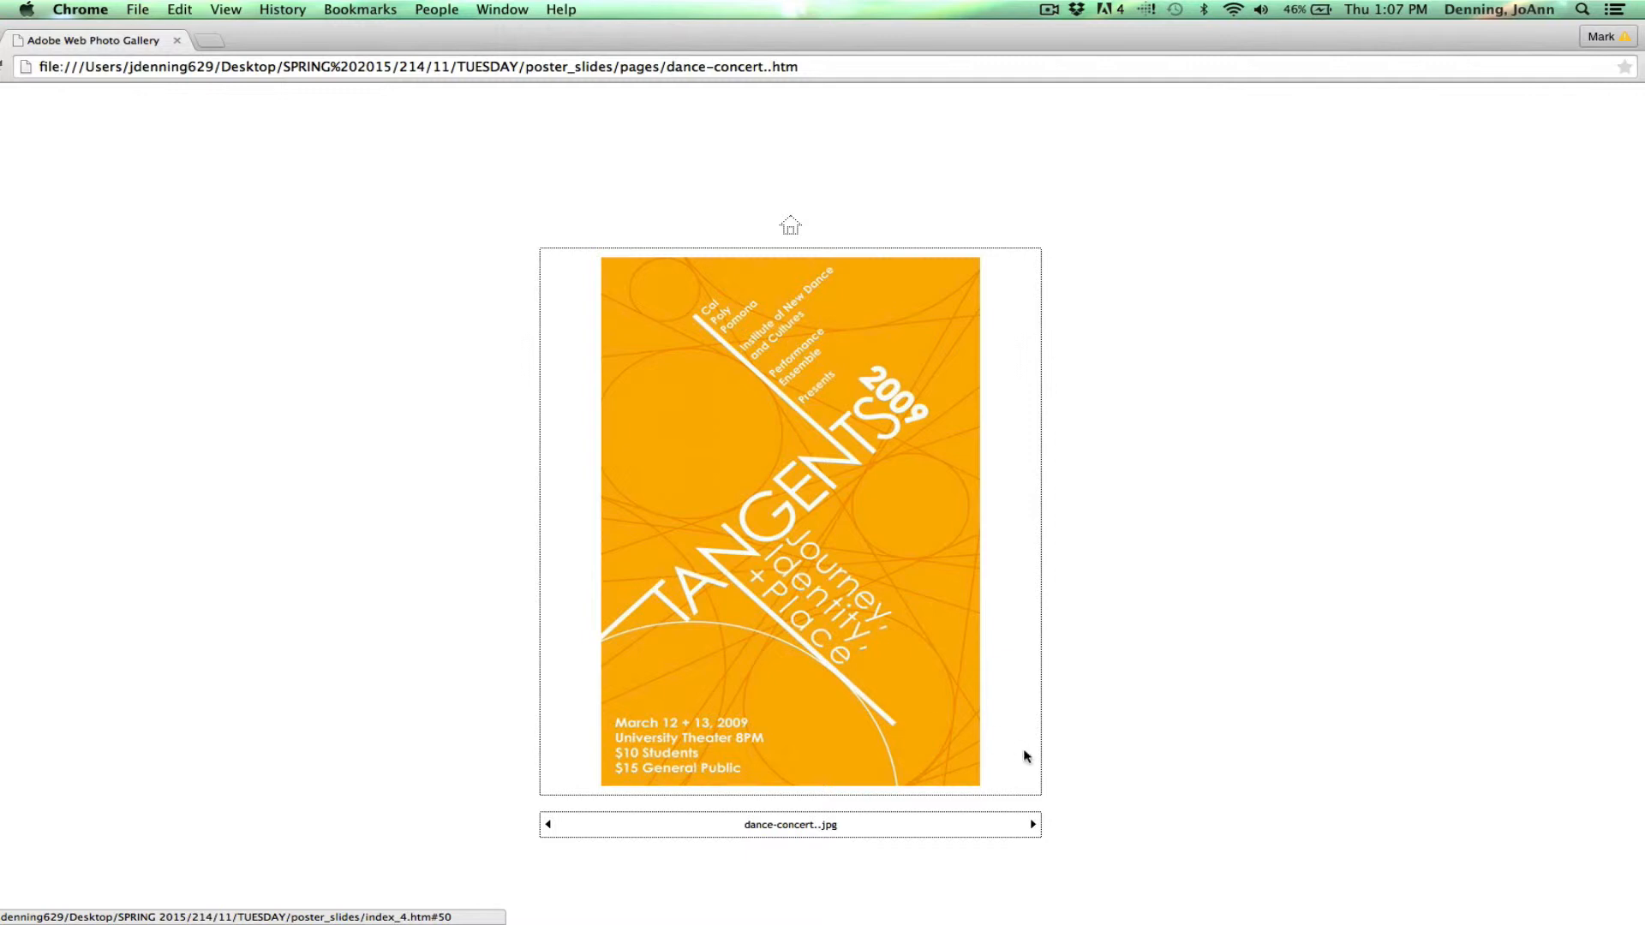
{"action": "left_click", "coordinate": [1032, 826]}
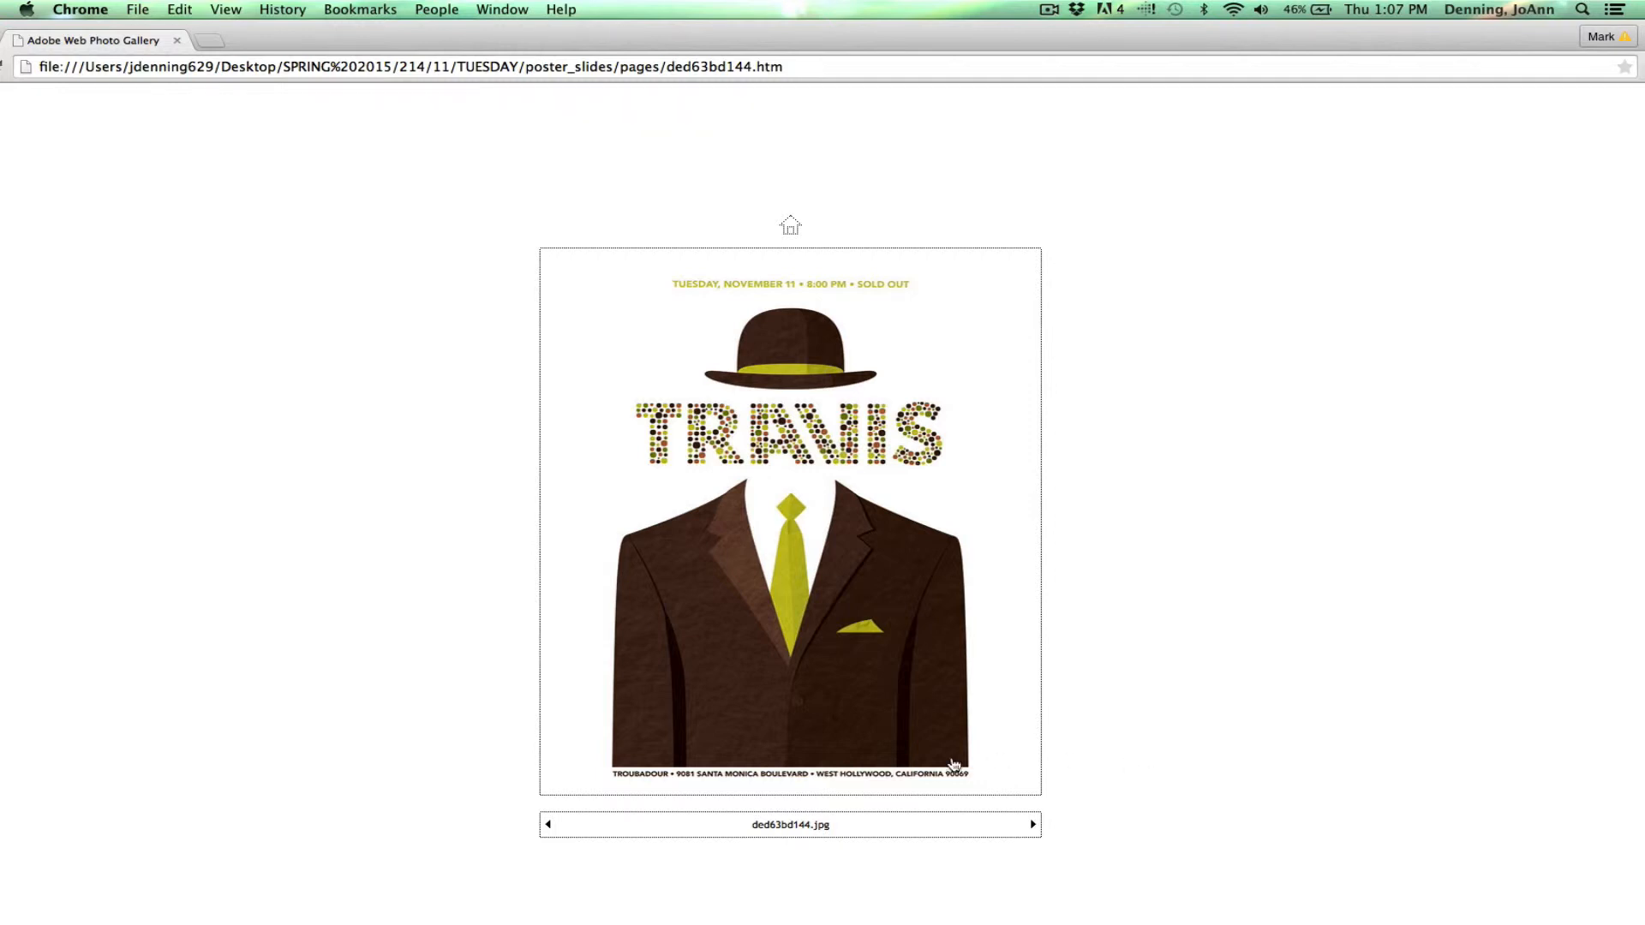
{"action": "mouse_move", "coordinate": [756, 579]}
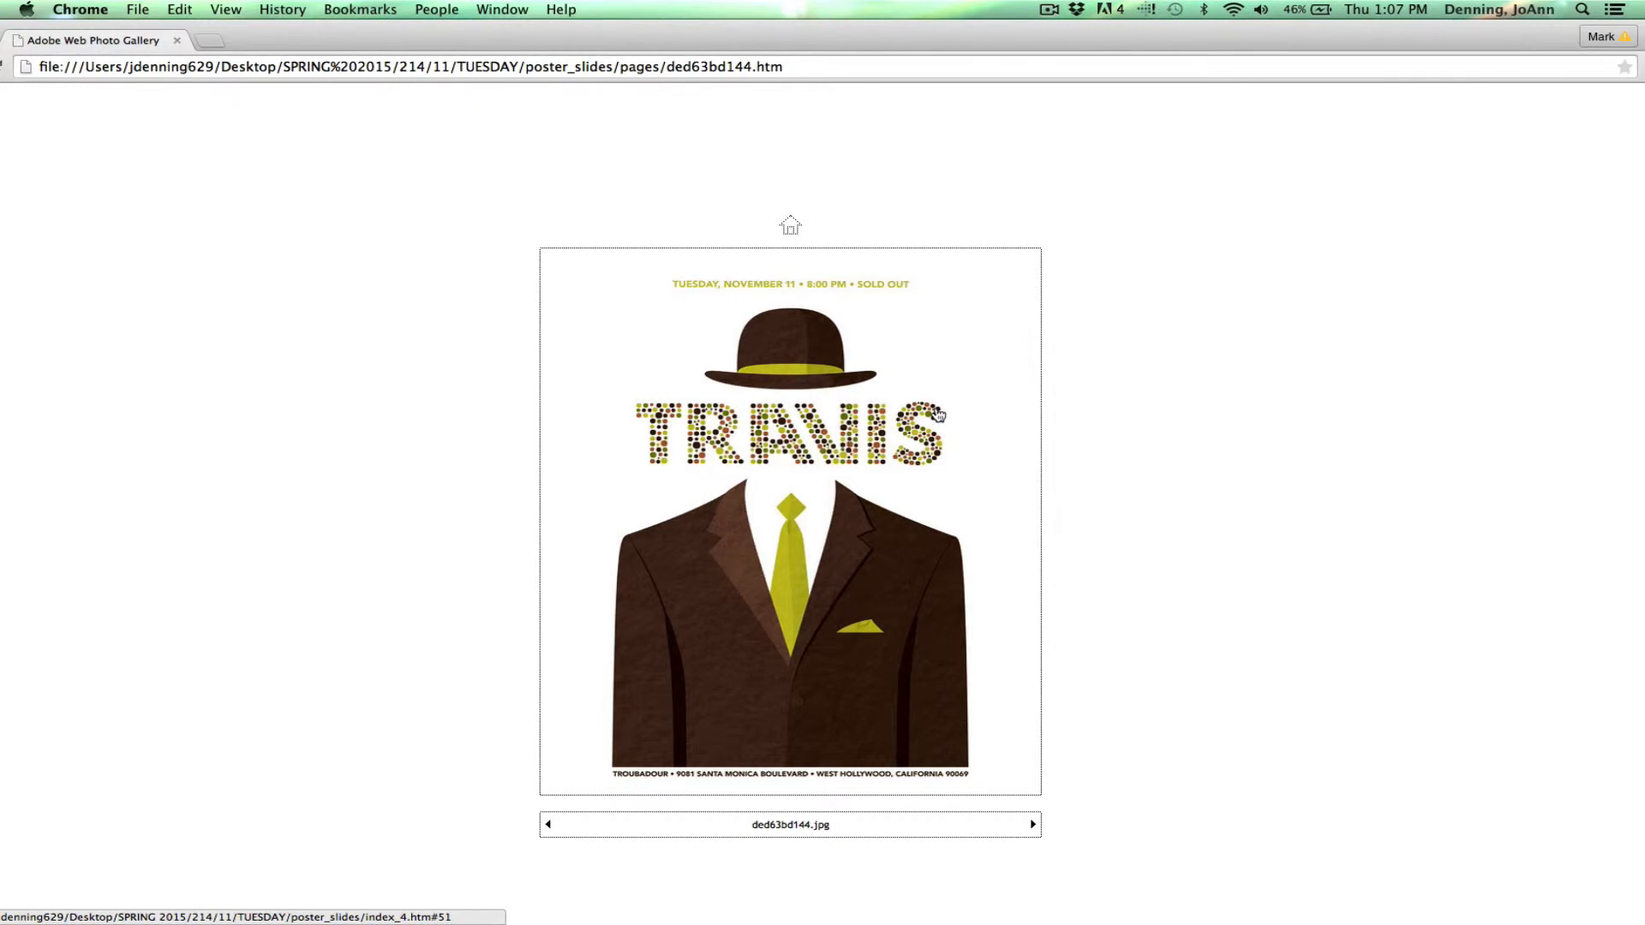
{"action": "mouse_move", "coordinate": [977, 736]}
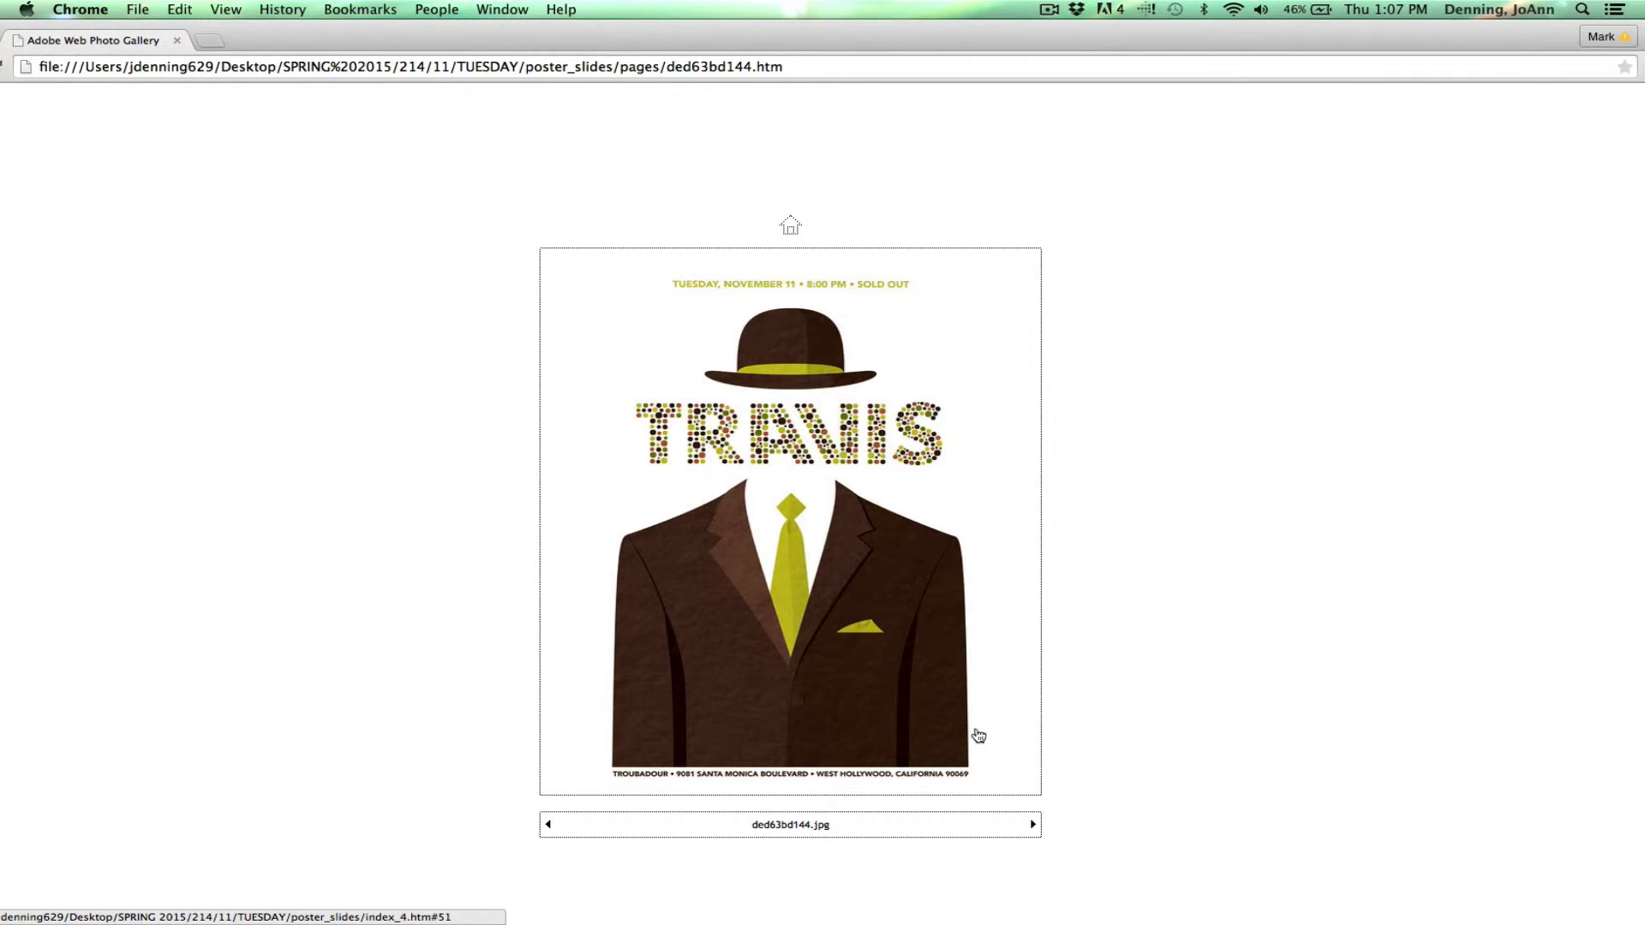
{"action": "left_click", "coordinate": [1032, 824]}
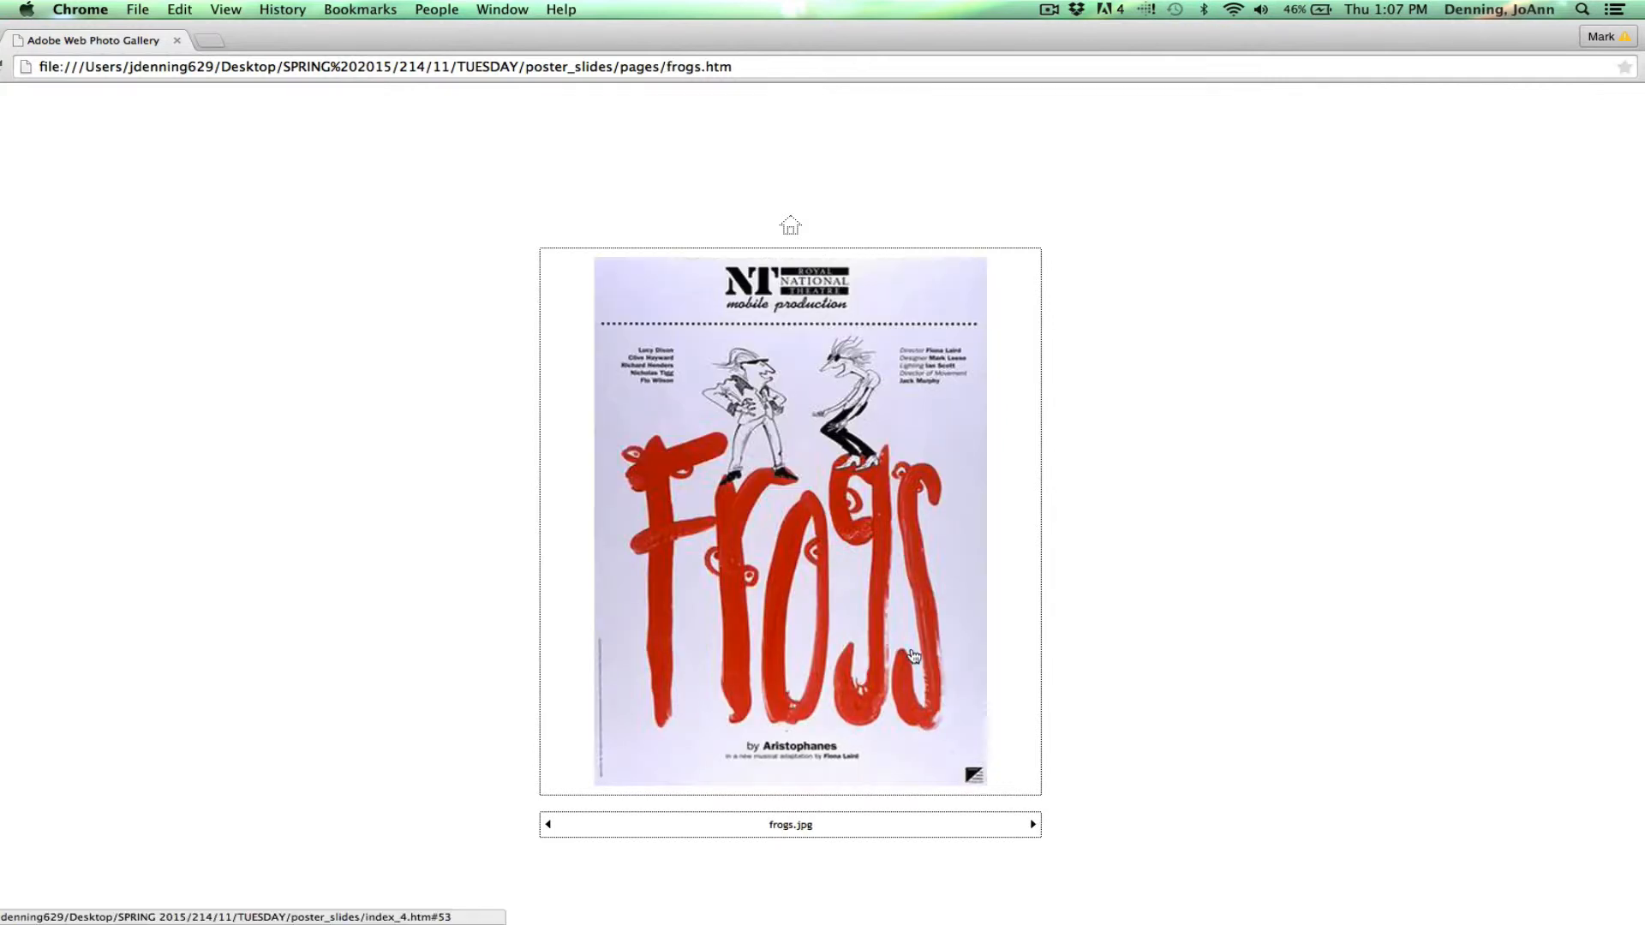
{"action": "mouse_move", "coordinate": [771, 626]}
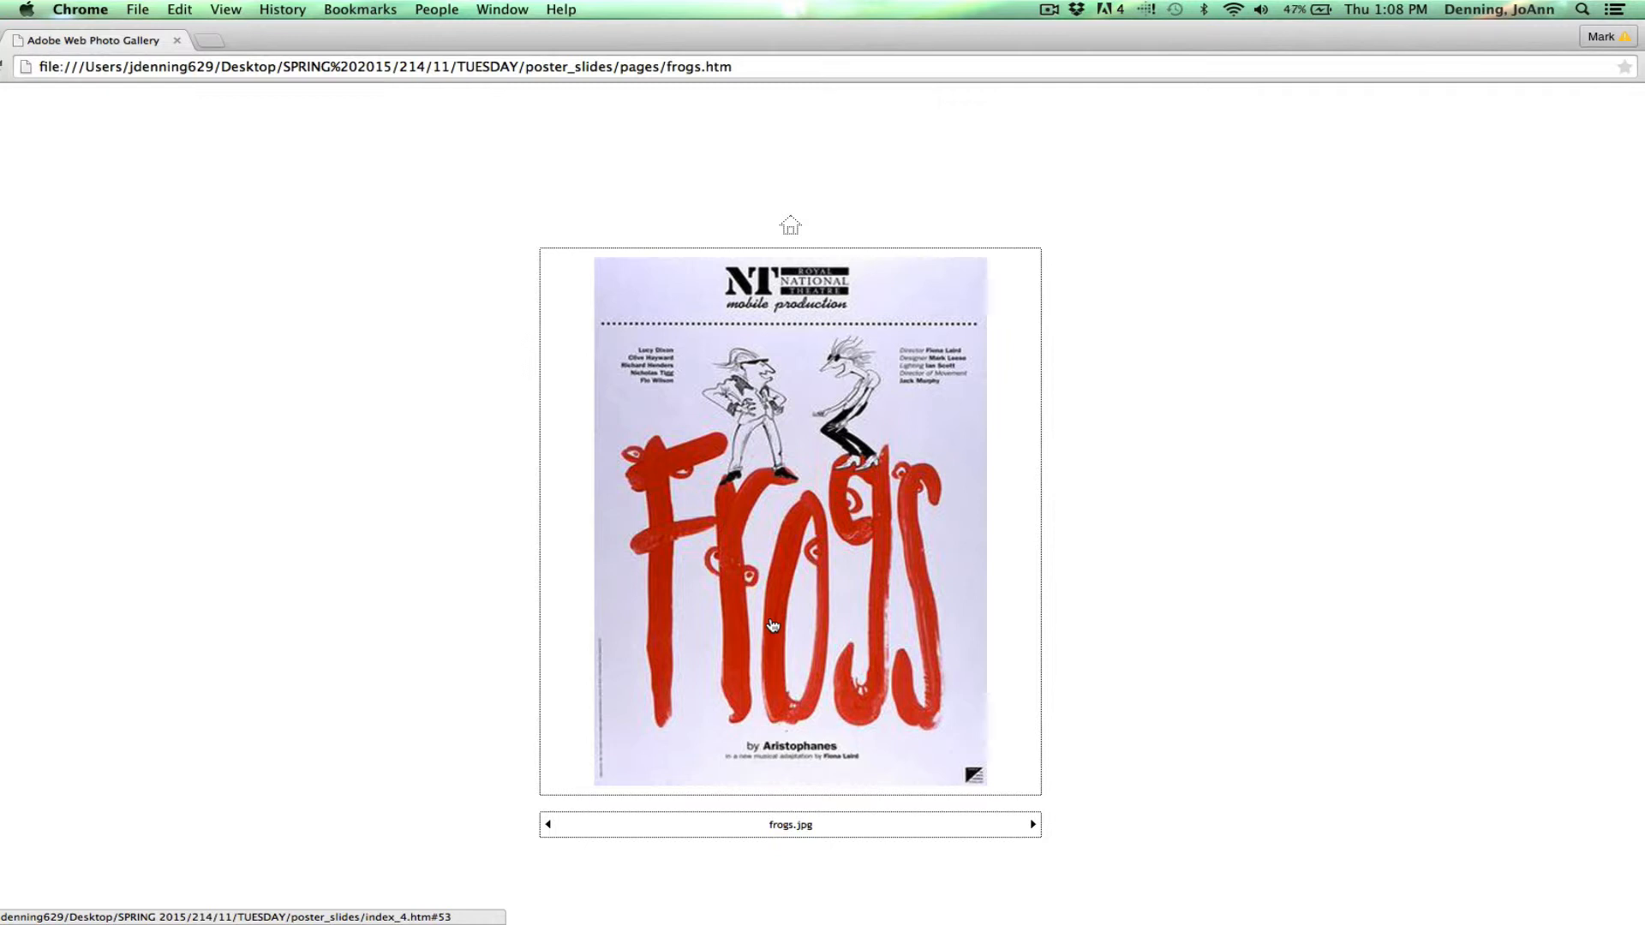
{"action": "mouse_move", "coordinate": [1033, 830]}
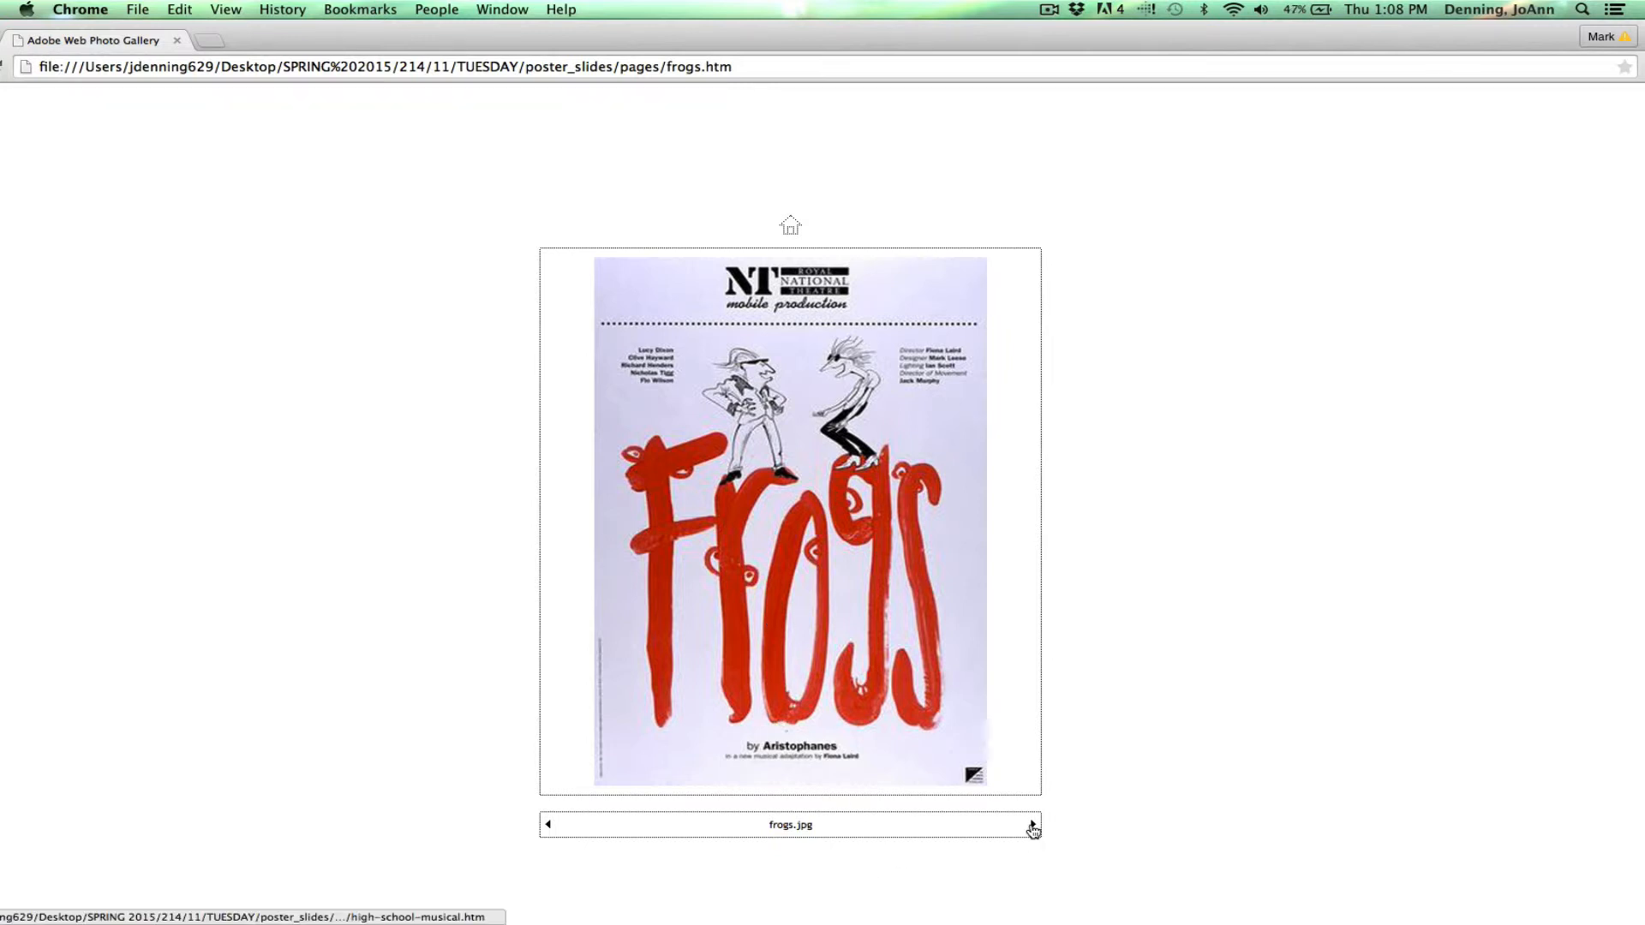
- Page past High School Musical 3 to the Tristan & Yseult poster
{"action": "left_click", "coordinate": [1031, 824]}
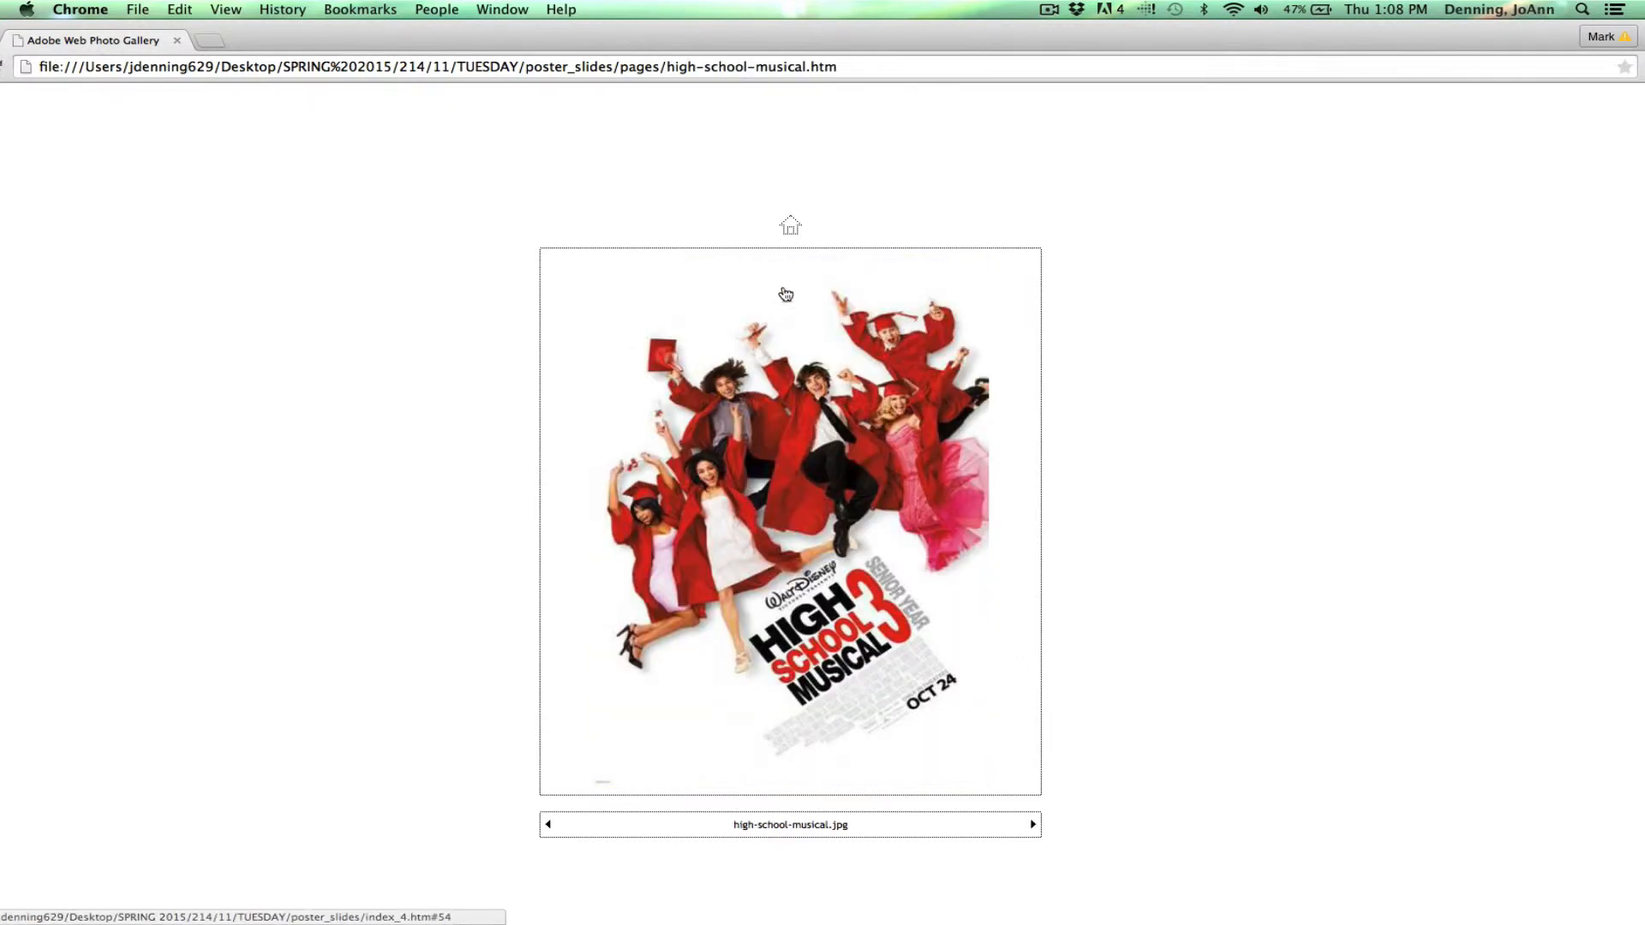
{"action": "mouse_move", "coordinate": [588, 608]}
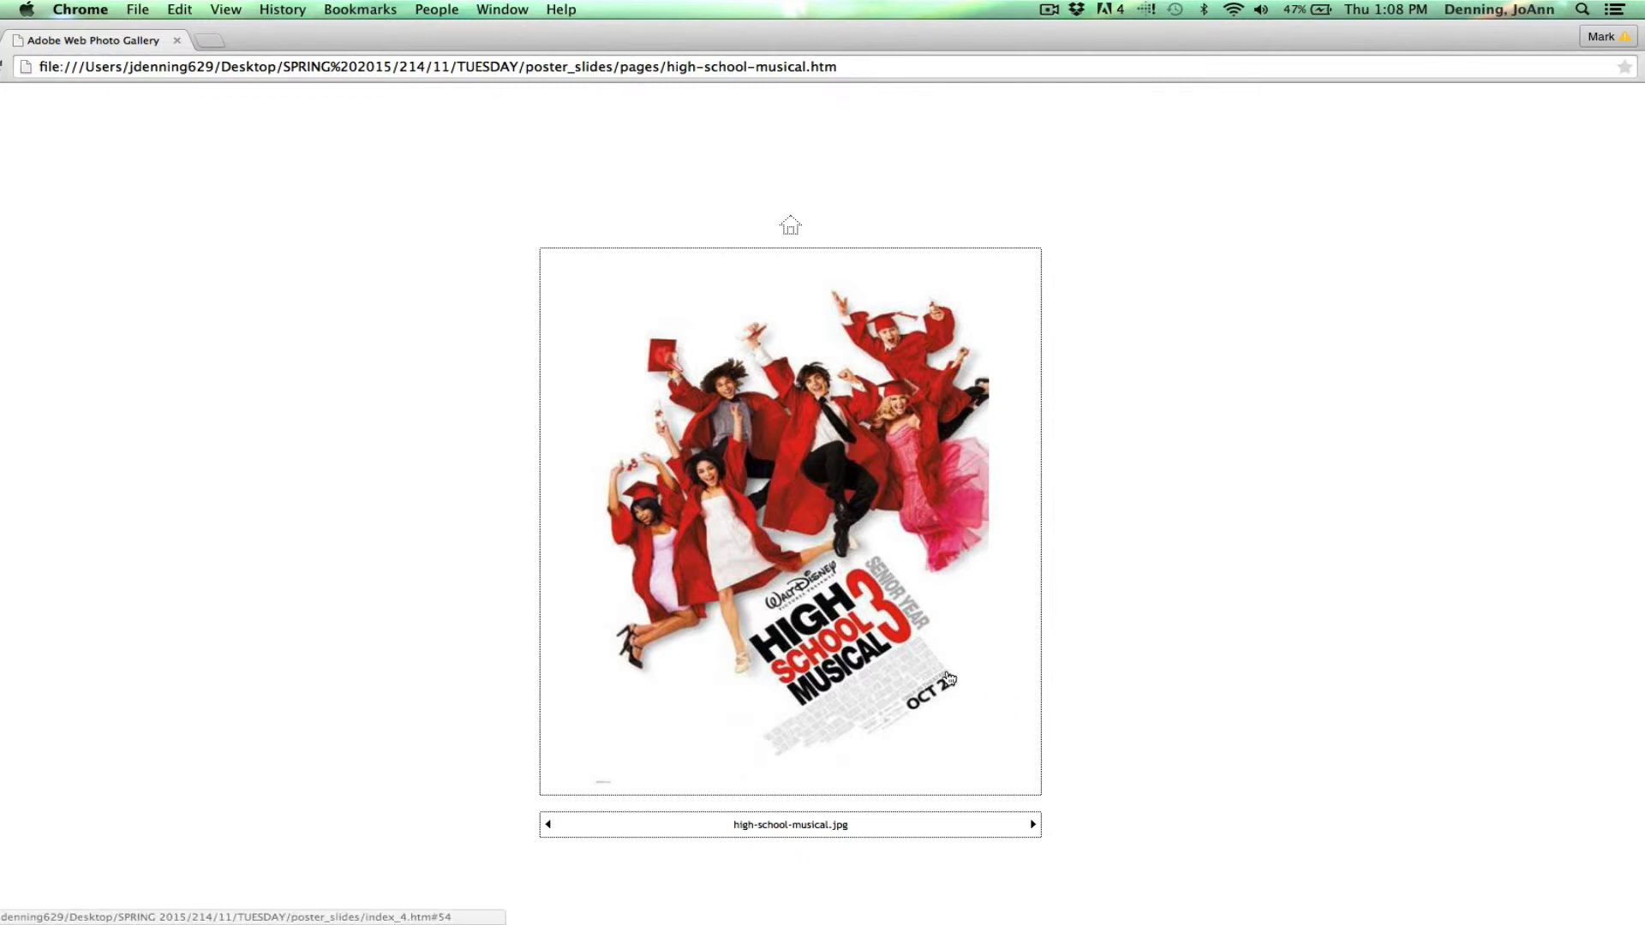
{"action": "mouse_move", "coordinate": [879, 700]}
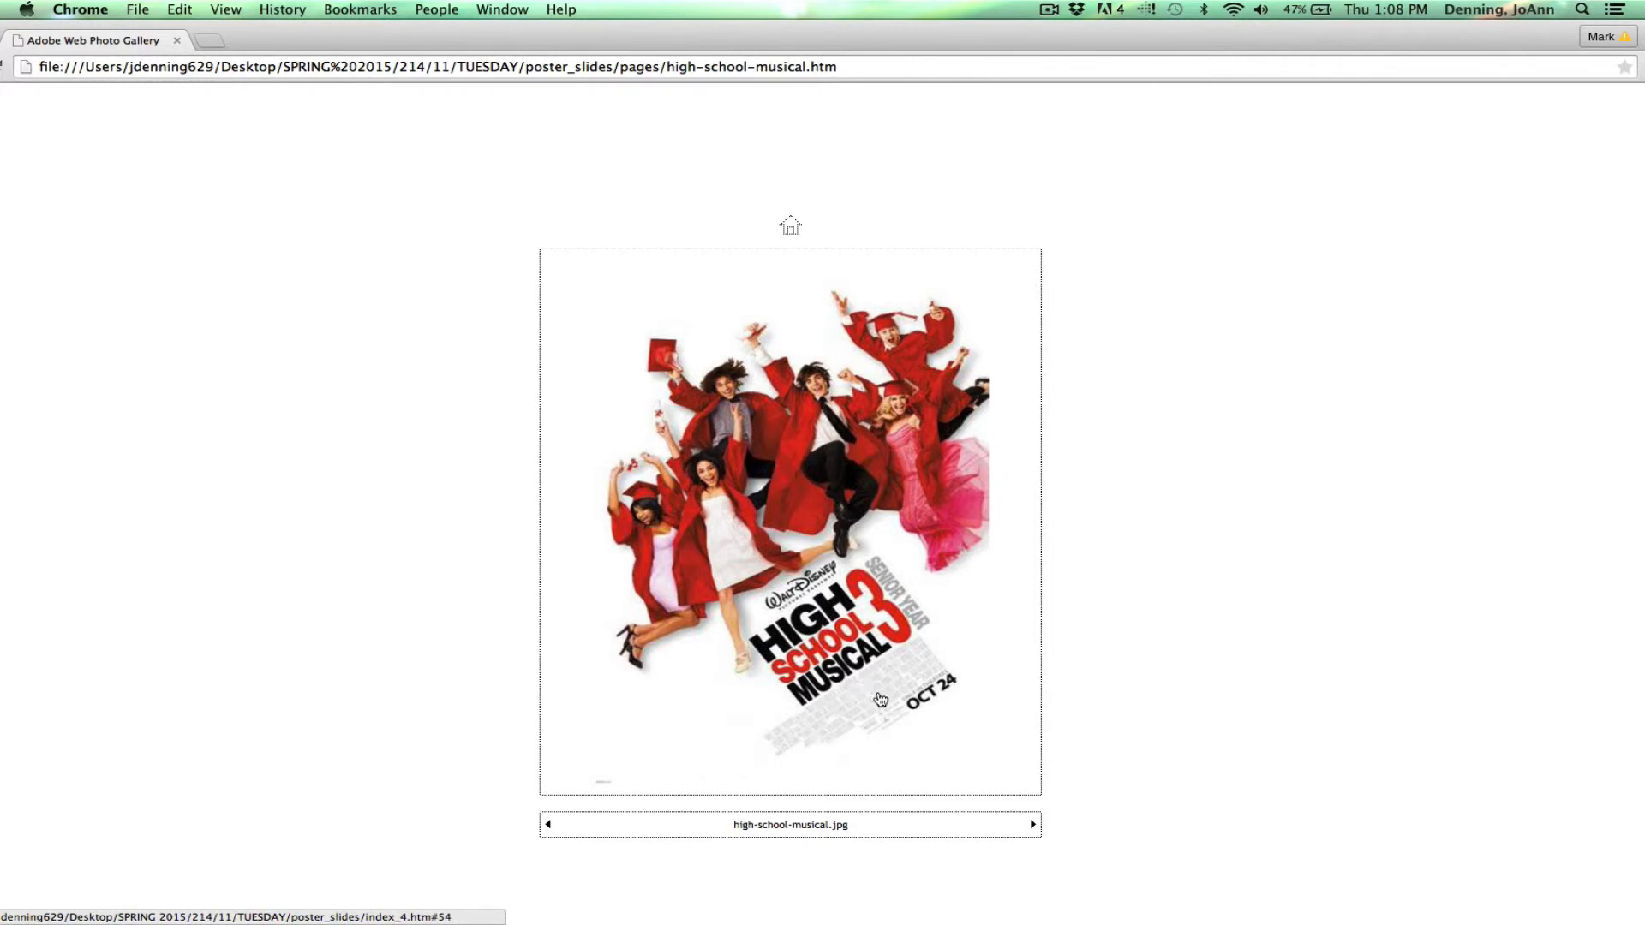
{"action": "mouse_move", "coordinate": [893, 743]}
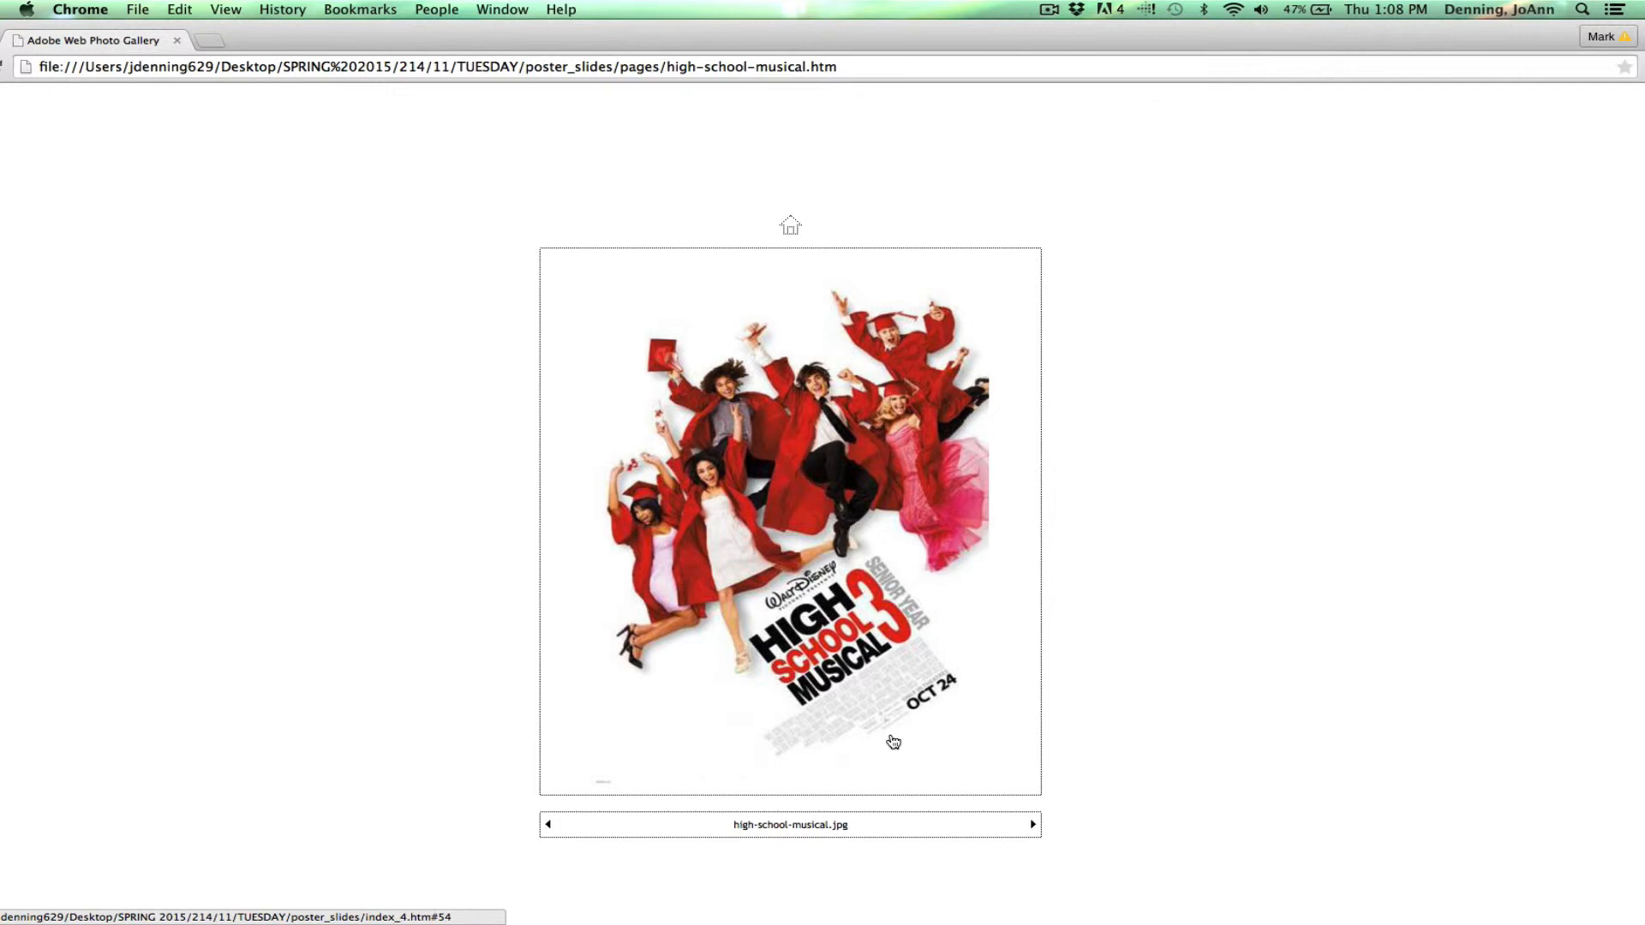
{"action": "mouse_move", "coordinate": [1234, 809]}
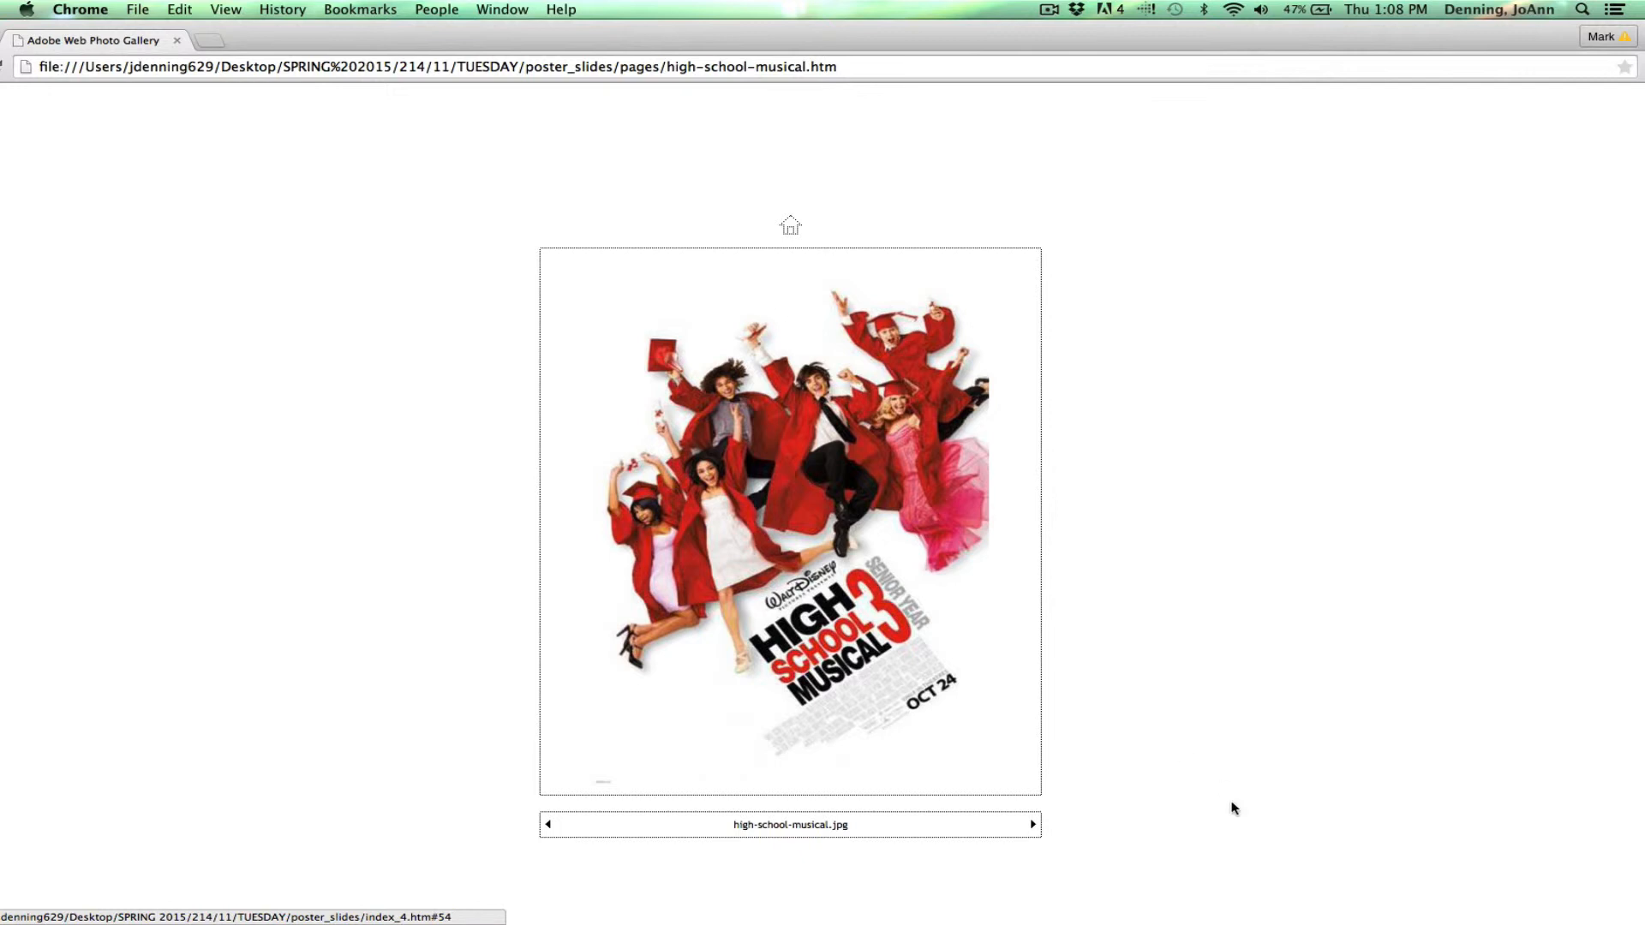
{"action": "left_click", "coordinate": [1032, 828]}
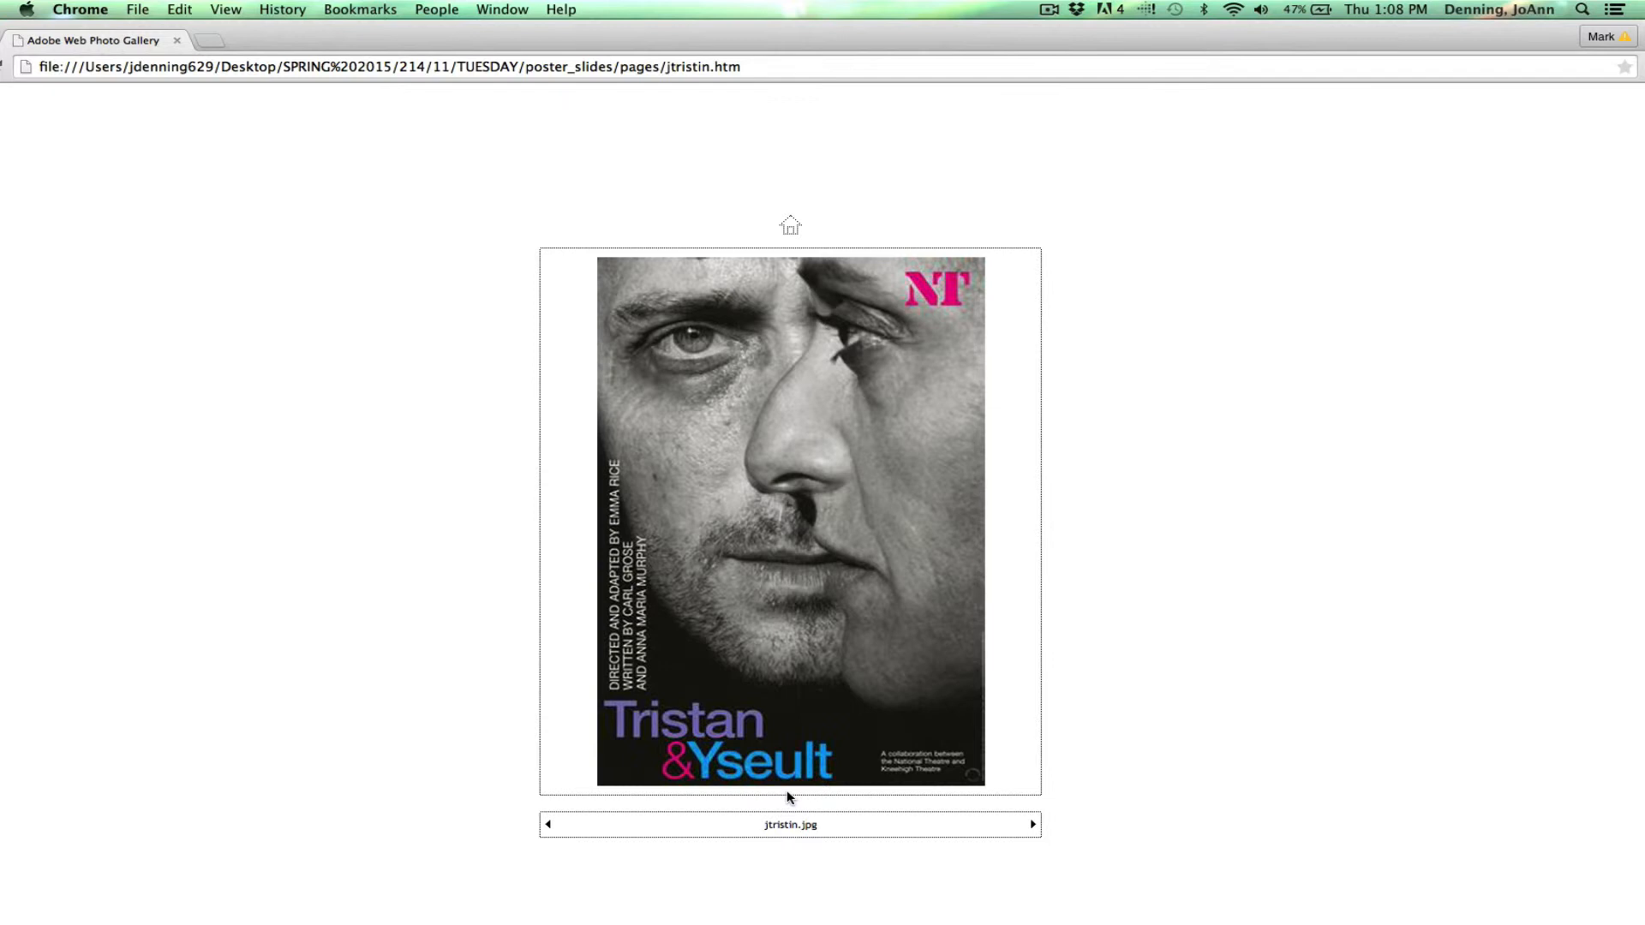
{"action": "mouse_move", "coordinate": [921, 921]}
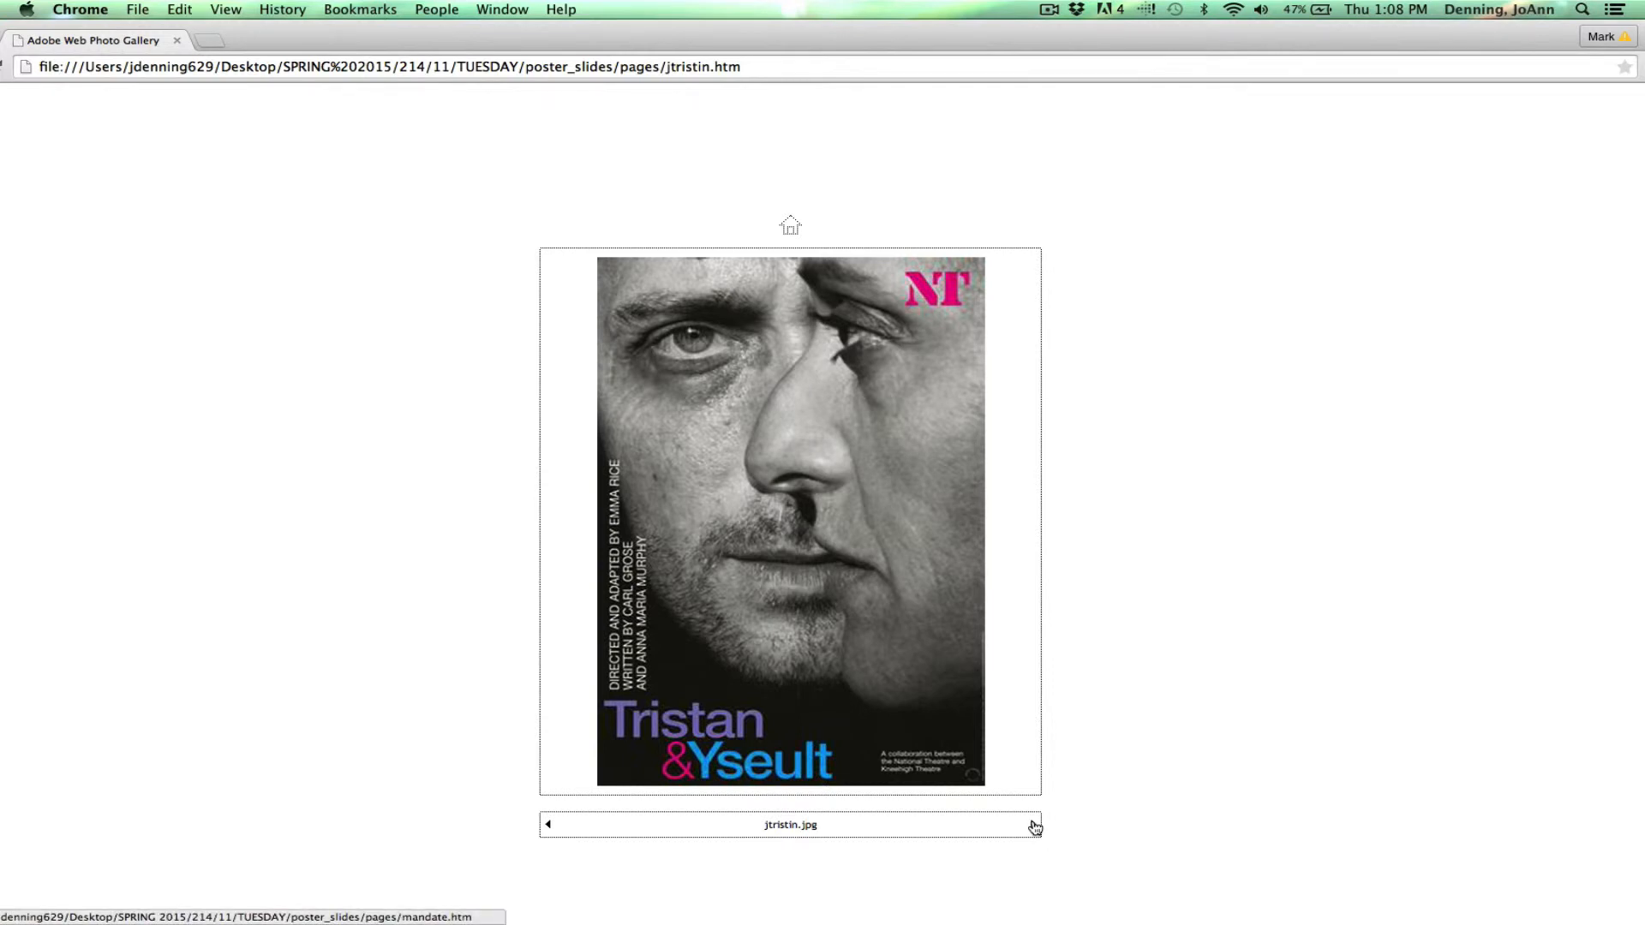
- Page through The Mandate and A Minute Too Late to Not About Nightingales
{"action": "left_click", "coordinate": [1034, 825]}
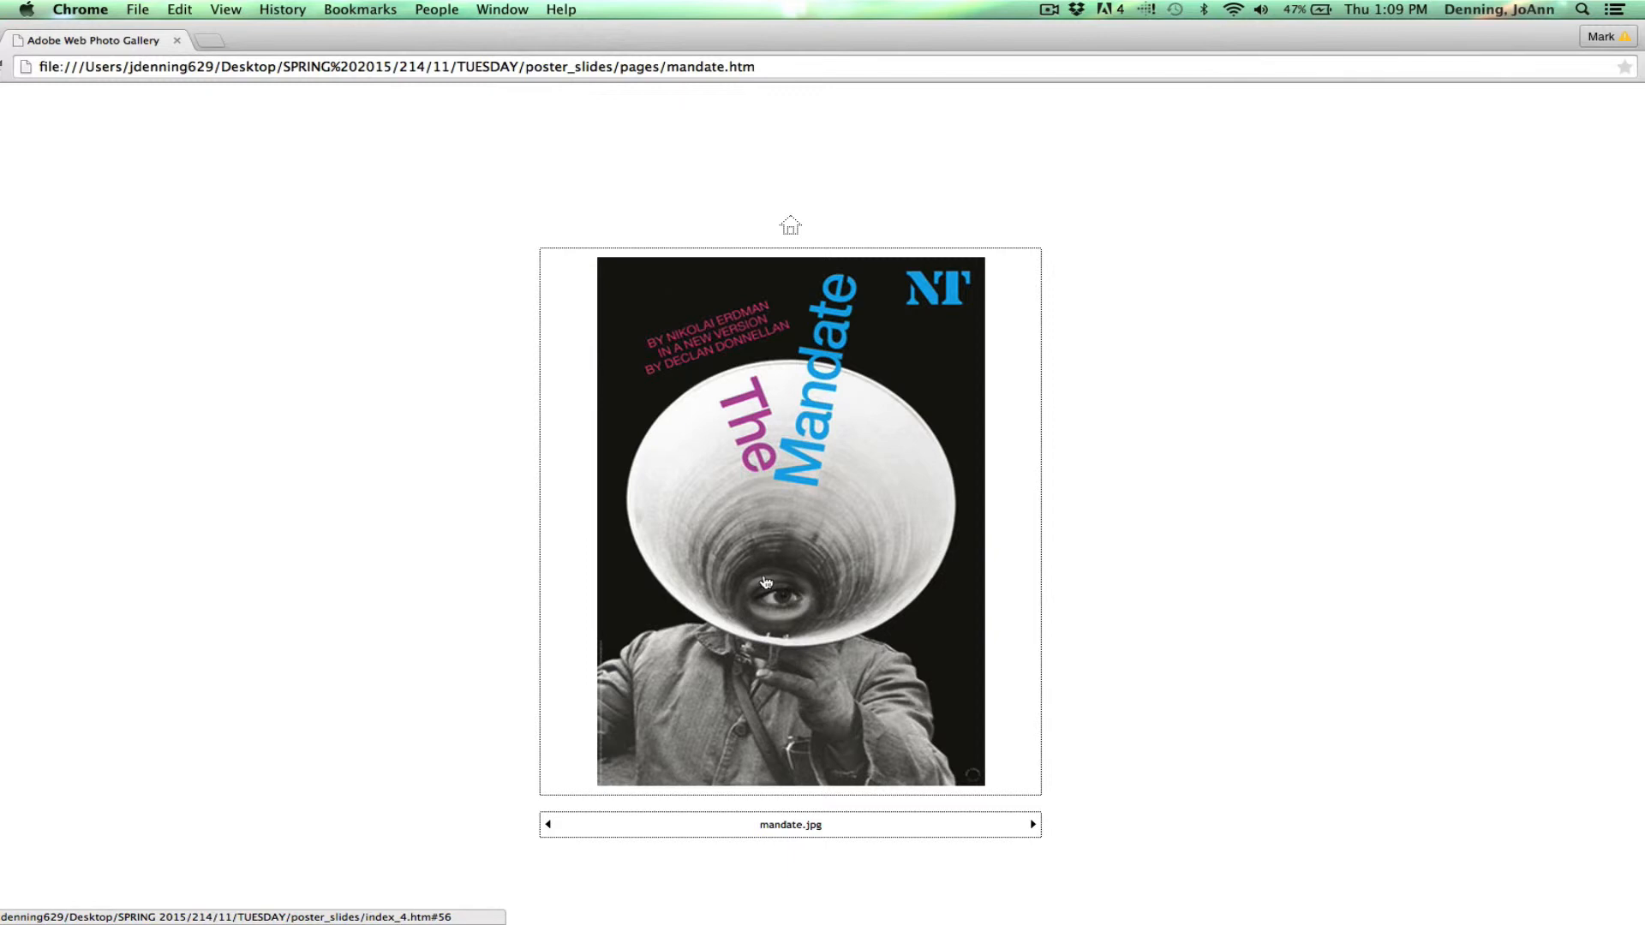
{"action": "mouse_move", "coordinate": [1157, 599]}
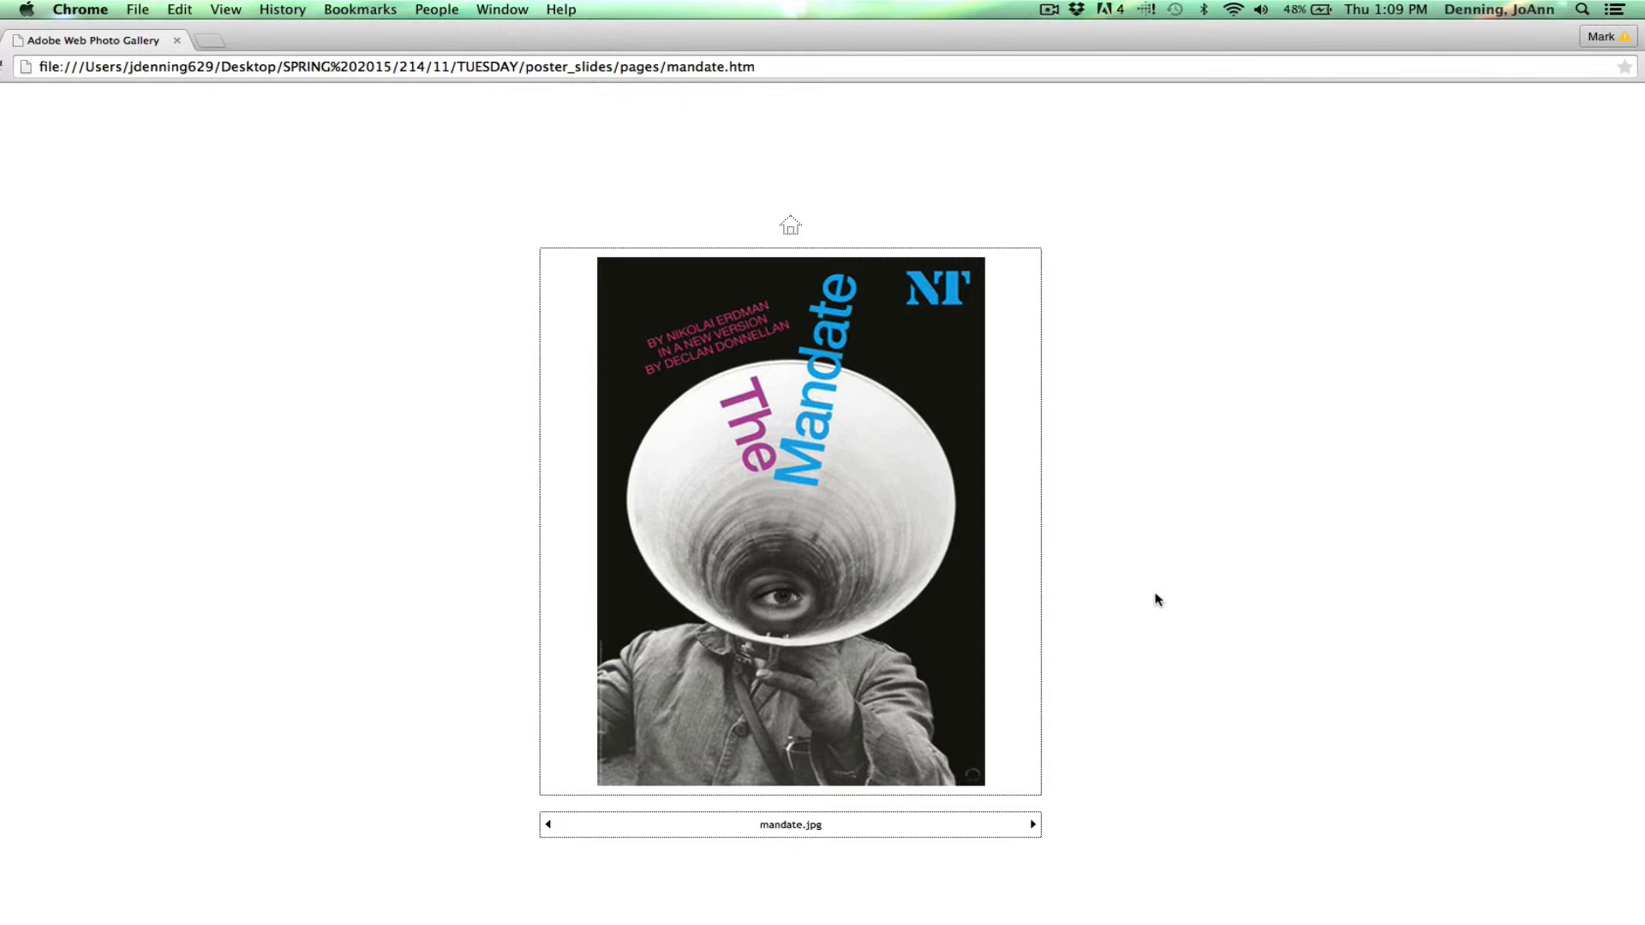
{"action": "mouse_move", "coordinate": [779, 419]}
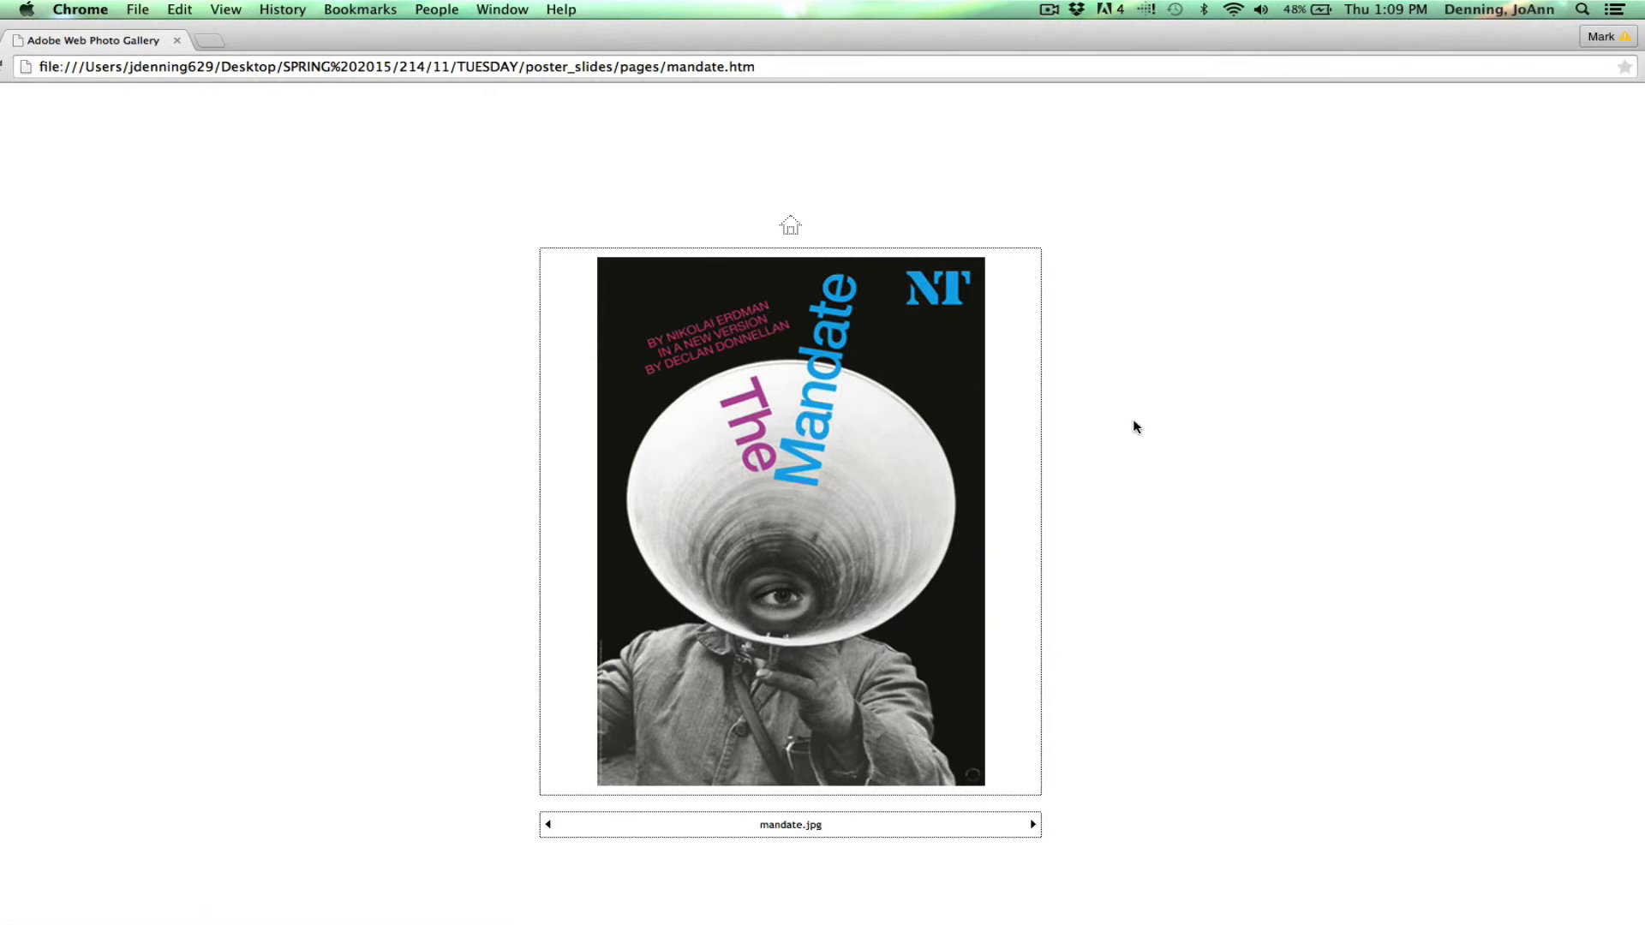
{"action": "left_click", "coordinate": [1033, 824]}
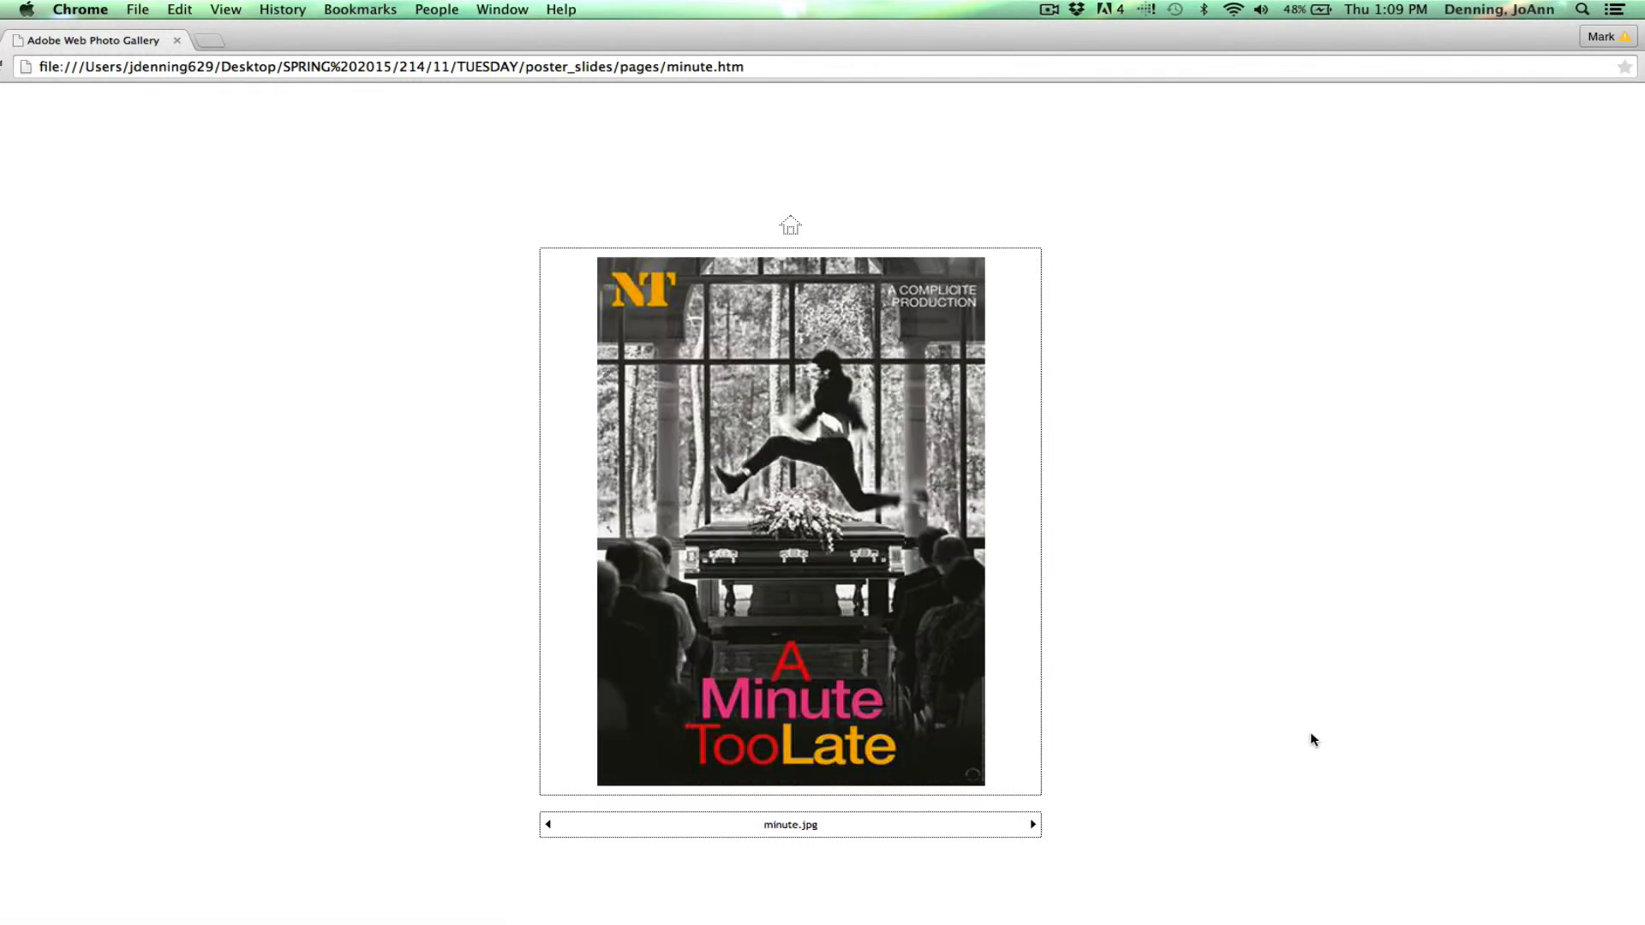
{"action": "mouse_move", "coordinate": [1032, 824]}
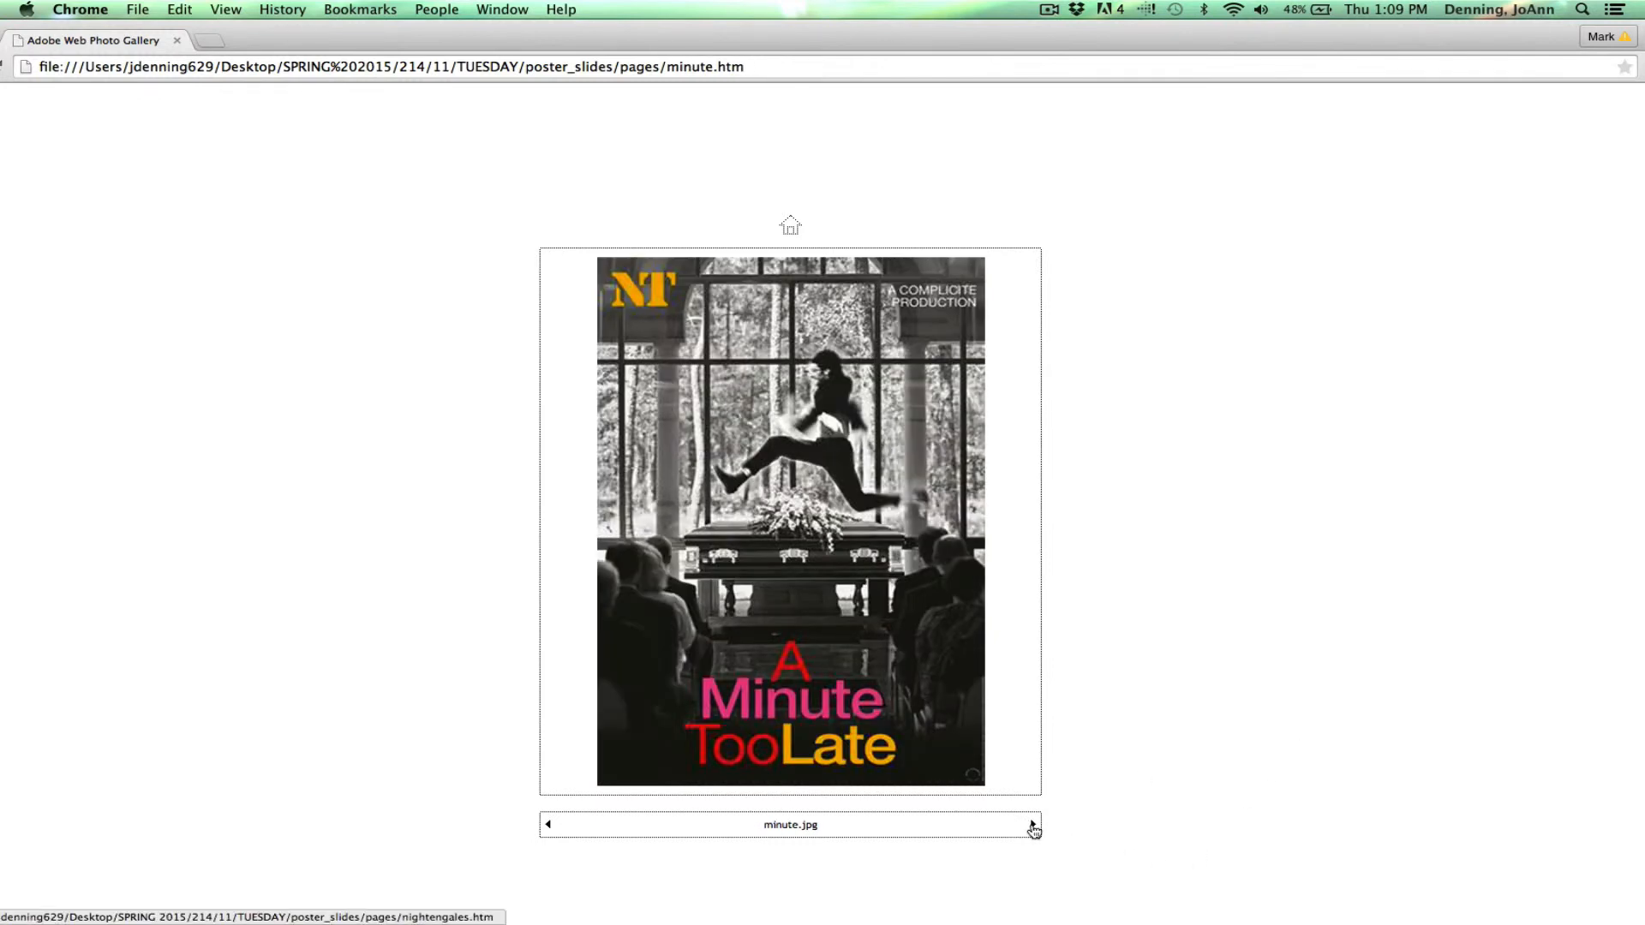
{"action": "left_click", "coordinate": [1032, 824]}
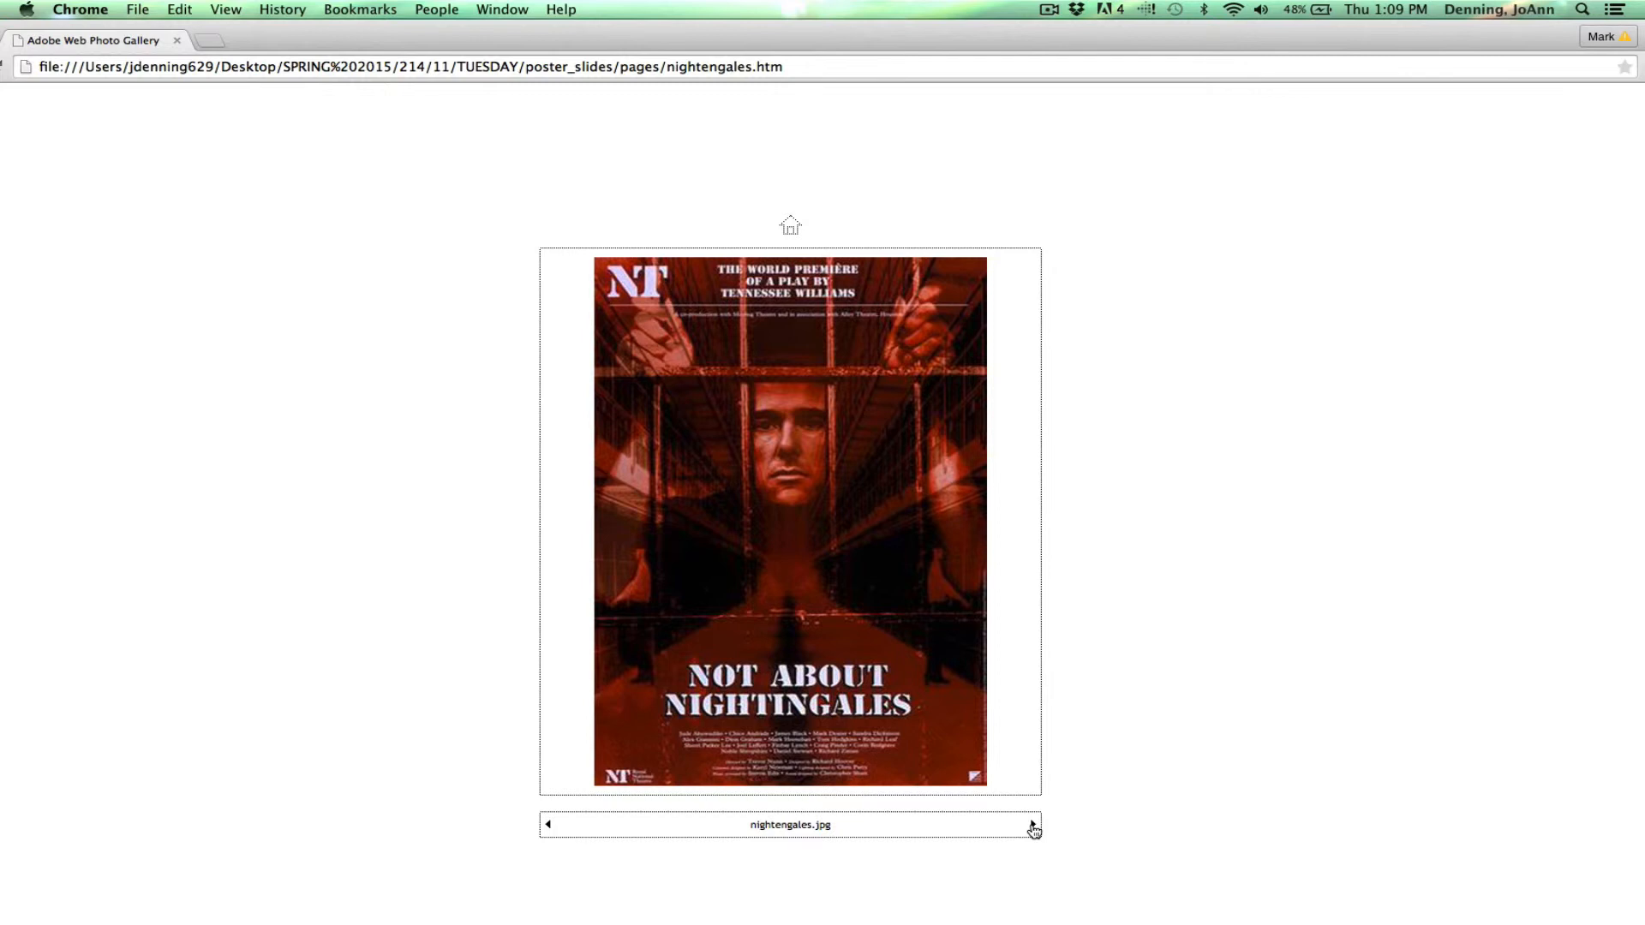
- Advance the gallery from Not About Nightingales to the Nick Dear Power poster
{"action": "left_click", "coordinate": [1032, 824]}
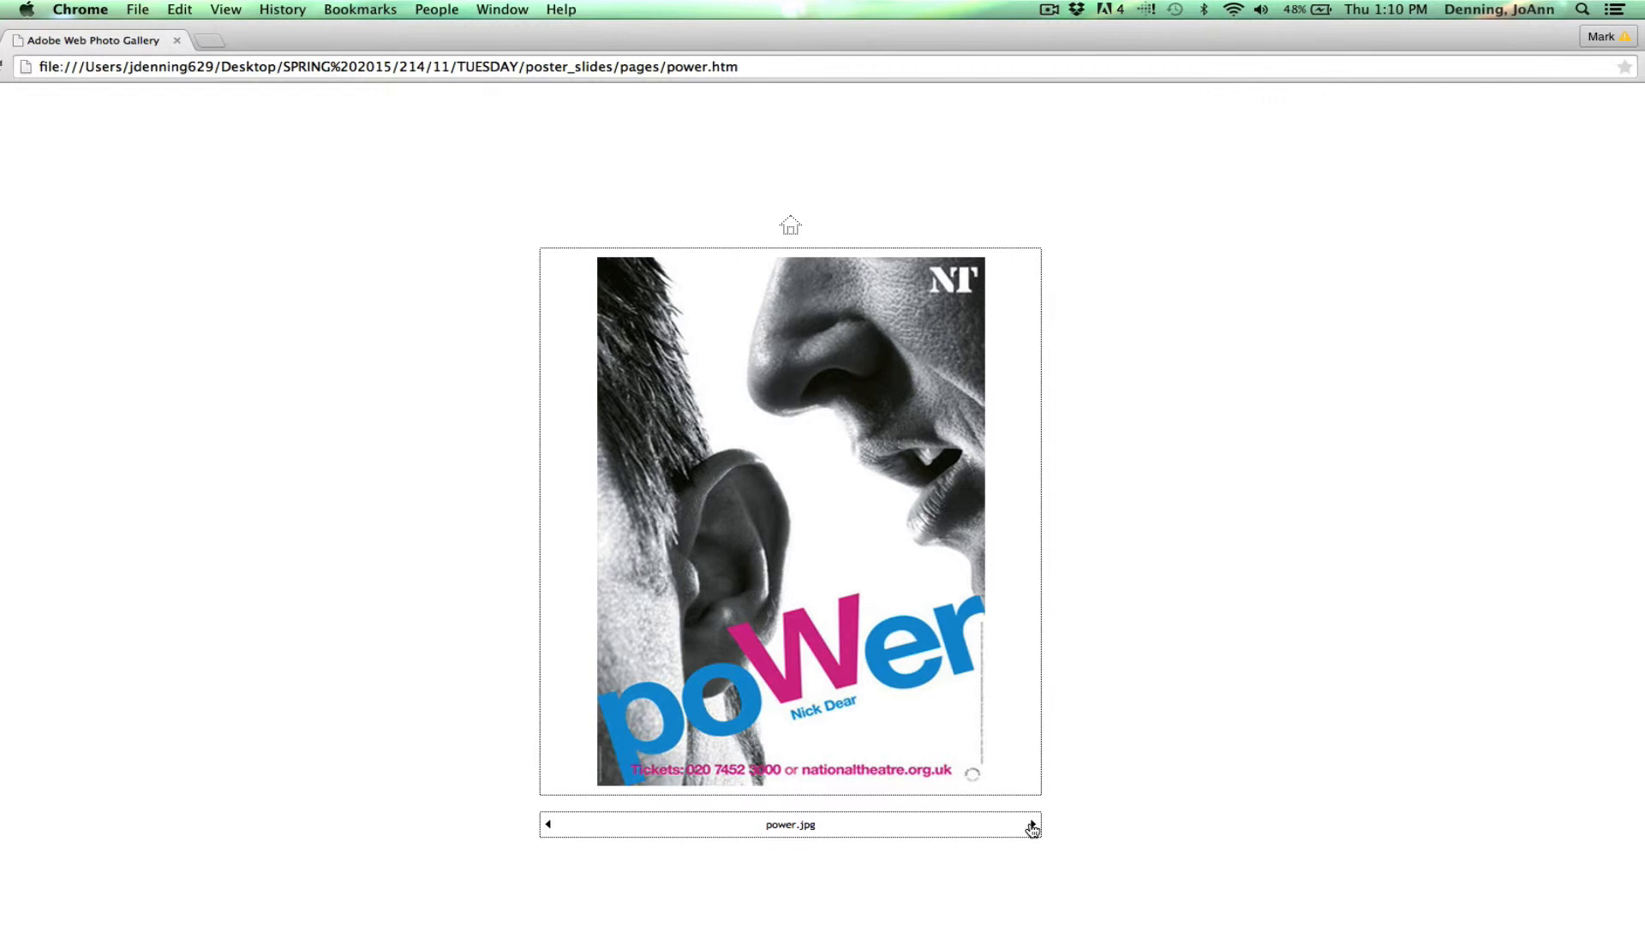
{"action": "mouse_move", "coordinate": [1033, 825]}
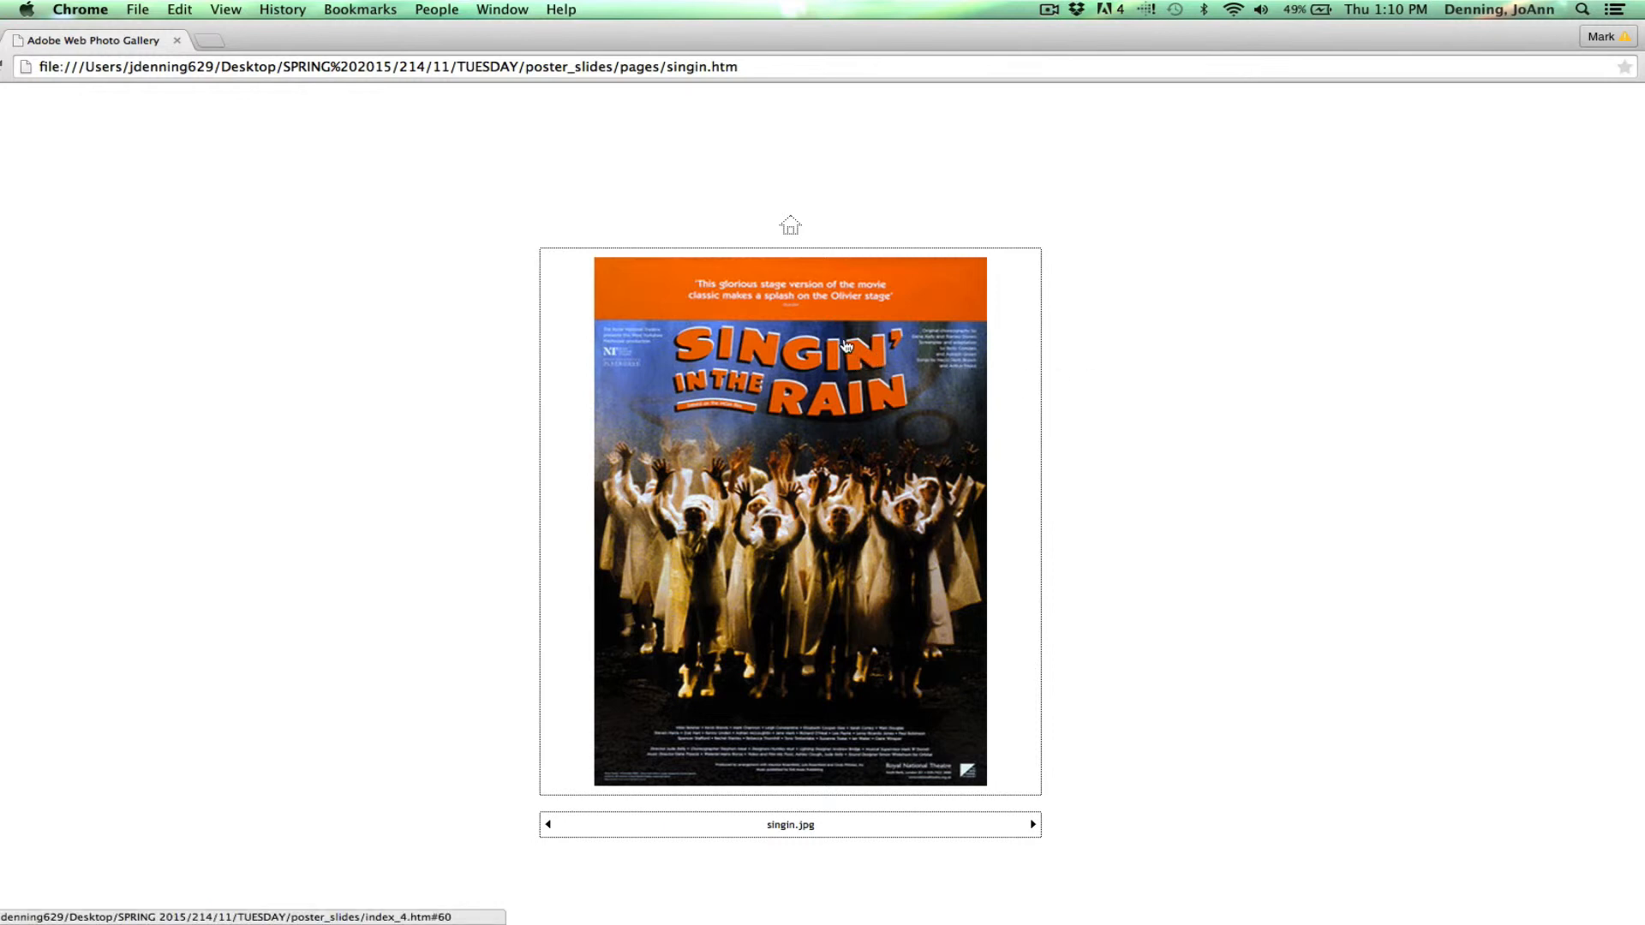
{"action": "mouse_move", "coordinate": [798, 365]}
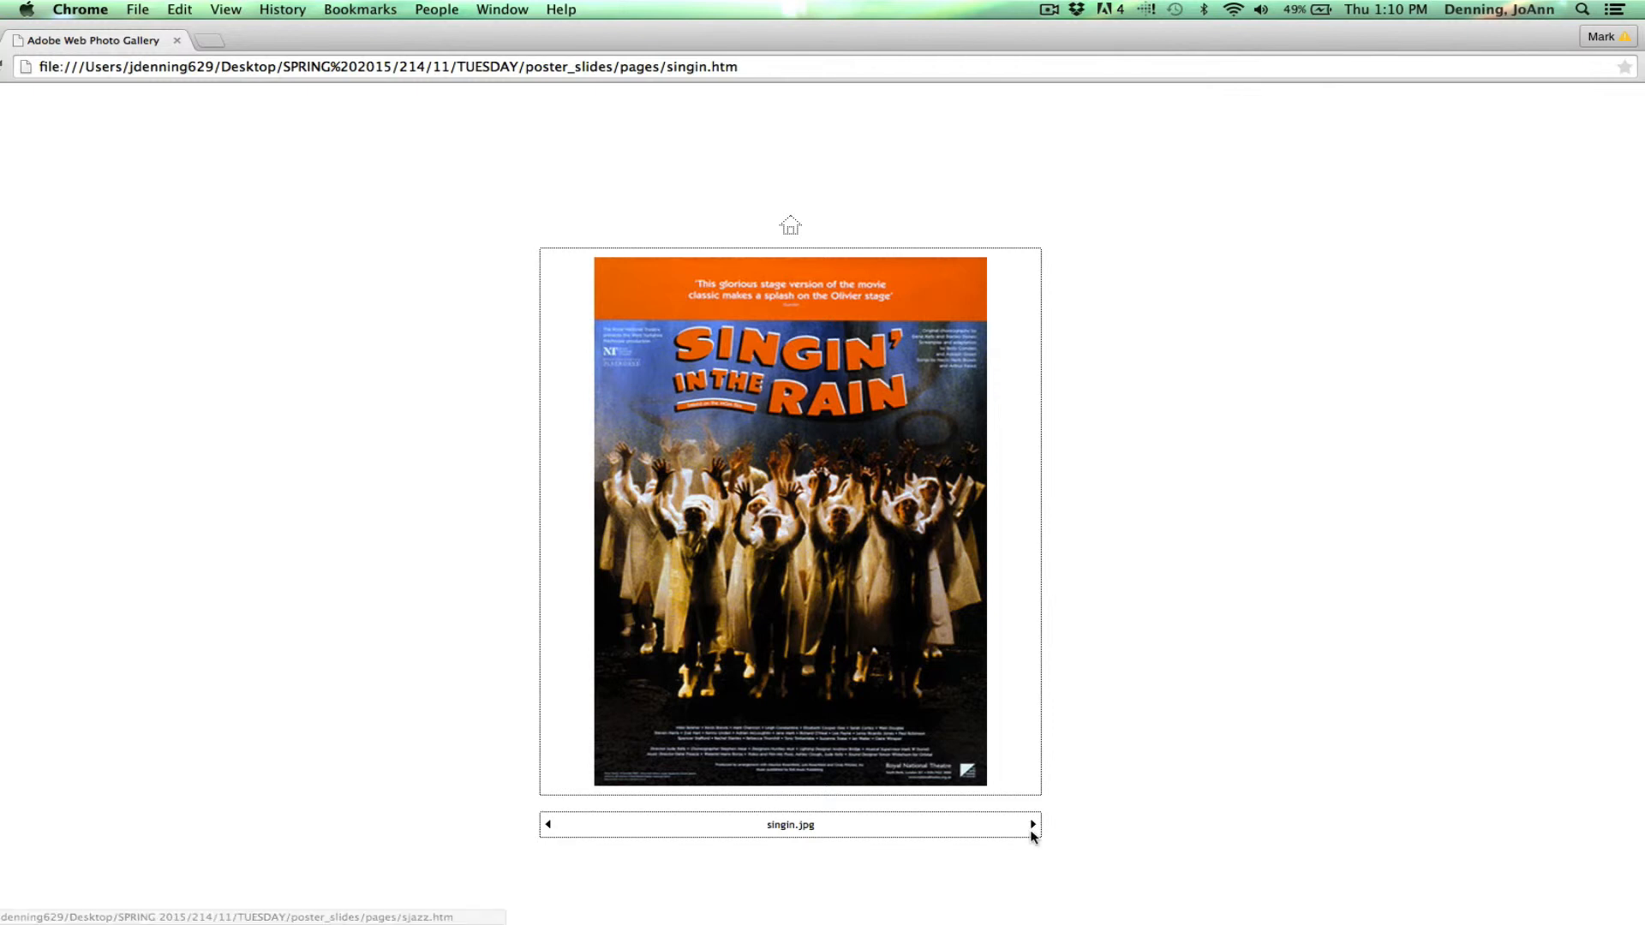
- Page through the Buffalo Band and Cannonball Adderley covers to the Art Blakey Holiday for Skins cover
{"action": "left_click", "coordinate": [1032, 824]}
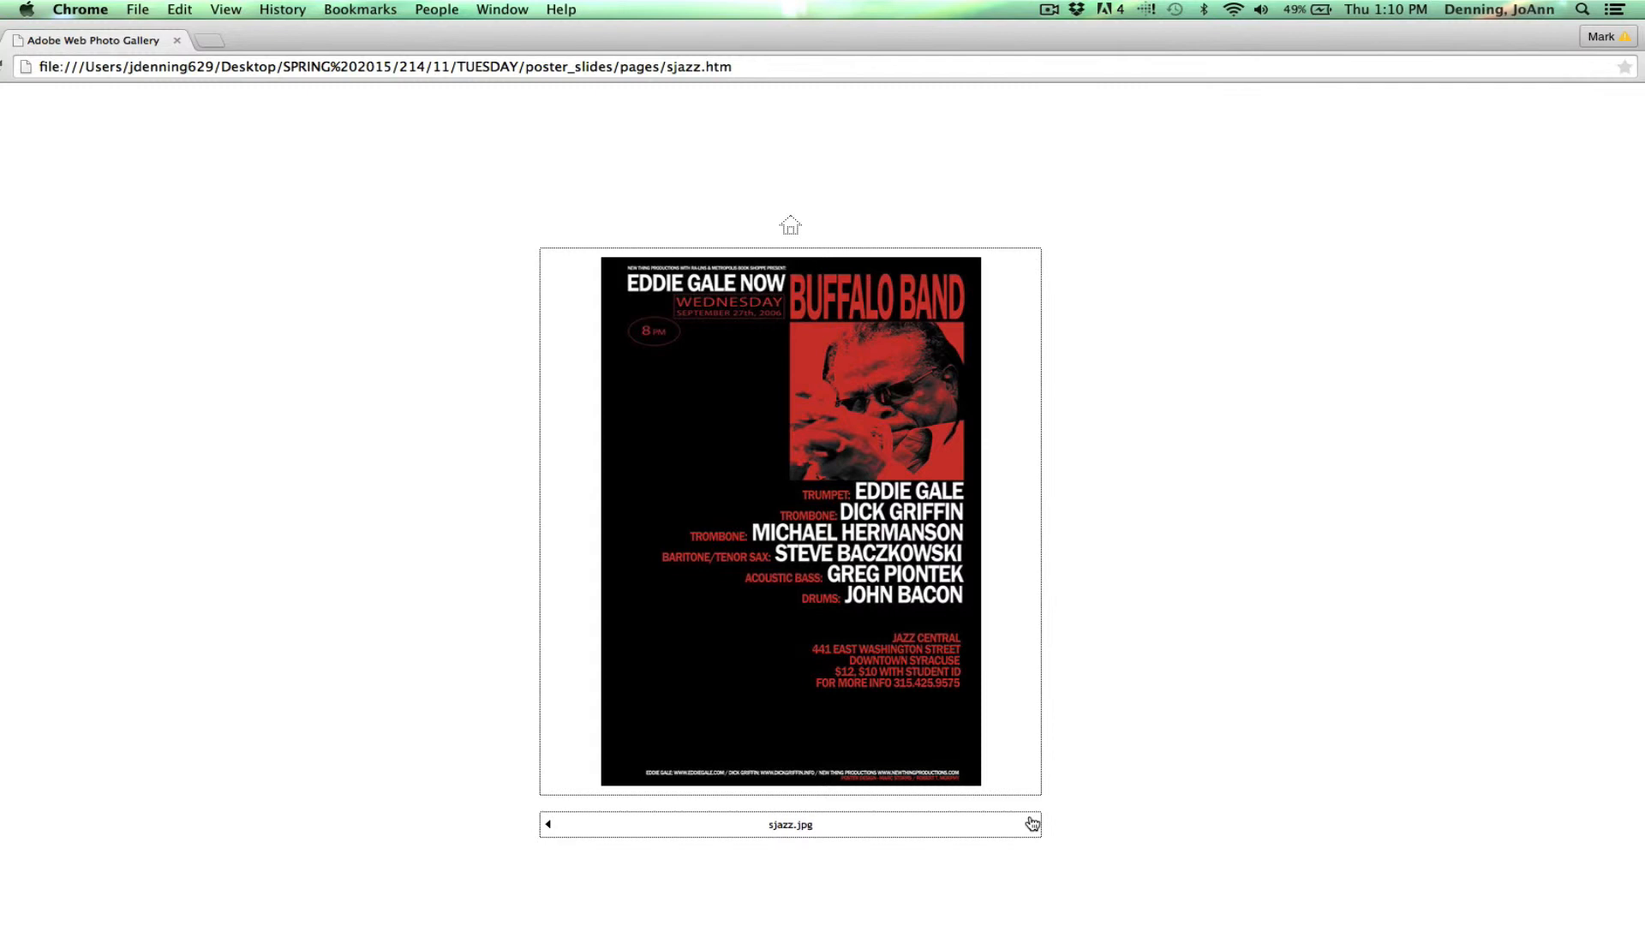
{"action": "left_click", "coordinate": [1031, 823]}
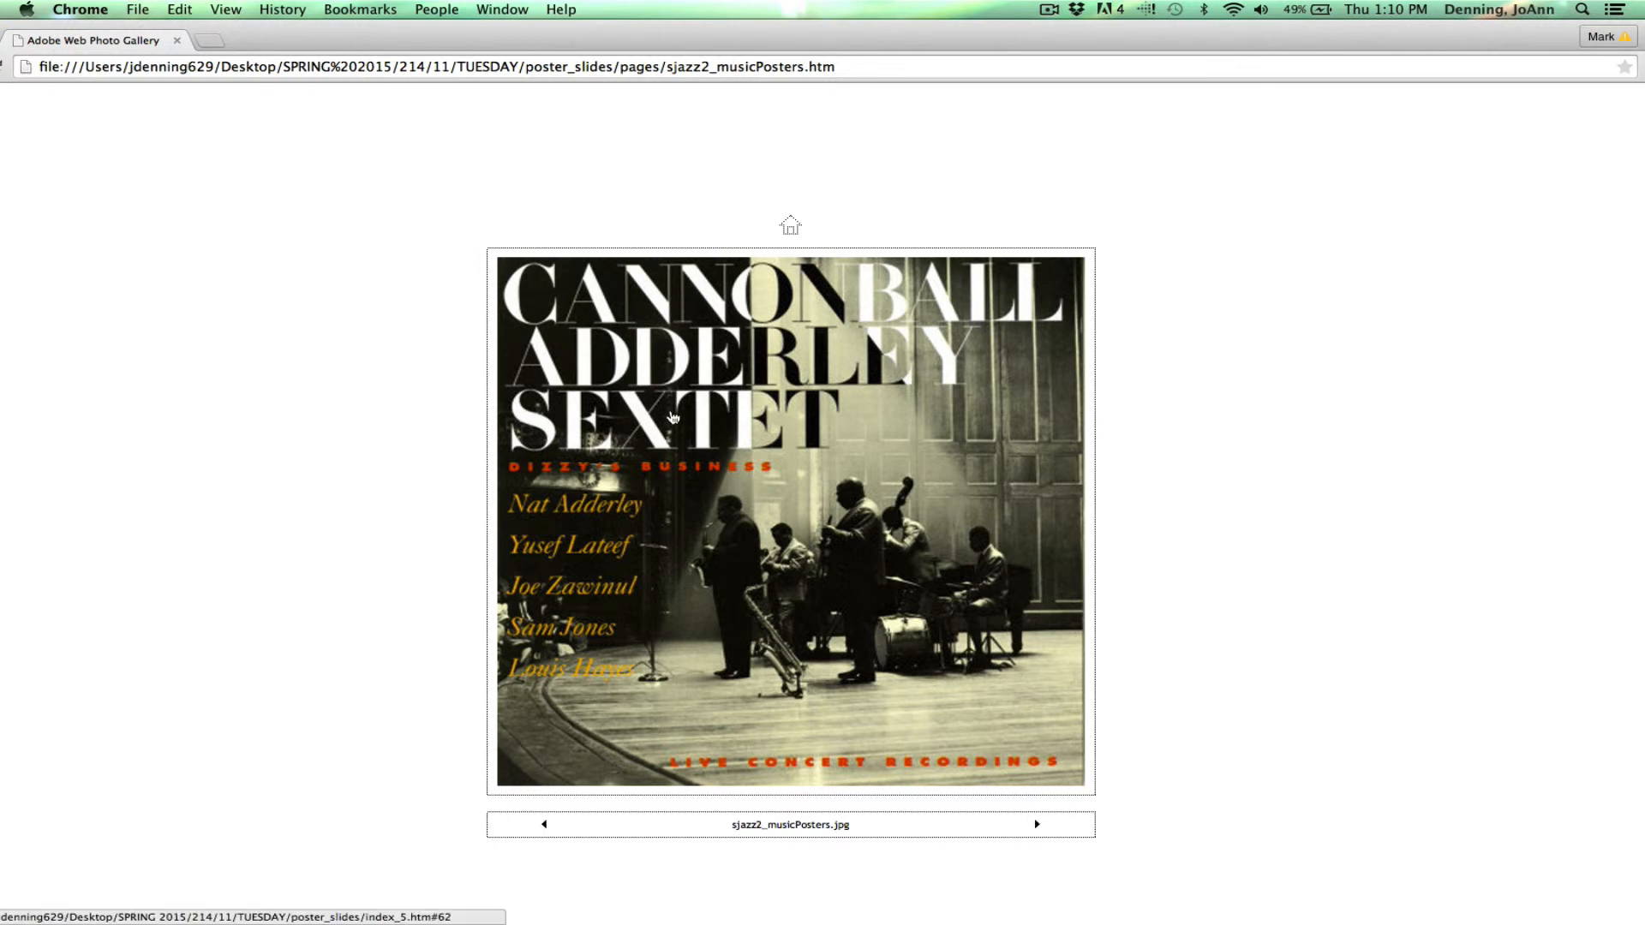
{"action": "mouse_move", "coordinate": [743, 293]}
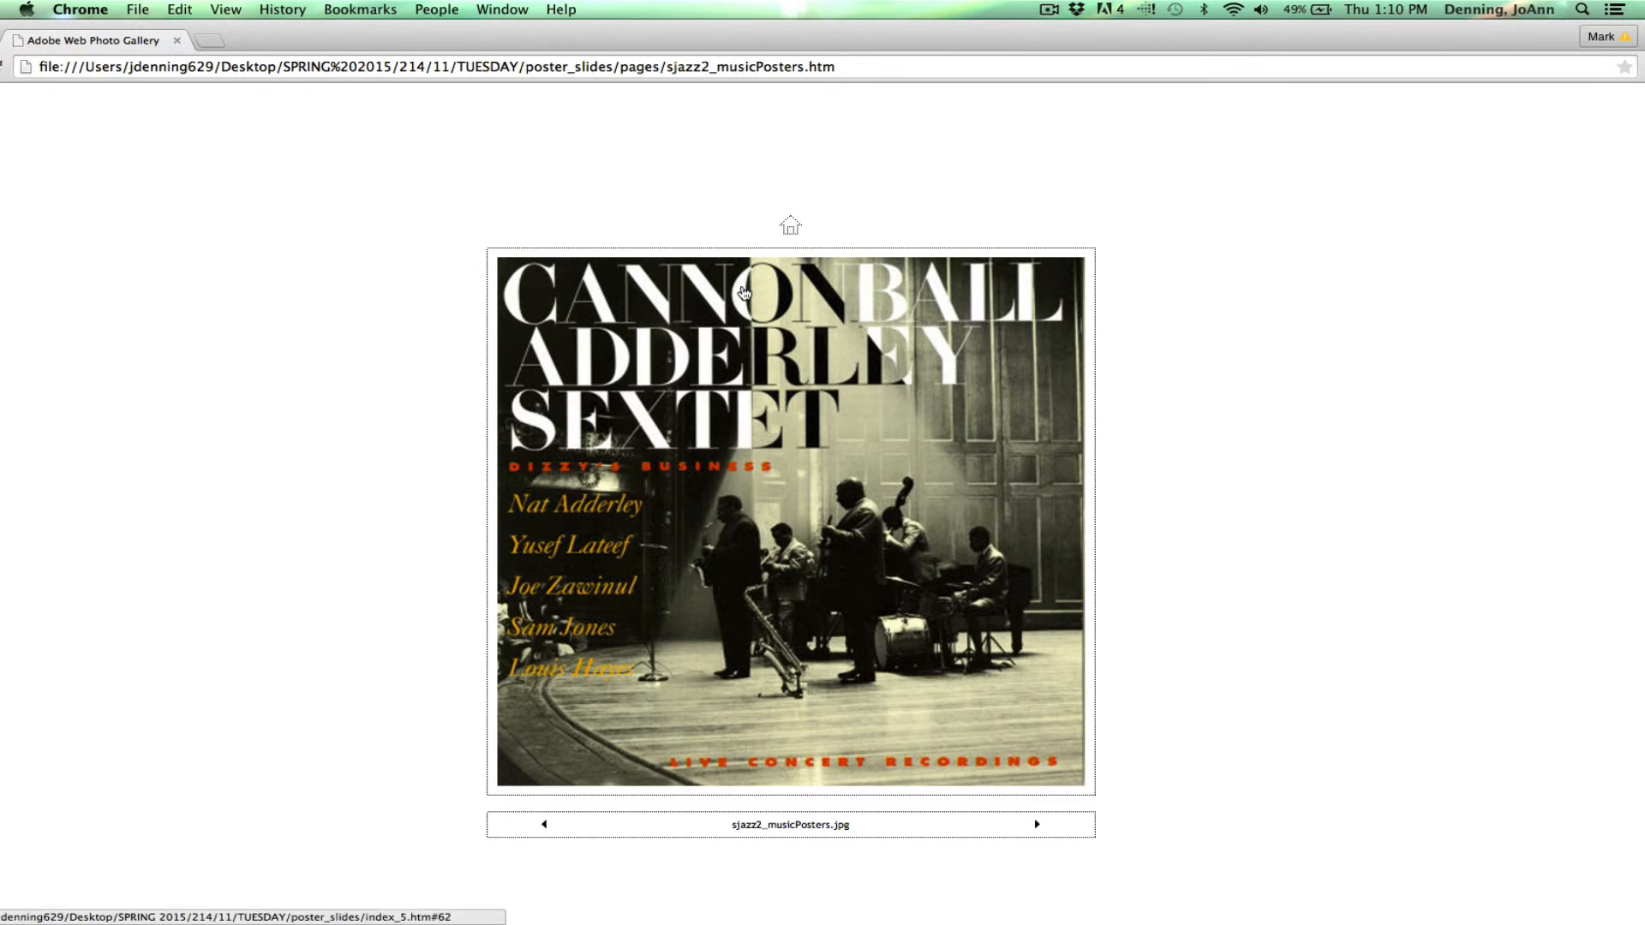
{"action": "mouse_move", "coordinate": [818, 273]}
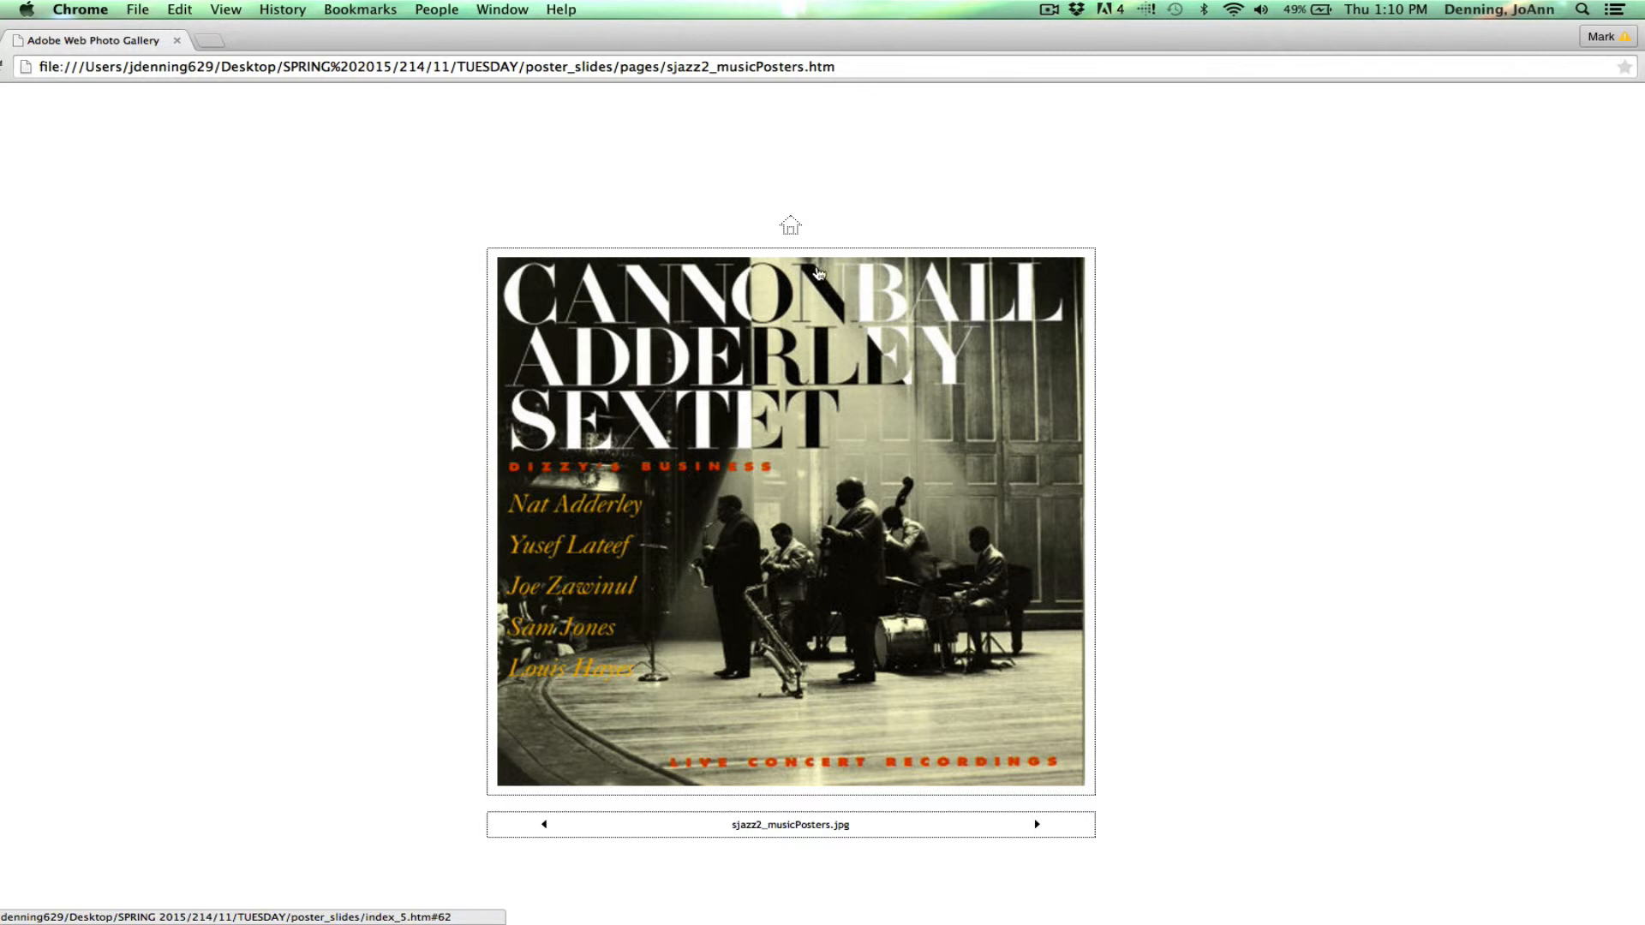
{"action": "mouse_move", "coordinate": [799, 294]}
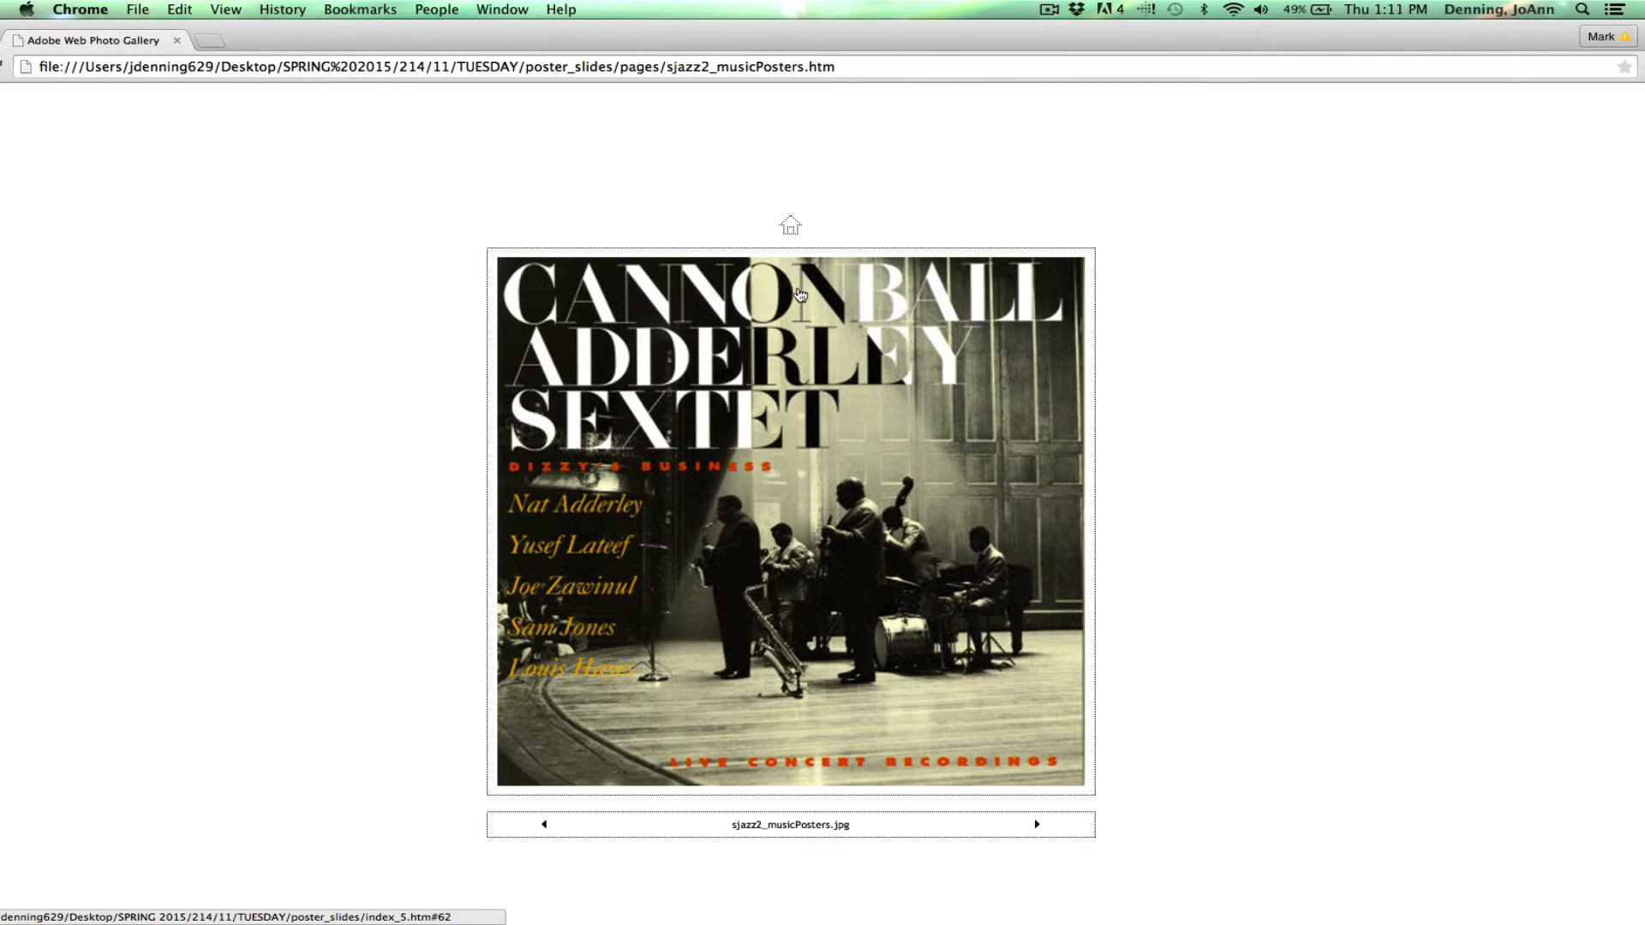
{"action": "mouse_move", "coordinate": [640, 501]}
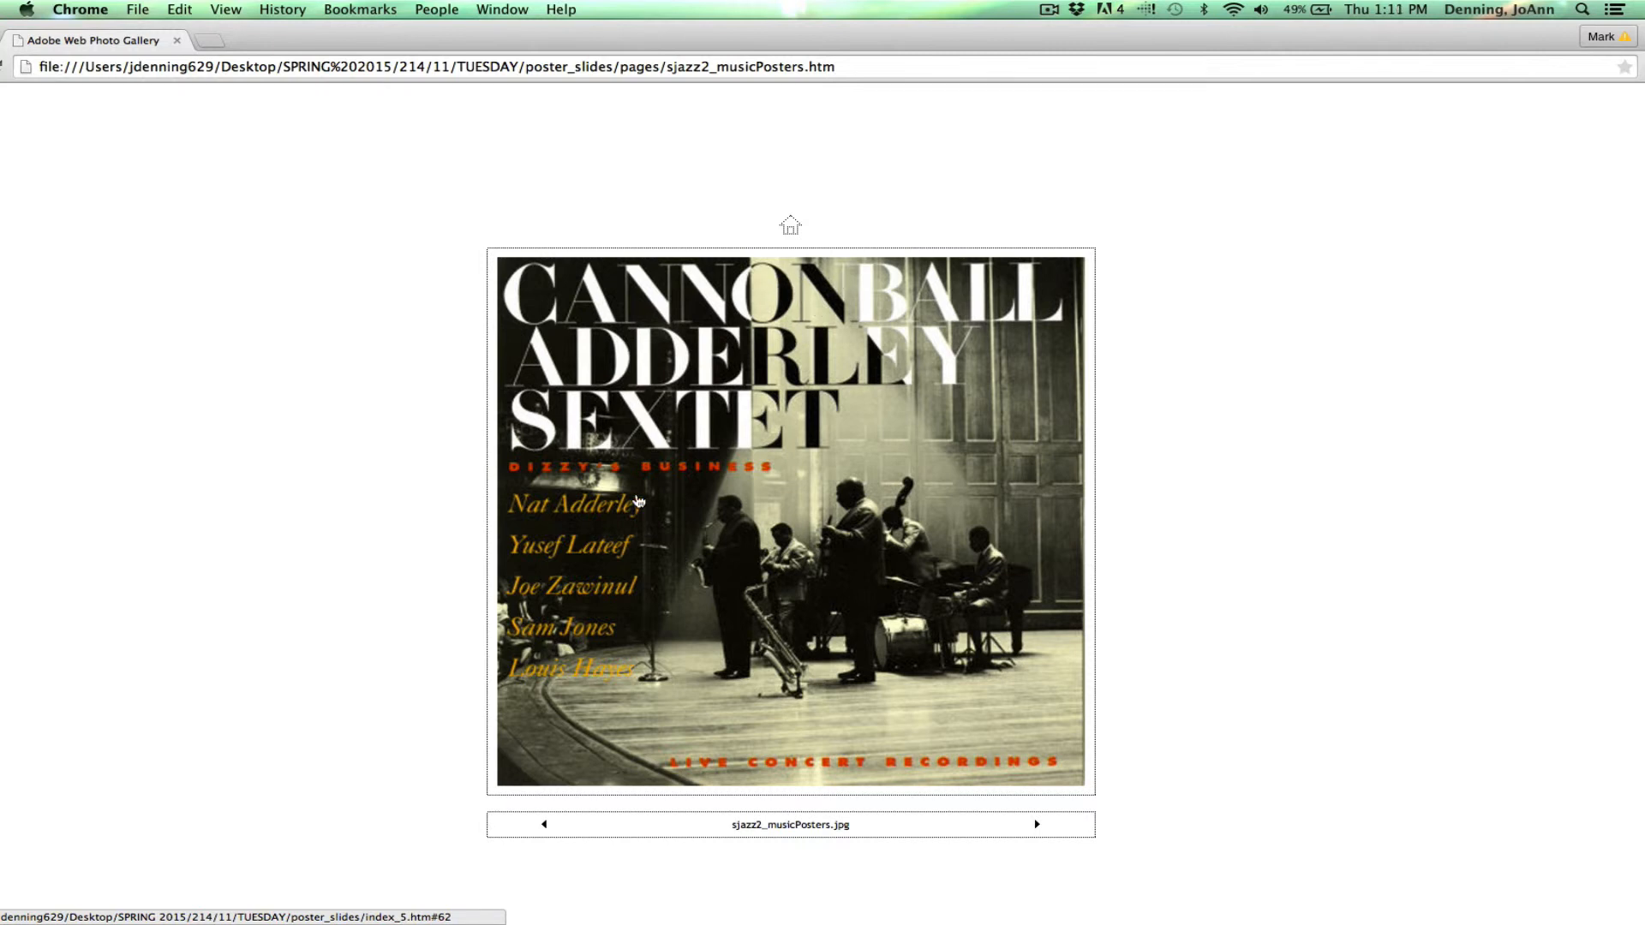
{"action": "mouse_move", "coordinate": [1173, 313]}
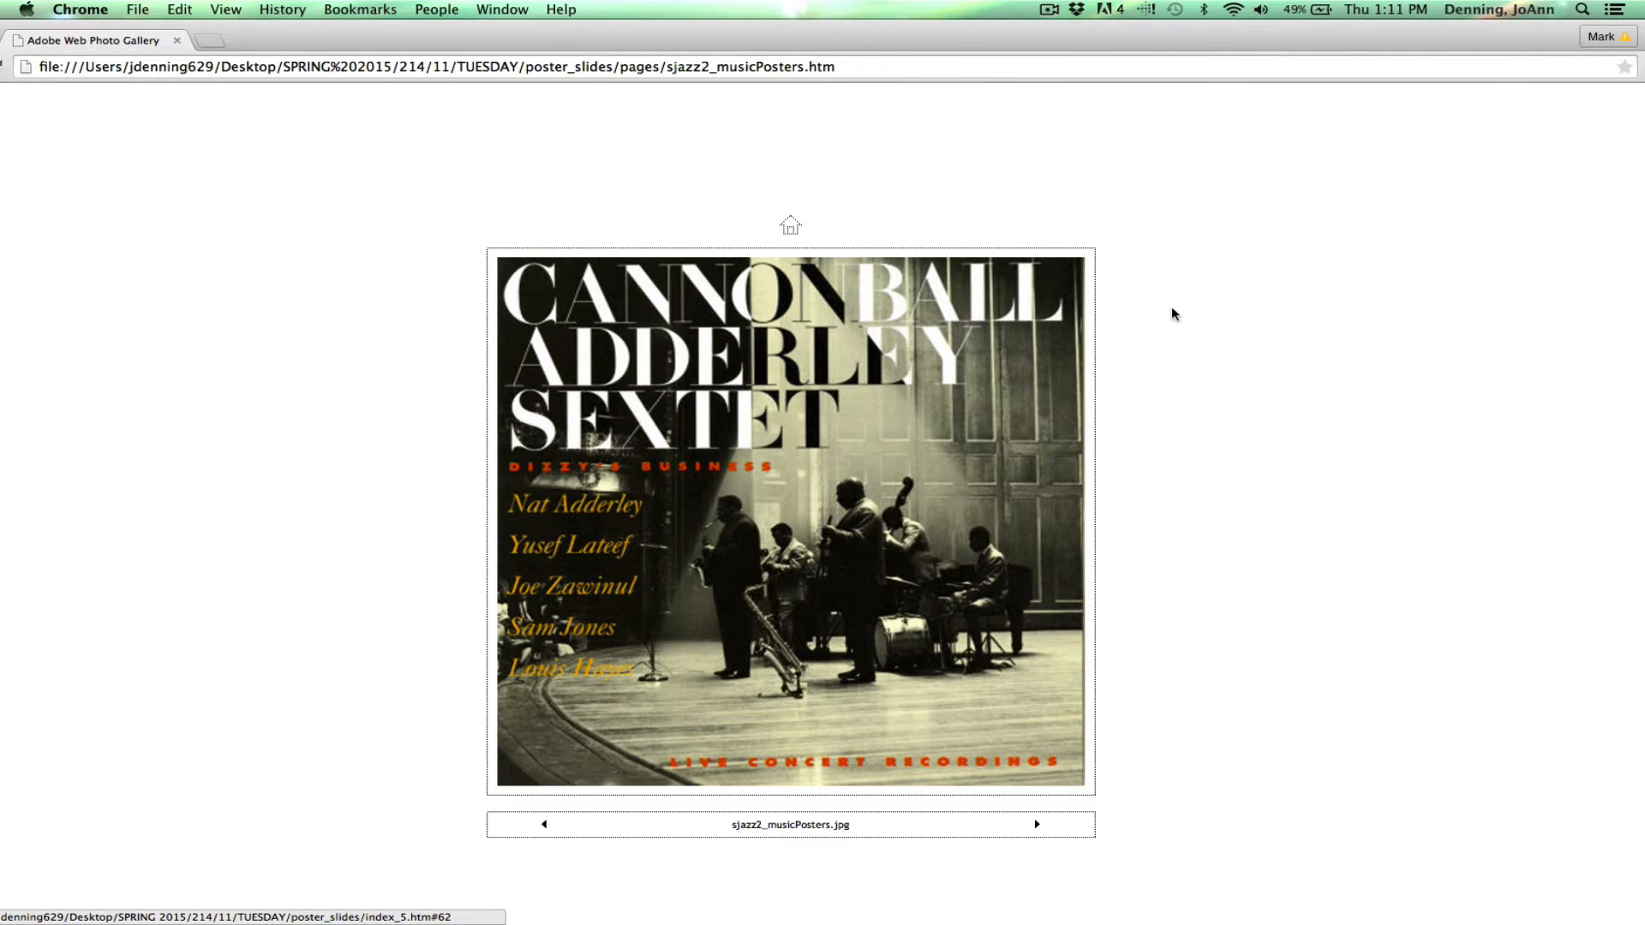
{"action": "mouse_move", "coordinate": [596, 375]}
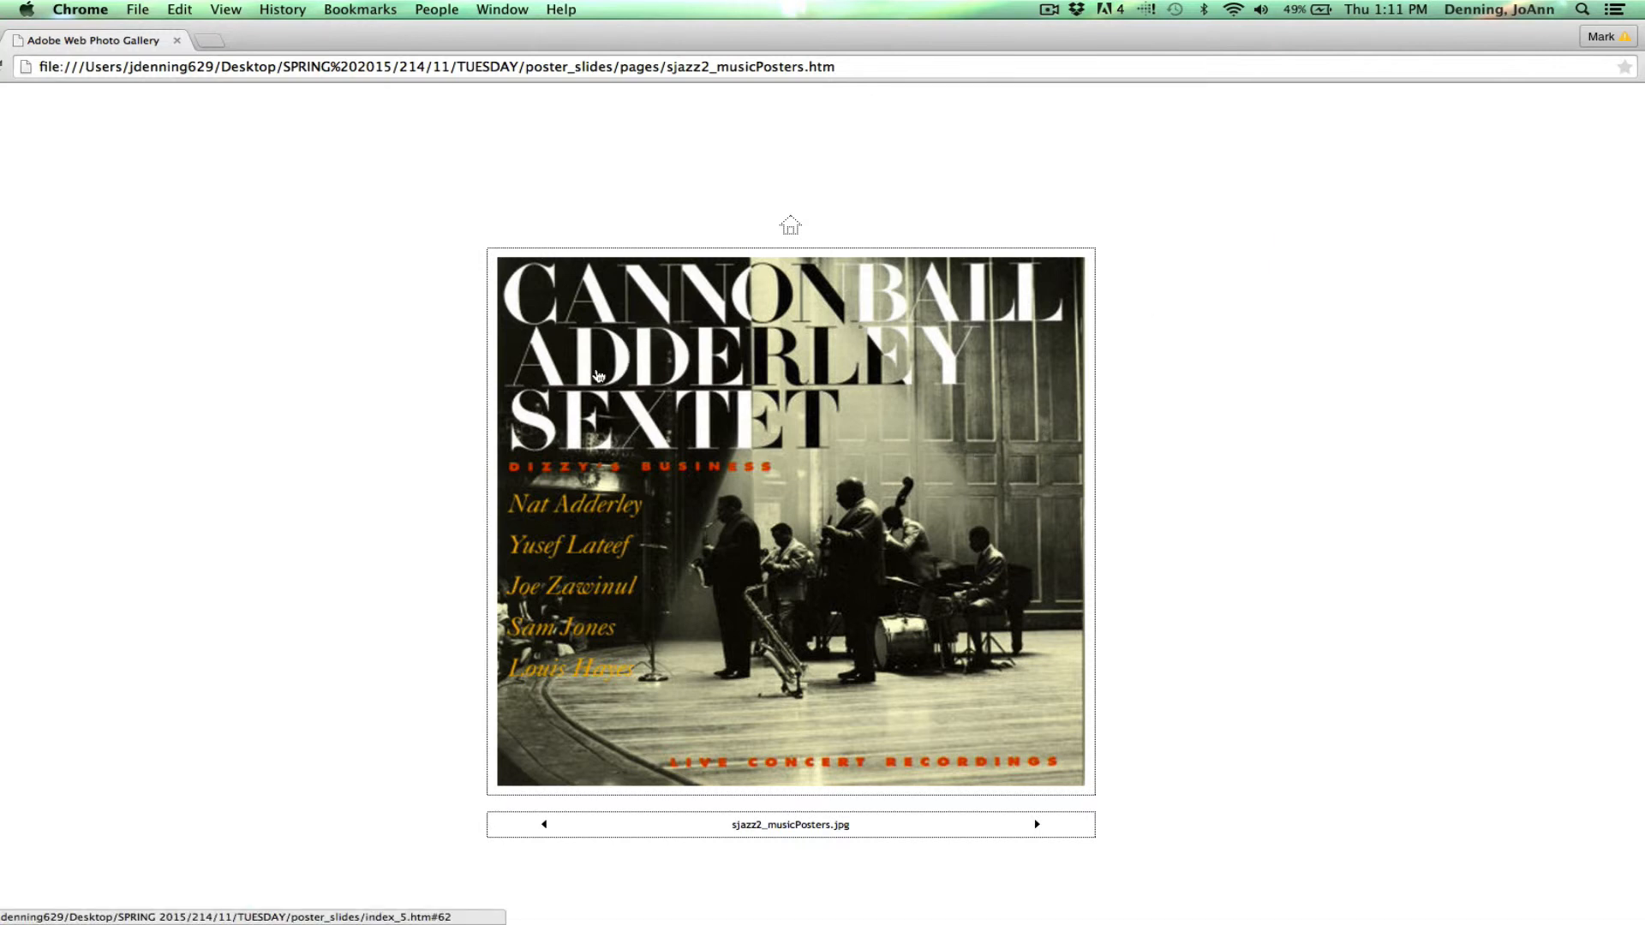
{"action": "mouse_move", "coordinate": [1242, 429]}
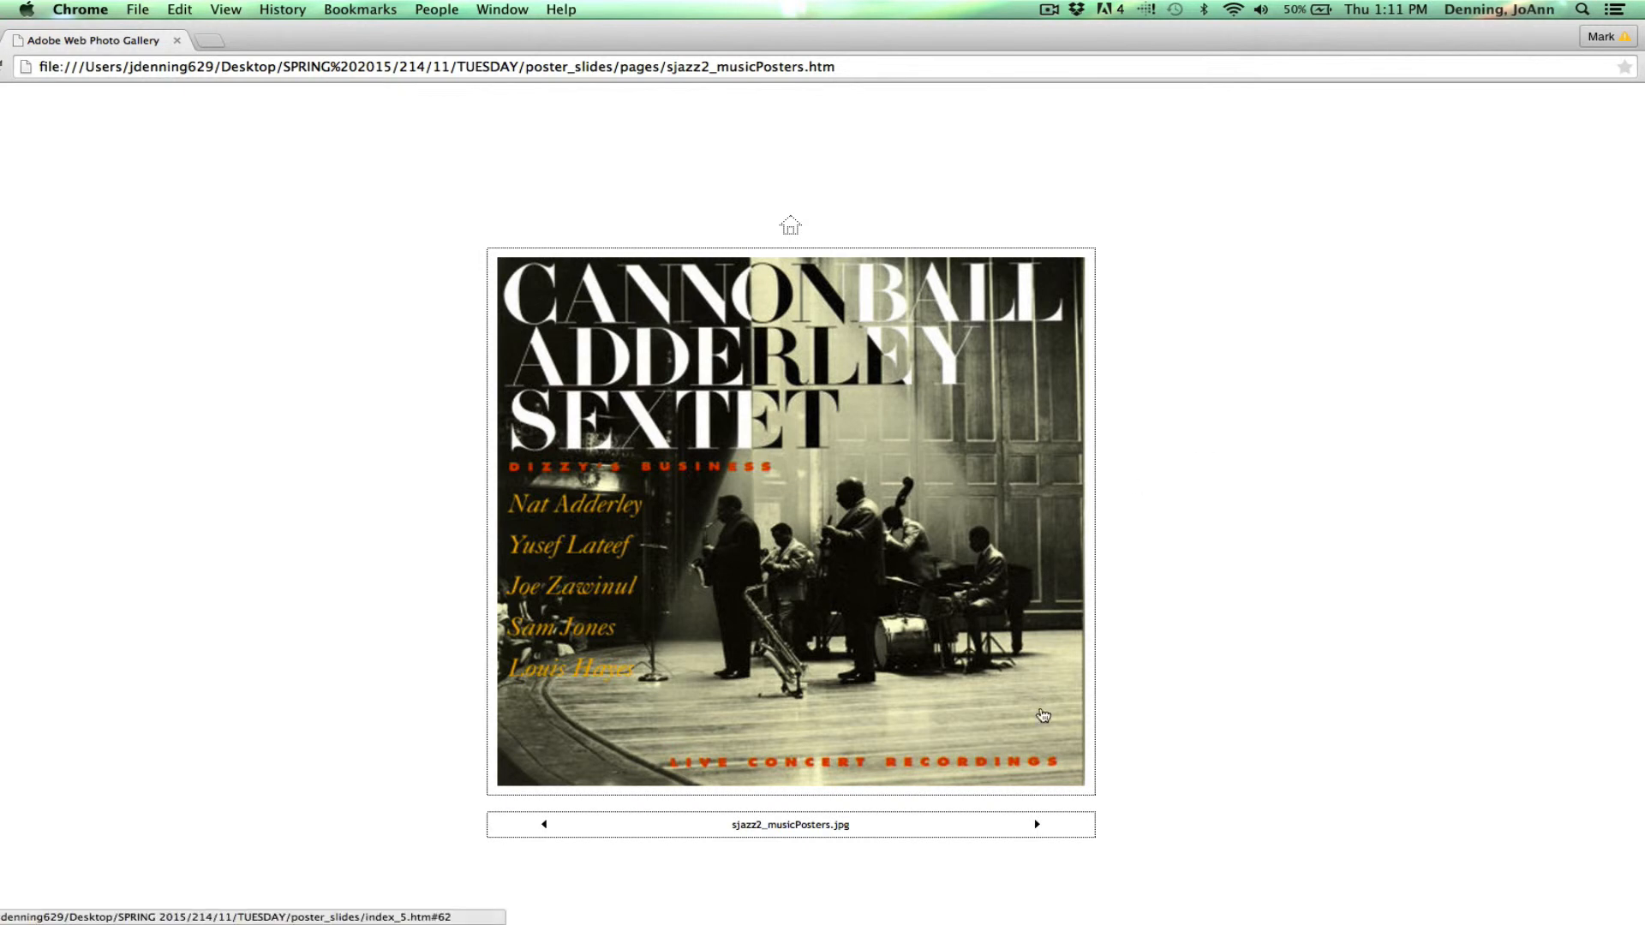
{"action": "left_click", "coordinate": [1037, 824]}
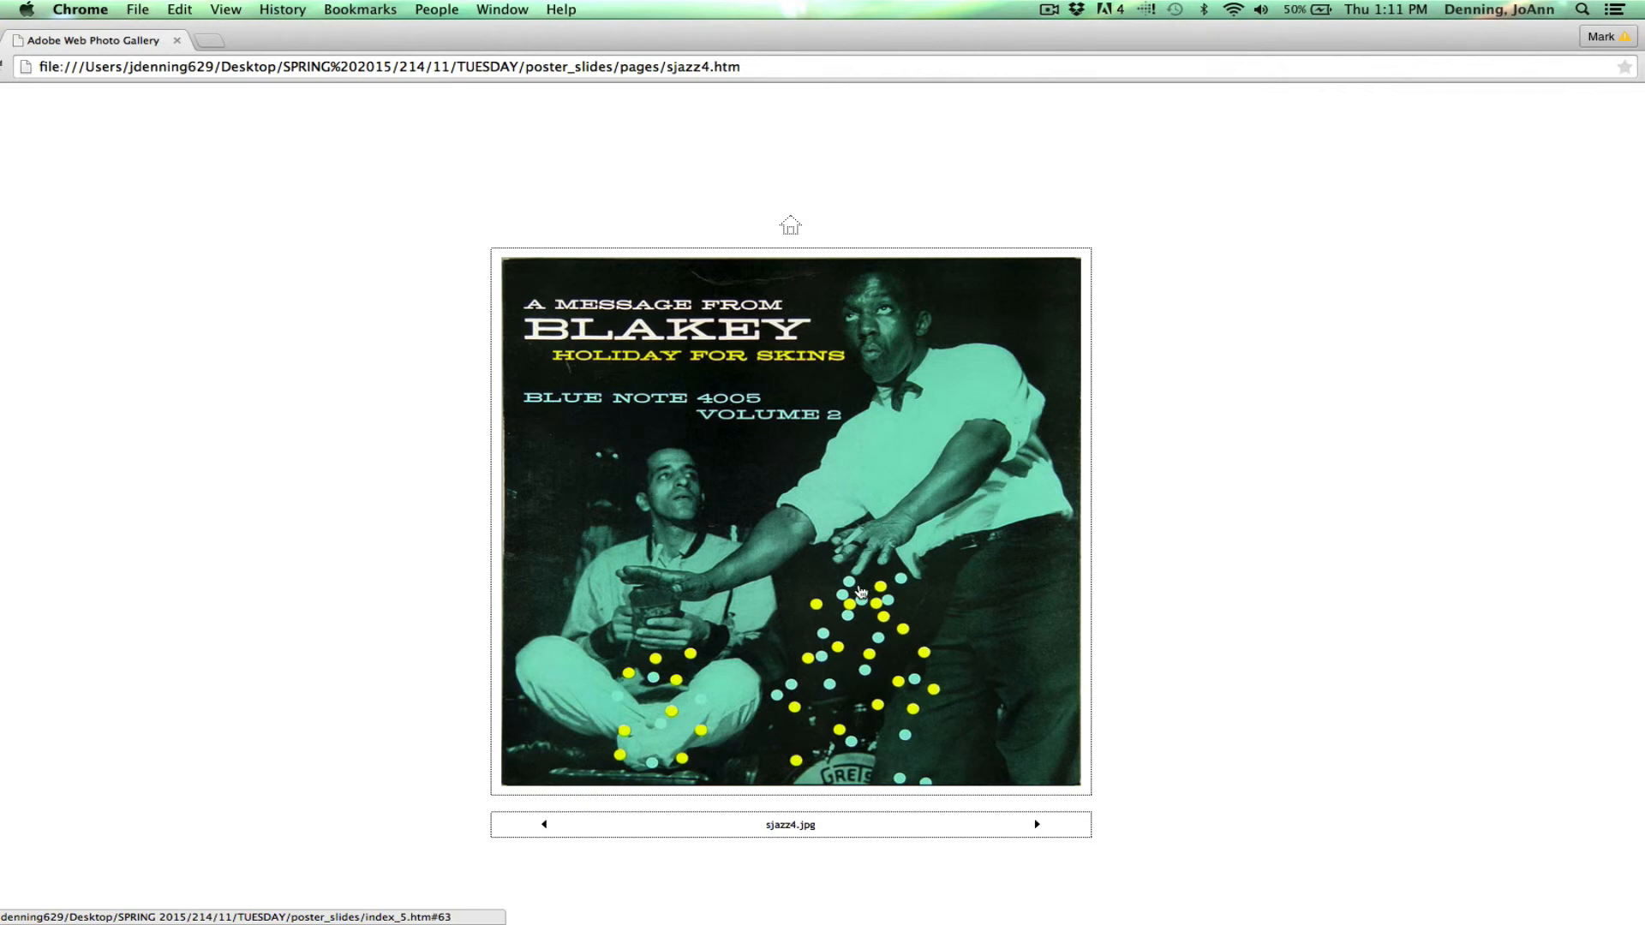
{"action": "mouse_move", "coordinate": [1154, 545]}
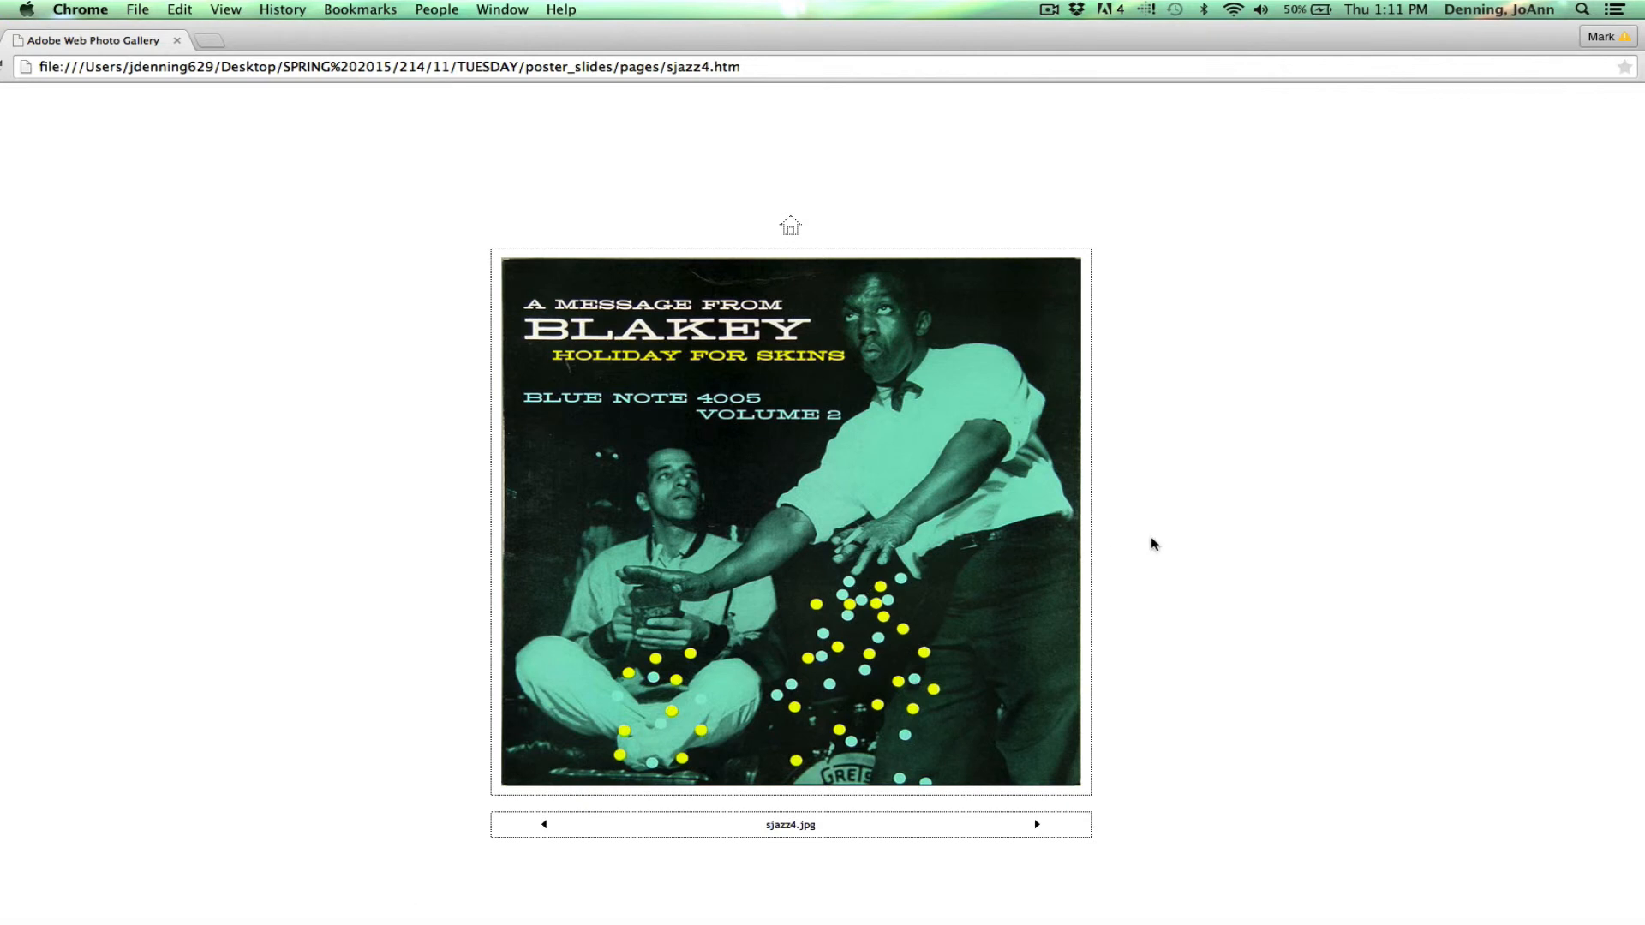
{"action": "mouse_move", "coordinate": [1045, 869]}
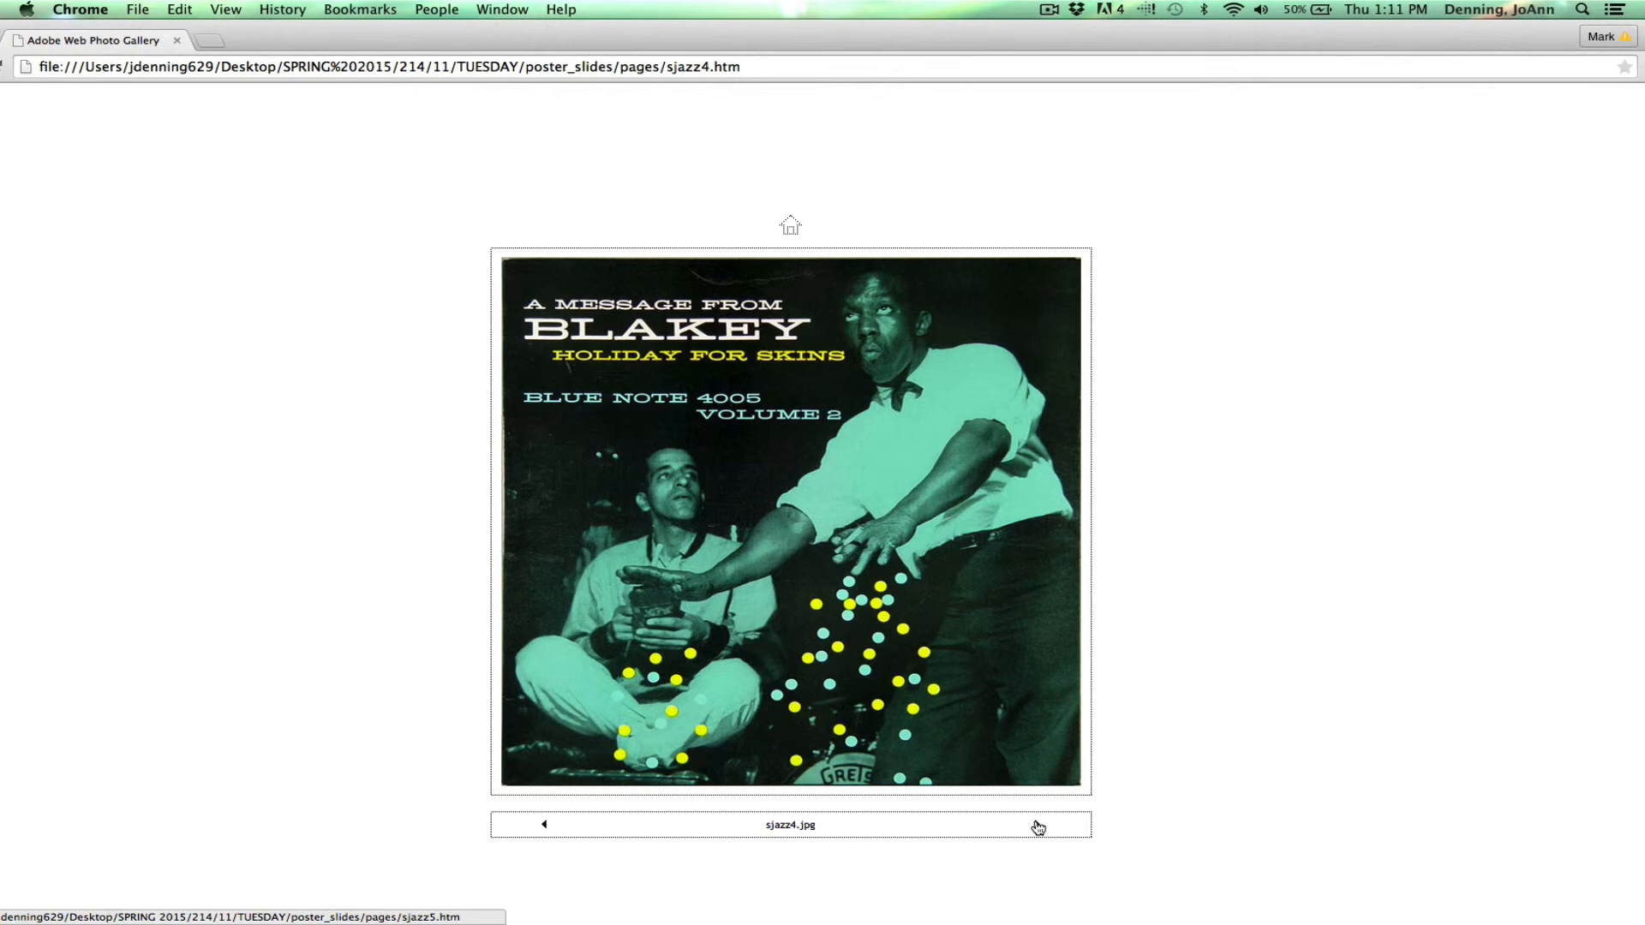
- Page past the Thelonious Monk Town Hall poster to the Jay Jay Johnson Blue Note cover
{"action": "left_click", "coordinate": [1037, 824]}
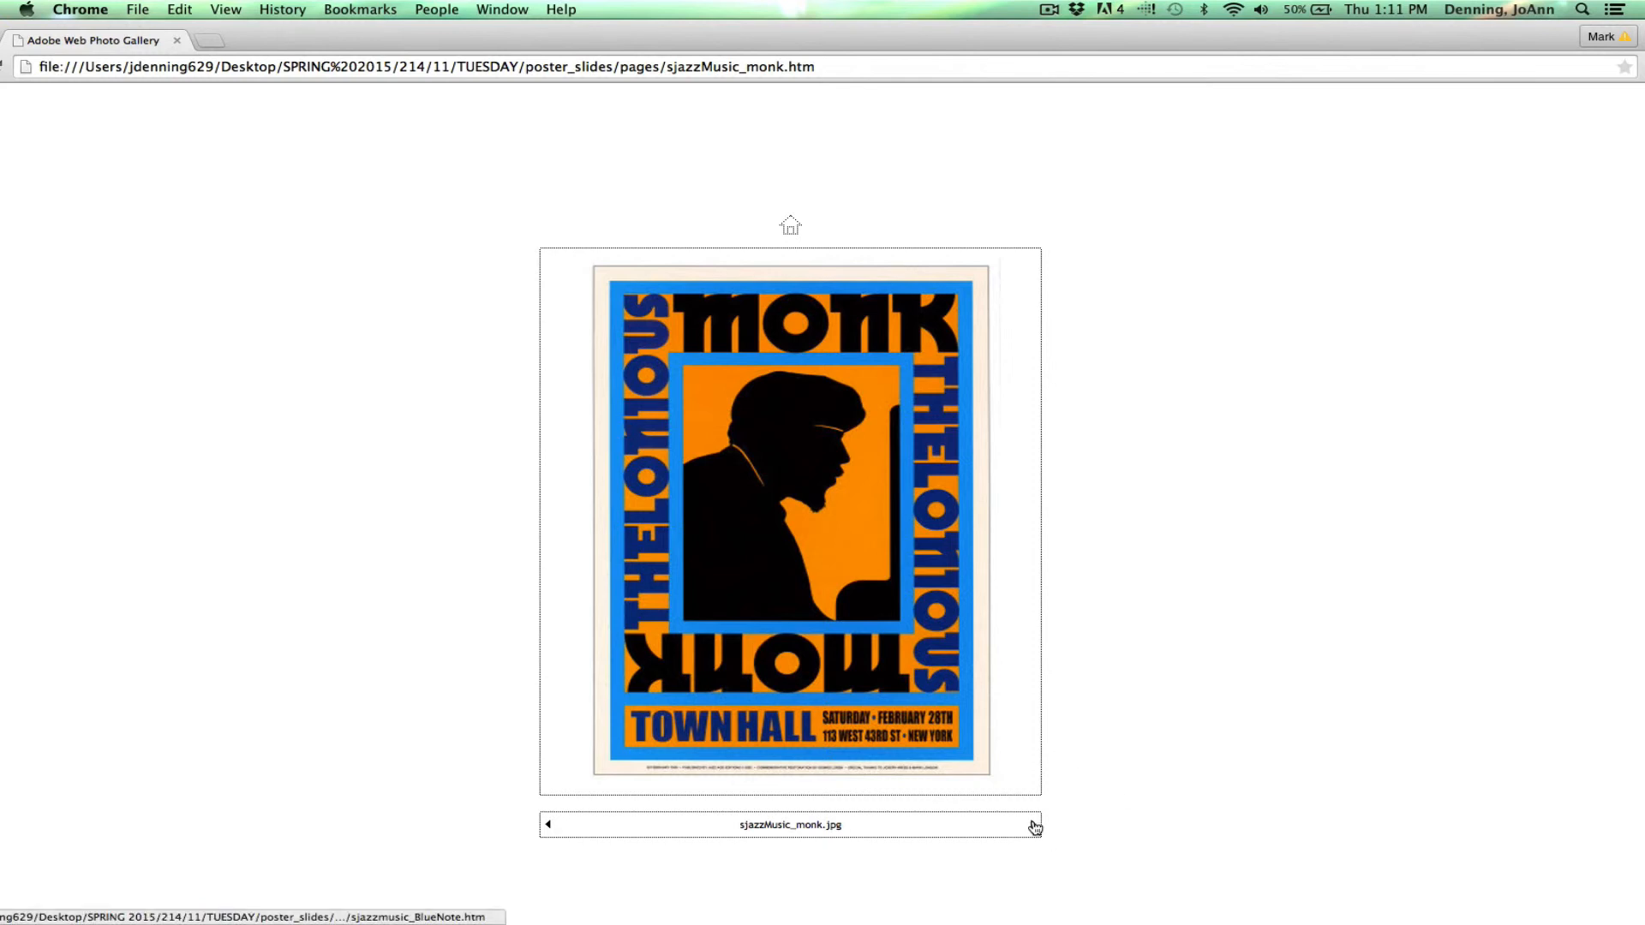
{"action": "left_click", "coordinate": [1036, 824]}
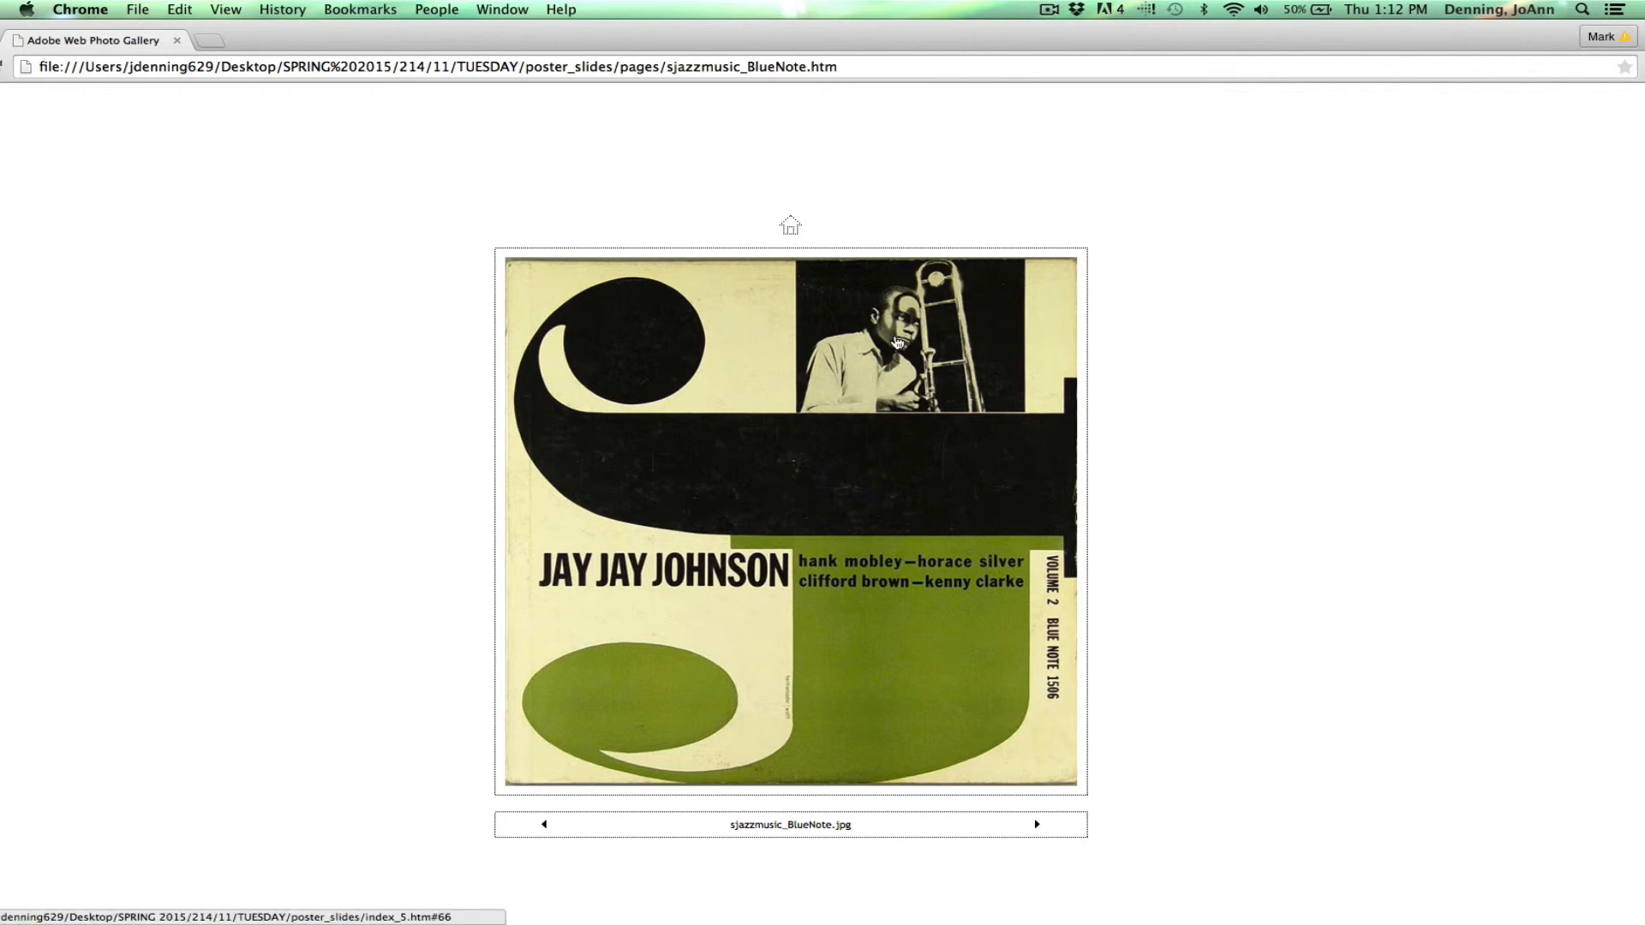
{"action": "mouse_move", "coordinate": [962, 341]}
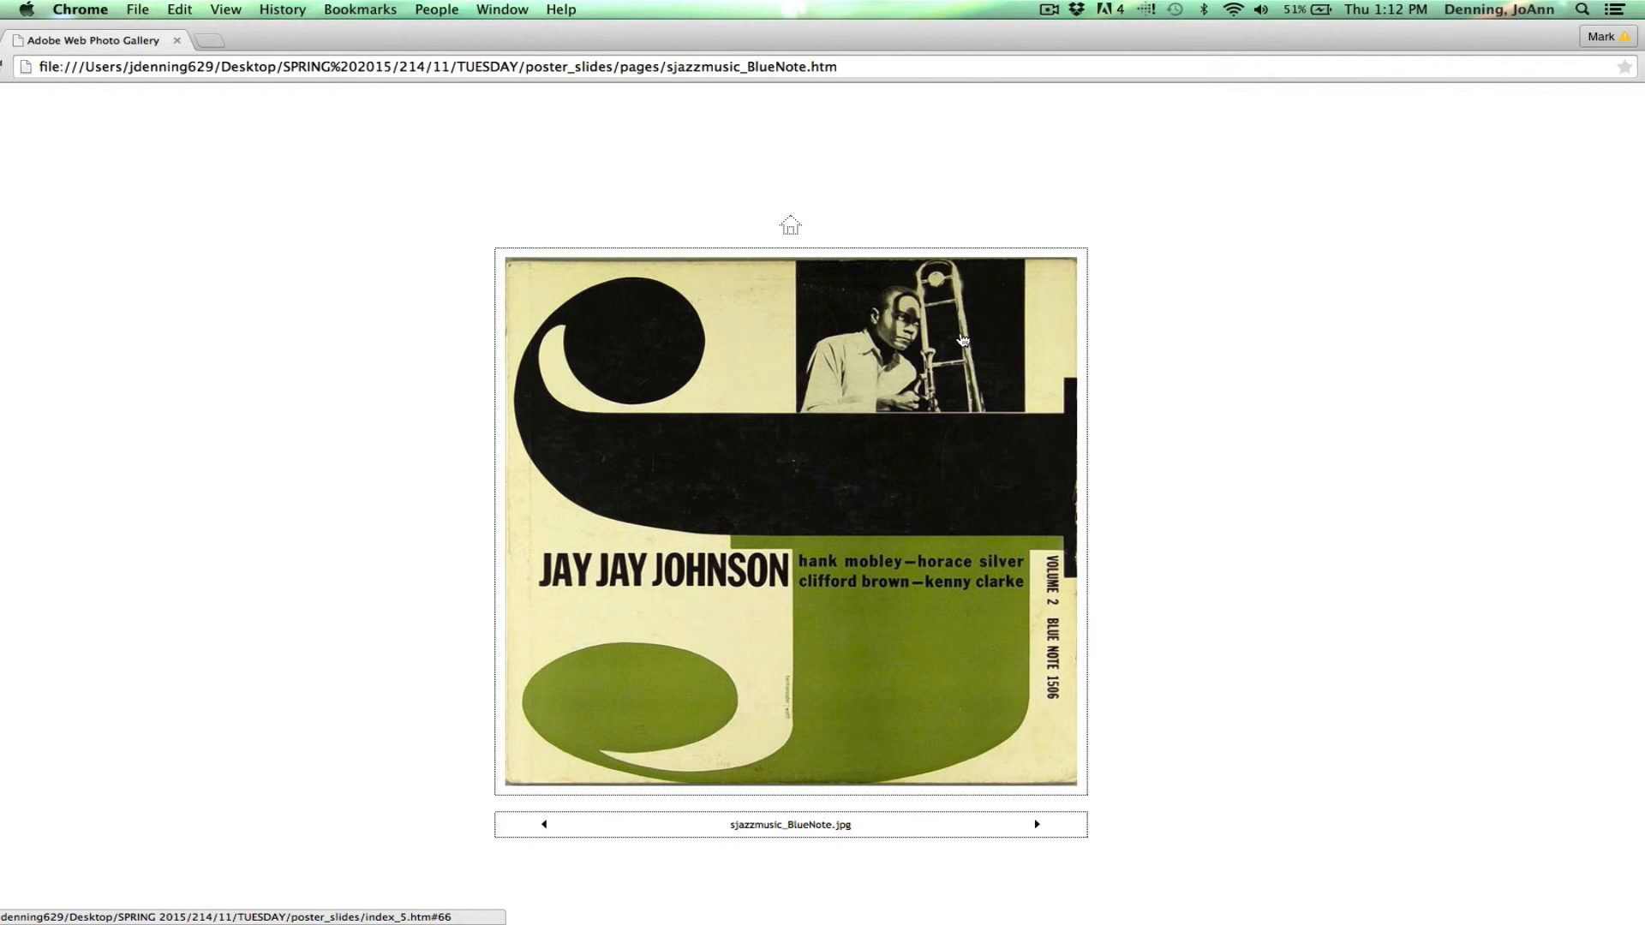
- Page past the Riot 49 poster to The Rakes concert poster
{"action": "left_click", "coordinate": [1036, 824]}
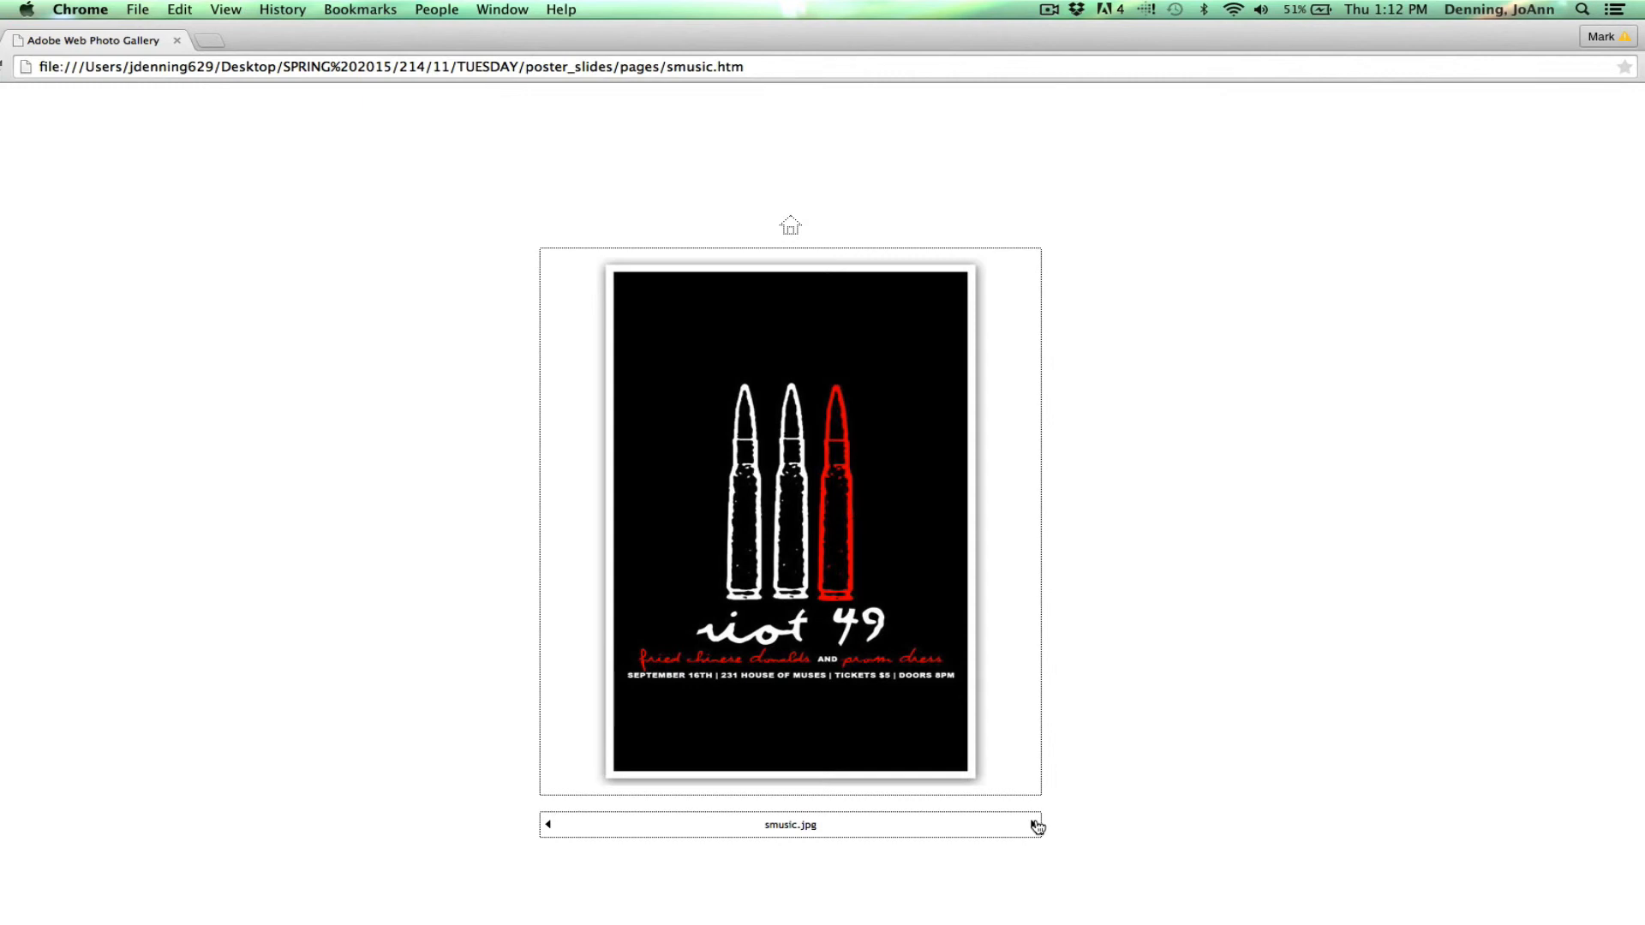
{"action": "left_click", "coordinate": [1033, 825]}
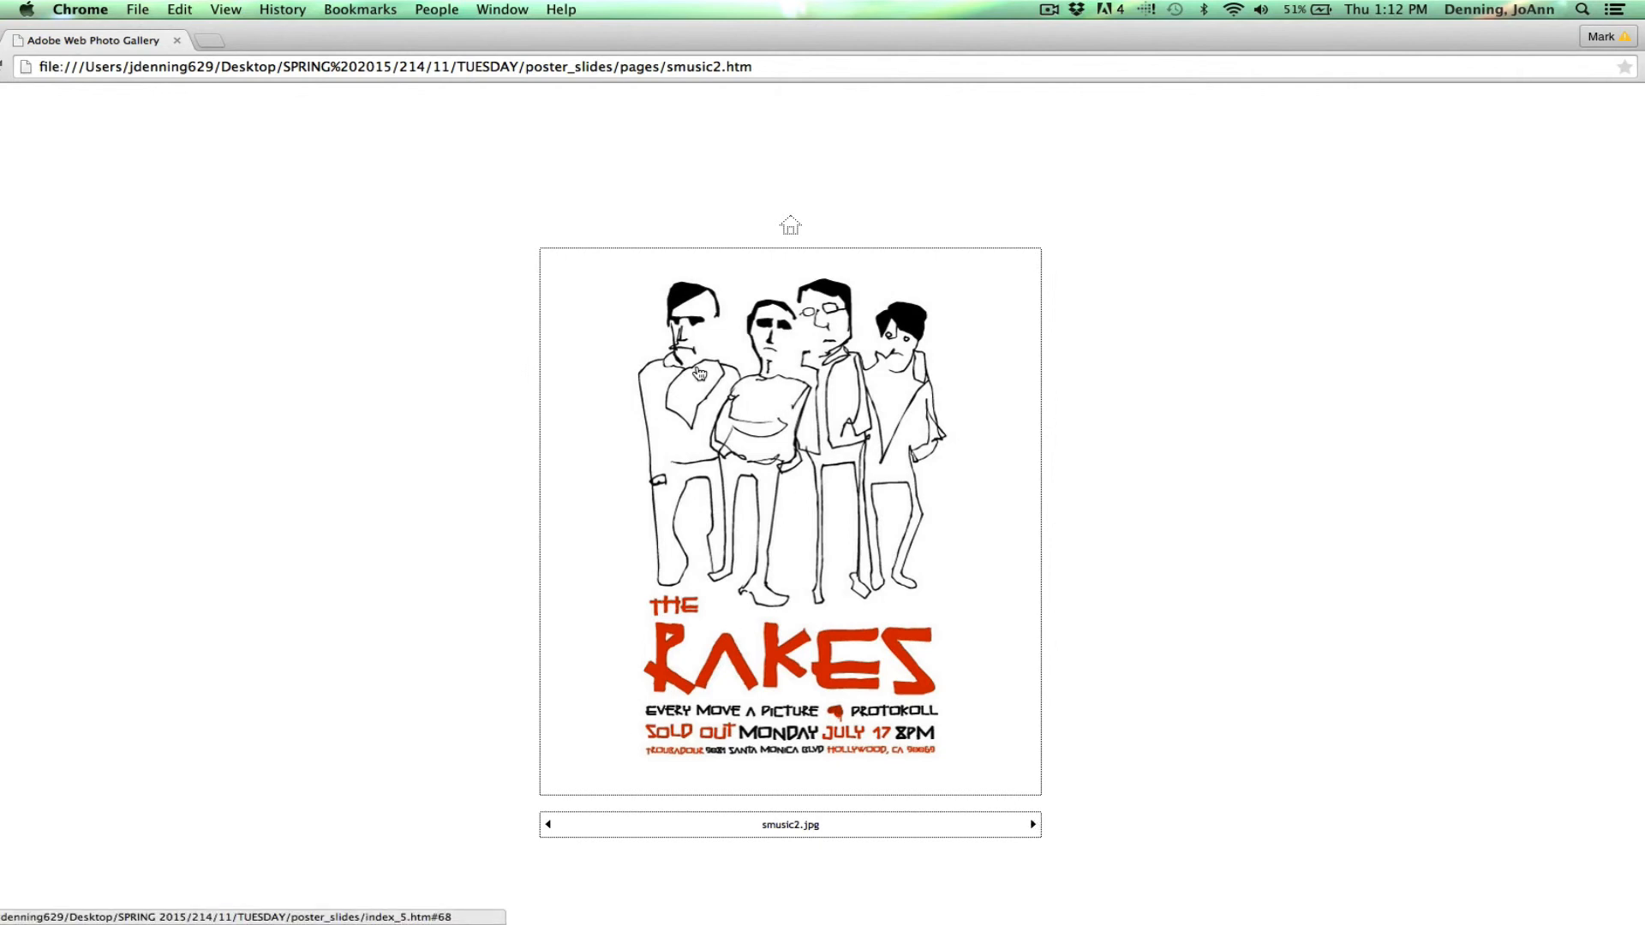
{"action": "mouse_move", "coordinate": [699, 388]}
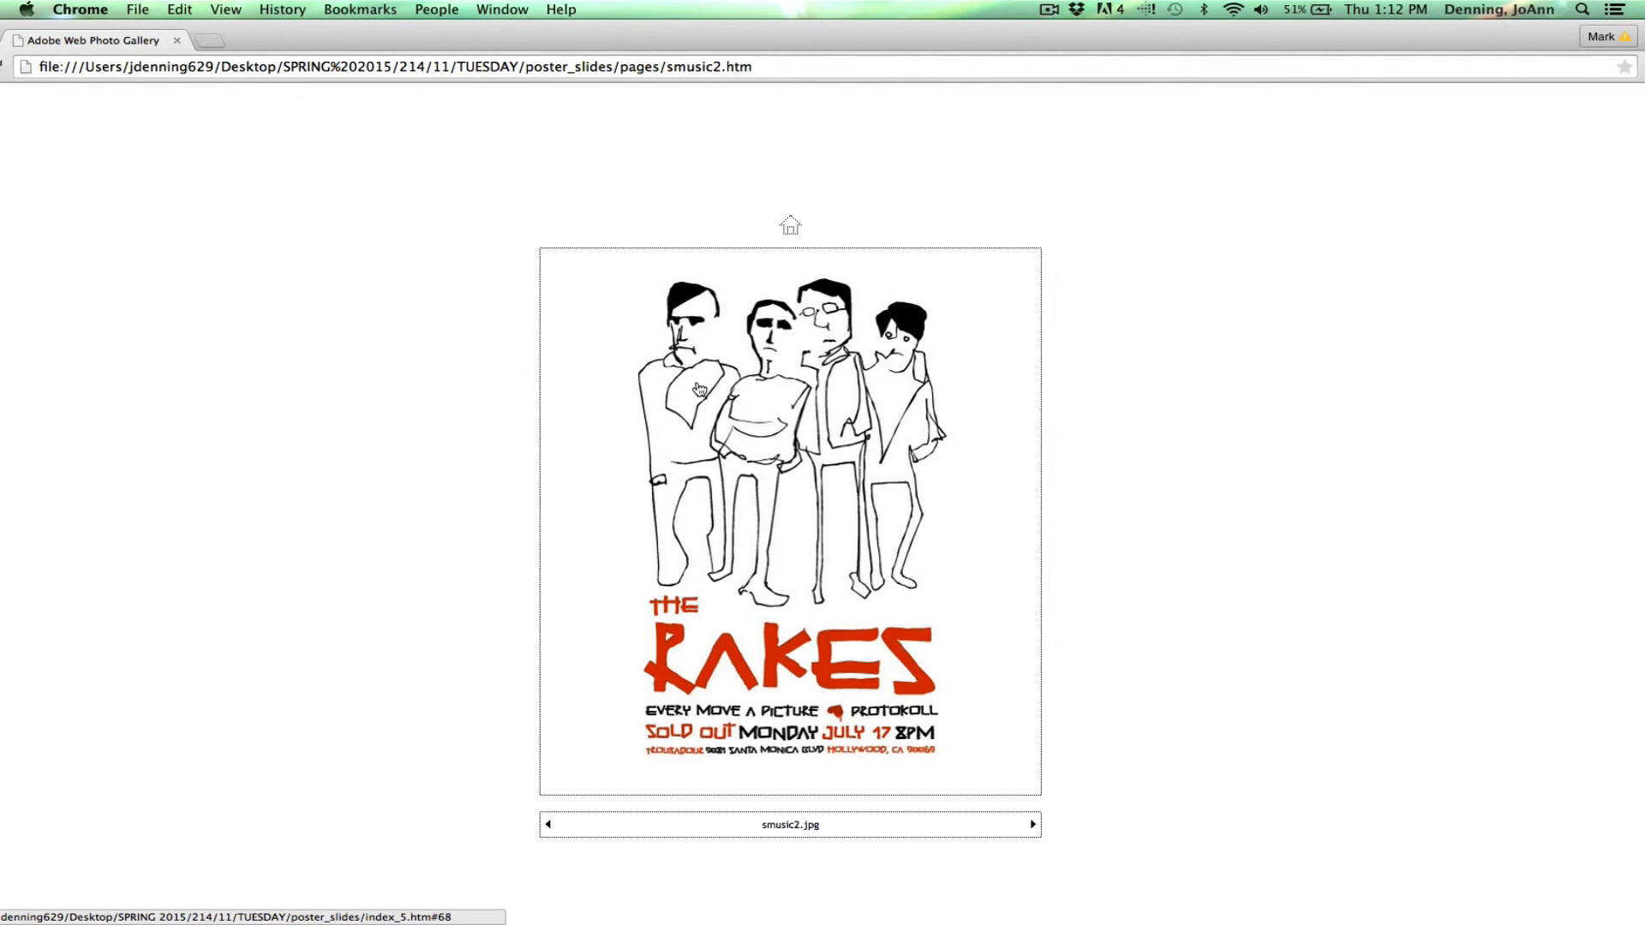
{"action": "mouse_move", "coordinate": [704, 421]}
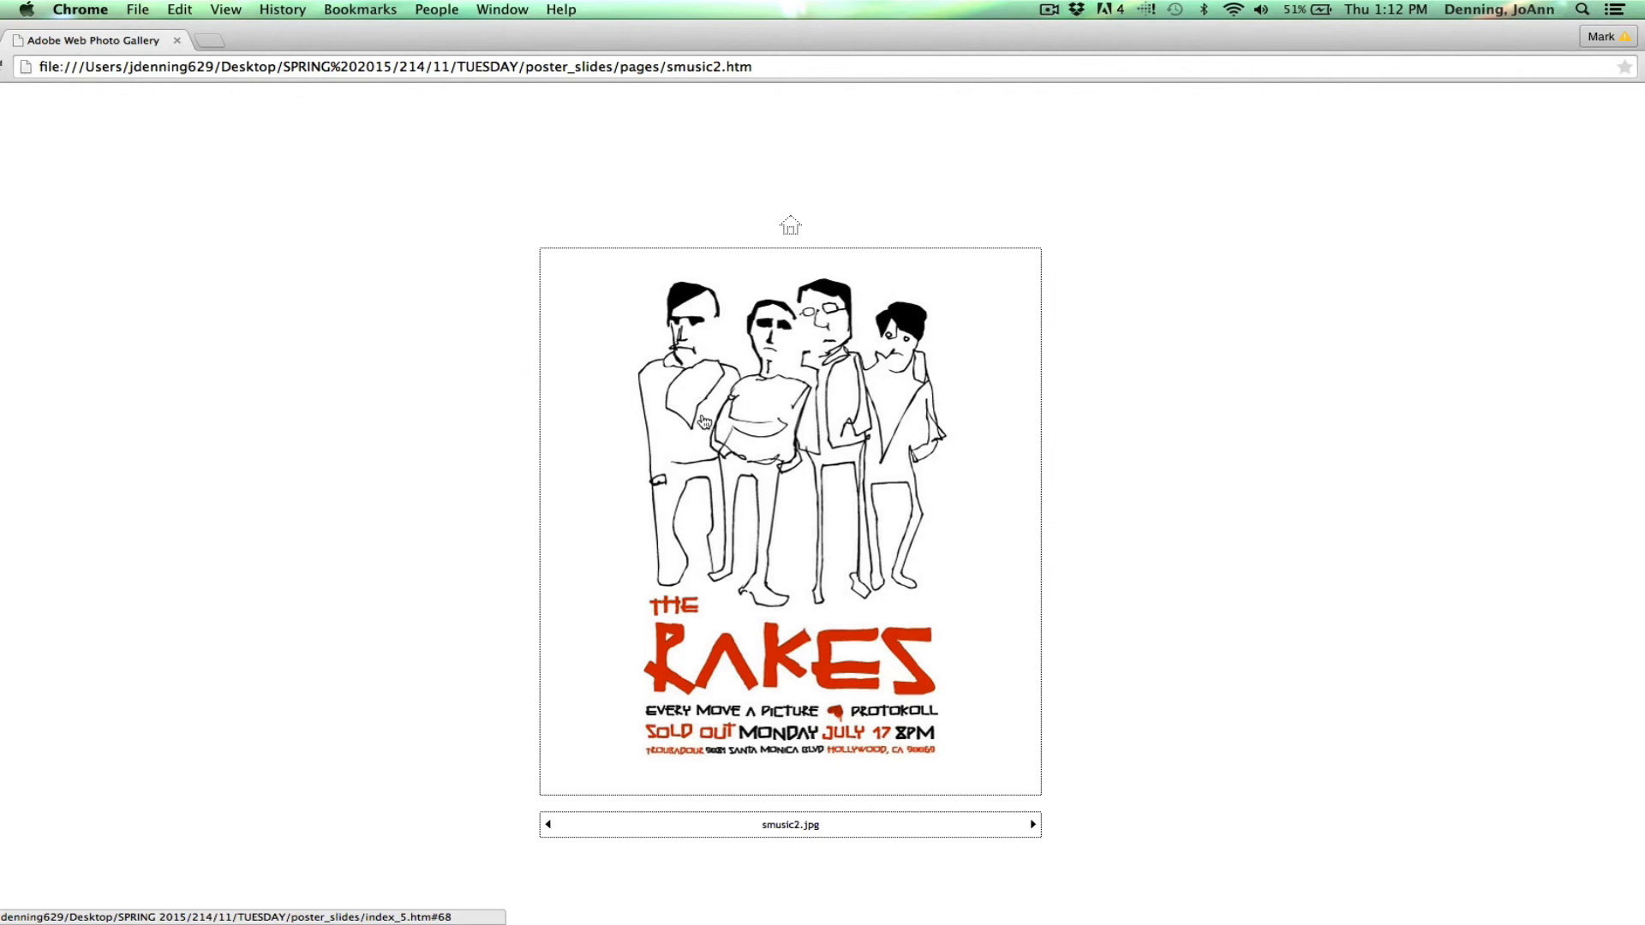
{"action": "mouse_move", "coordinate": [828, 808]}
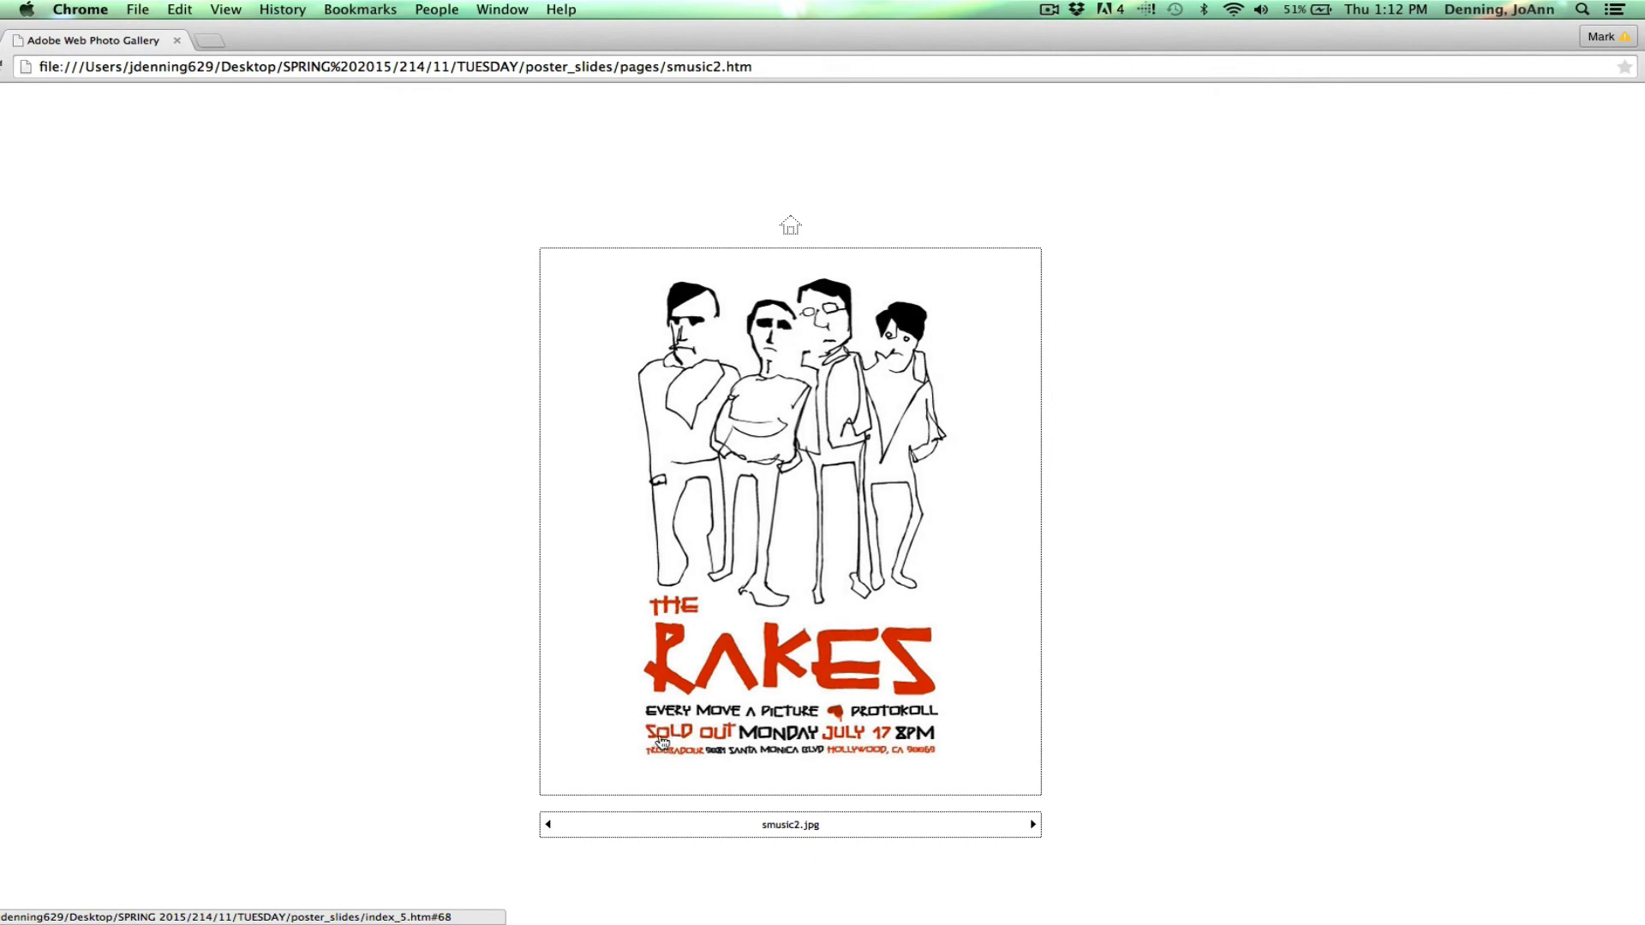
{"action": "mouse_move", "coordinate": [687, 747]}
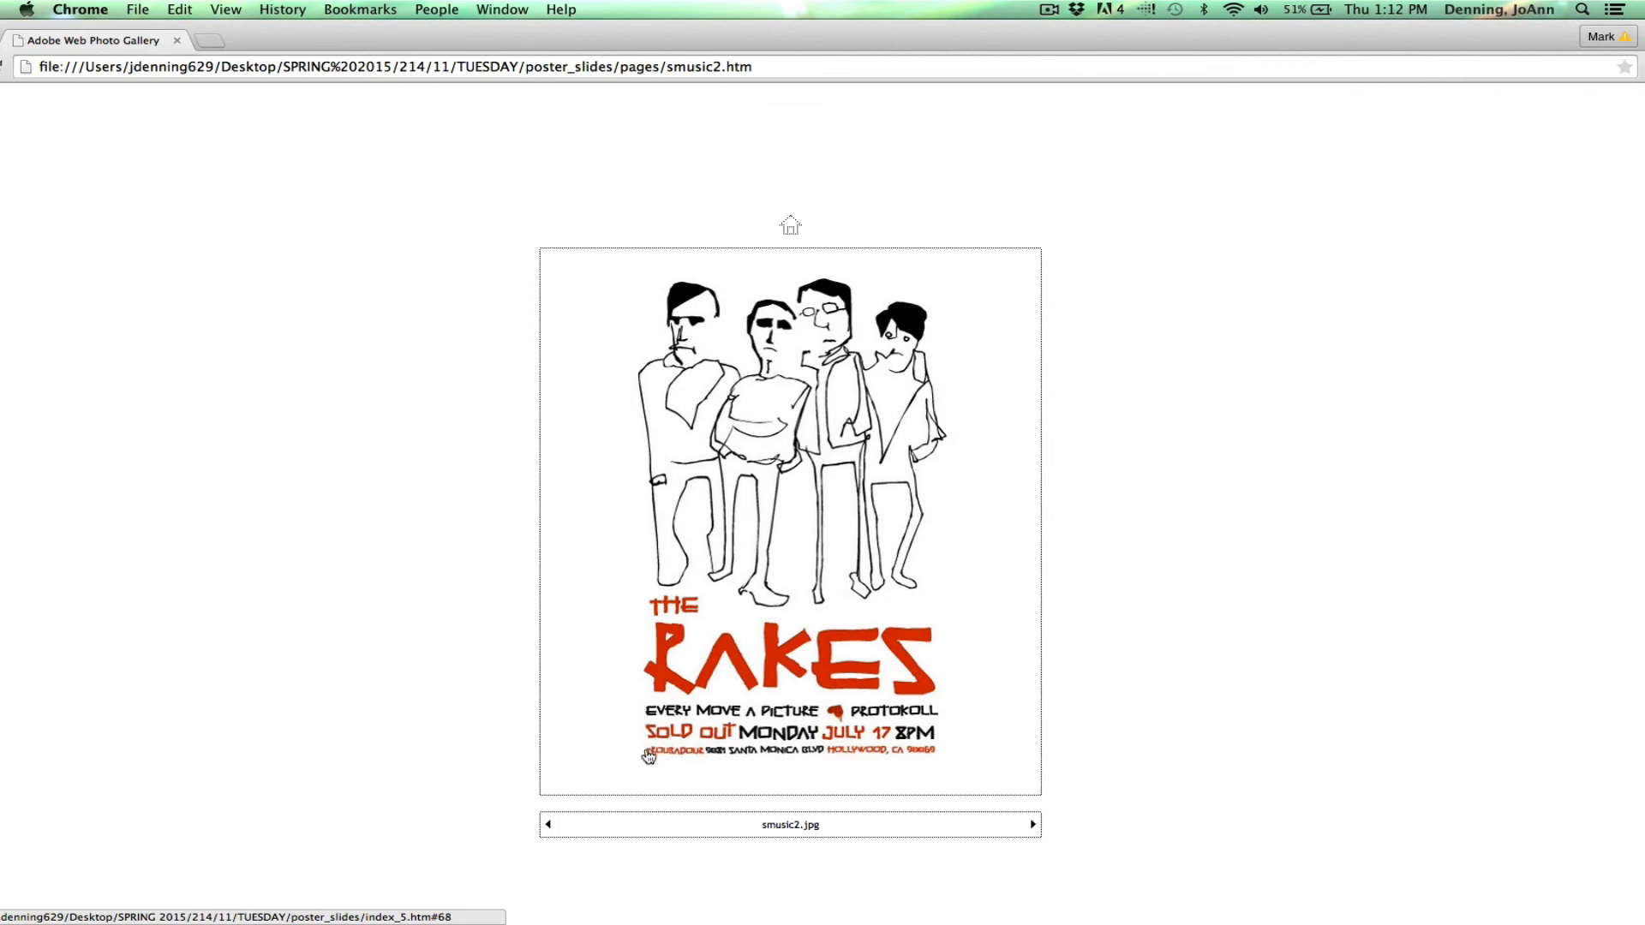
{"action": "mouse_move", "coordinate": [771, 702]}
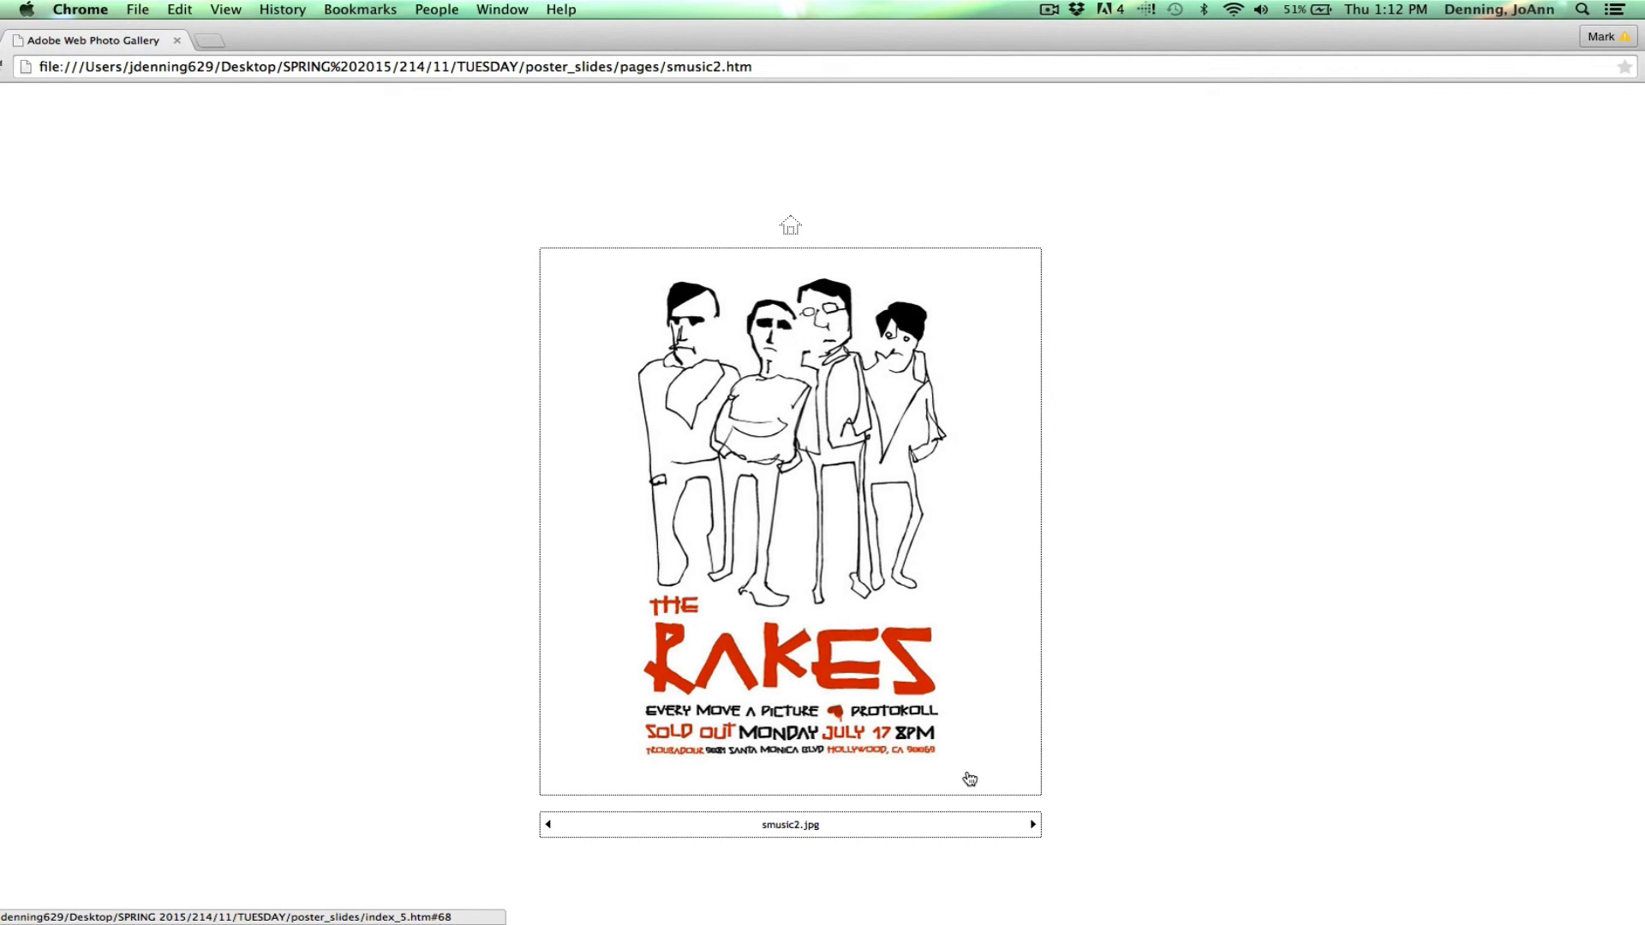
{"action": "mouse_move", "coordinate": [1046, 774]}
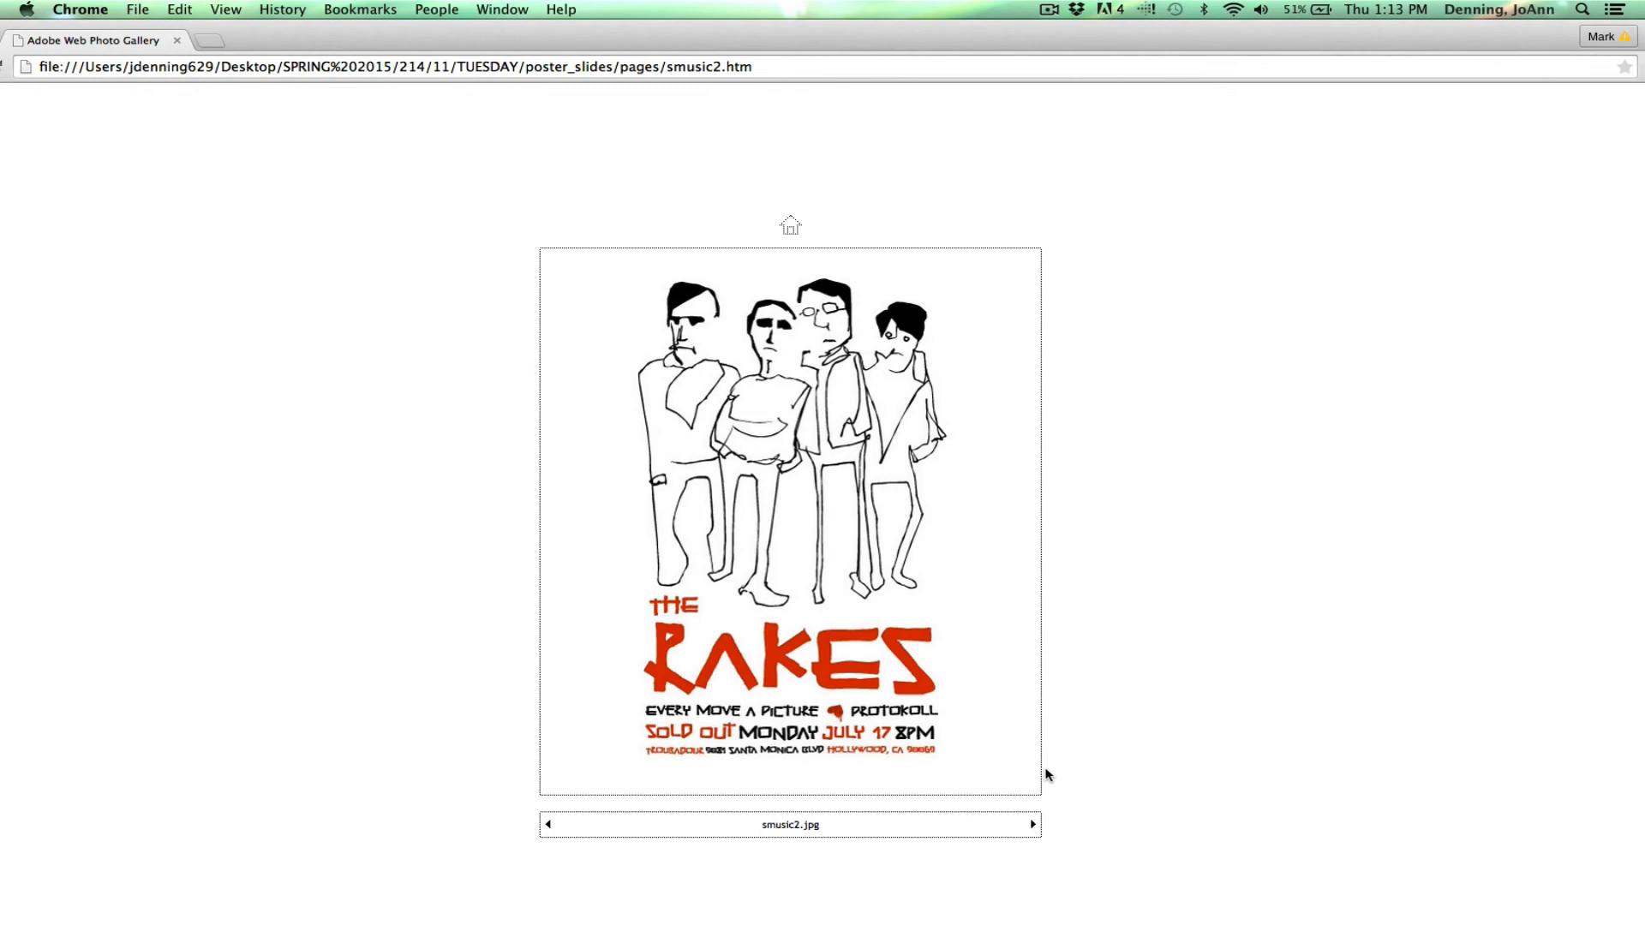
- Advance from The Rakes poster to the Ben Folds Vets Auditorium poster
{"action": "left_click", "coordinate": [1032, 825]}
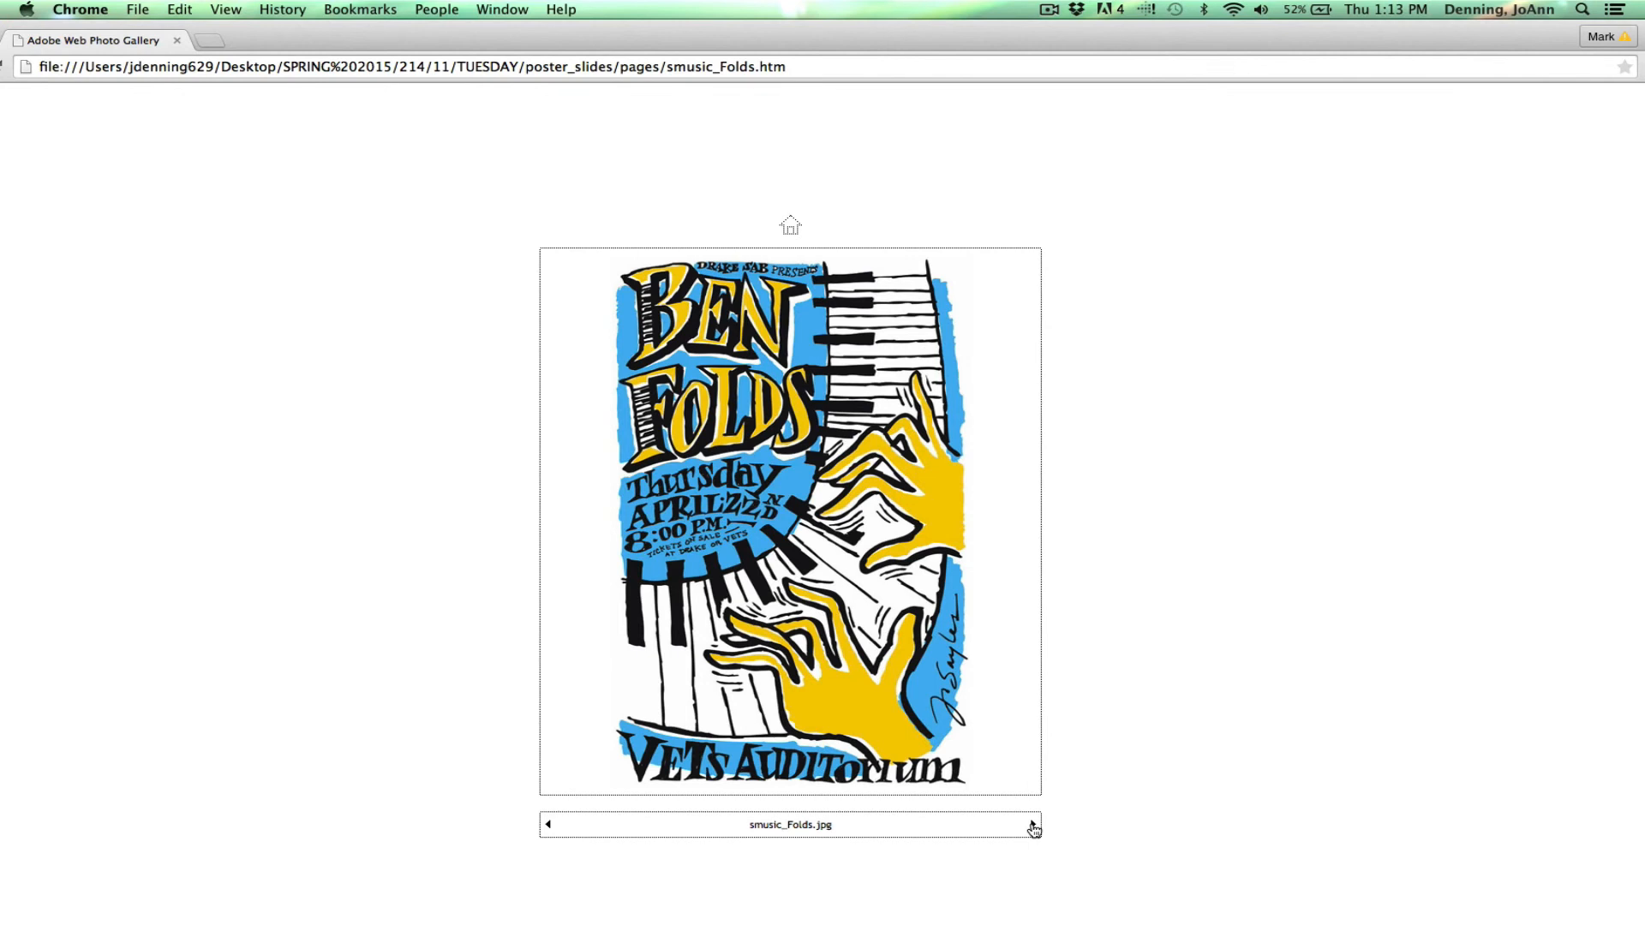
- Page through the Coltrane, Dirty Lungs and Handsome Furs posters to the Heineken Jammin' Festival poster
{"action": "left_click", "coordinate": [1033, 824]}
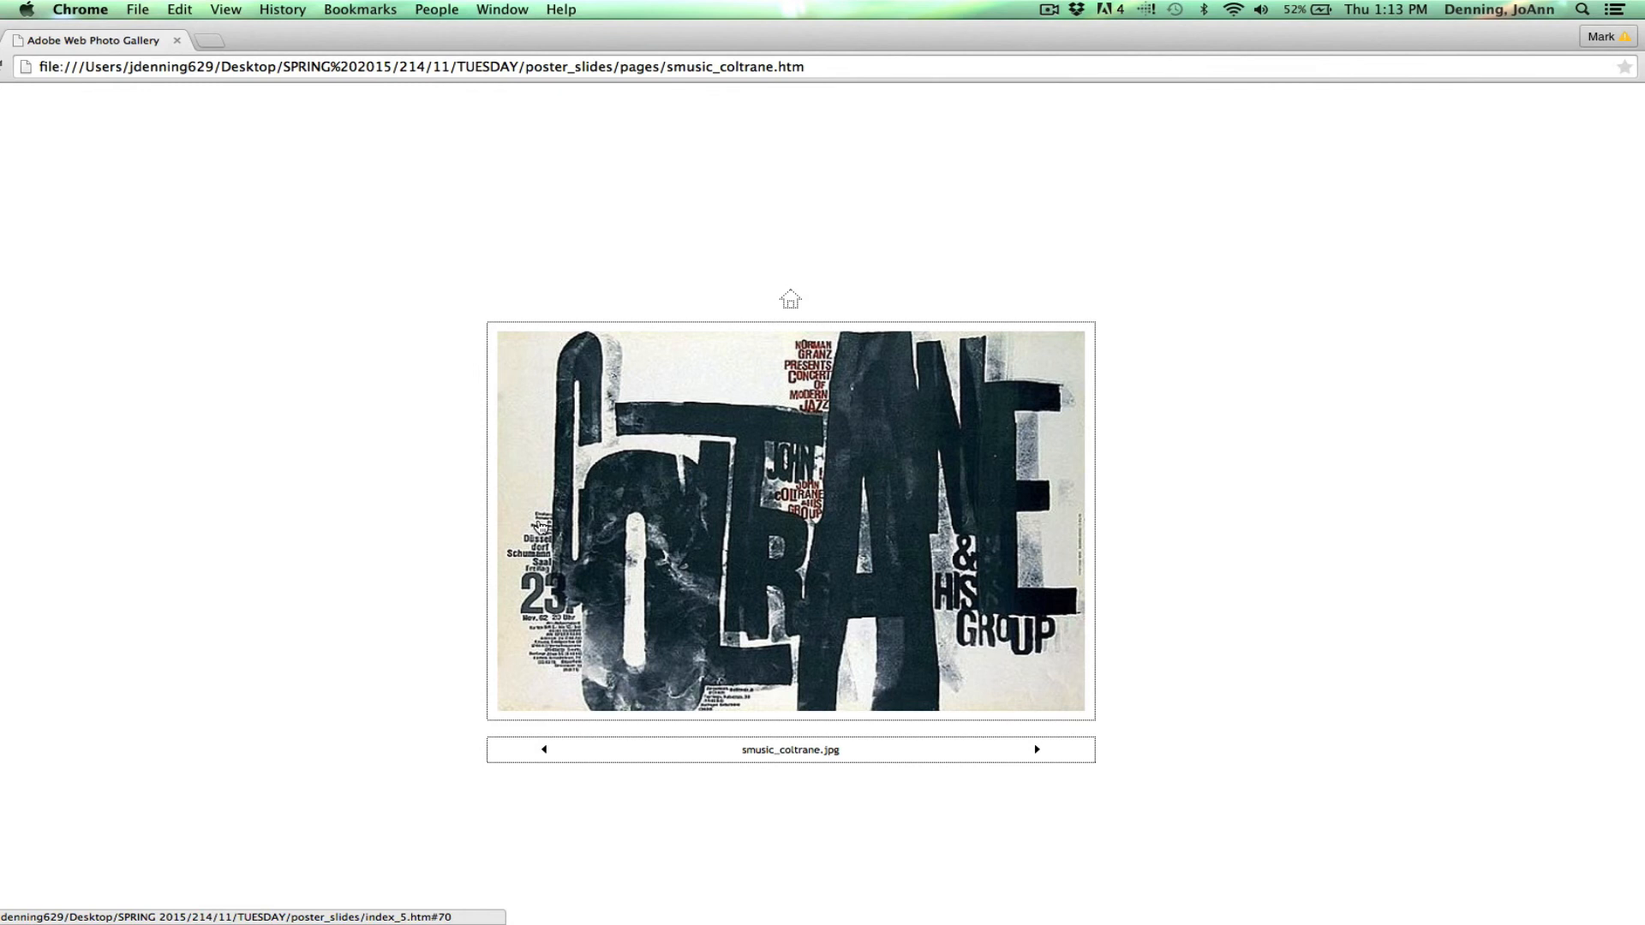
{"action": "mouse_move", "coordinate": [552, 584]}
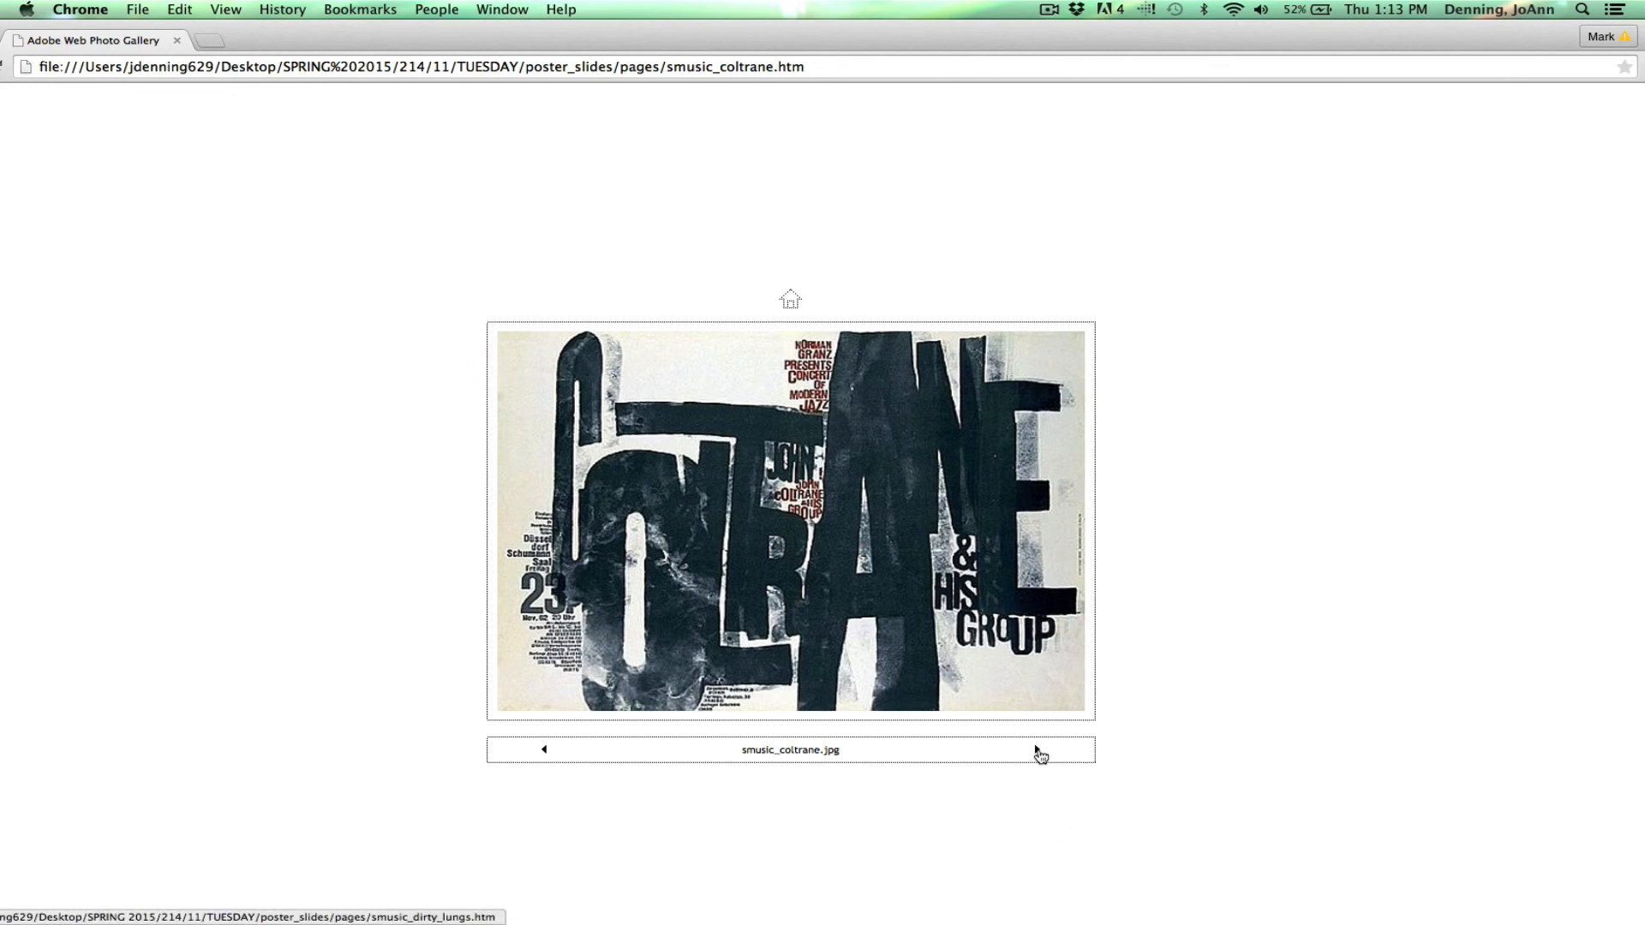
{"action": "left_click", "coordinate": [1038, 750]}
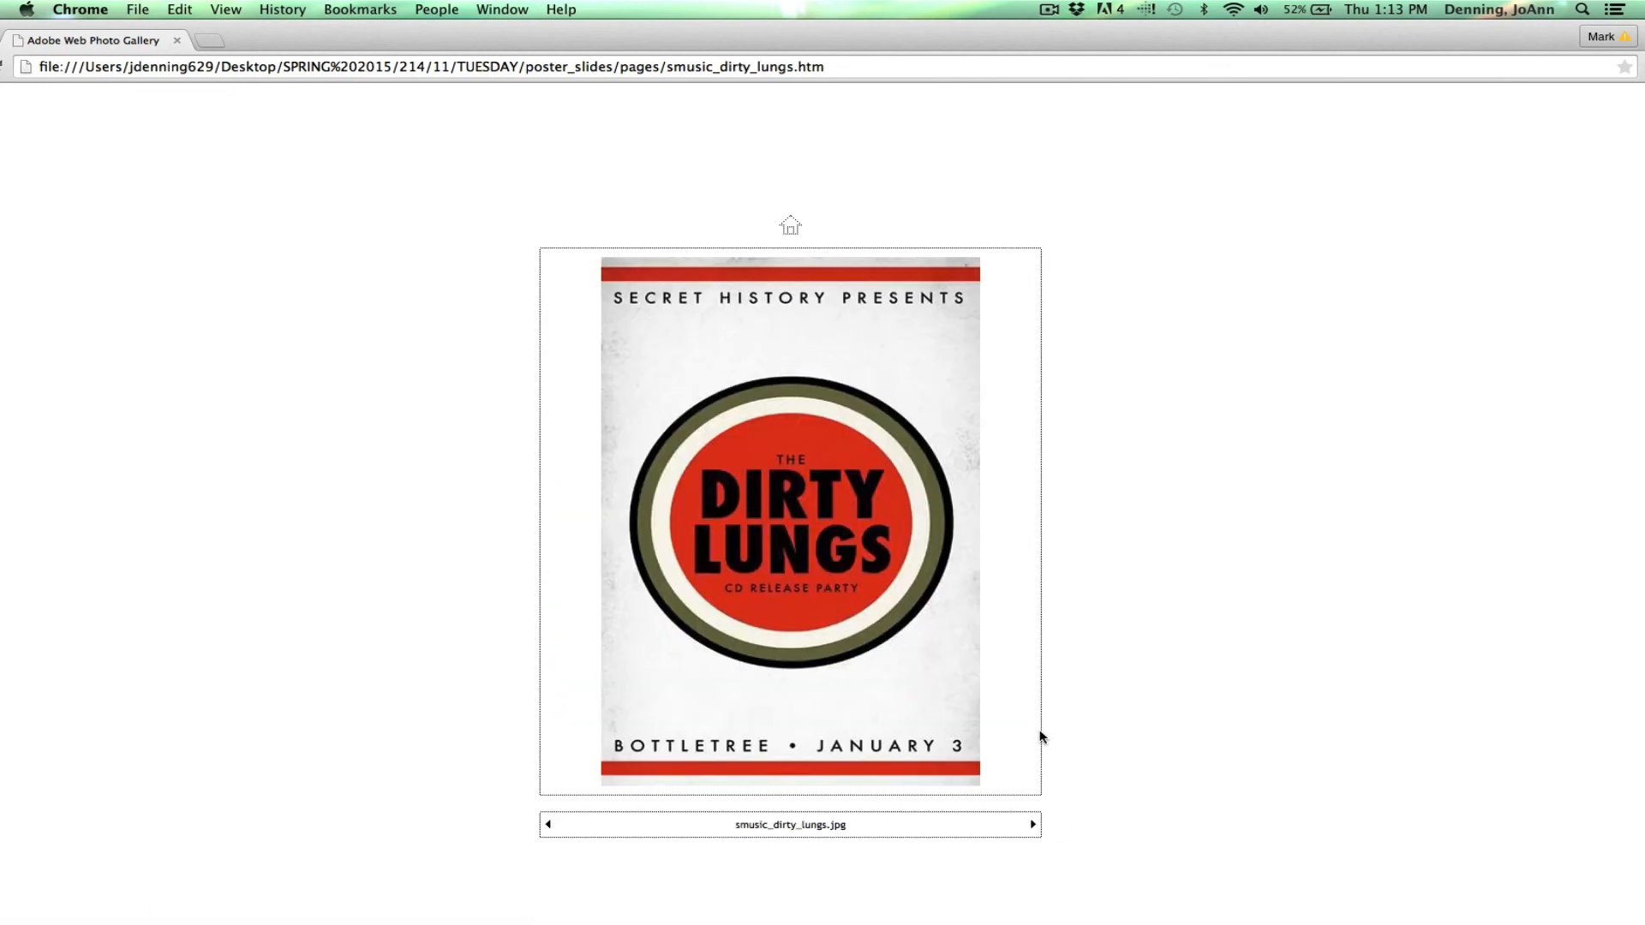
{"action": "mouse_move", "coordinate": [1169, 682]}
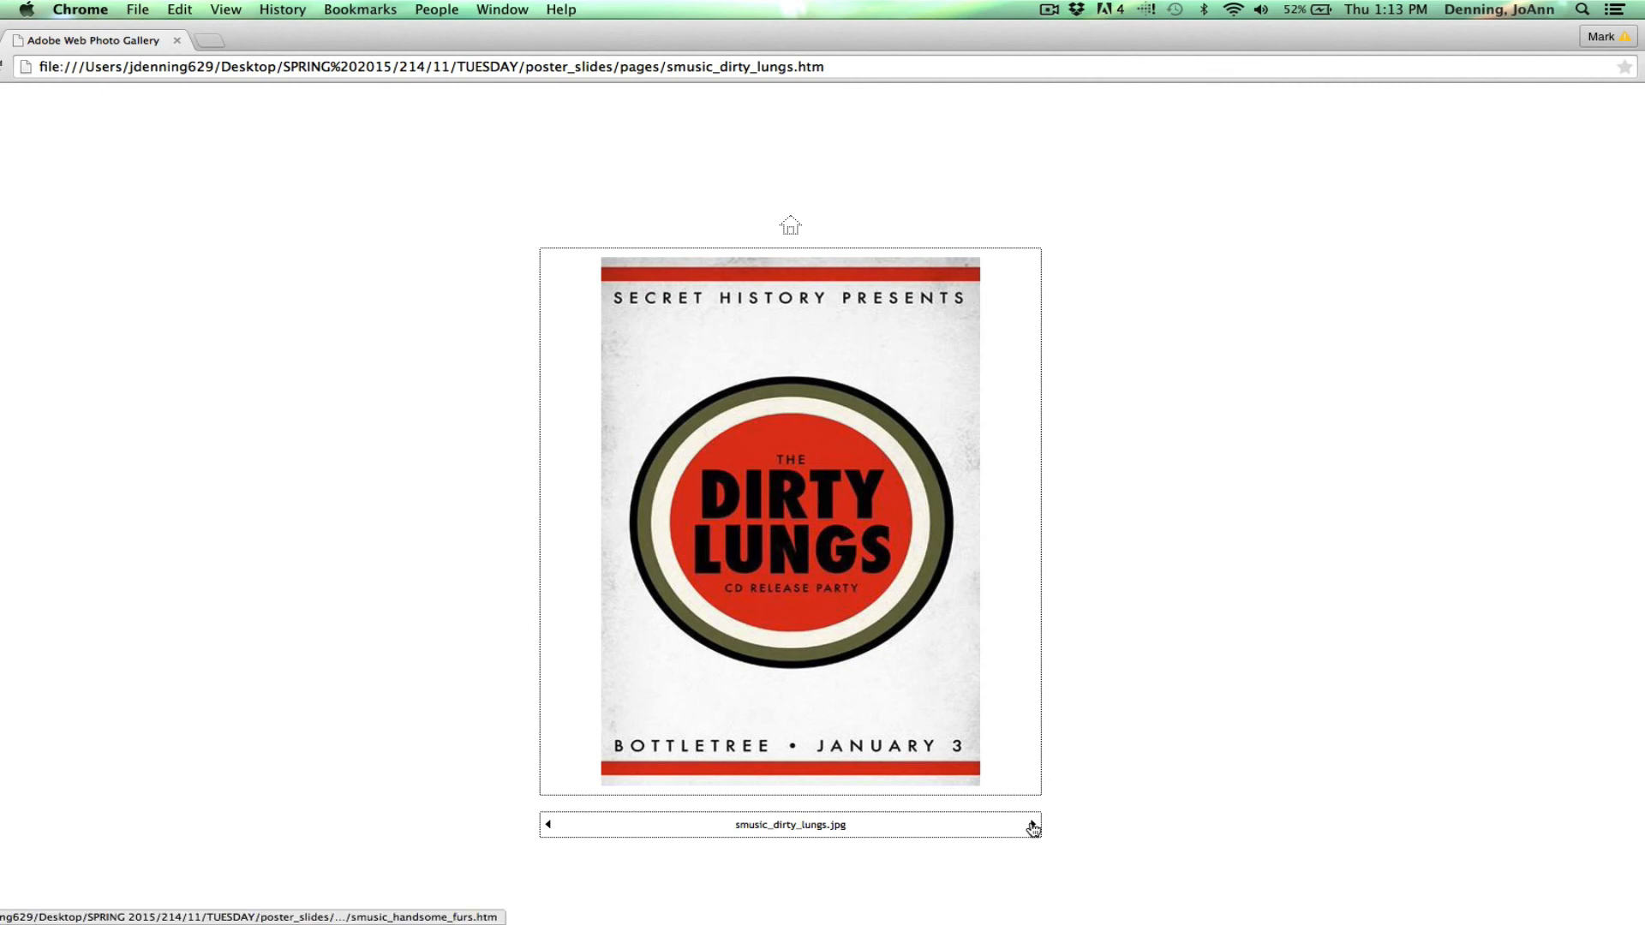
{"action": "left_click", "coordinate": [1032, 824]}
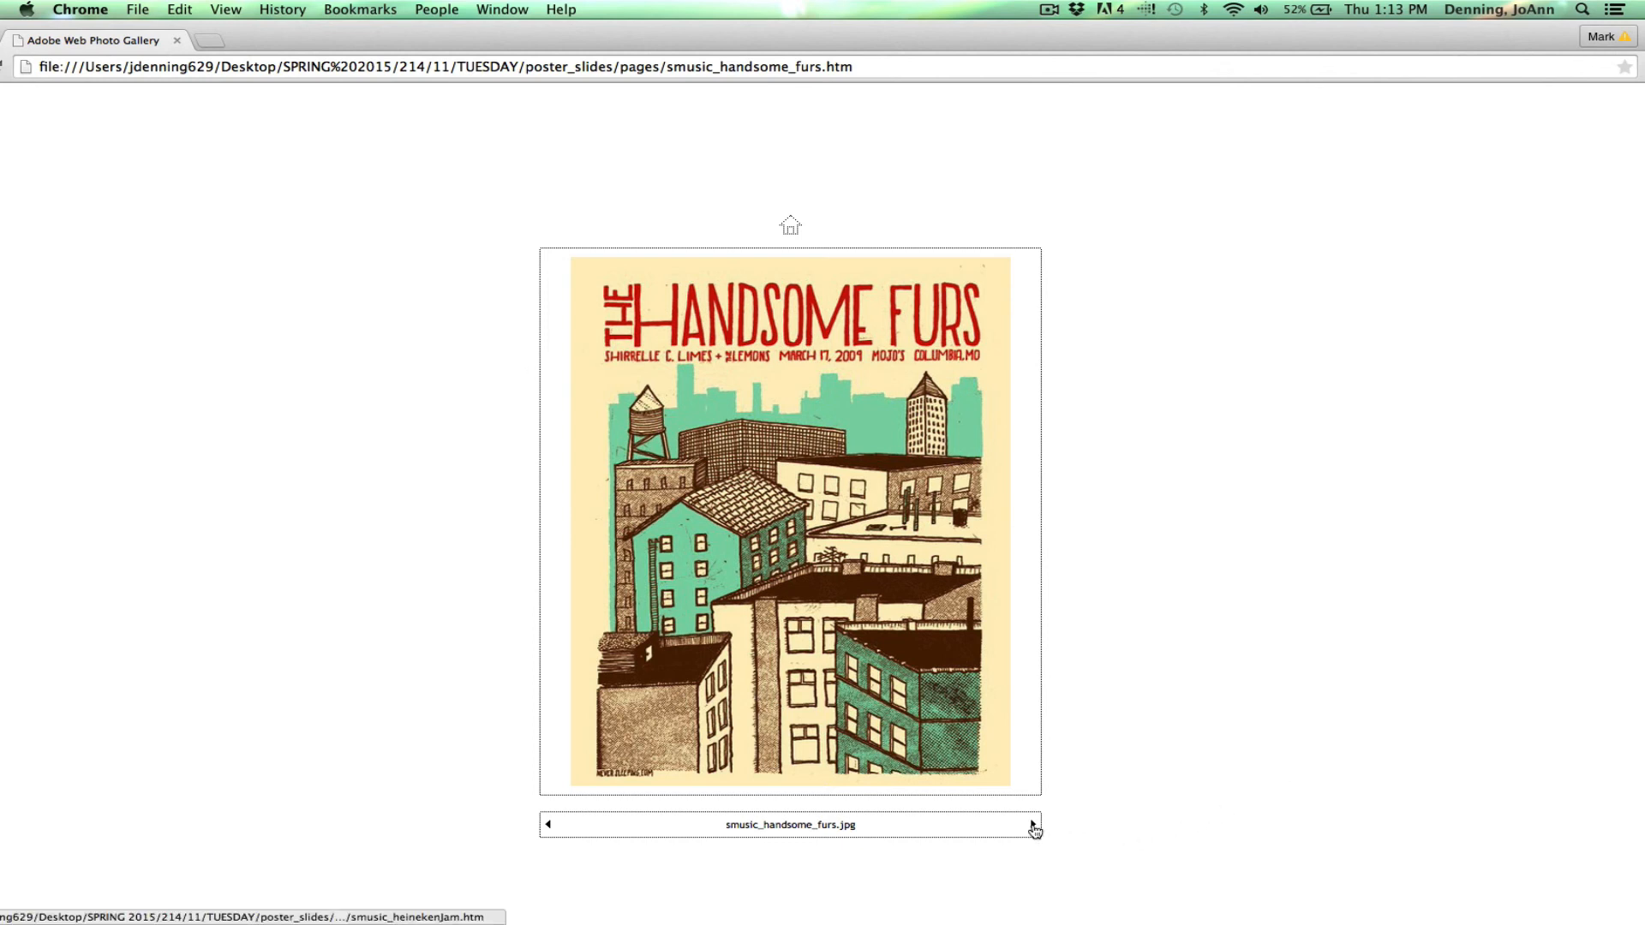
{"action": "left_click", "coordinate": [1032, 825]}
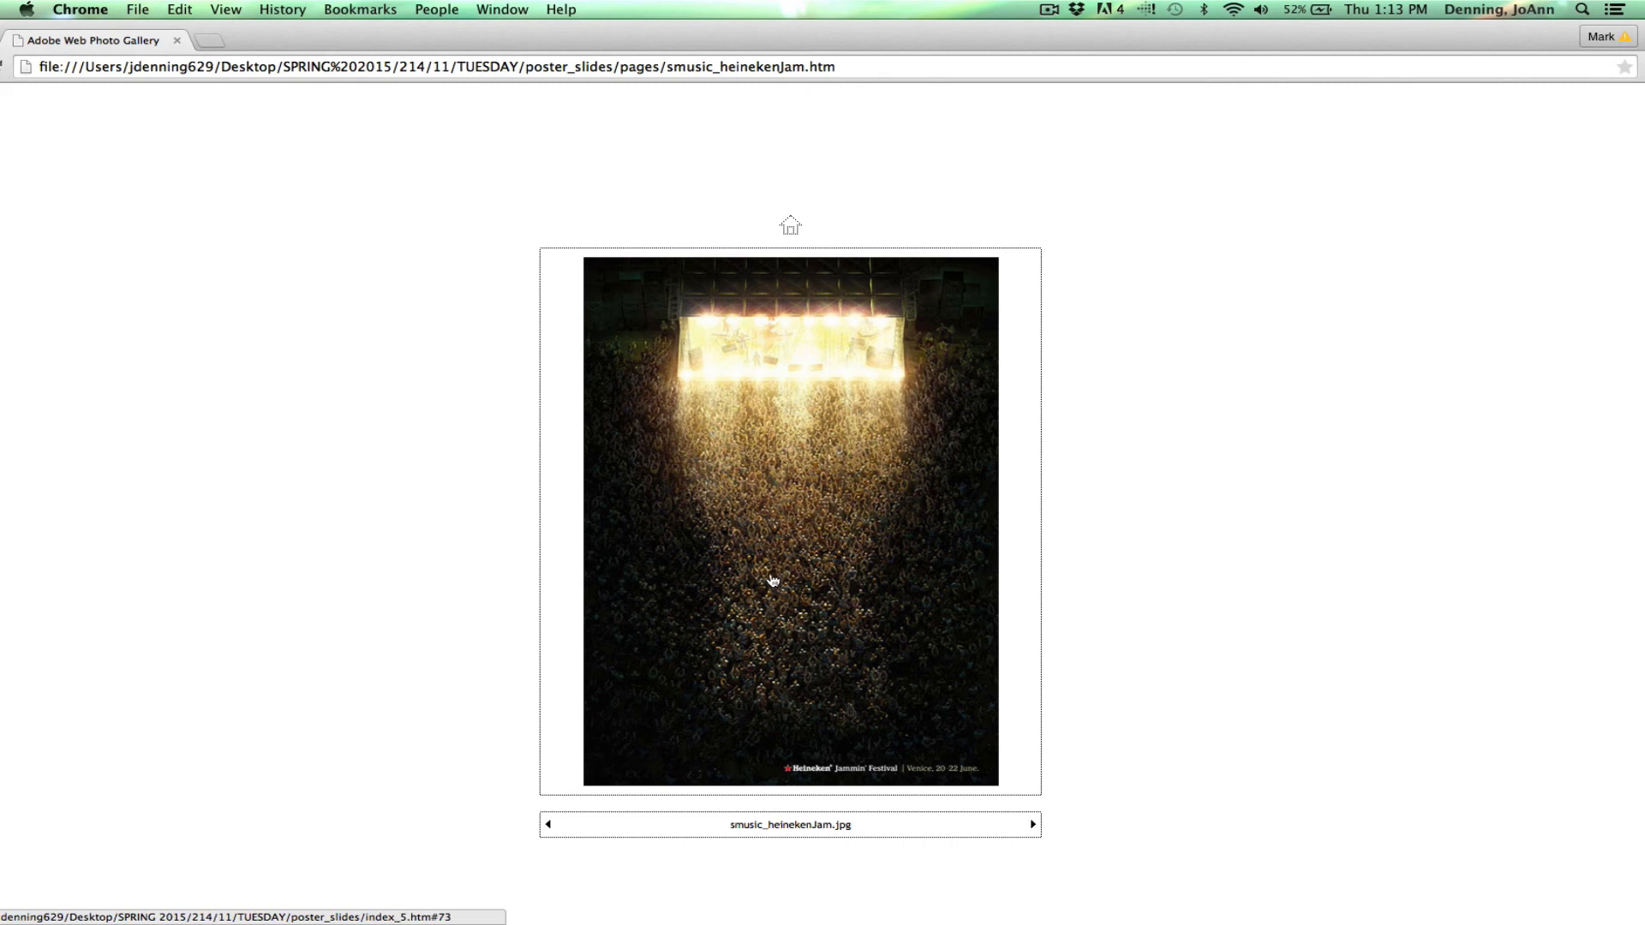
{"action": "mouse_move", "coordinate": [661, 504]}
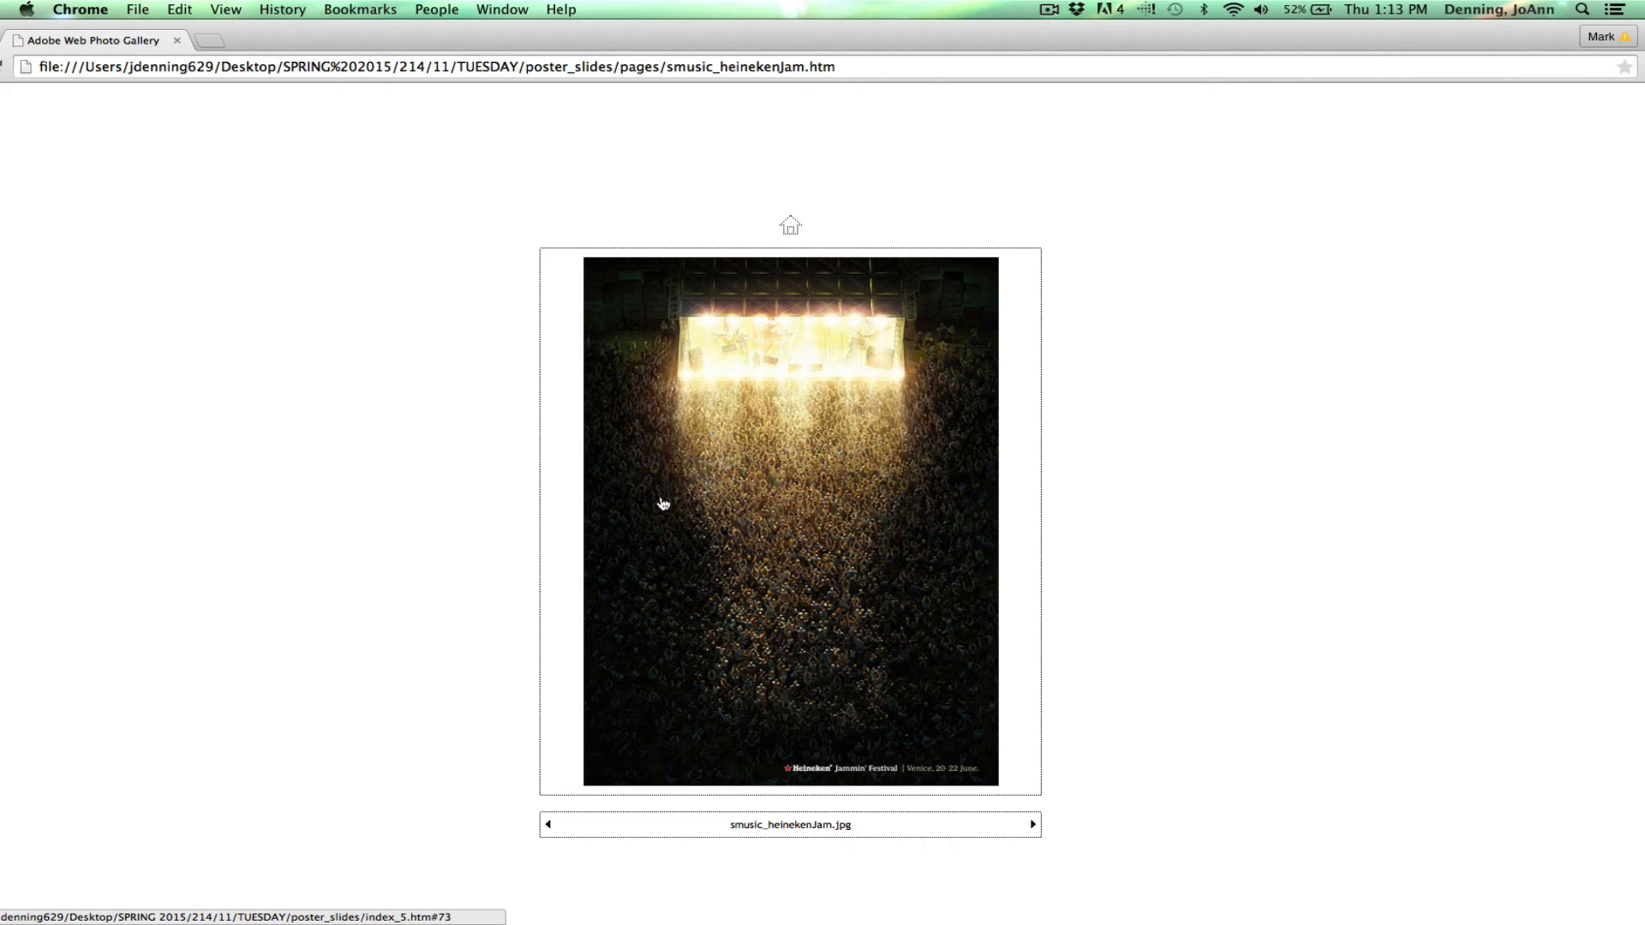
{"action": "mouse_move", "coordinate": [700, 683]}
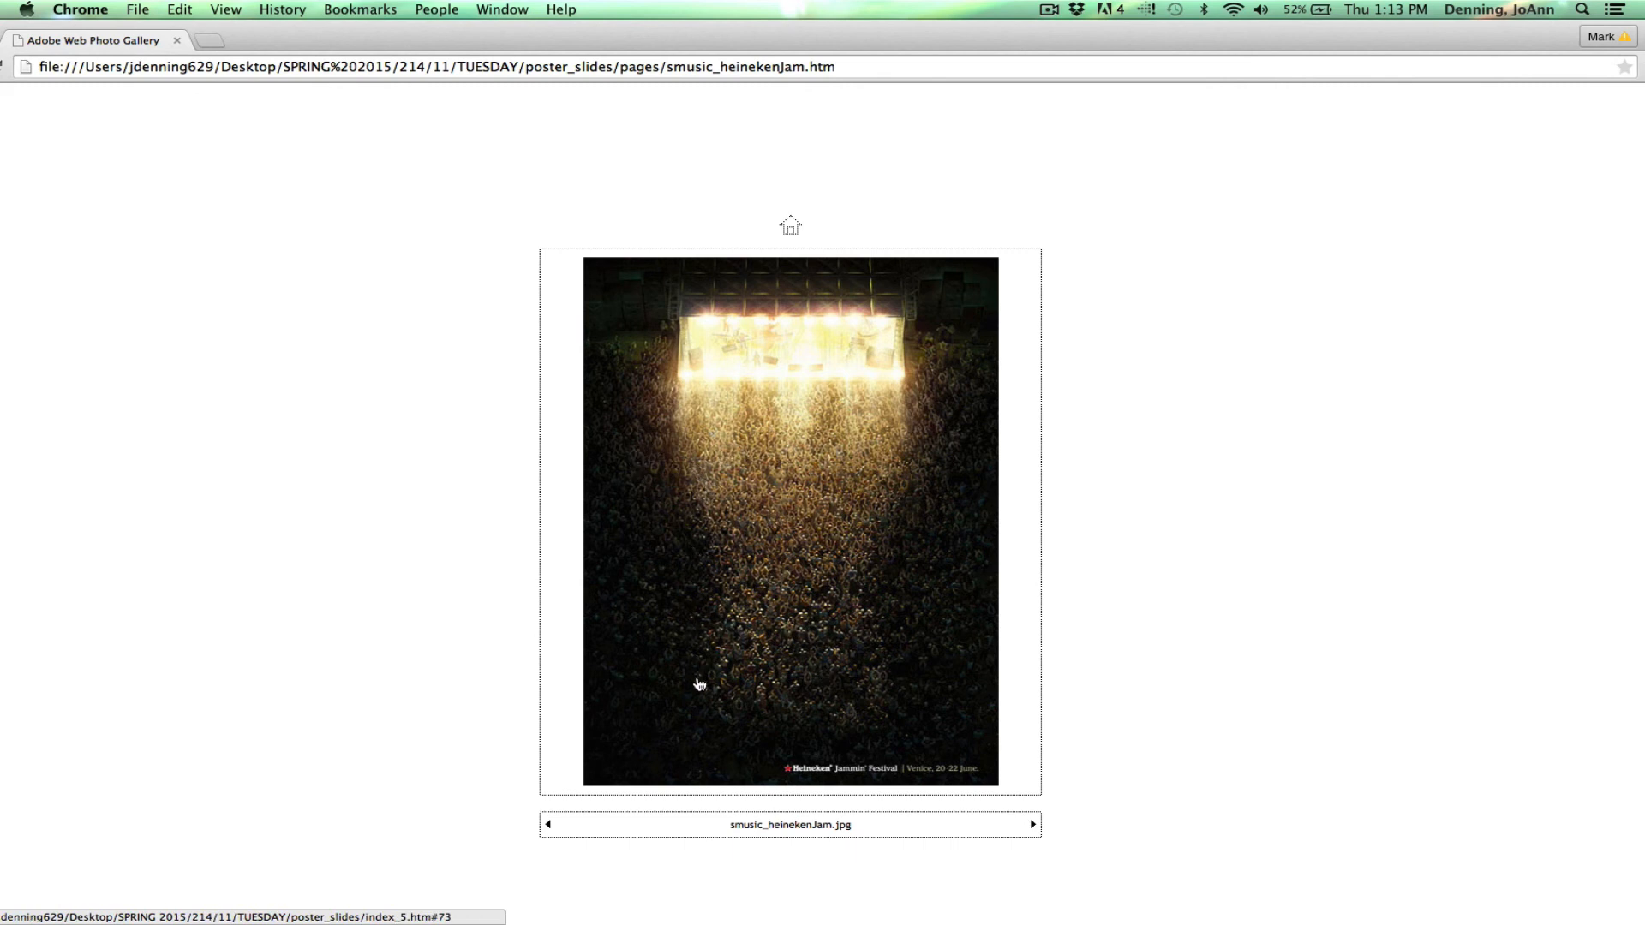
{"action": "mouse_move", "coordinate": [875, 710]}
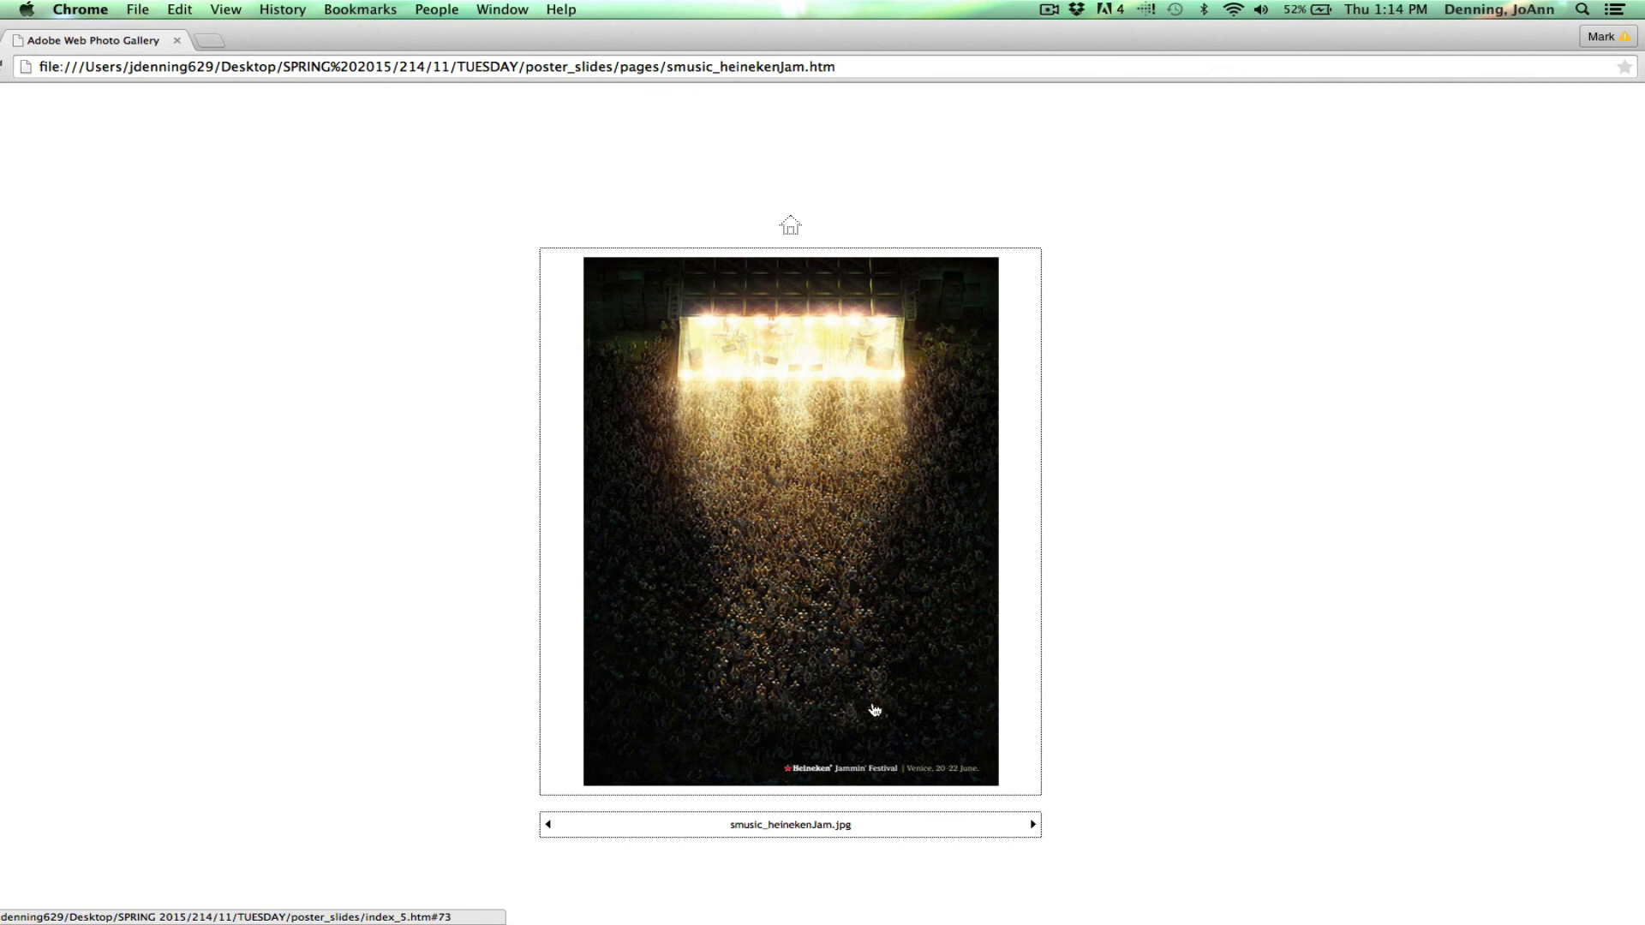
{"action": "mouse_move", "coordinate": [1024, 700]}
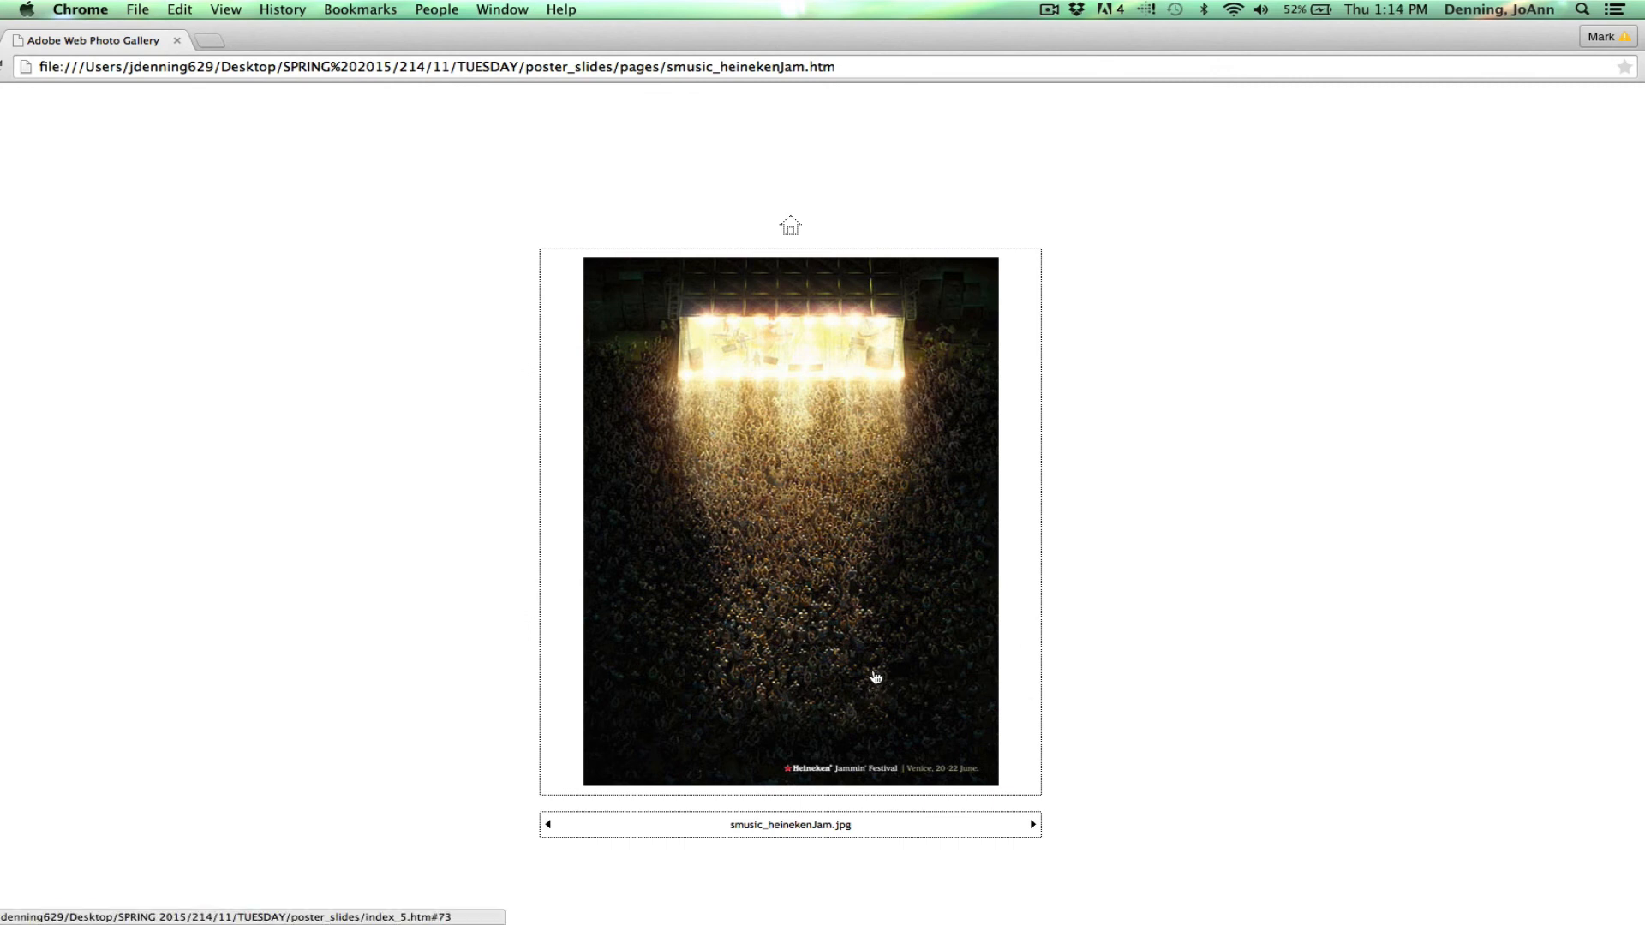
{"action": "mouse_move", "coordinate": [691, 533]}
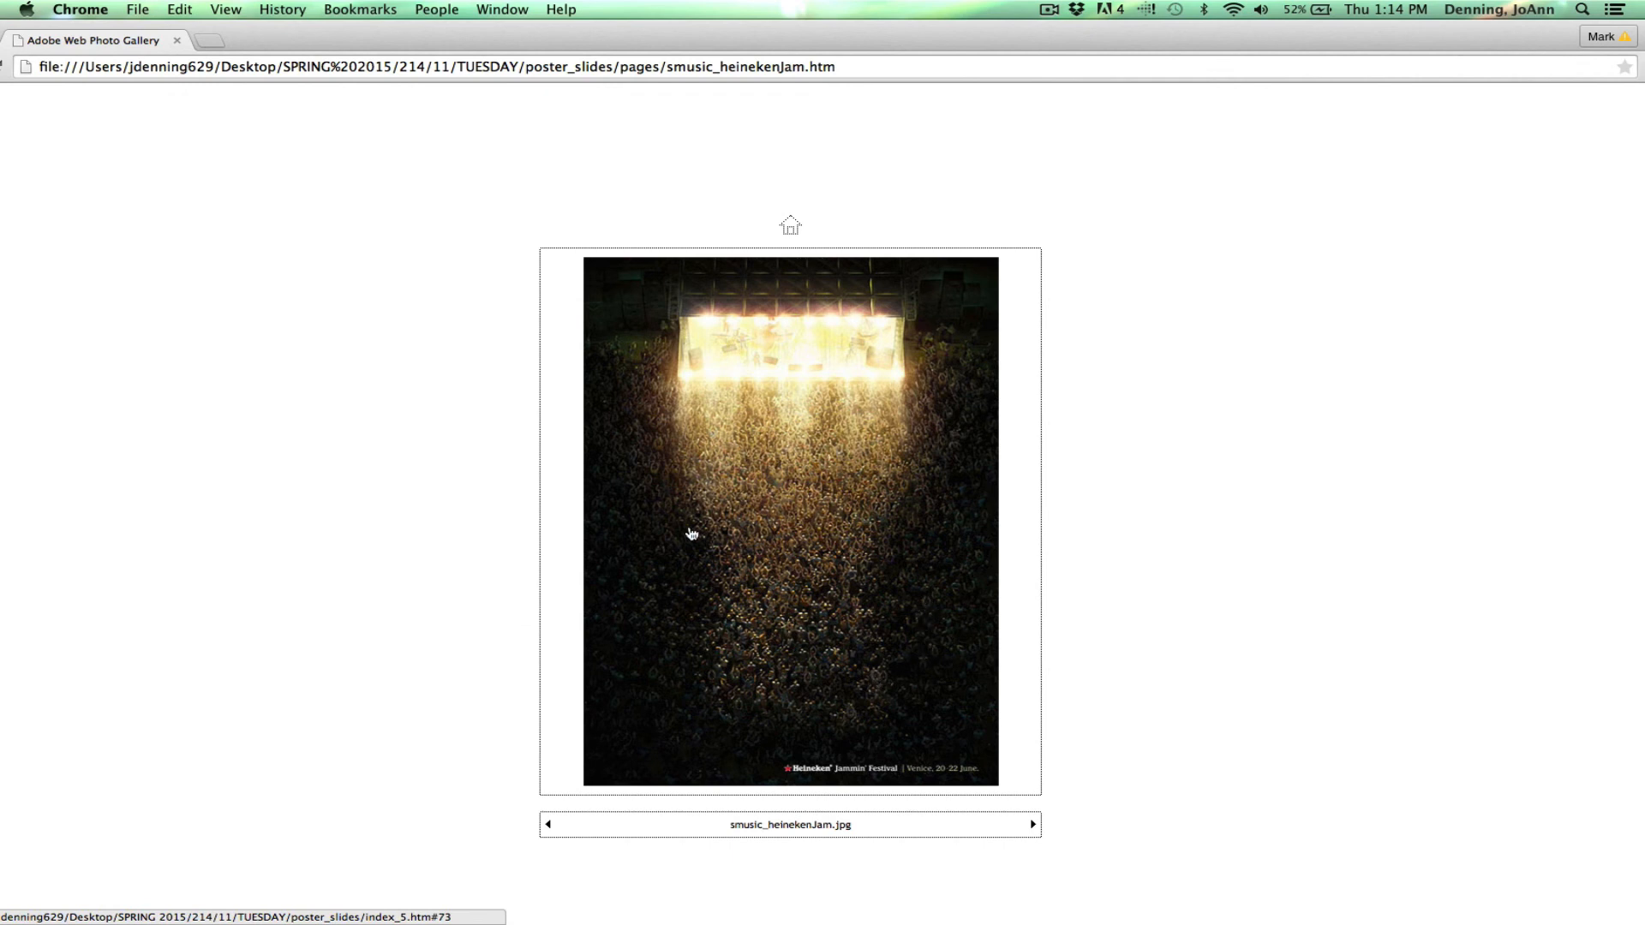
{"action": "mouse_move", "coordinate": [947, 567]}
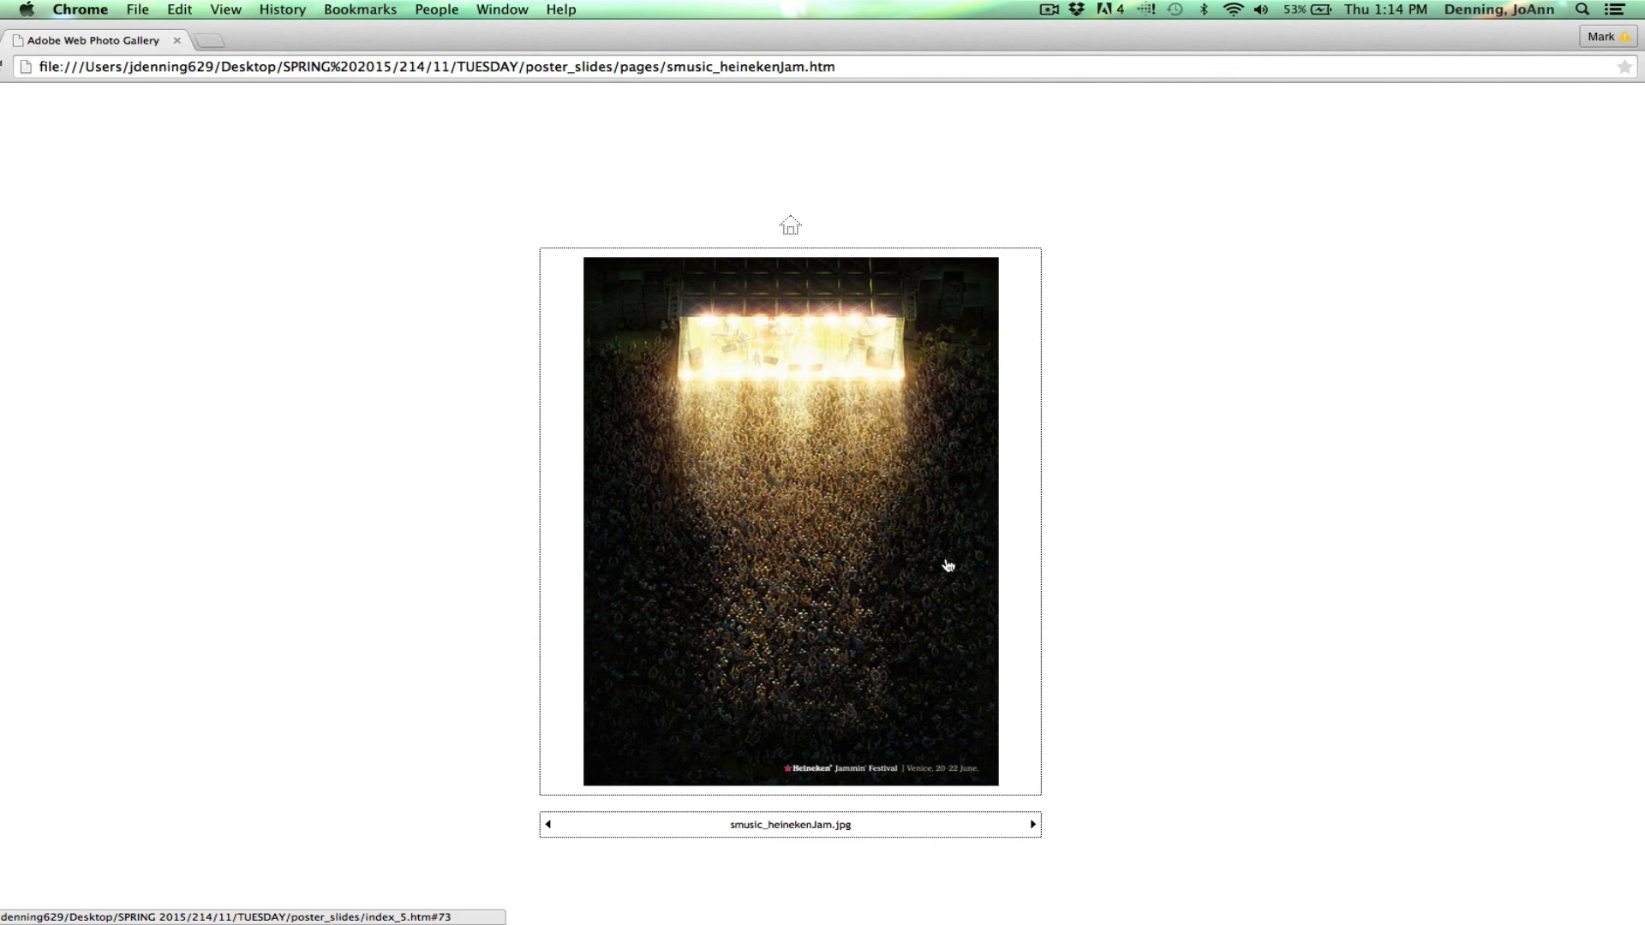
- Advance to the Ladytron poster with special guest Datarock
{"action": "left_click", "coordinate": [1033, 824]}
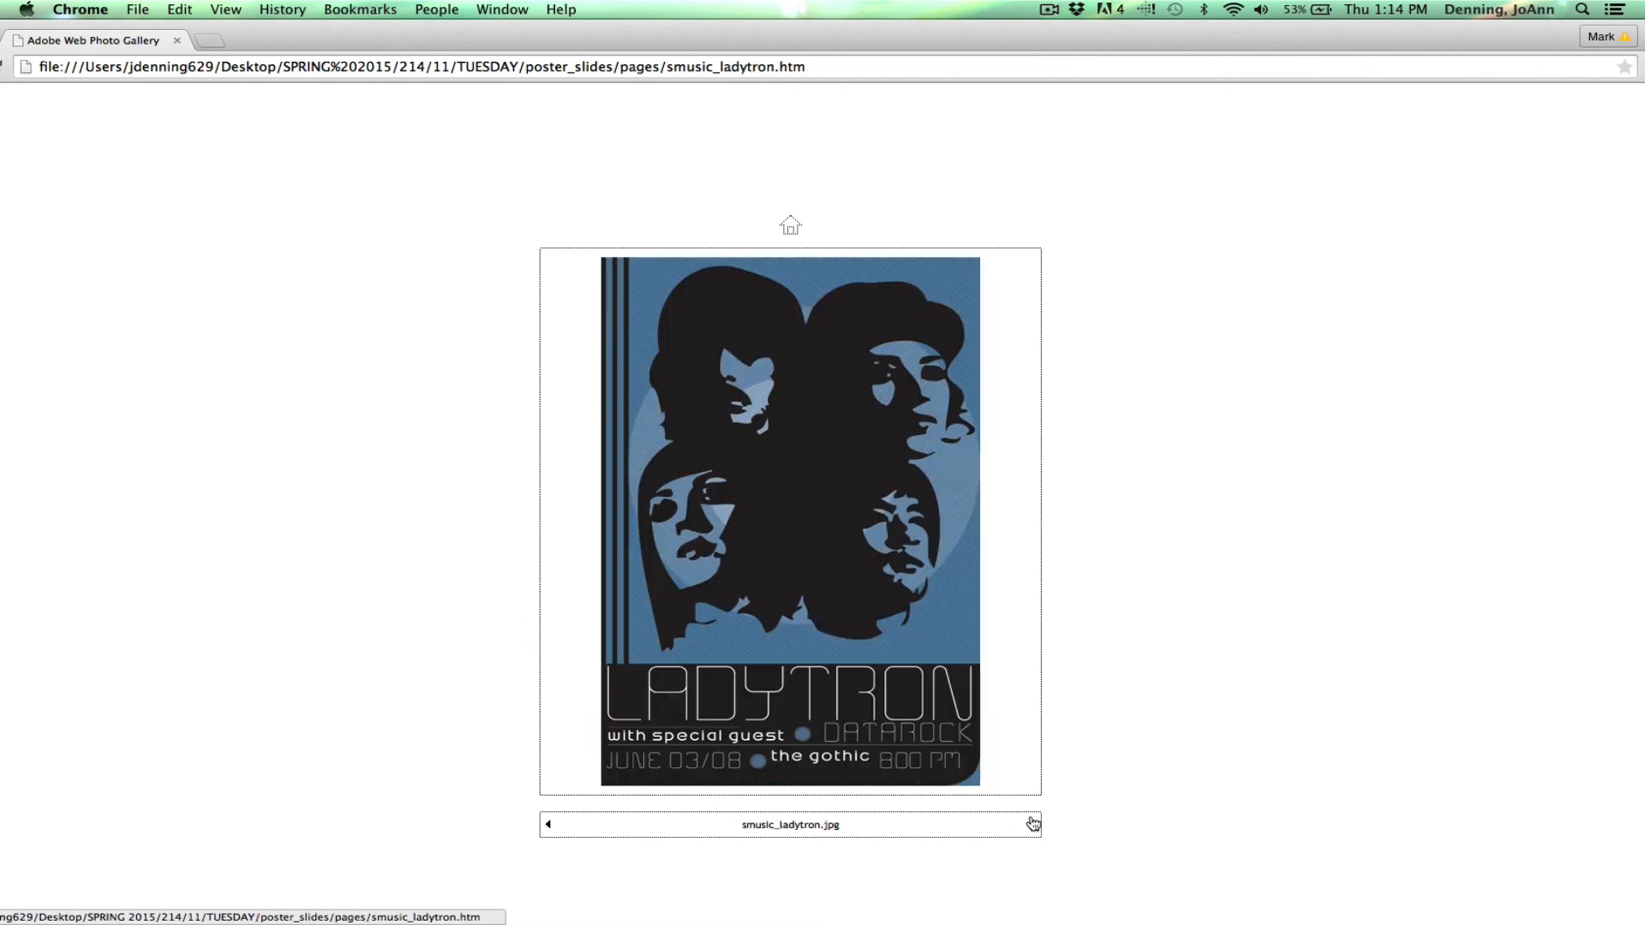
{"action": "mouse_move", "coordinate": [653, 795]}
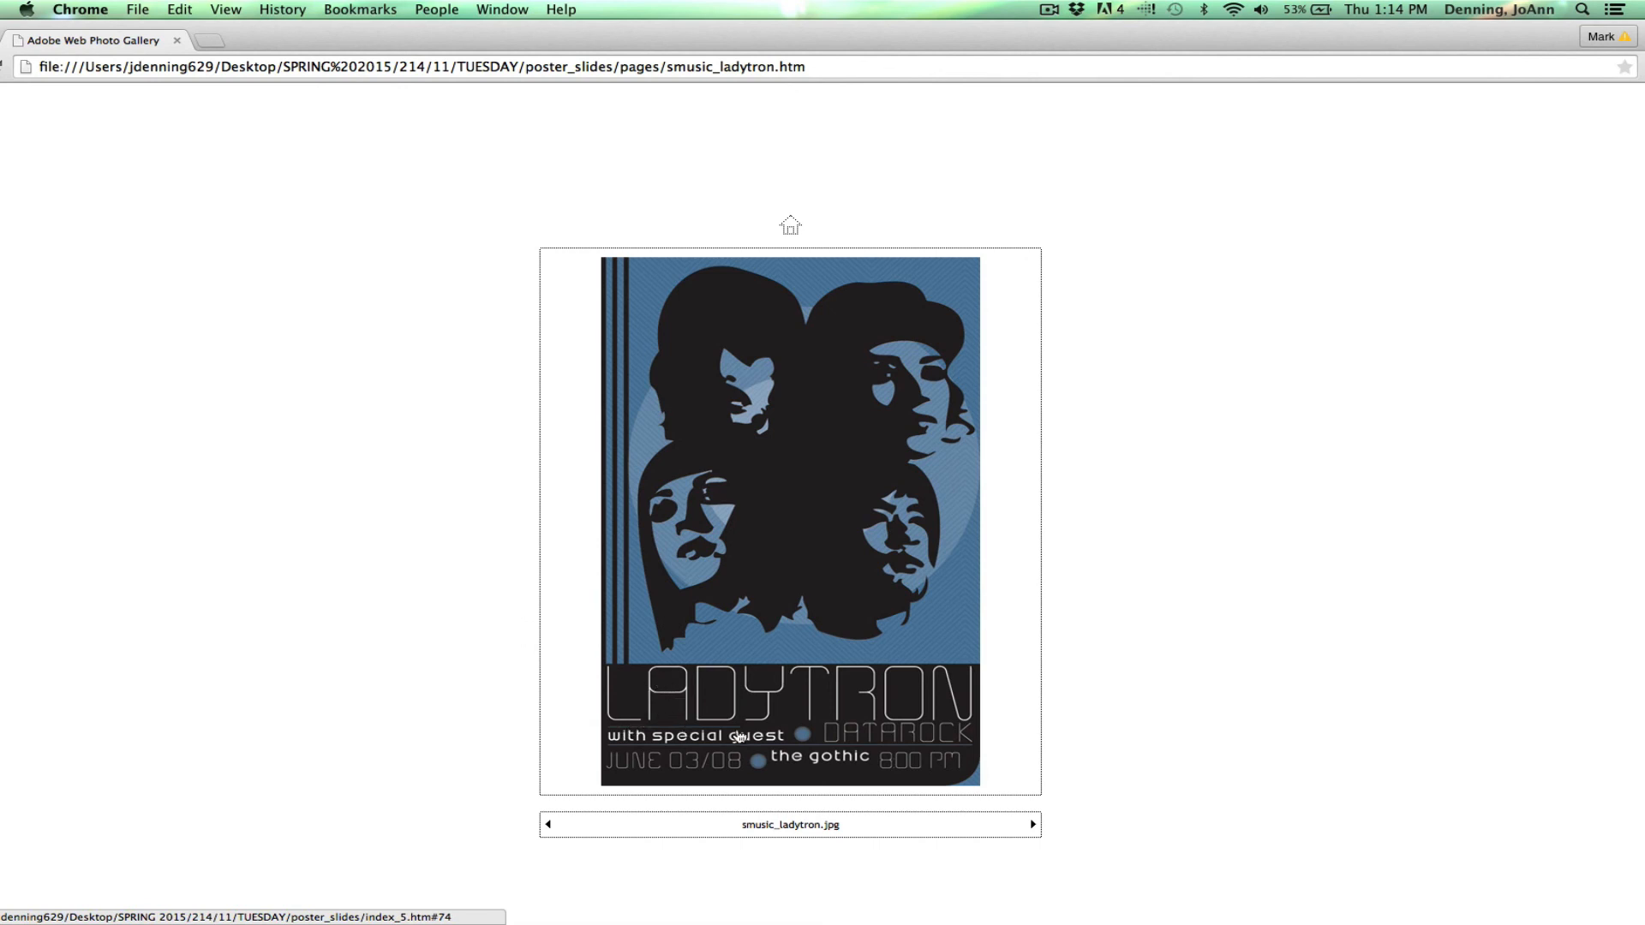
{"action": "mouse_move", "coordinate": [917, 838]}
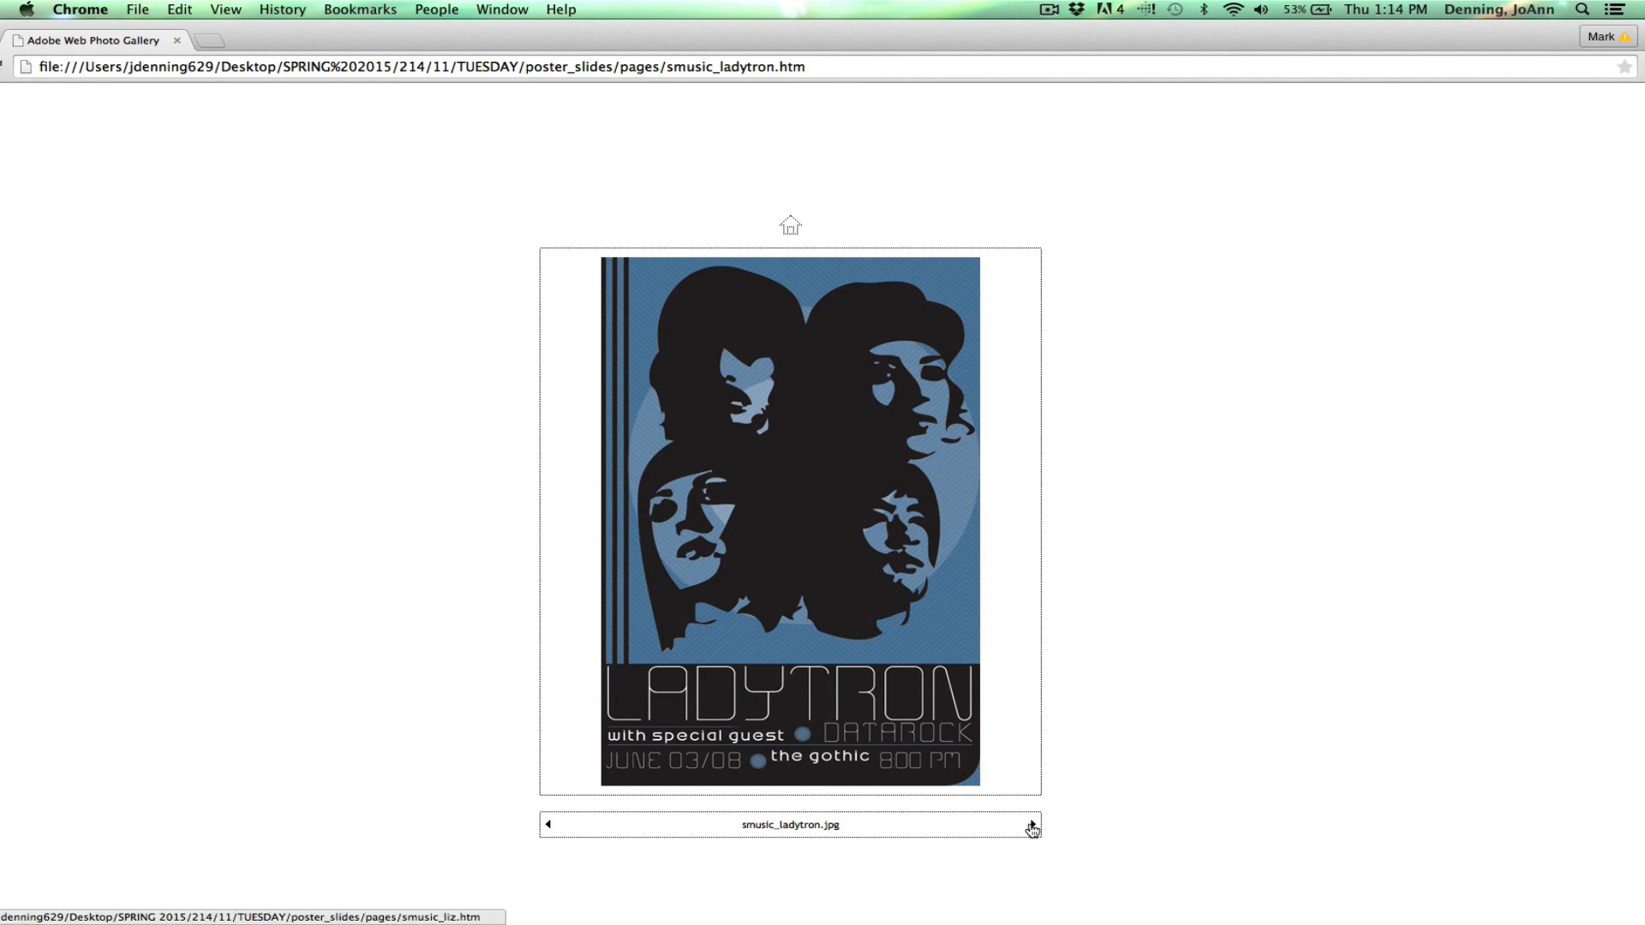
- Page through the Liz Phair, Instant Litter and Conway Twitty posters to Mark Knopfler
{"action": "left_click", "coordinate": [1032, 828]}
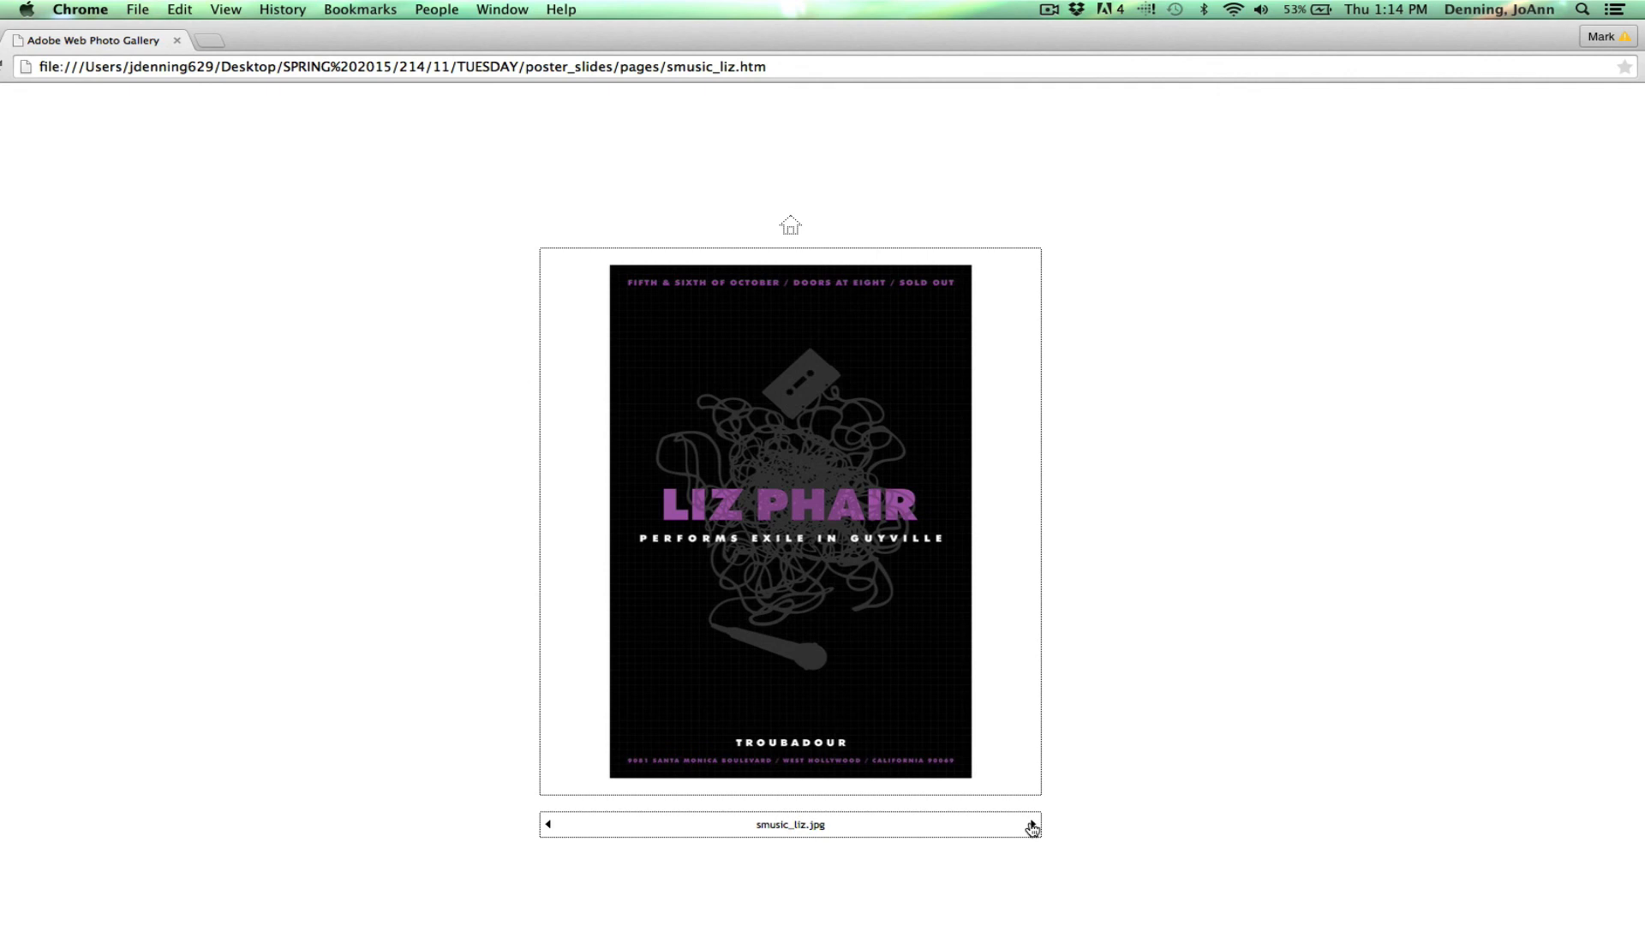
{"action": "left_click", "coordinate": [1032, 824]}
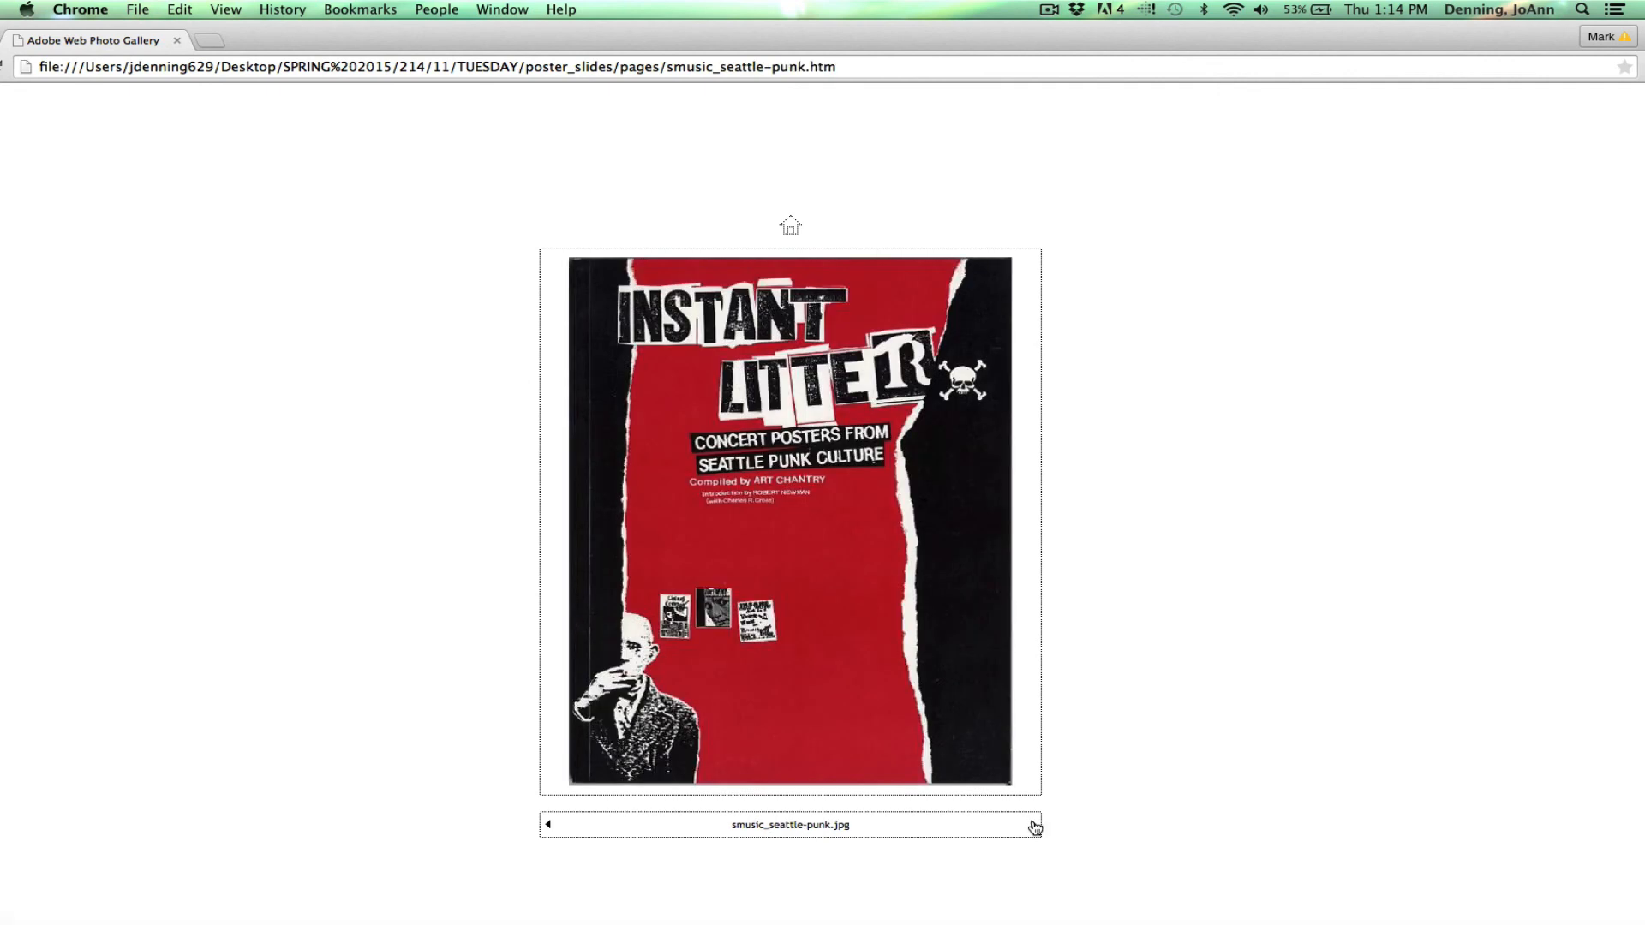
{"action": "left_click", "coordinate": [1034, 825]}
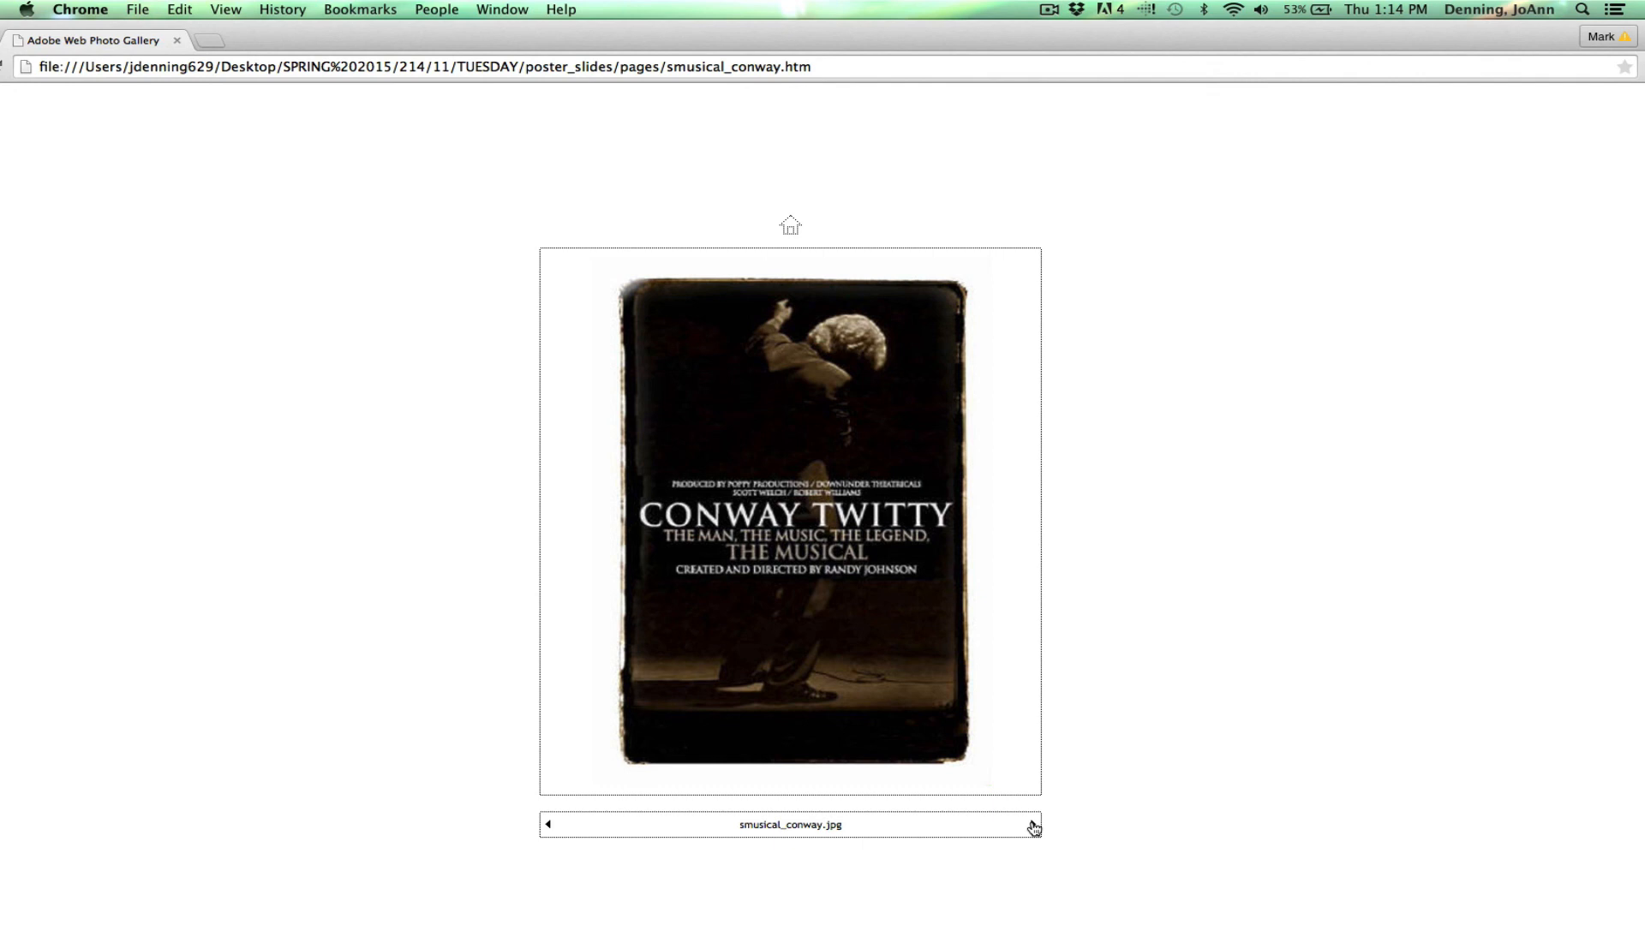
{"action": "left_click", "coordinate": [1032, 827]}
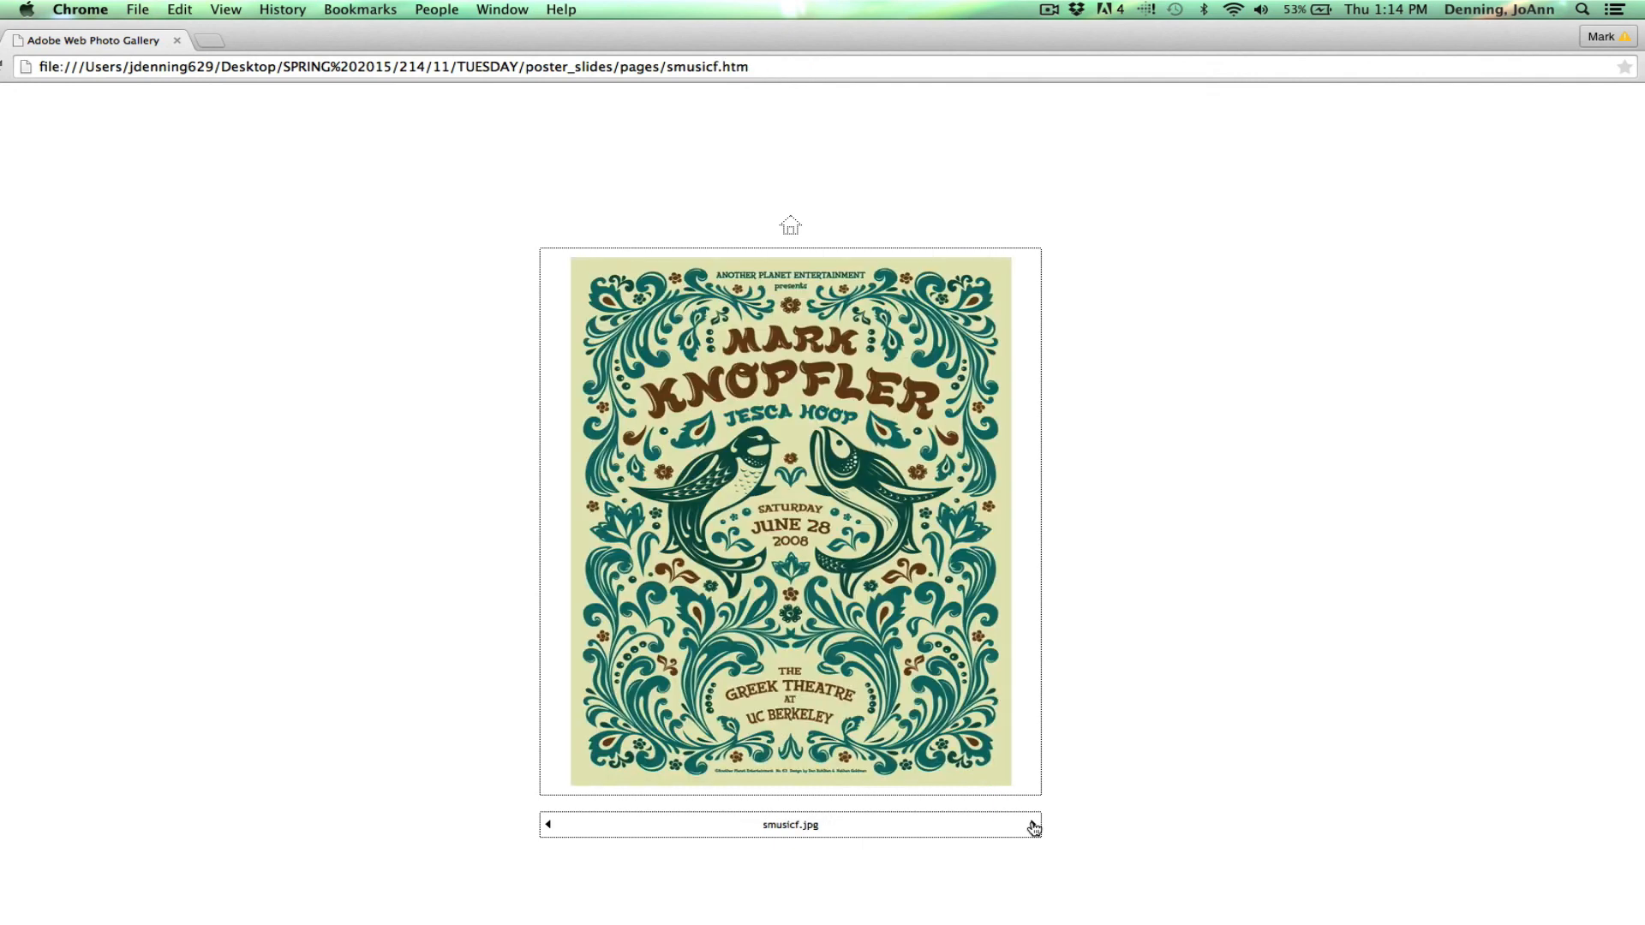